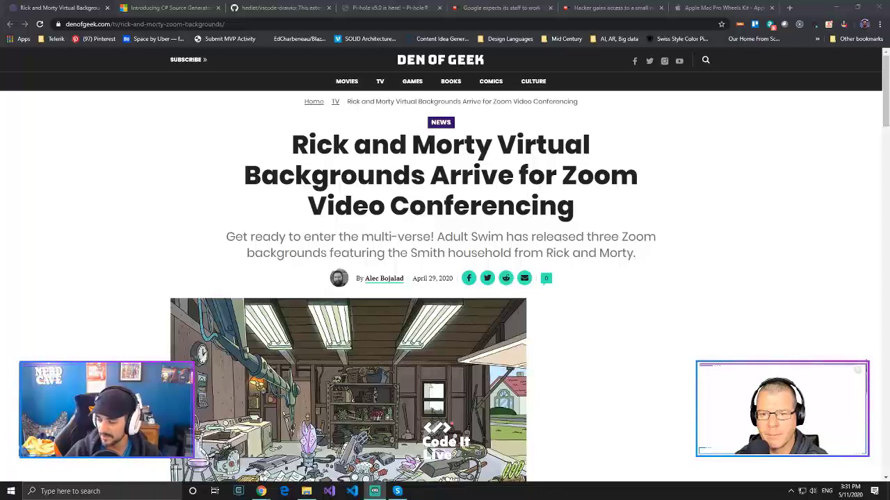
pyautogui.moveTo(792, 316)
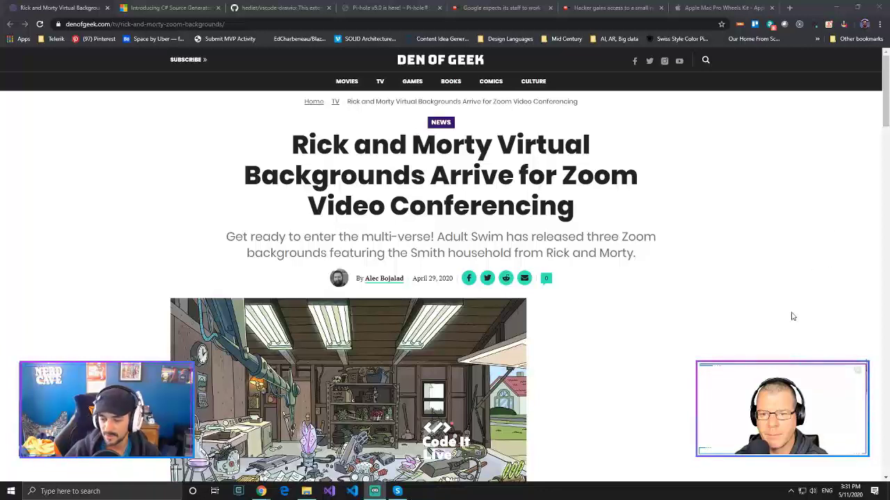
# Scroll down the open article and dismiss the stray popup list covering it
pyautogui.click(396, 491)
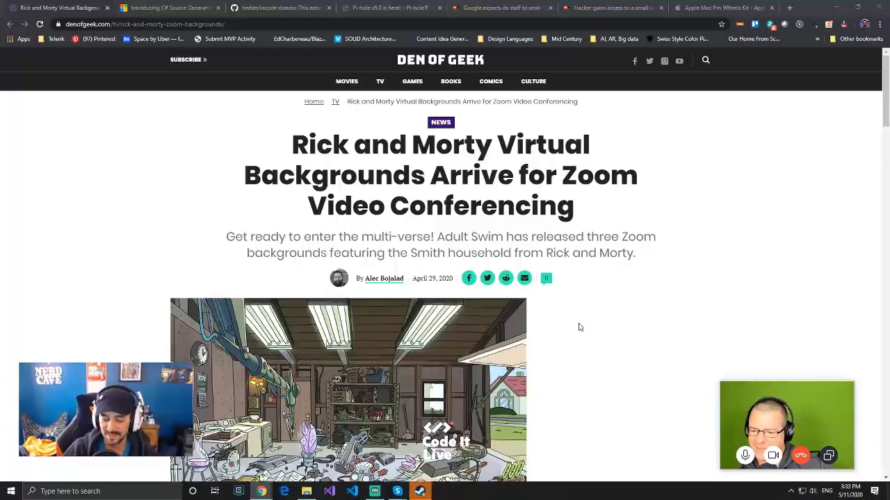
pyautogui.moveTo(695, 347)
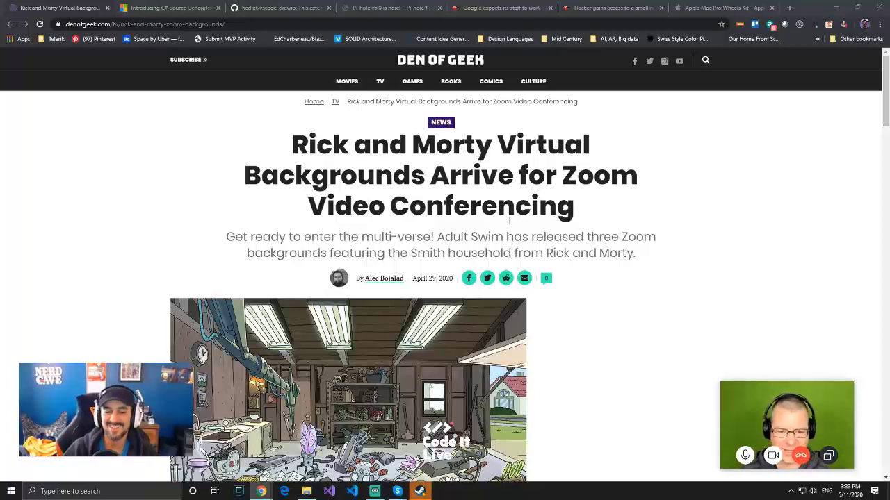
pyautogui.scroll(-3)
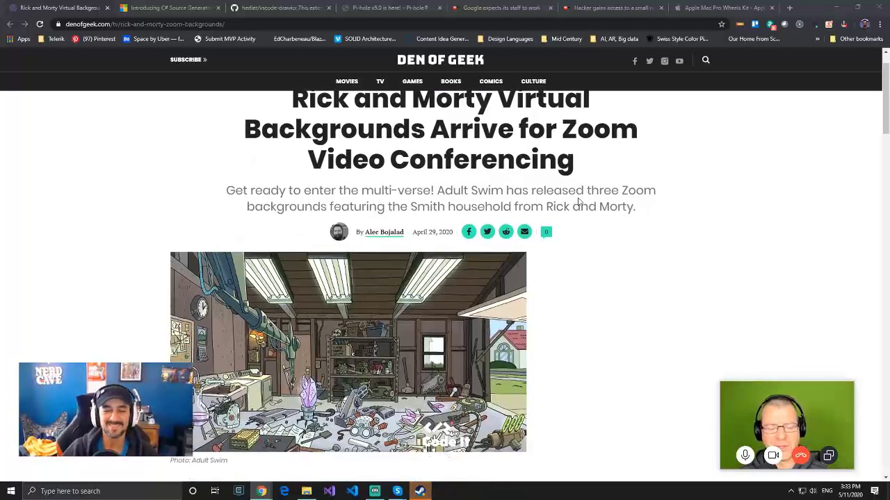
pyautogui.scroll(-3)
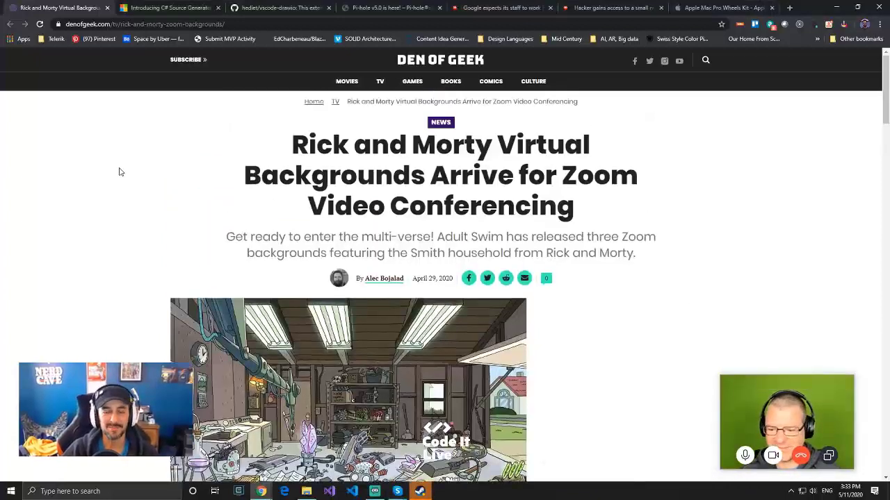
pyautogui.moveTo(128, 172)
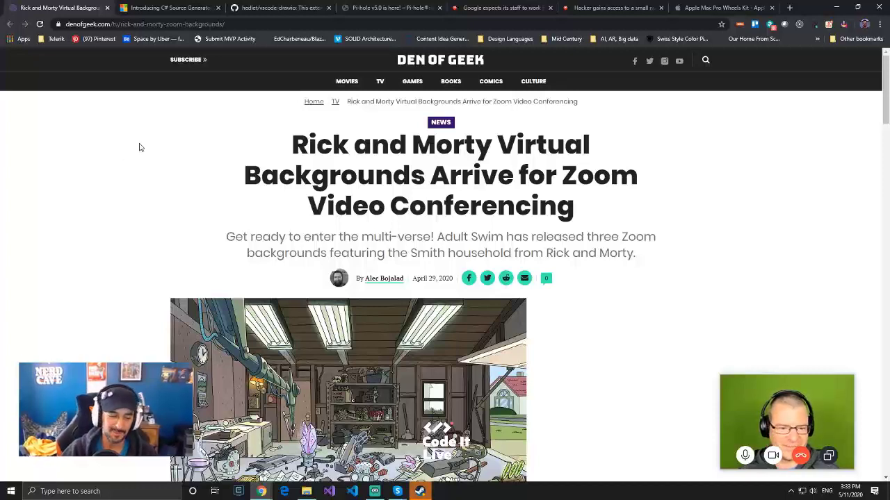
pyautogui.moveTo(695, 214)
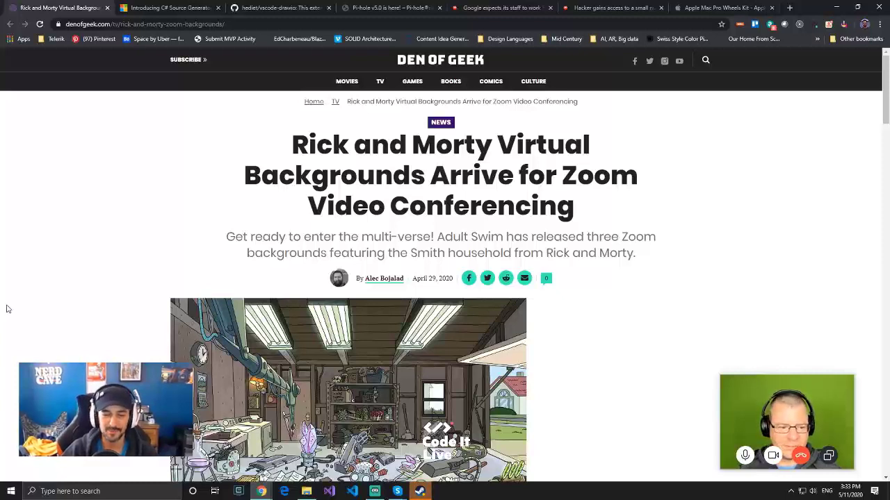
pyautogui.moveTo(14, 268)
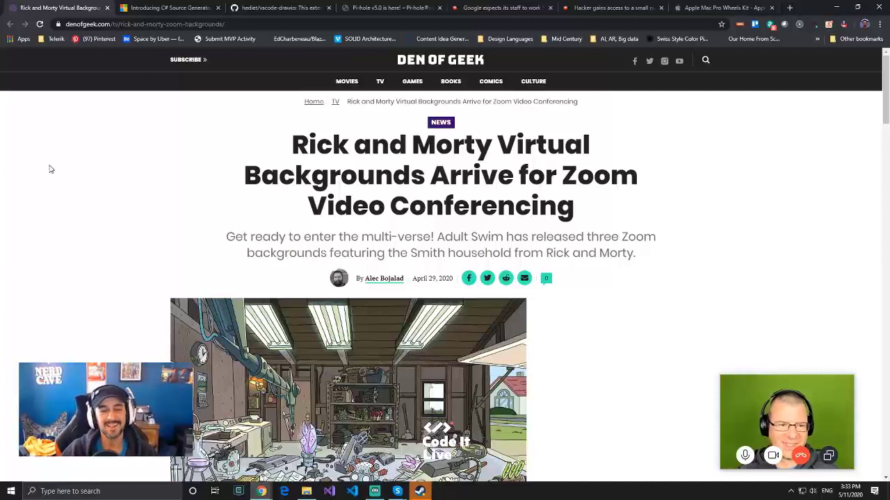
pyautogui.moveTo(167, 148)
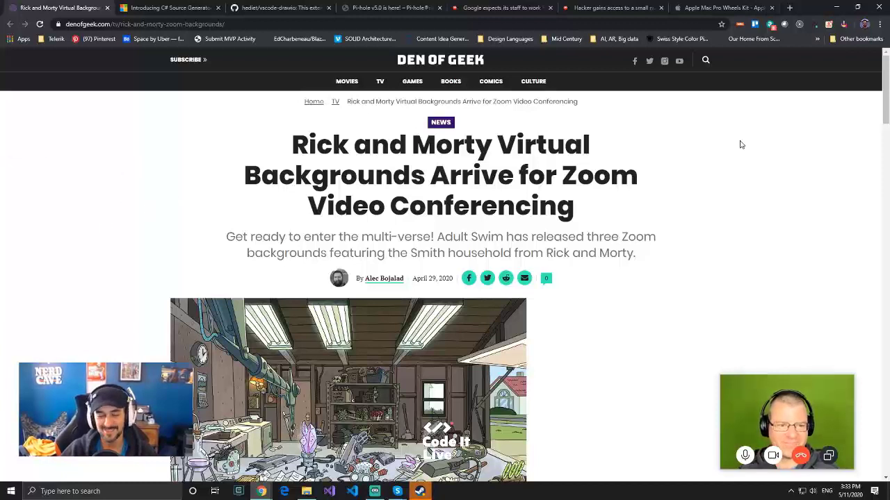
pyautogui.moveTo(470, 166)
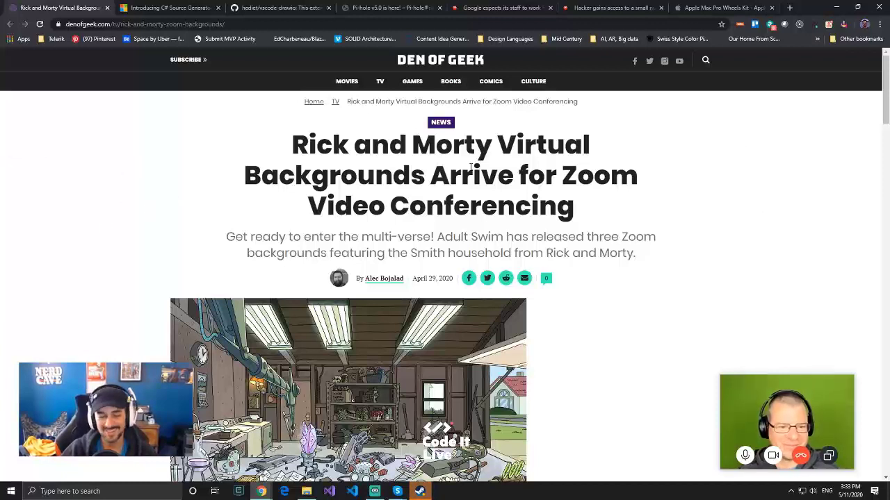
pyautogui.scroll(-3)
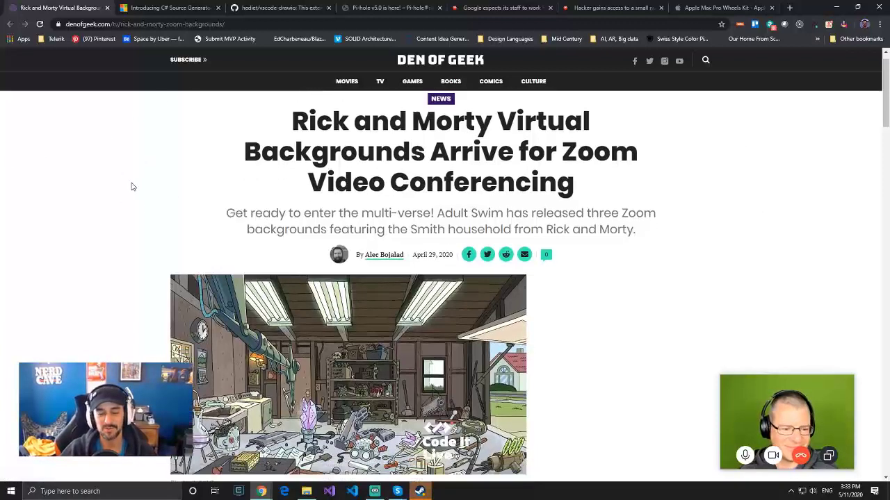
pyautogui.scroll(-3)
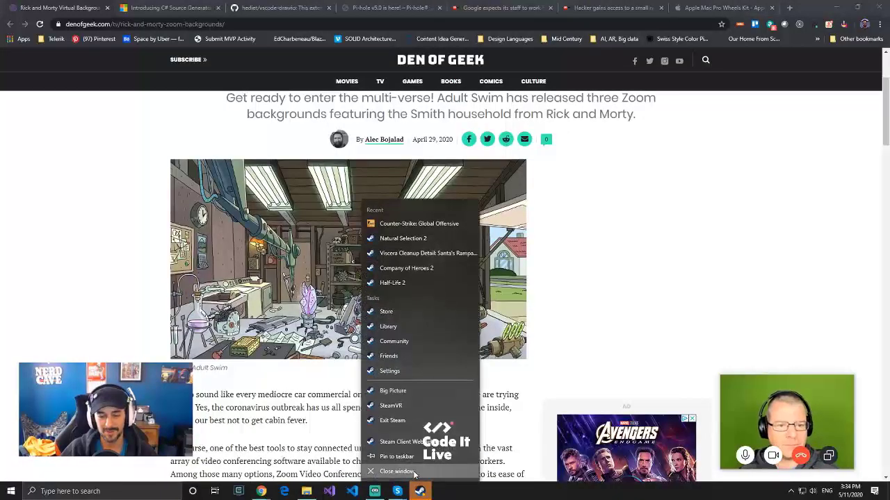
pyautogui.click(395, 472)
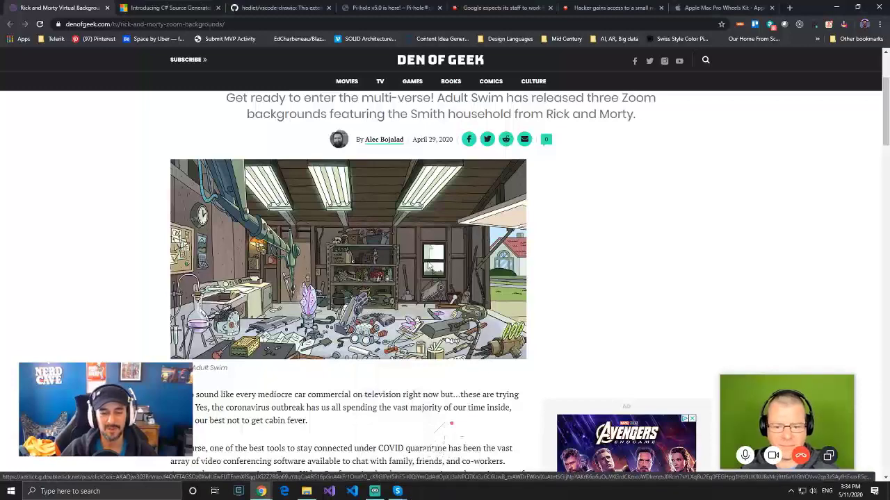
# Read further down the article, then back up a little
pyautogui.scroll(3)
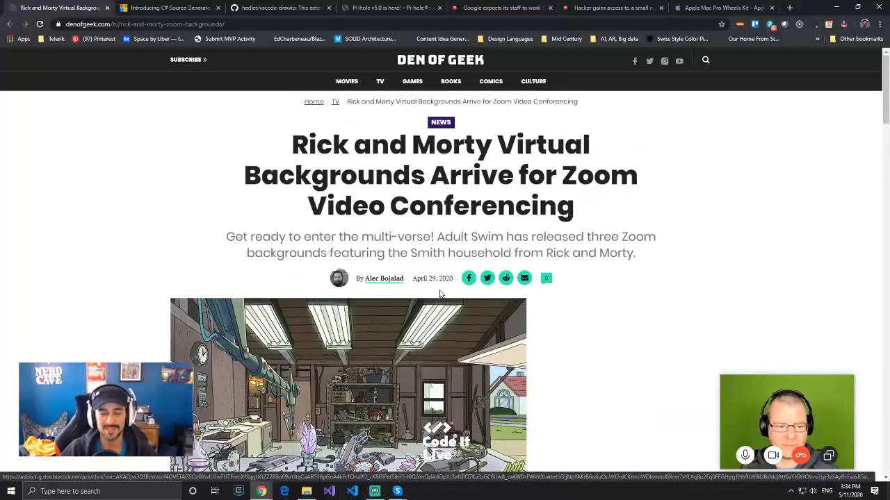
pyautogui.moveTo(429, 299)
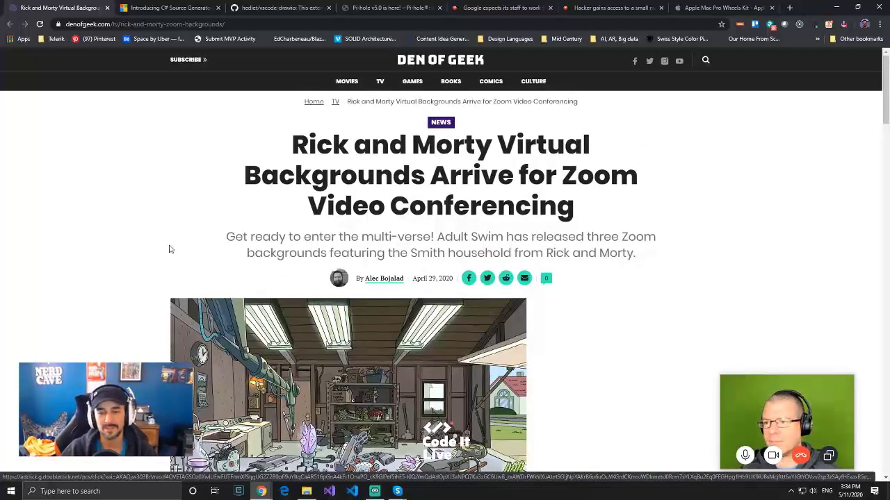
pyautogui.scroll(-3)
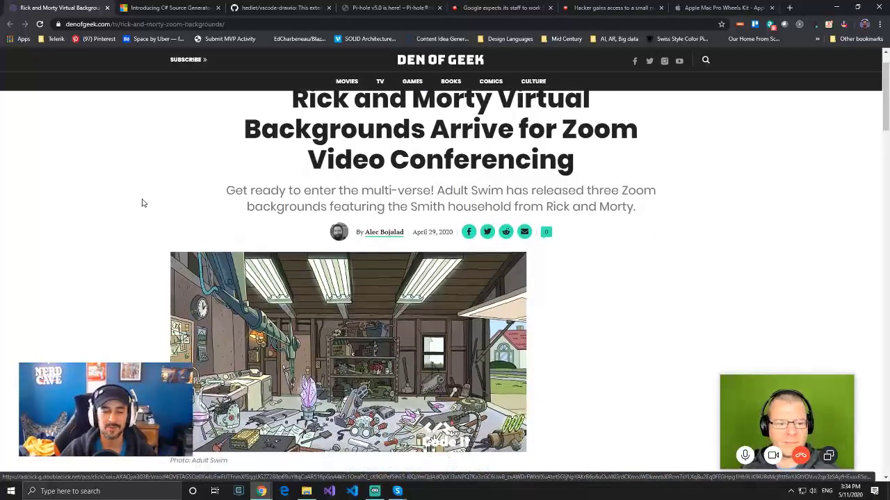
pyautogui.scroll(-3)
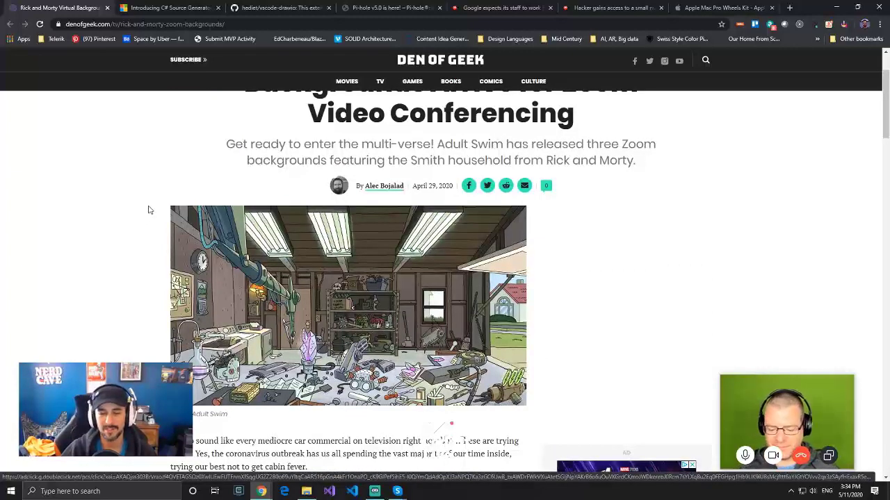
pyautogui.scroll(-3)
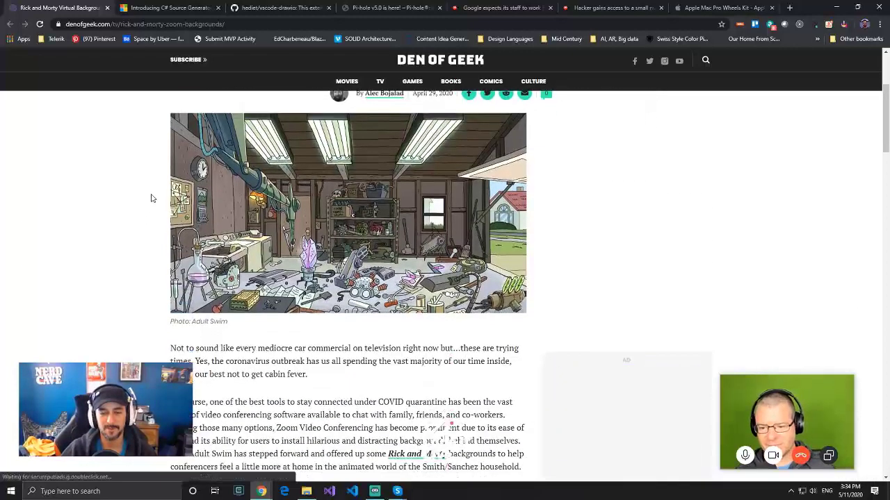
pyautogui.scroll(-3)
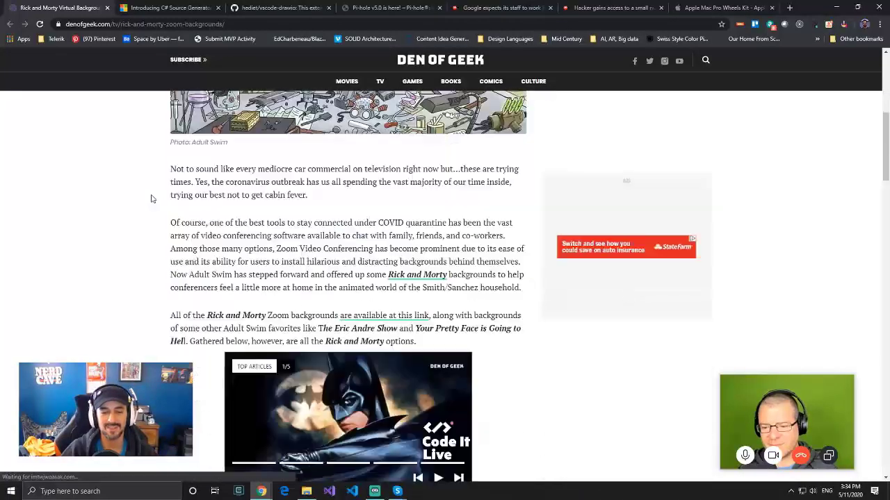
pyautogui.scroll(-3)
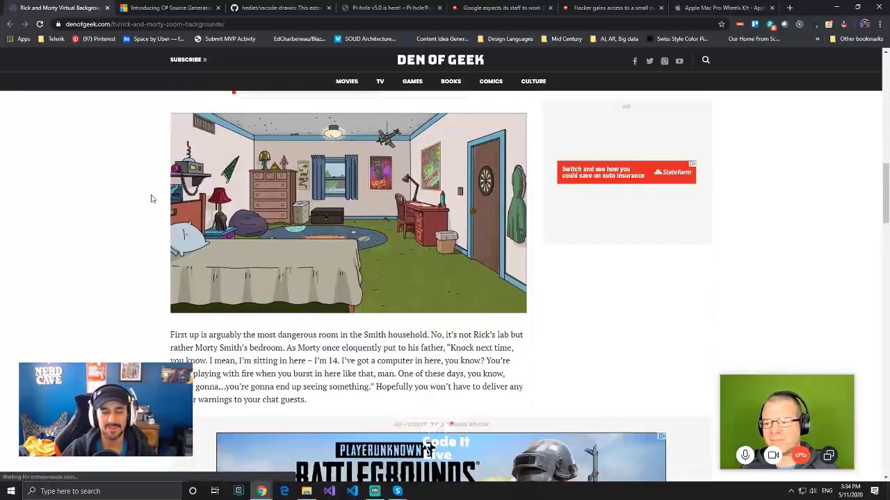
pyautogui.scroll(-3)
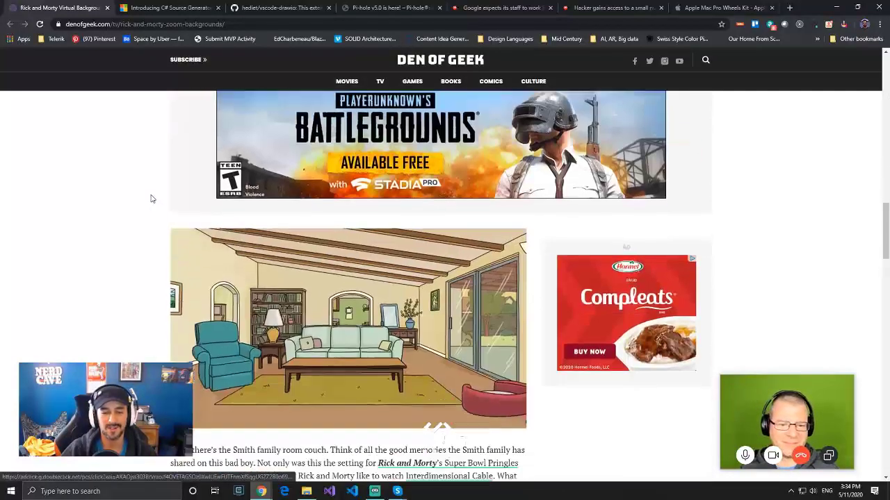
pyautogui.scroll(-3)
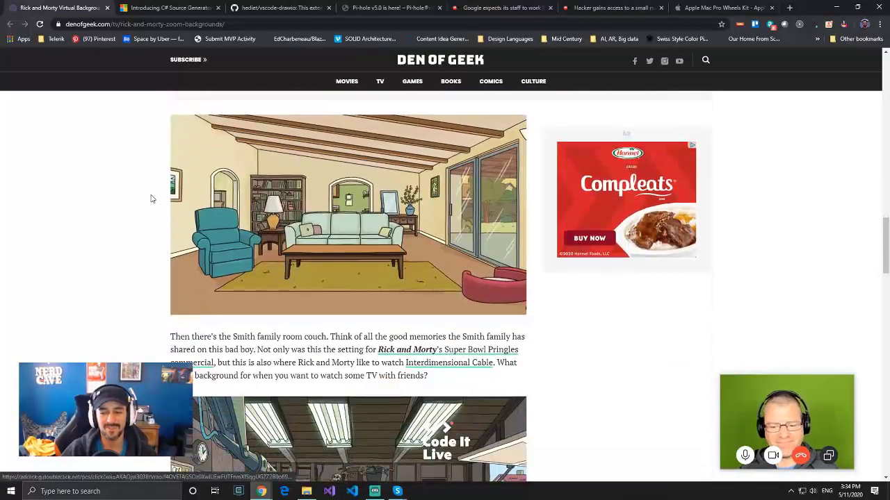
pyautogui.scroll(-3)
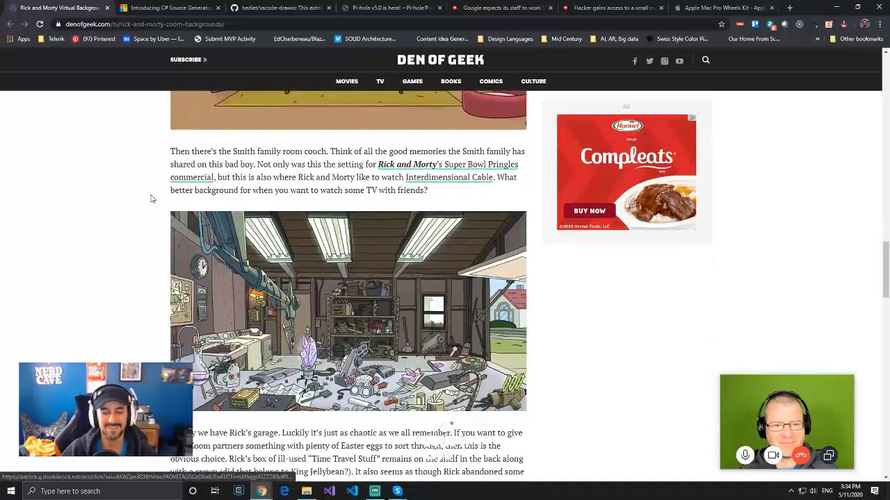
pyautogui.scroll(-3)
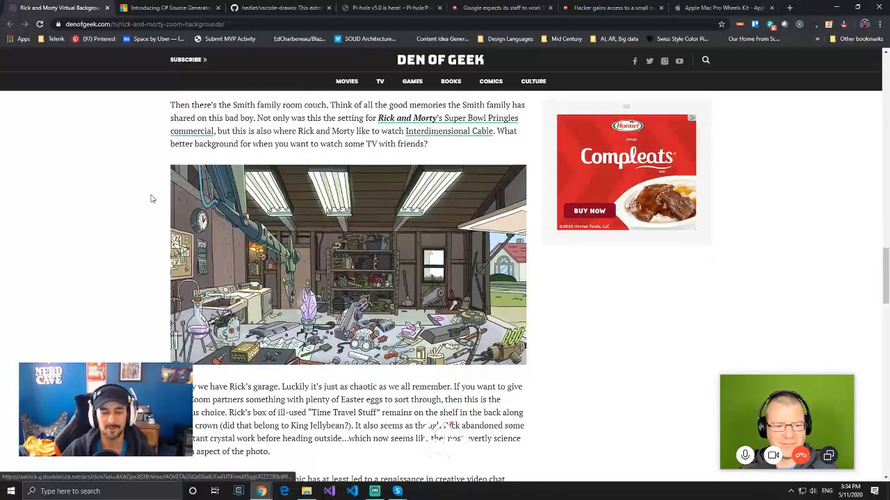
pyautogui.moveTo(79, 296)
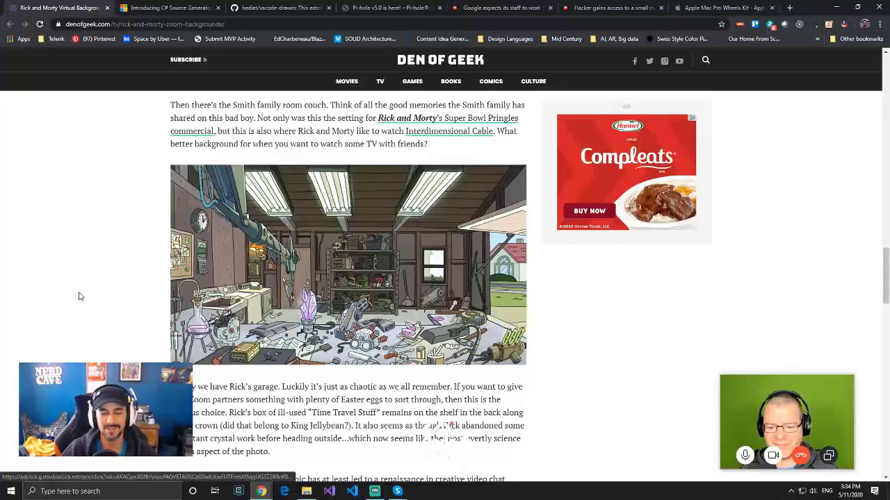
pyautogui.scroll(-3)
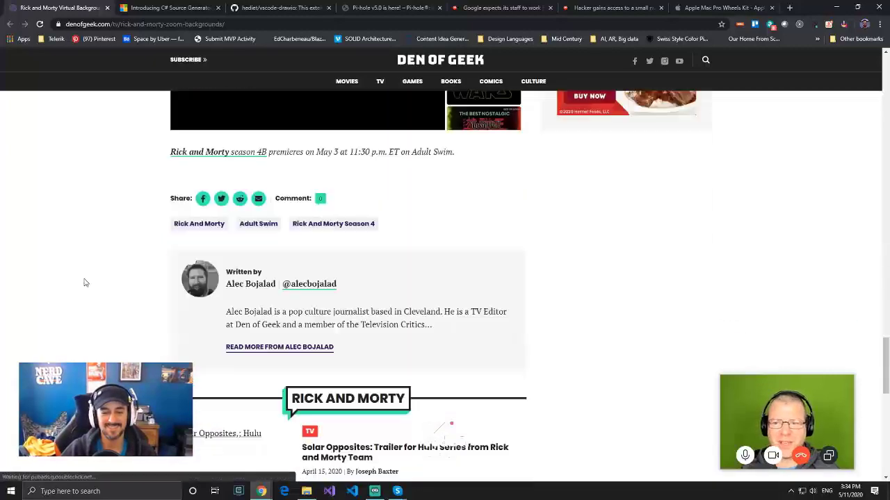
pyautogui.scroll(3)
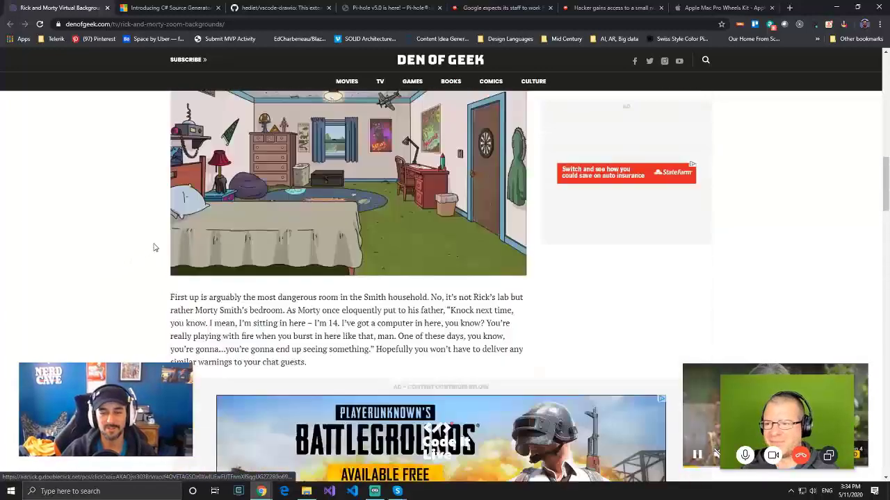
pyautogui.scroll(3)
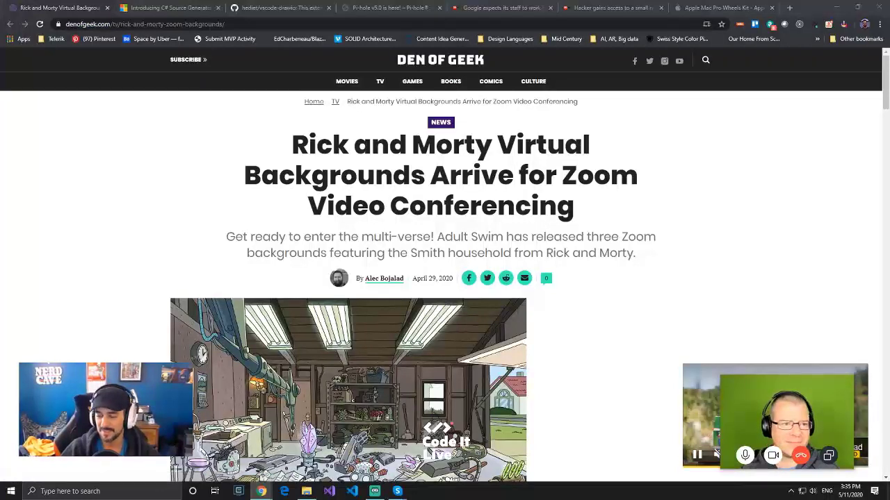
pyautogui.moveTo(564, 325)
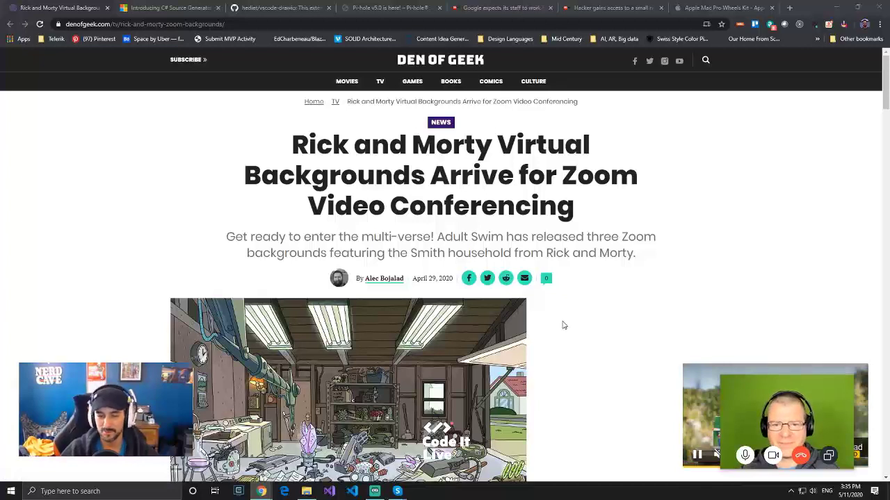
pyautogui.moveTo(484, 297)
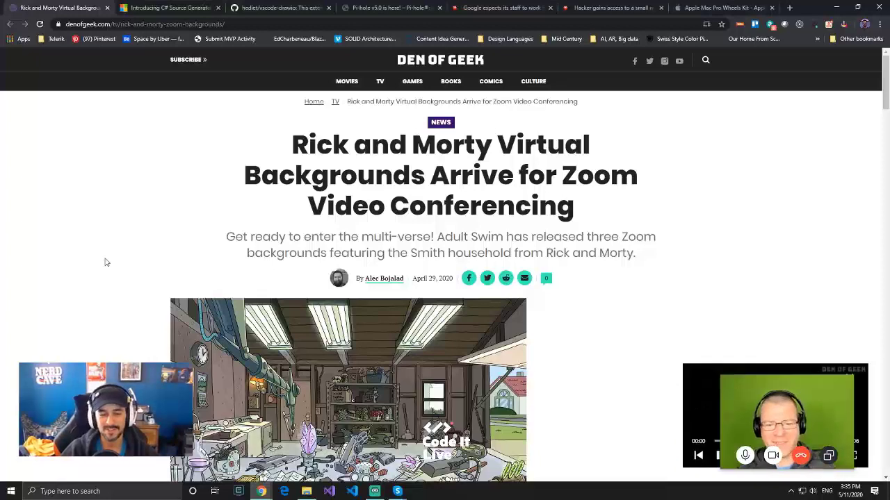
# Browse up and down through the rest of the article's middle sections
pyautogui.scroll(-3)
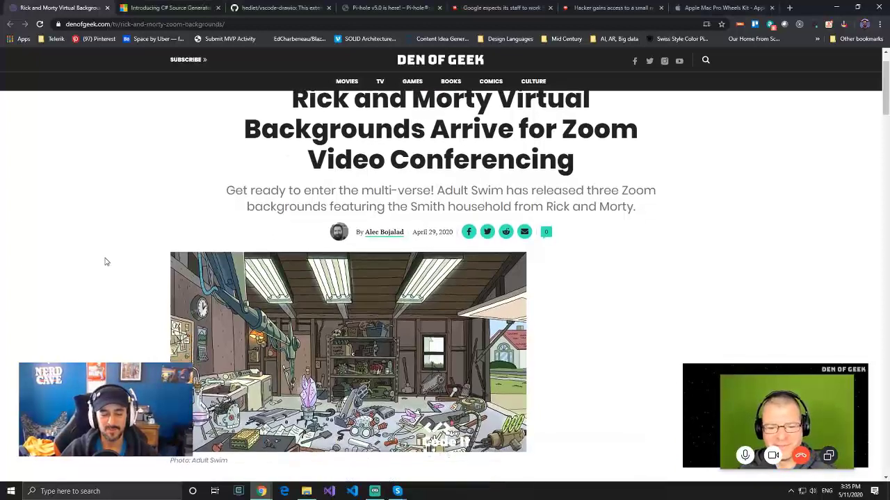
pyautogui.scroll(-3)
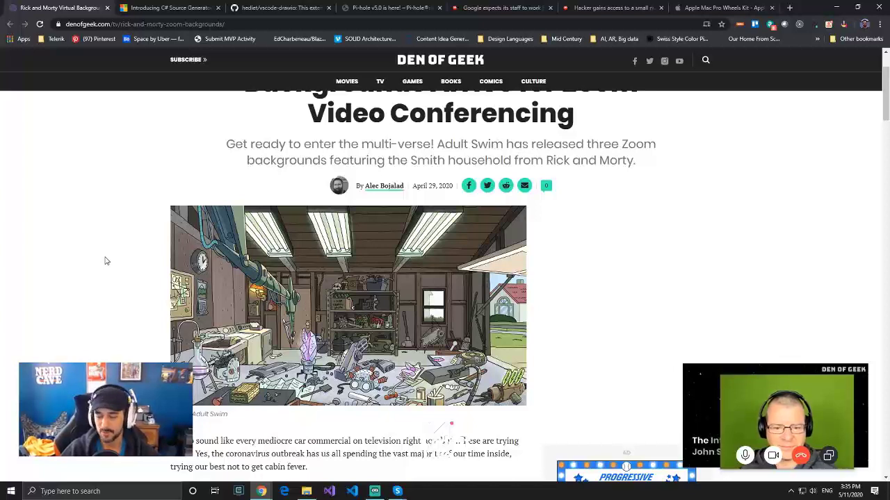
pyautogui.scroll(3)
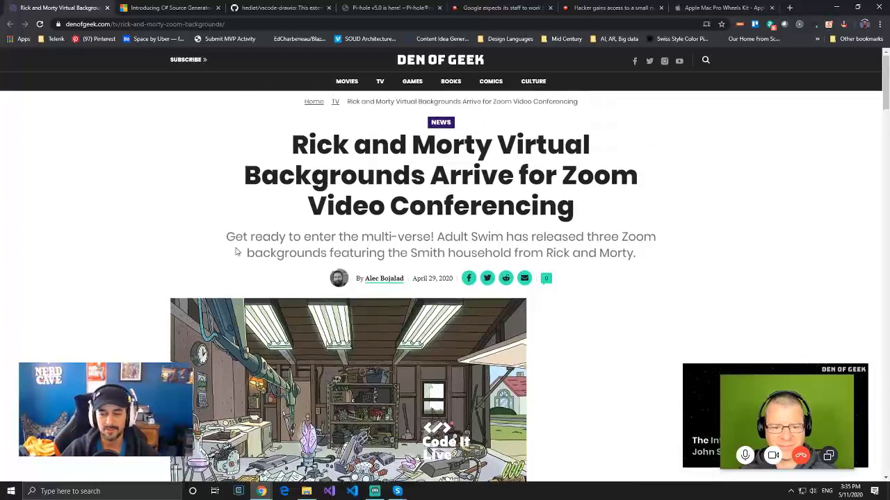
pyautogui.moveTo(239, 253)
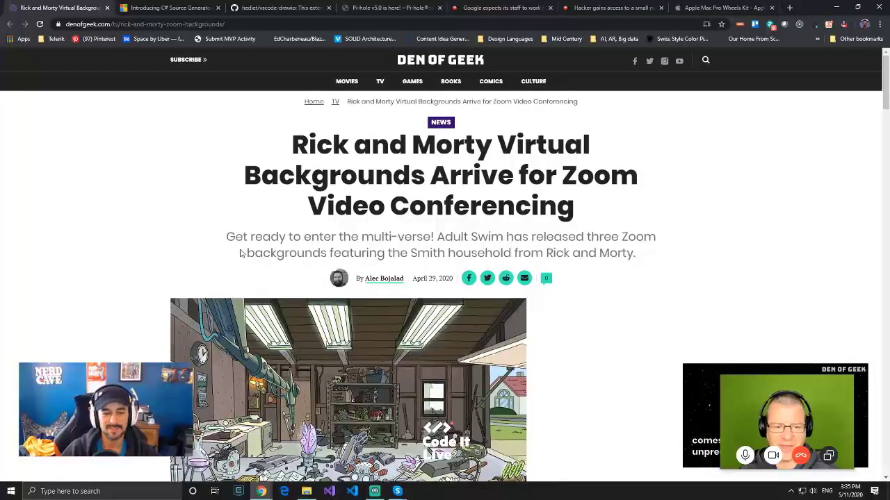
pyautogui.scroll(-3)
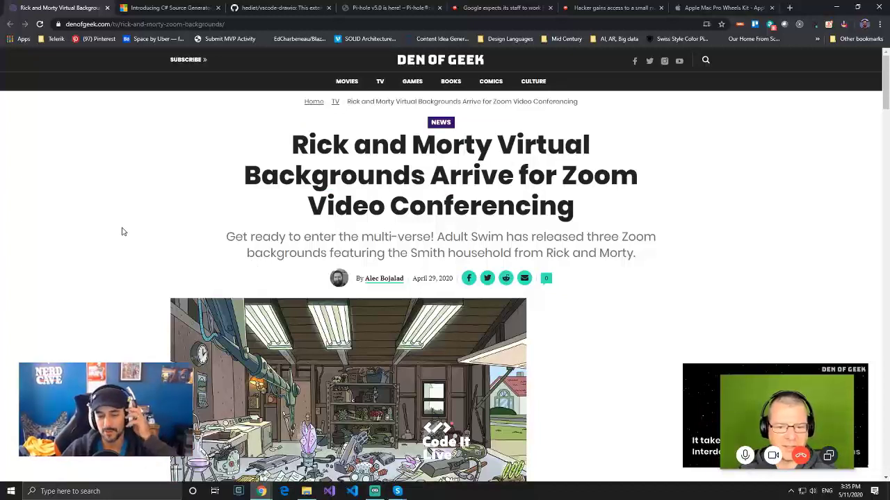
pyautogui.moveTo(170, 205)
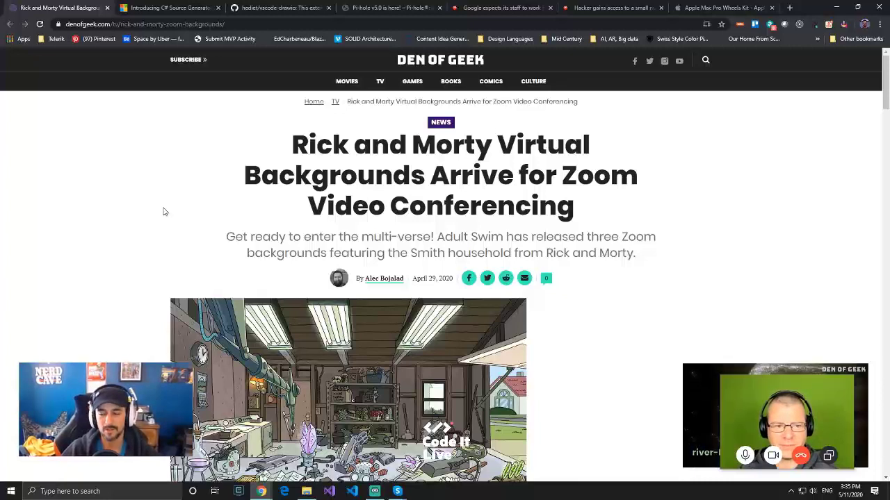
pyautogui.moveTo(109, 220)
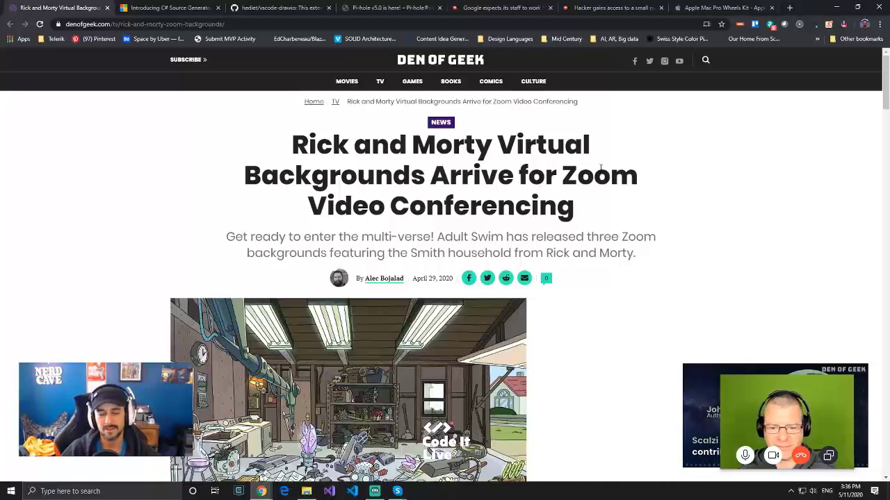
pyautogui.scroll(-3)
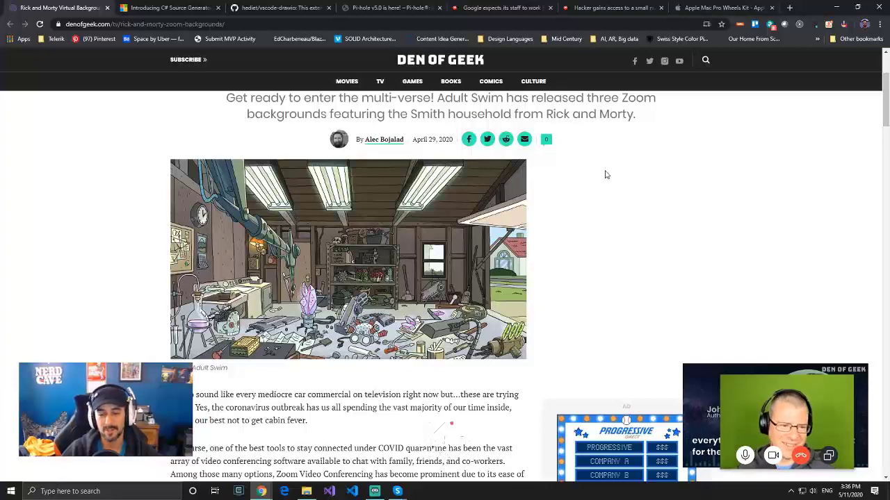
pyautogui.scroll(3)
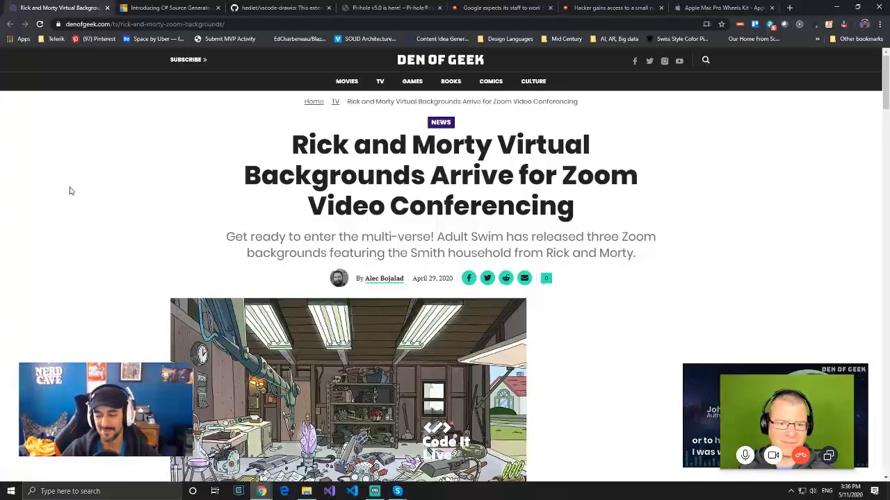
pyautogui.moveTo(323, 156)
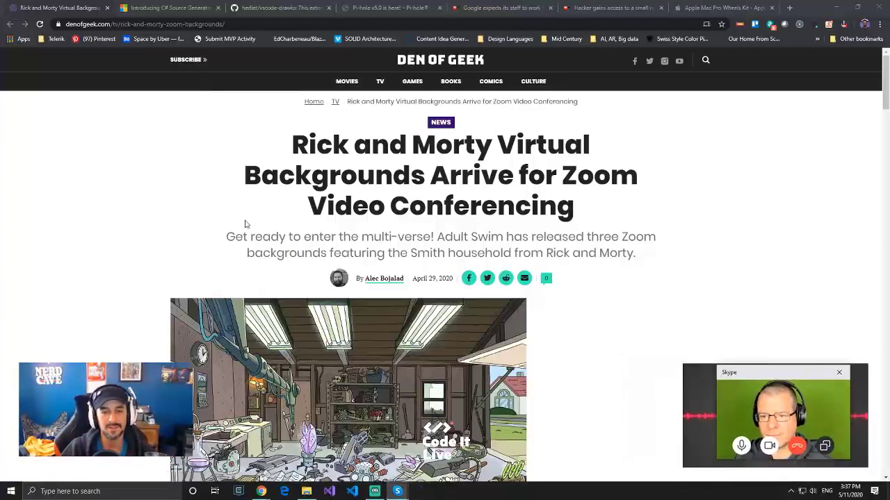
pyautogui.scroll(-3)
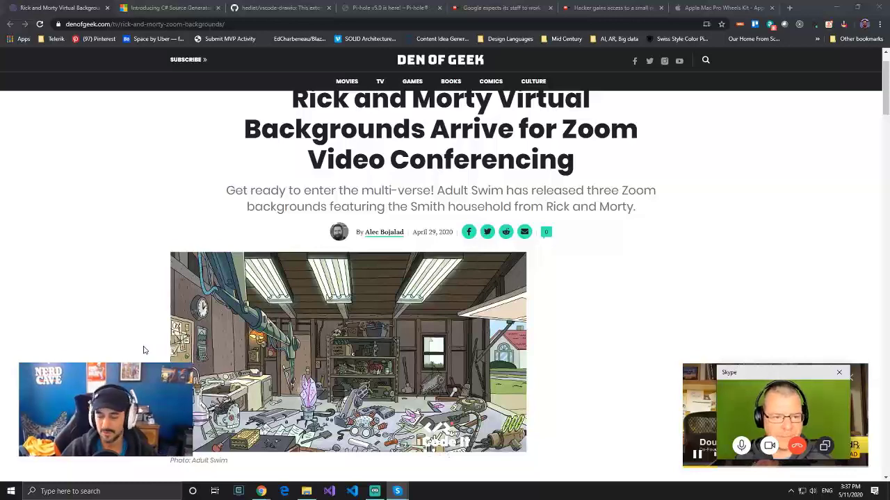
pyautogui.scroll(-3)
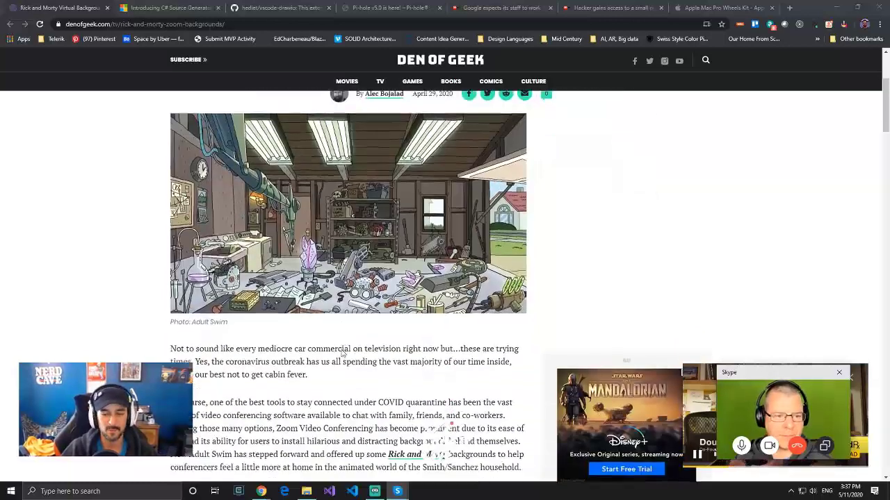
pyautogui.scroll(3)
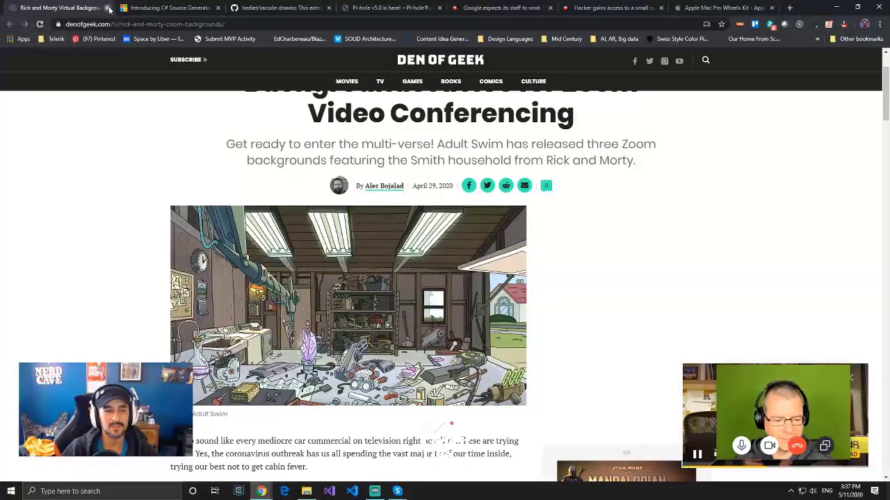
# Switch to the 'Introducing C# Source Generators' post, skim its diagram, and select the title word 'Source'
pyautogui.click(167, 8)
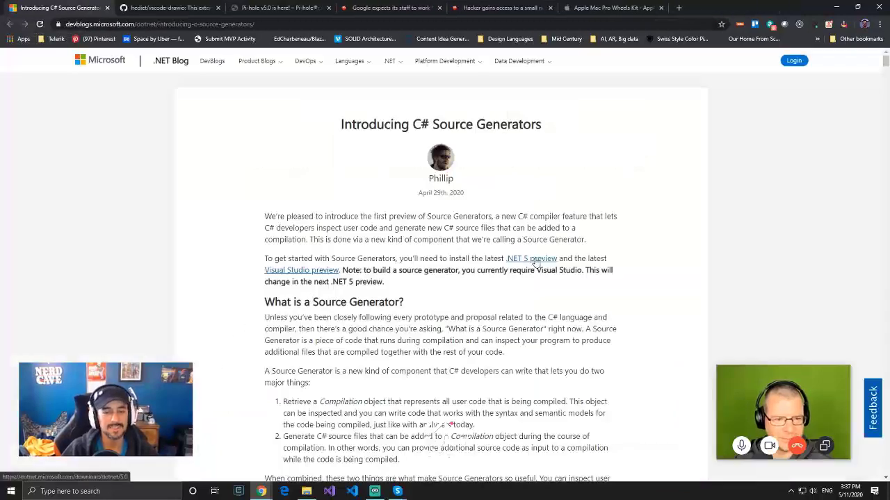
pyautogui.moveTo(346, 248)
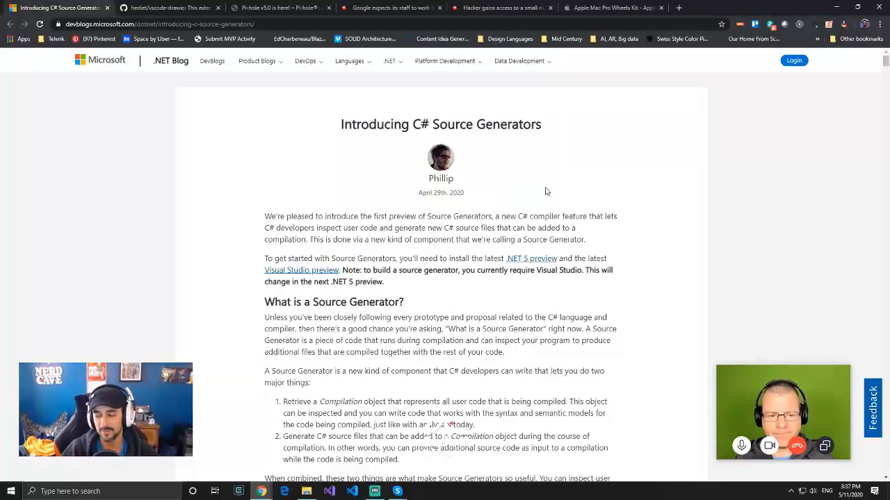
pyautogui.moveTo(529, 203)
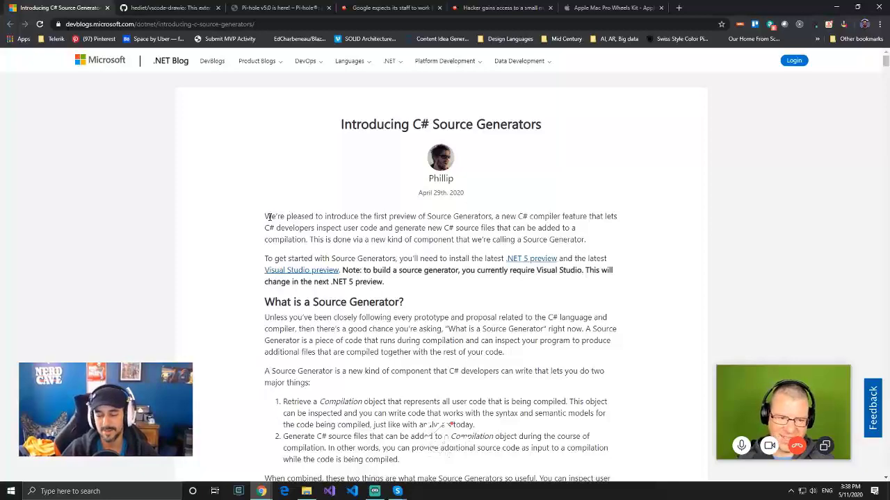
pyautogui.scroll(-3)
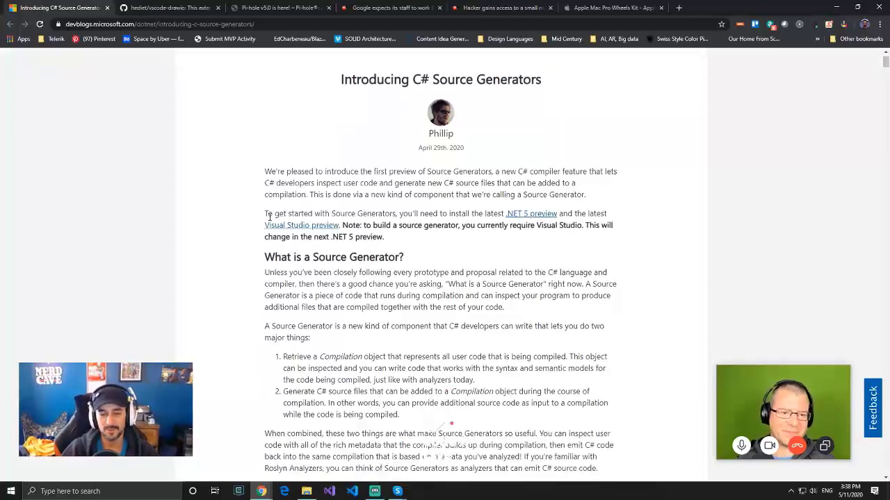
pyautogui.scroll(-3)
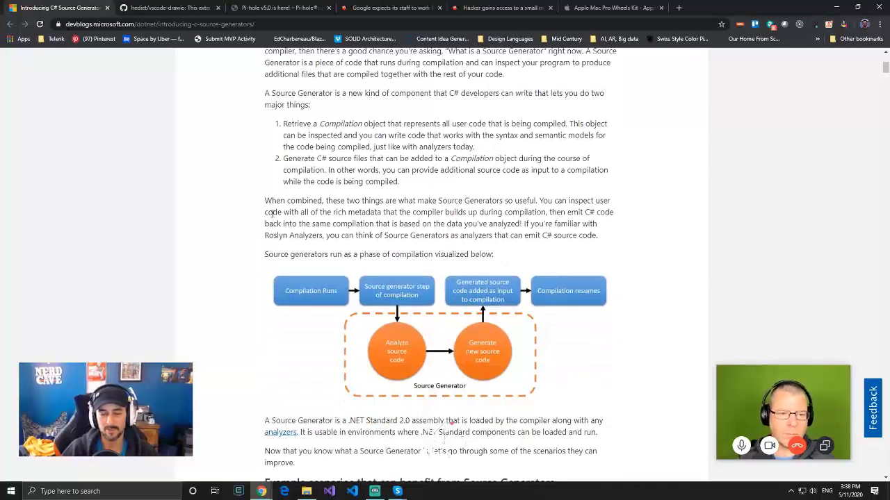
pyautogui.scroll(3)
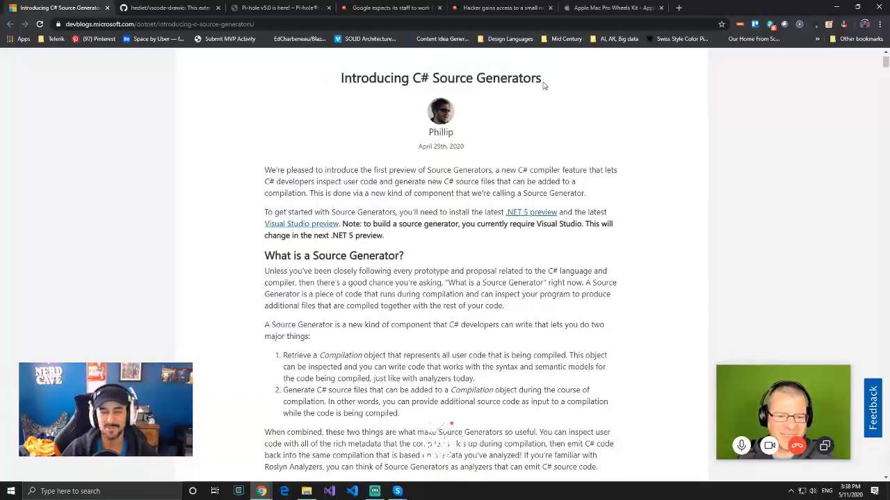
pyautogui.doubleClick(459, 78)
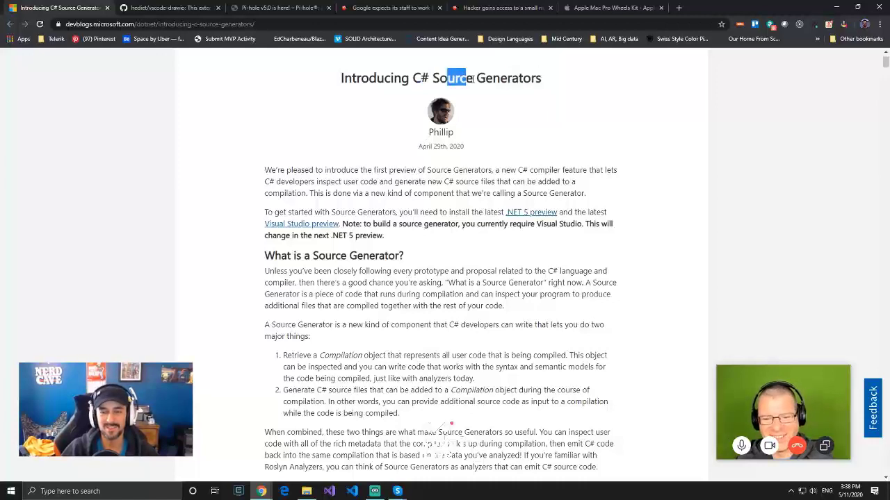
pyautogui.click(548, 139)
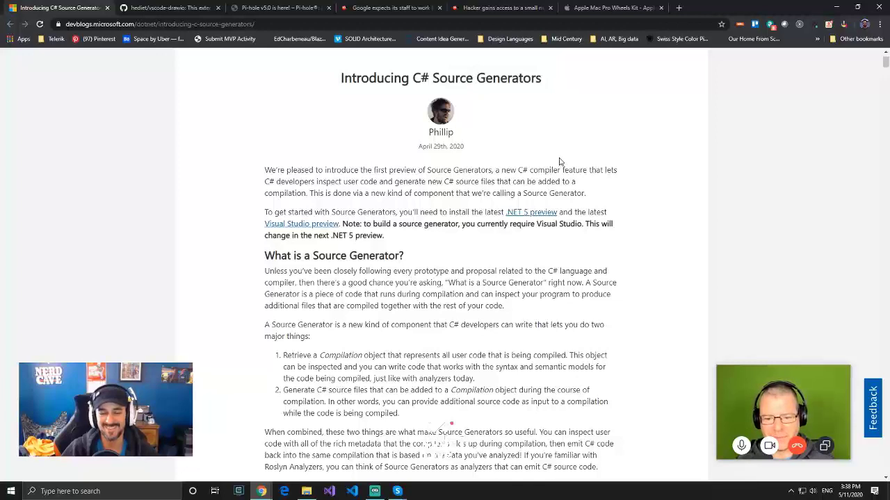
pyautogui.moveTo(545, 166)
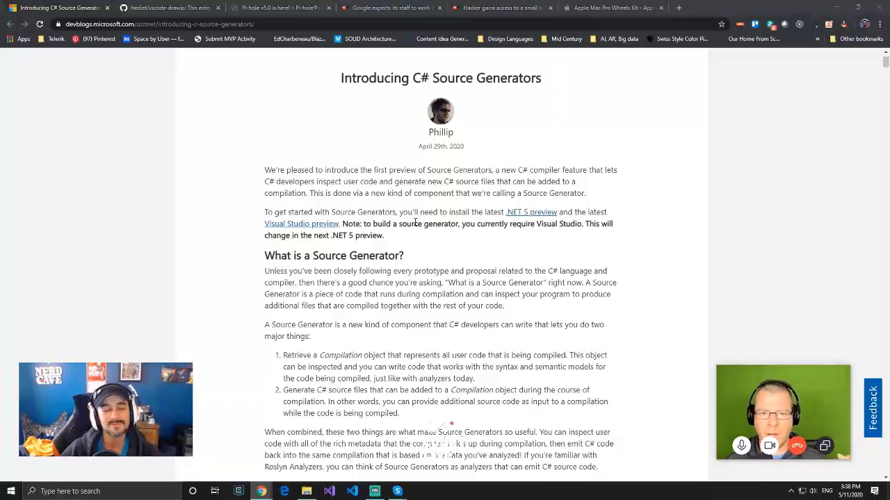
pyautogui.moveTo(403, 204)
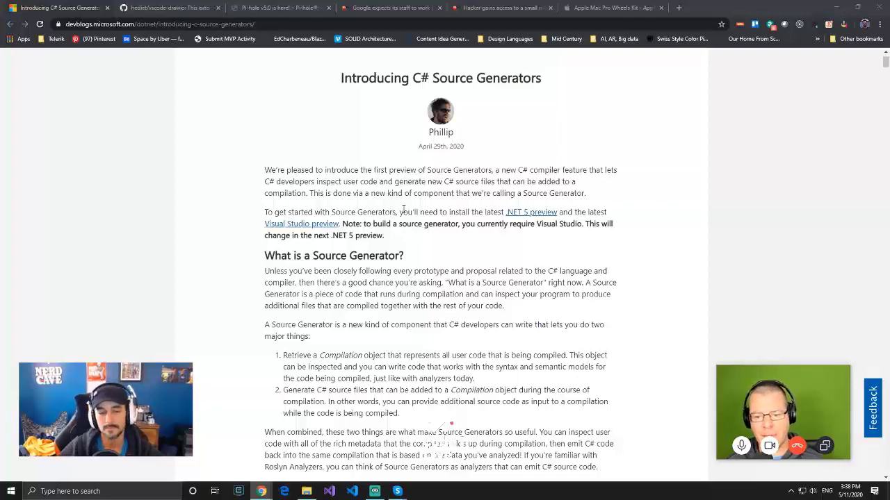
# Scroll down to the Source Generator compilation diagram in the post
pyautogui.scroll(-3)
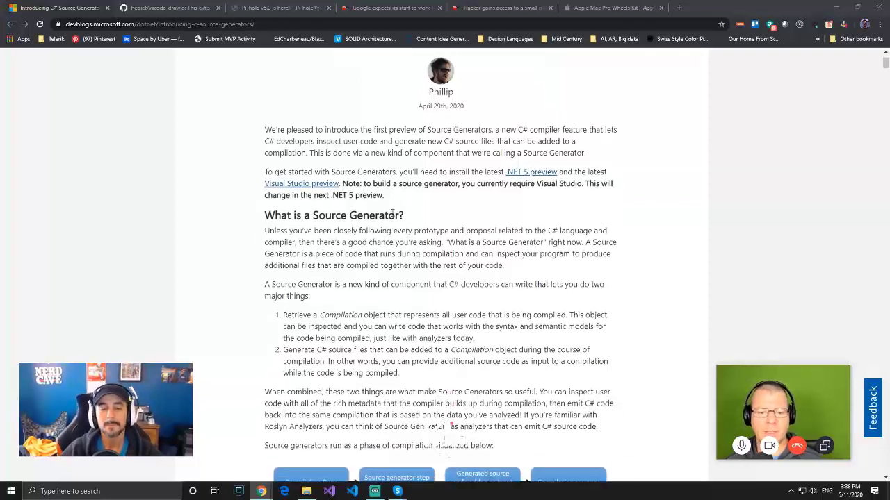
pyautogui.scroll(-3)
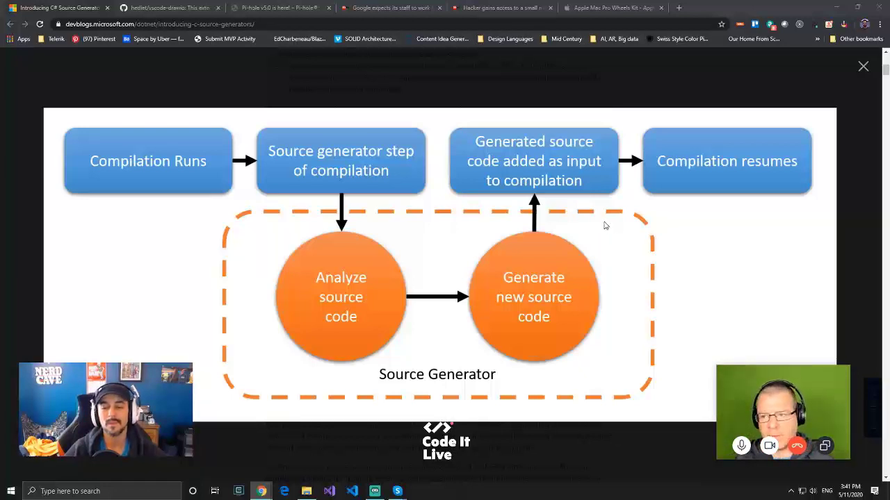
pyautogui.moveTo(789, 123)
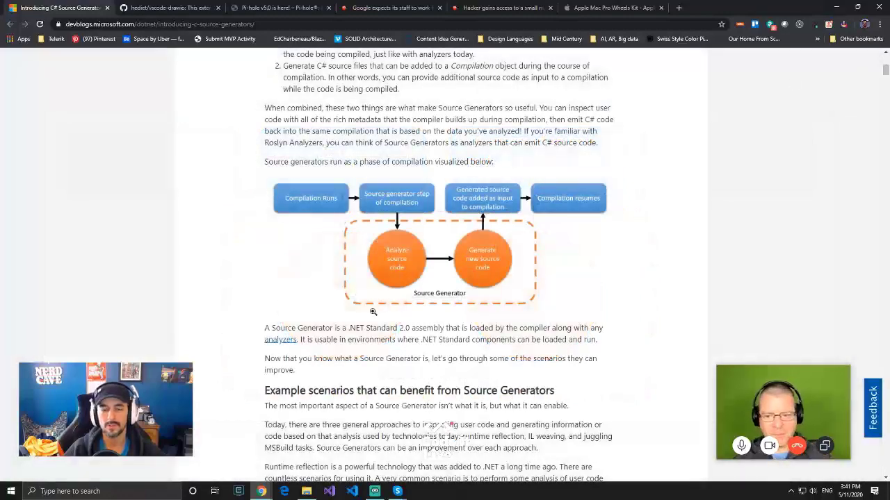
# Read down the Source Generators post past the Hello World code samples
pyautogui.scroll(-3)
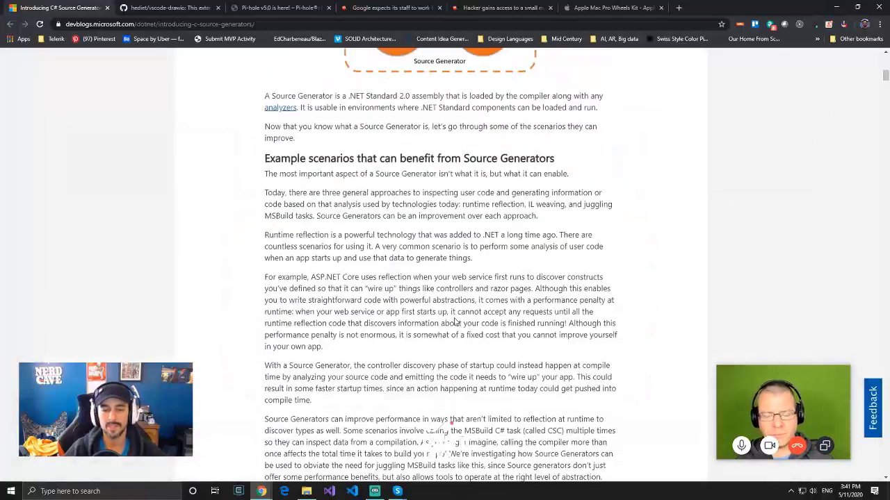
pyautogui.scroll(-3)
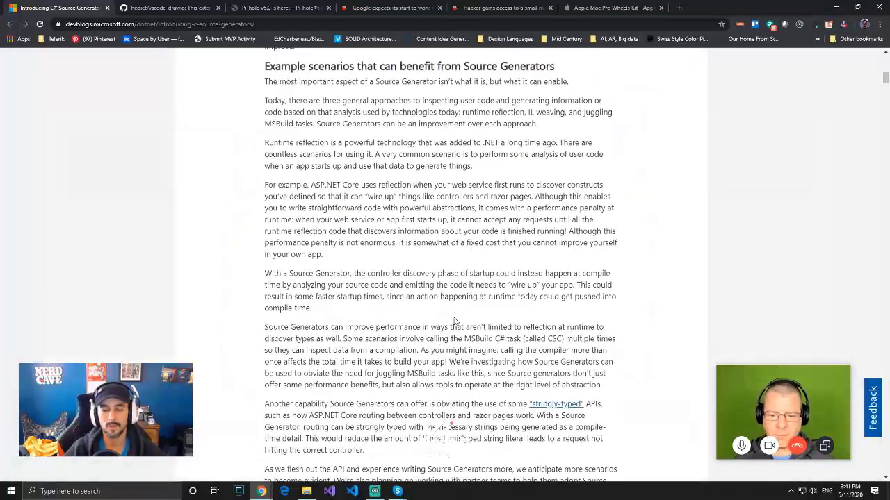
pyautogui.scroll(-3)
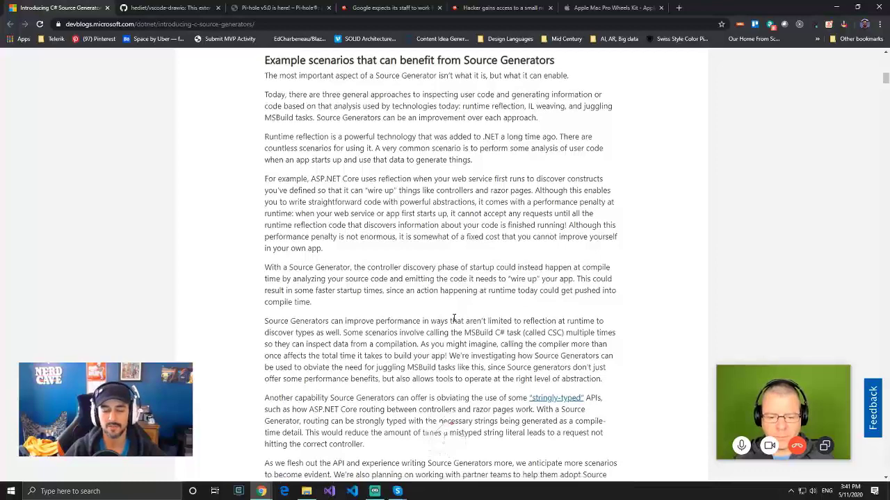
pyautogui.scroll(-3)
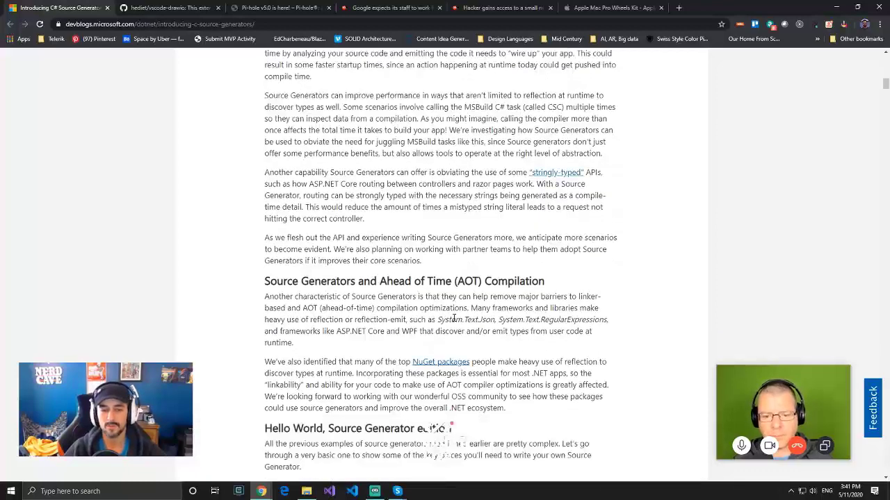
pyautogui.scroll(-3)
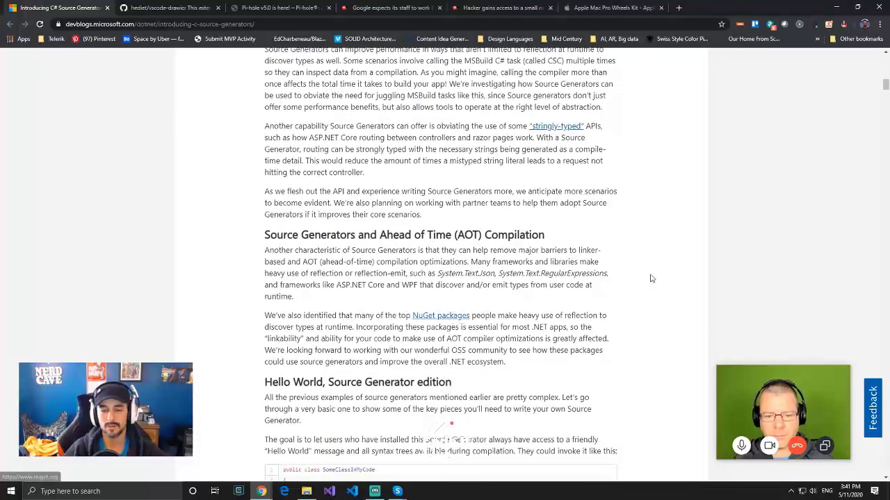
pyautogui.scroll(-3)
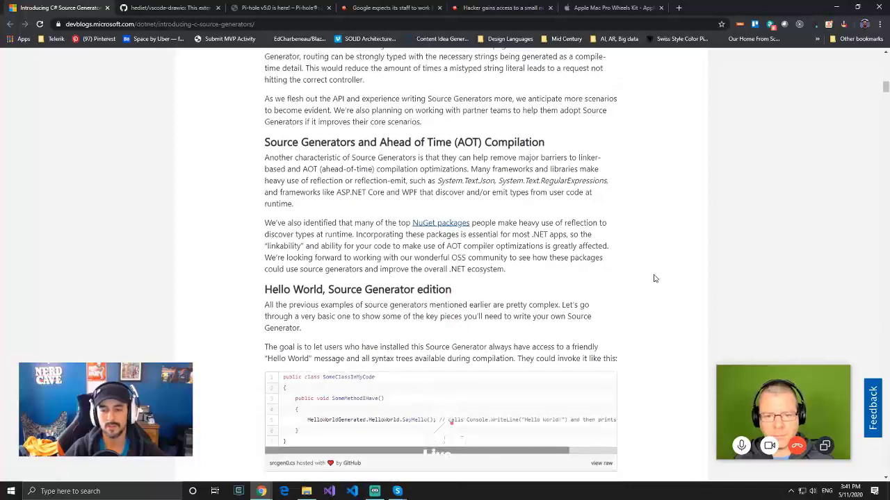
pyautogui.scroll(-3)
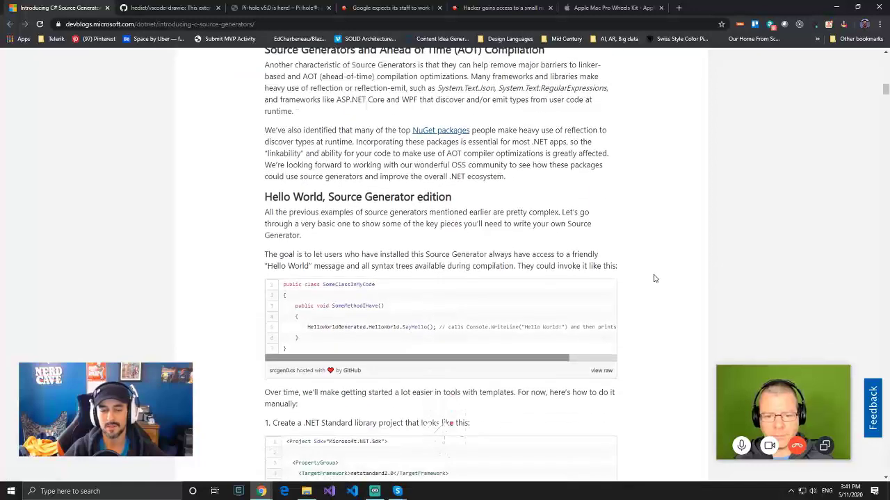
pyautogui.scroll(-3)
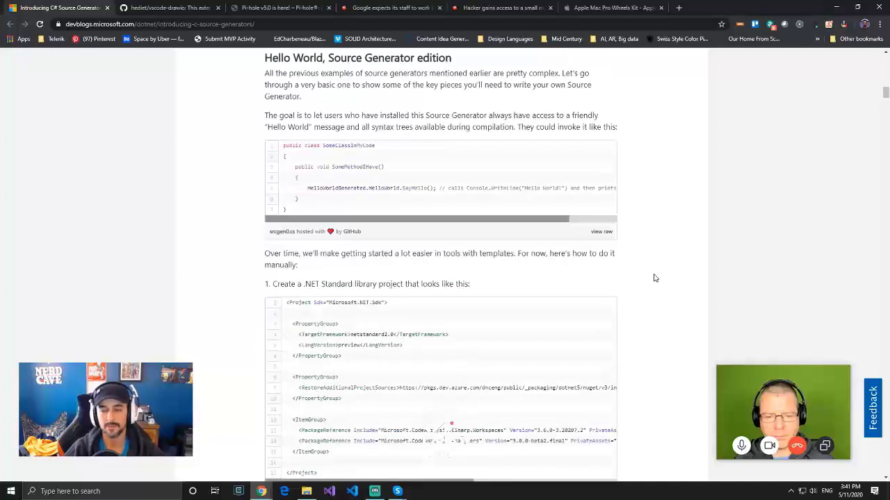
pyautogui.moveTo(656, 272)
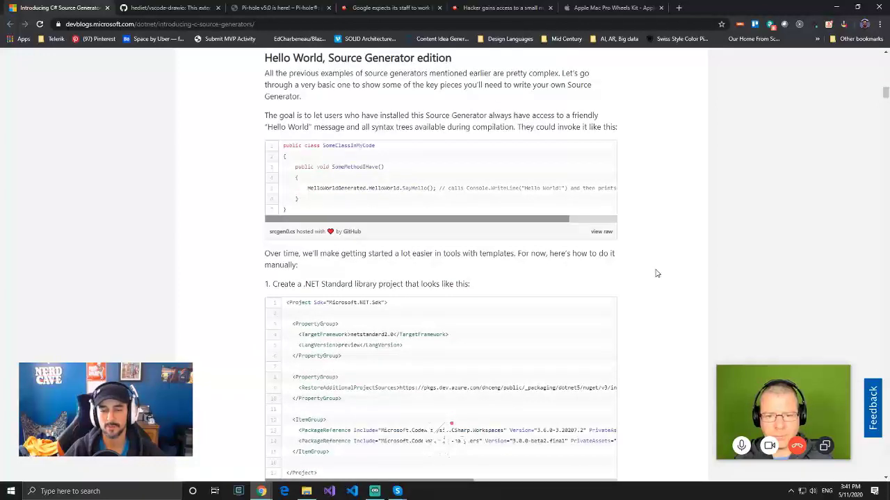
pyautogui.scroll(-3)
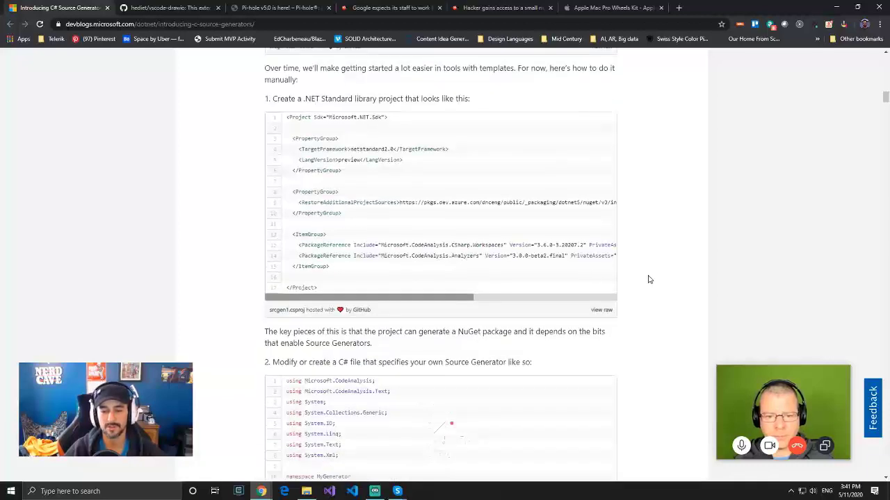
pyautogui.scroll(-3)
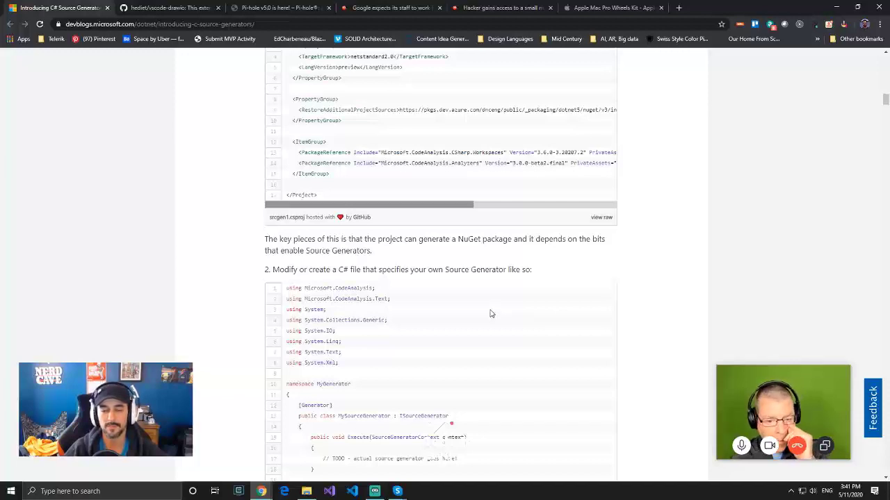
# Continue down through the post's next steps sections
pyautogui.scroll(-3)
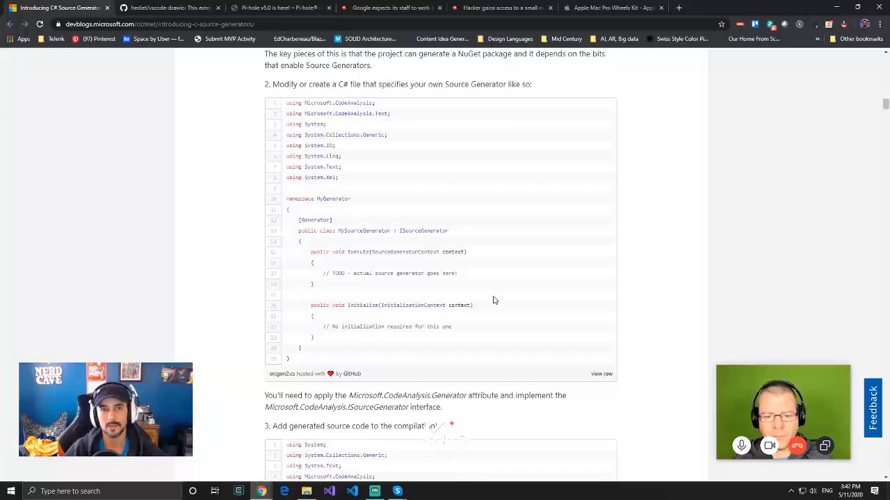
pyautogui.scroll(-3)
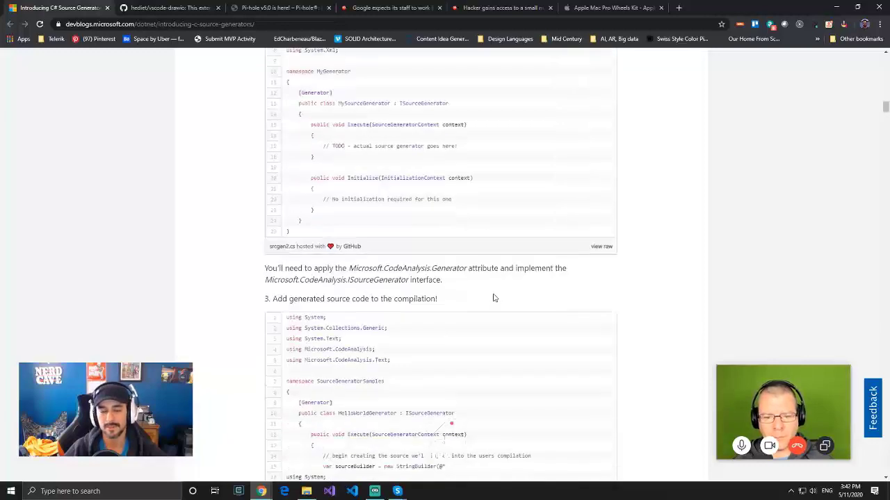
pyautogui.scroll(-3)
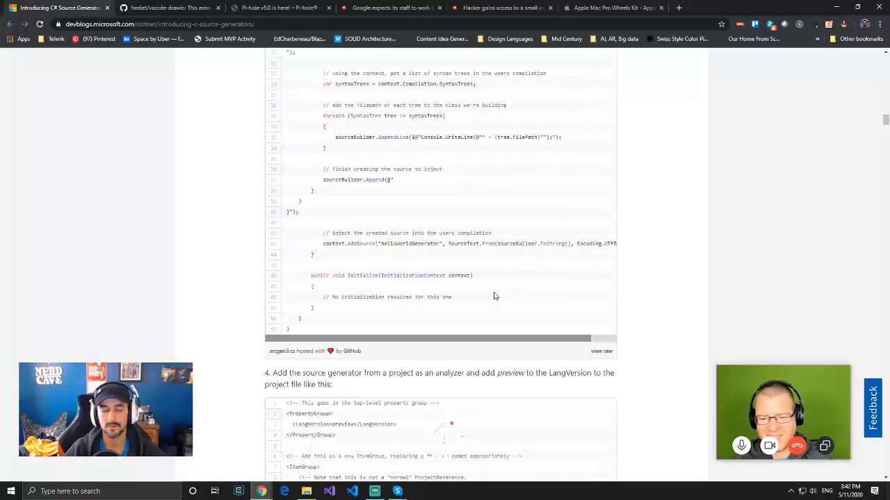
pyautogui.scroll(-3)
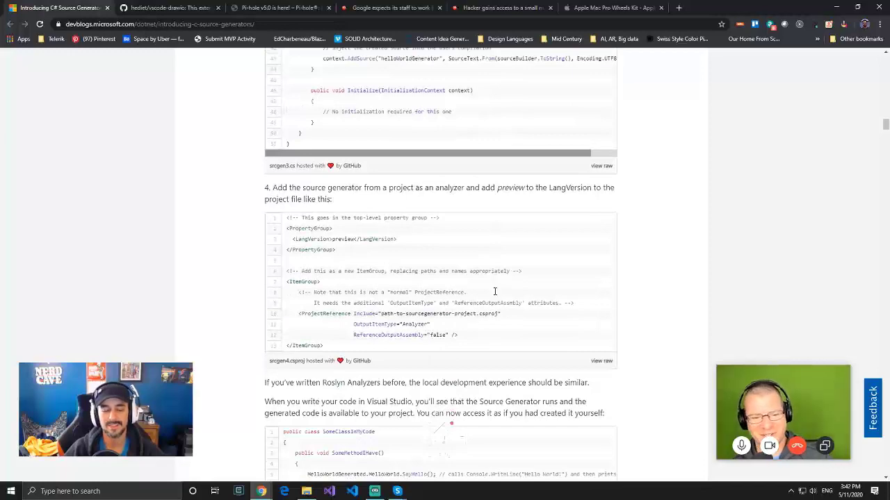
pyautogui.scroll(-3)
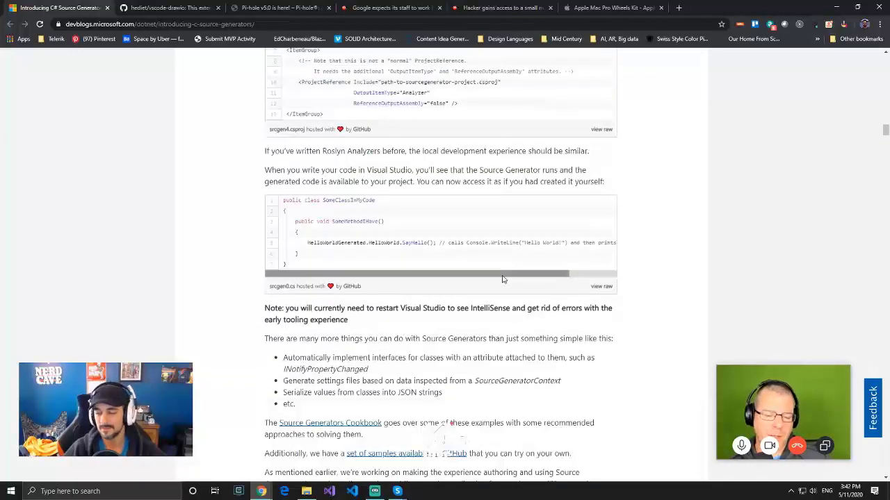
pyautogui.scroll(-3)
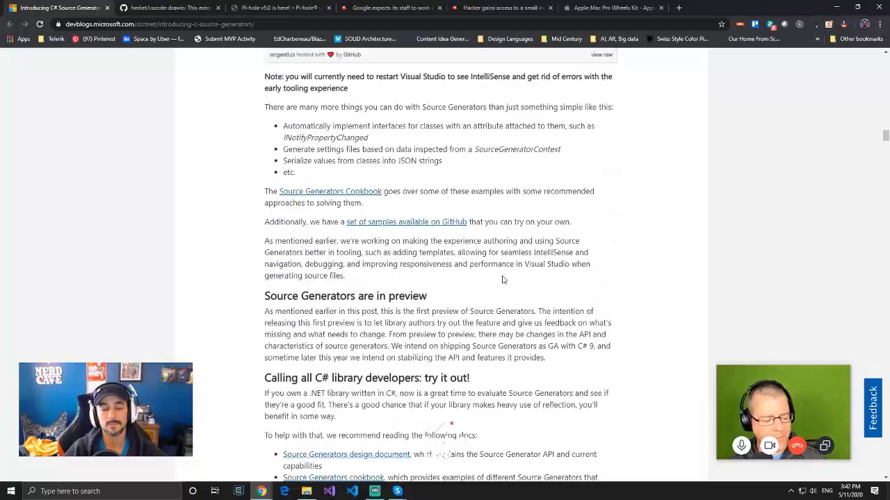
pyautogui.scroll(-3)
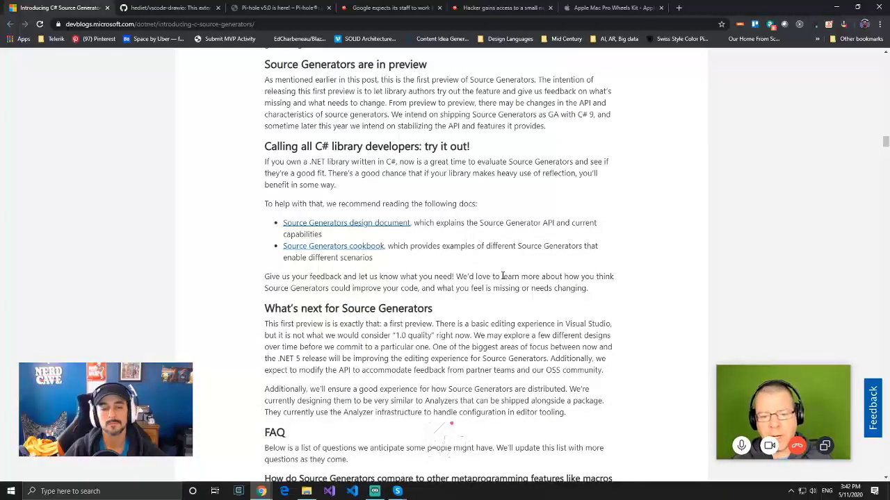
pyautogui.scroll(-3)
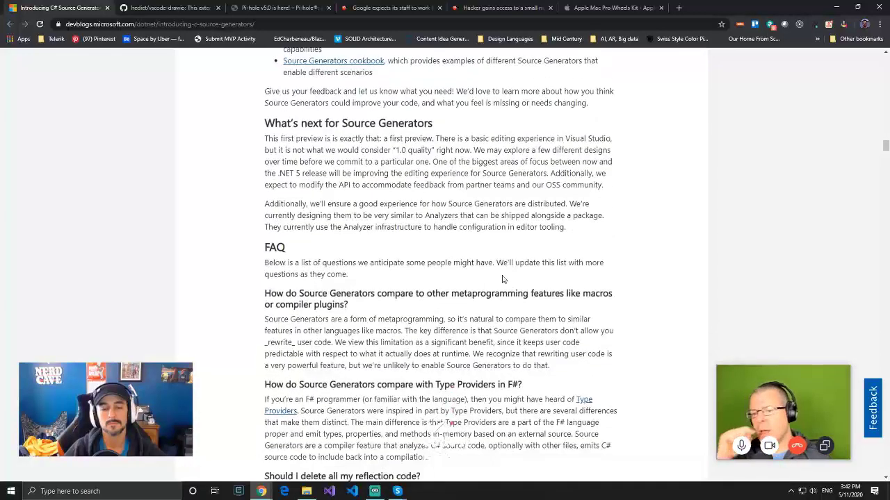
pyautogui.scroll(-3)
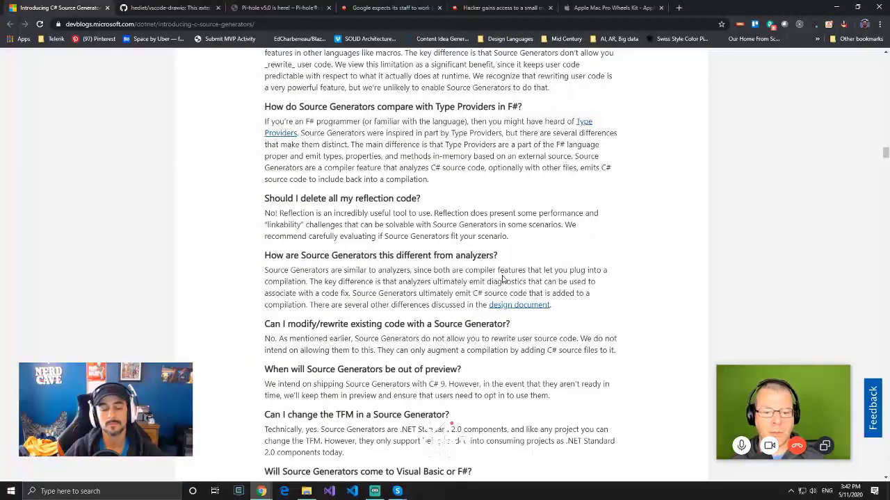
pyautogui.scroll(-3)
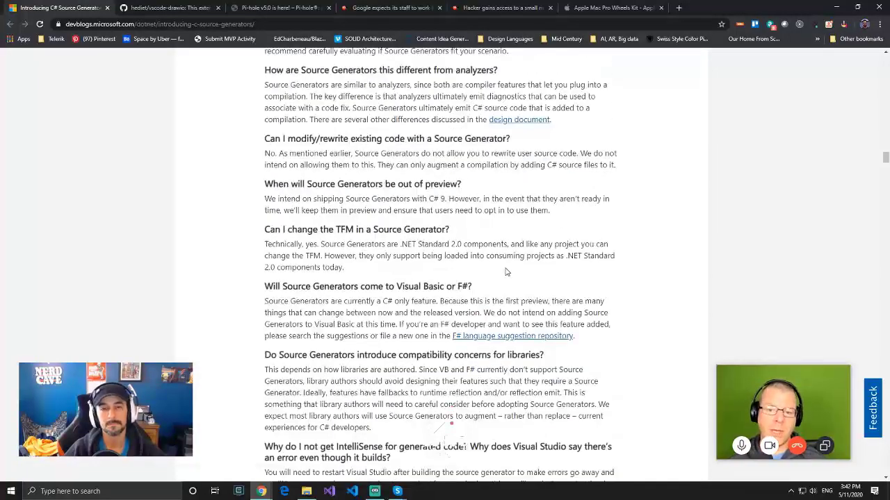
pyautogui.scroll(-3)
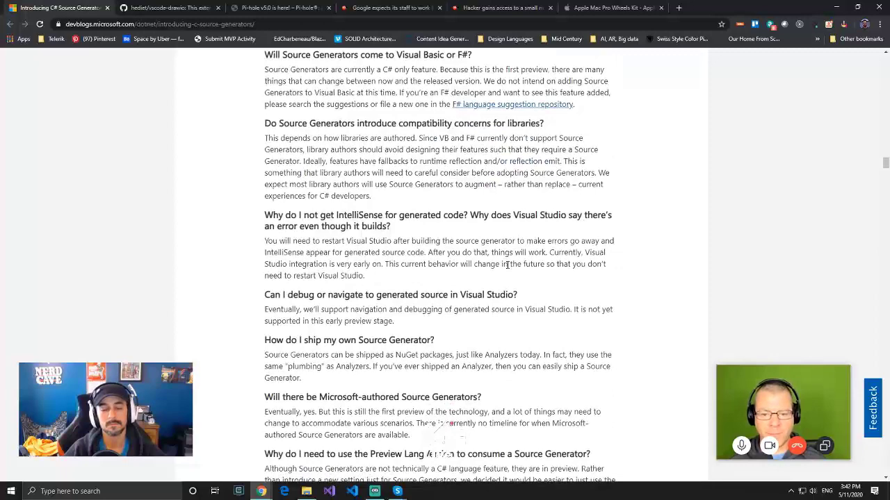
pyautogui.scroll(-3)
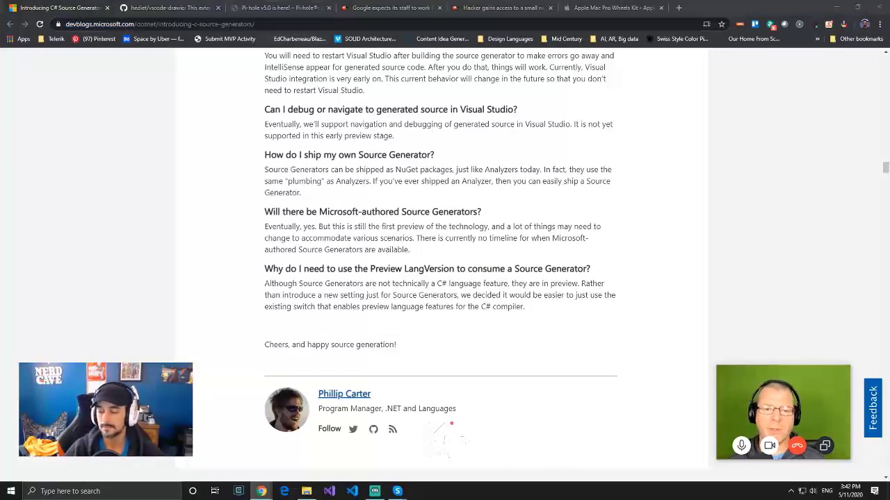
pyautogui.moveTo(834, 192)
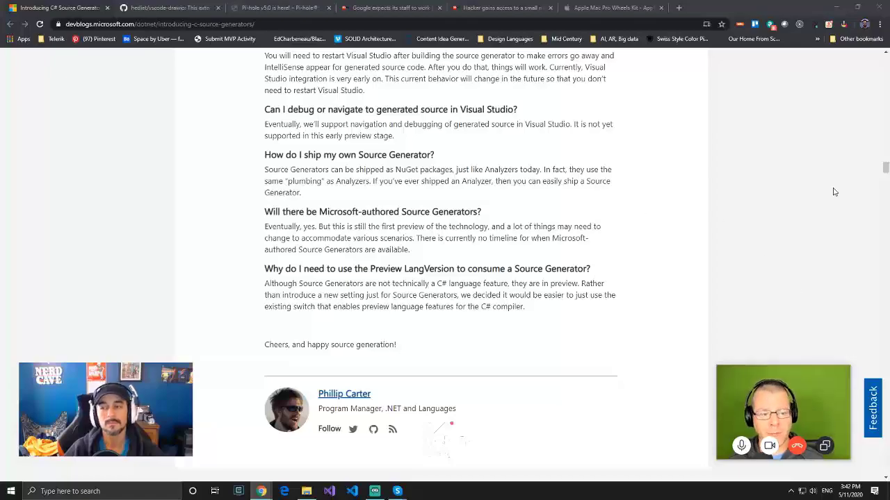
# Reach the FAQ questions on IntelliSense and shipping generators after a brief look back up
pyautogui.scroll(3)
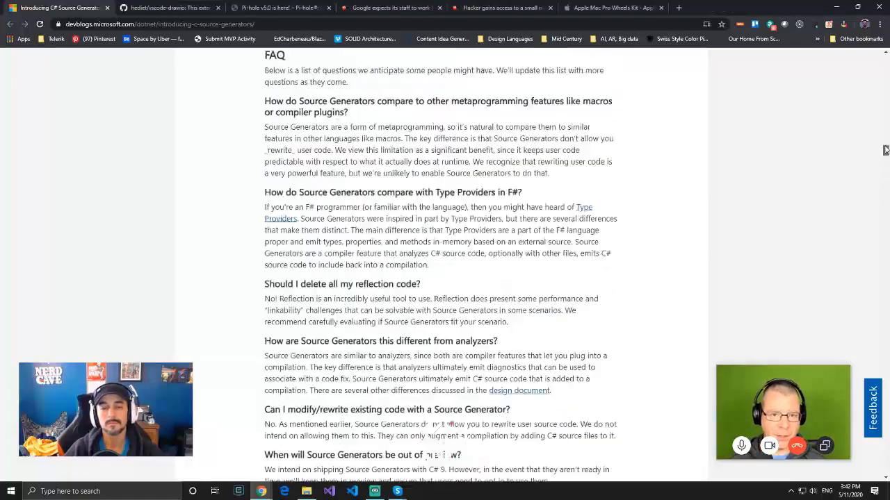
pyautogui.scroll(3)
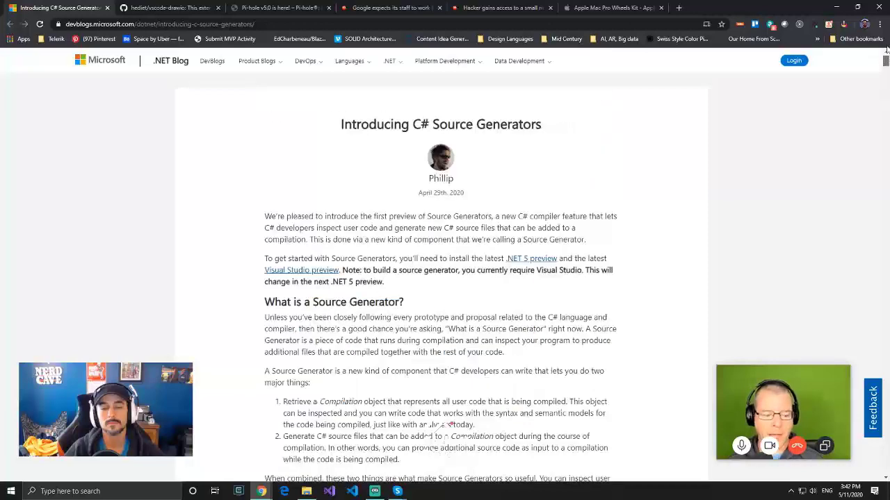
pyautogui.moveTo(606, 226)
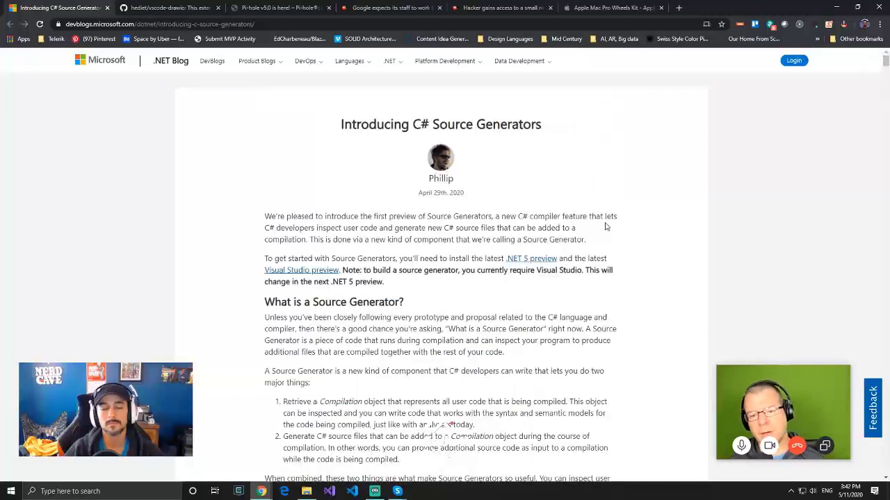
pyautogui.moveTo(455, 259)
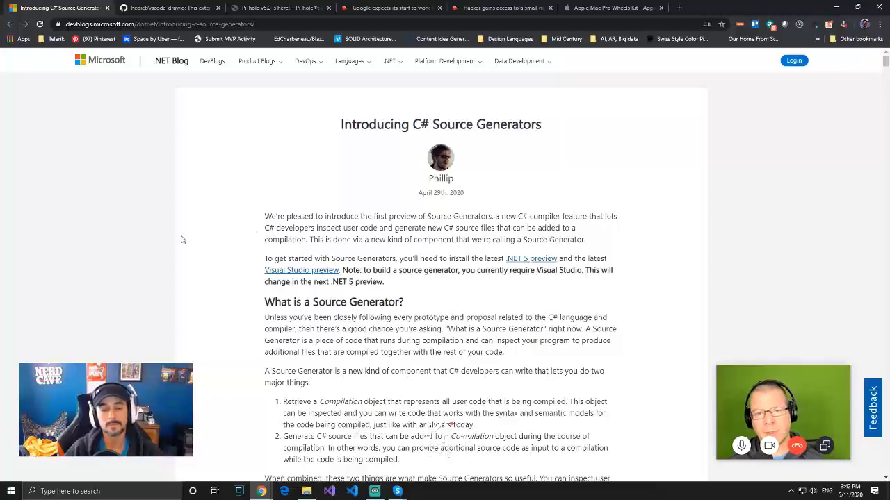
pyautogui.scroll(-3)
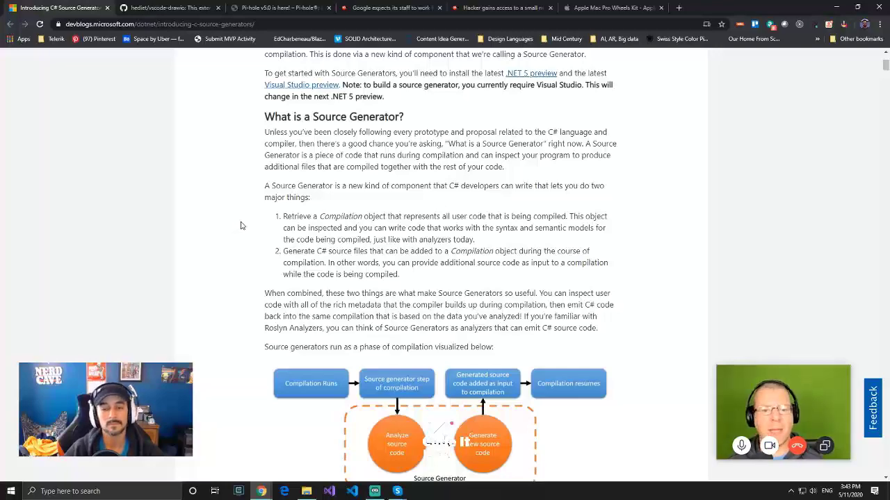
pyautogui.scroll(-3)
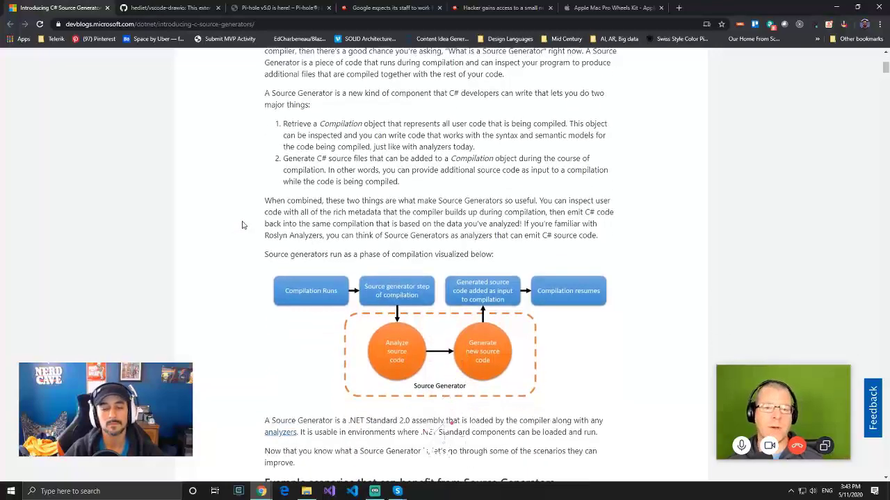
pyautogui.scroll(-3)
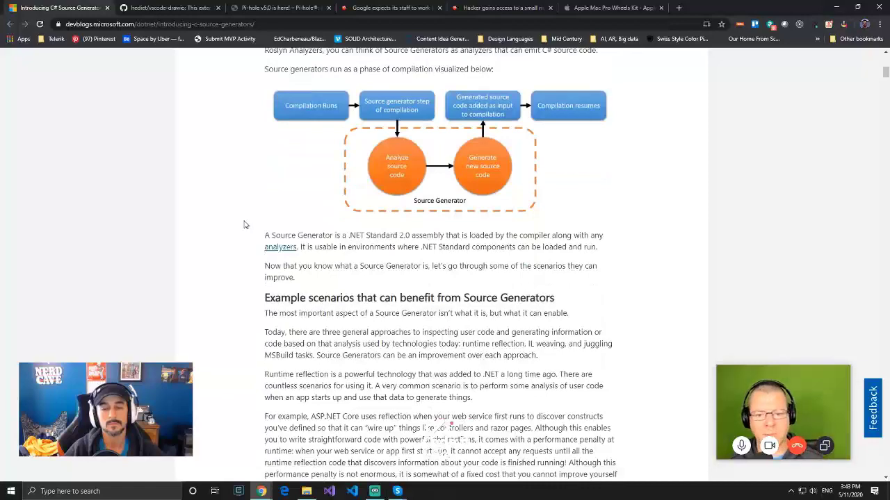
pyautogui.scroll(-3)
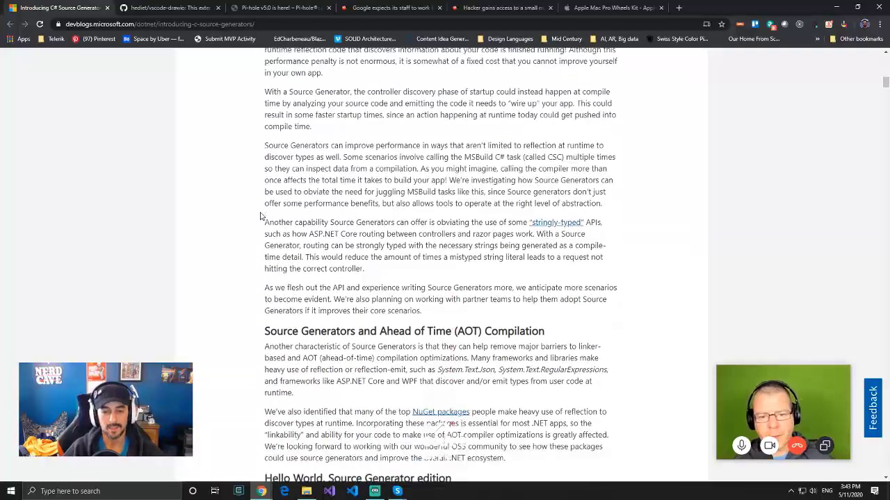
pyautogui.scroll(-3)
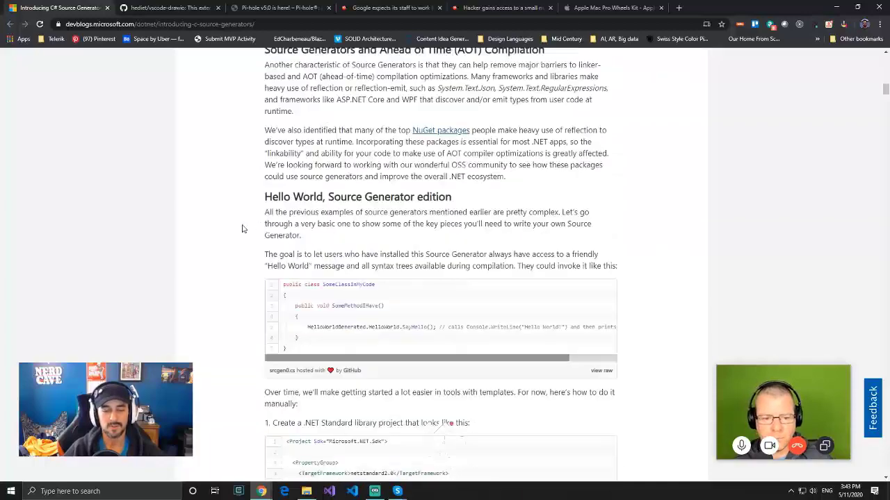
pyautogui.scroll(-3)
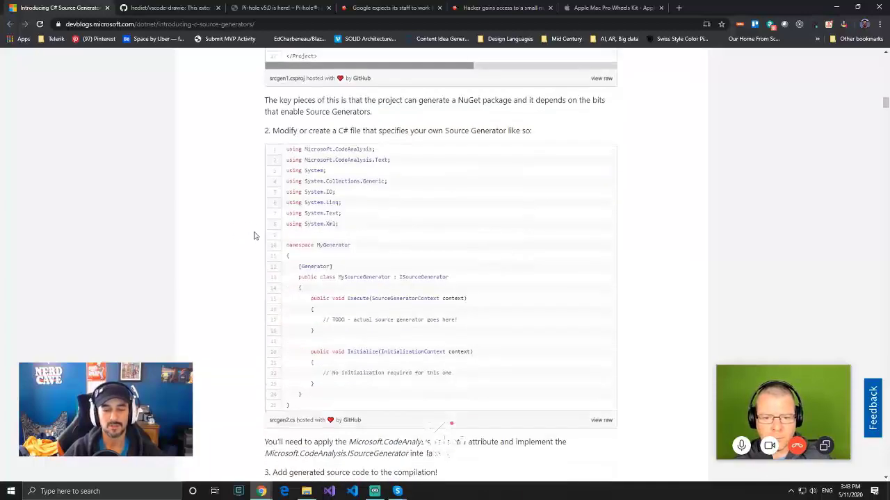
pyautogui.scroll(-3)
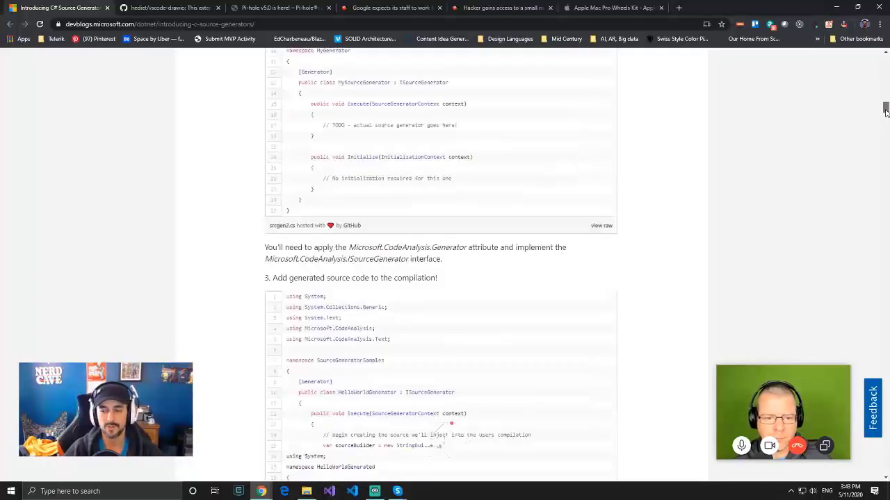
pyautogui.scroll(-3)
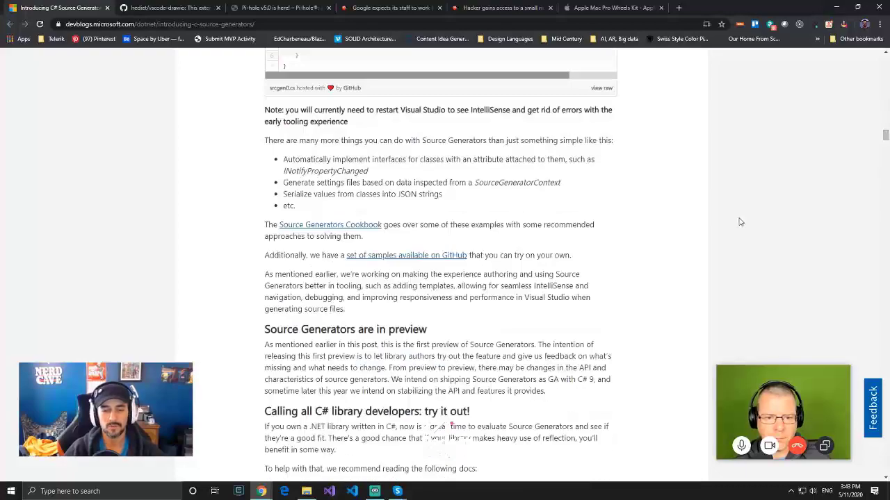
pyautogui.scroll(-3)
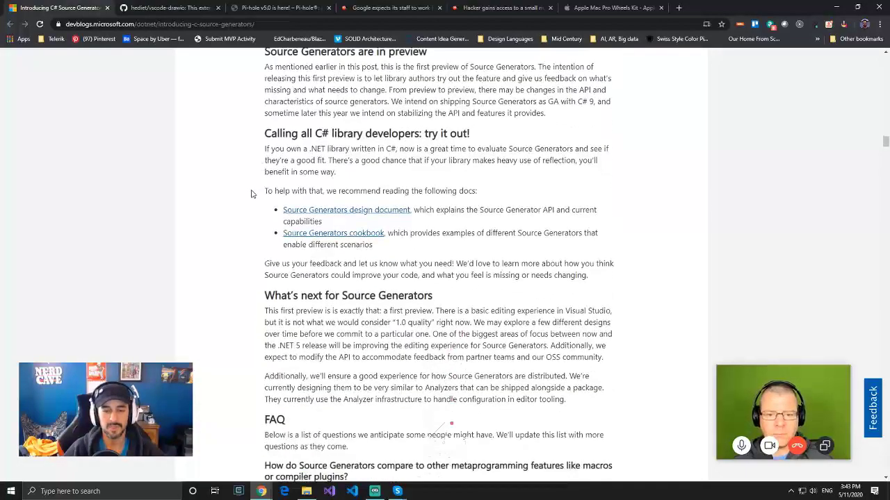
pyautogui.moveTo(277, 210)
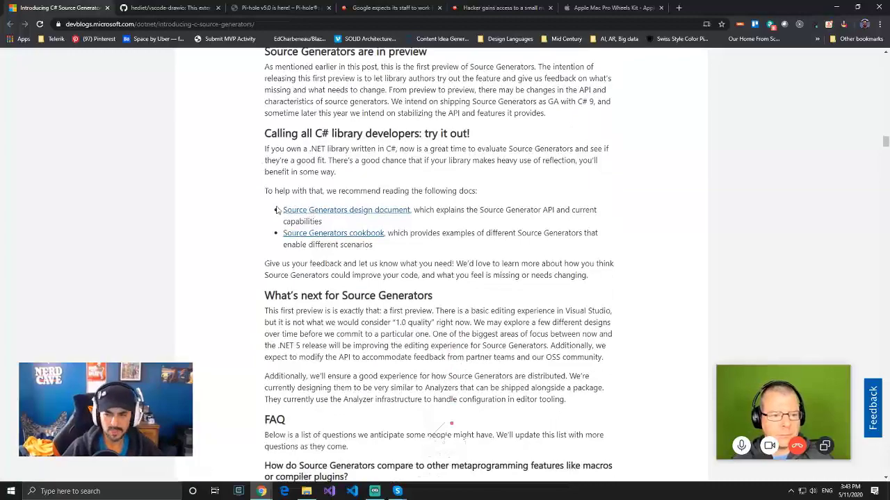
pyautogui.scroll(-3)
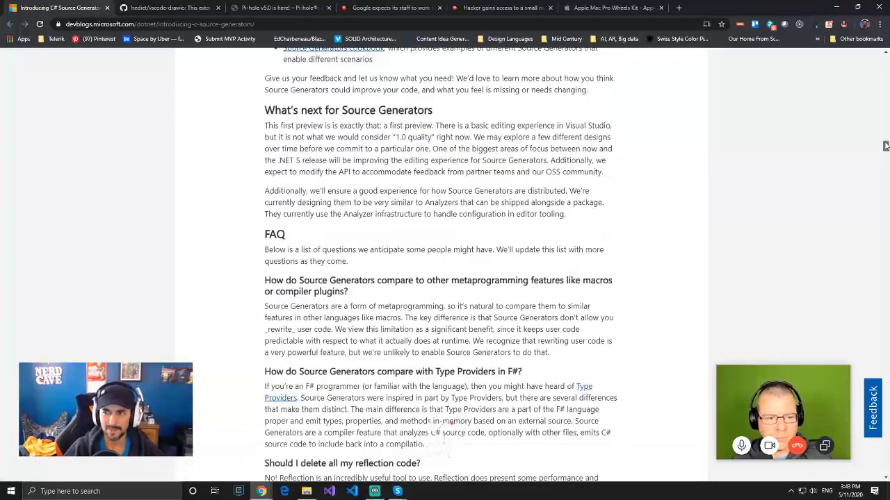
pyautogui.scroll(-3)
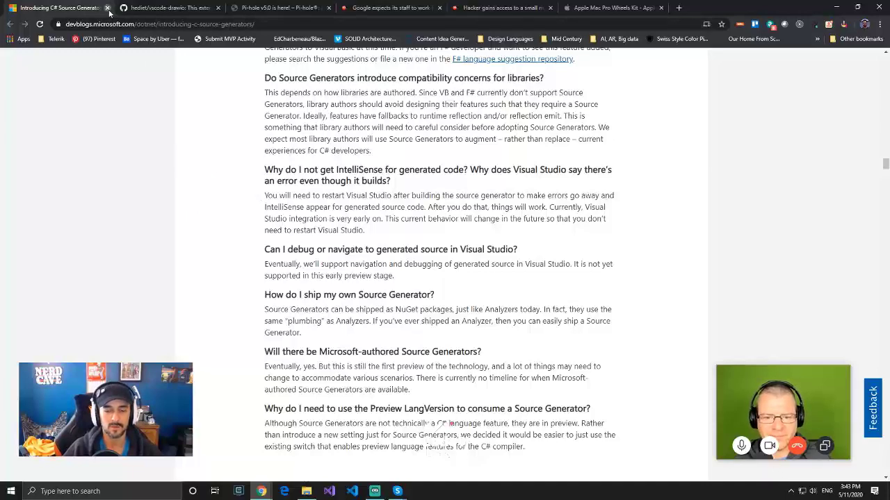
# Close the blog post and follow the vscode-drawio repo's Marketplace link to the Draw.io Integration listing
pyautogui.click(109, 12)
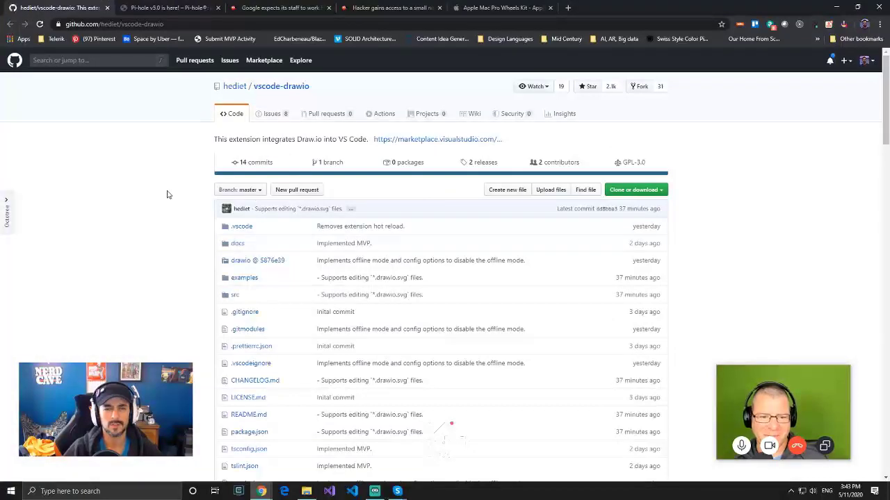
pyautogui.click(436, 139)
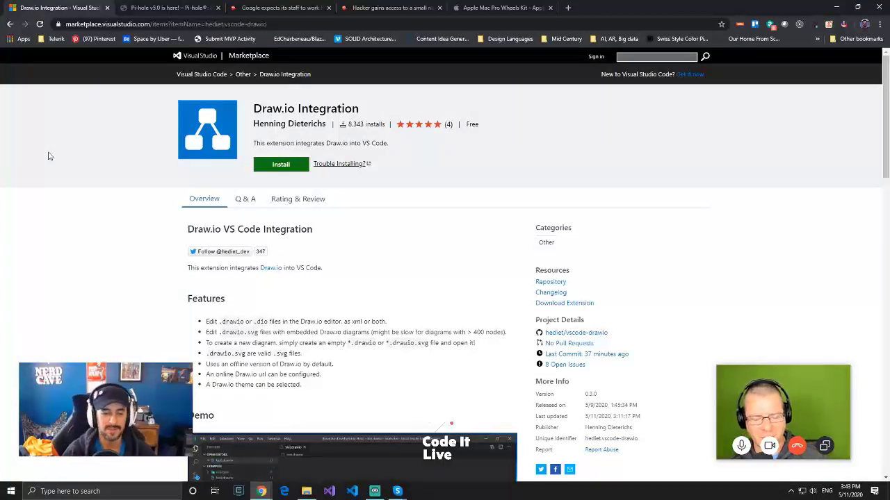
# Read the Draw.io Integration listing's Features, Demo and side-by-side XML editing sections
pyautogui.scroll(-3)
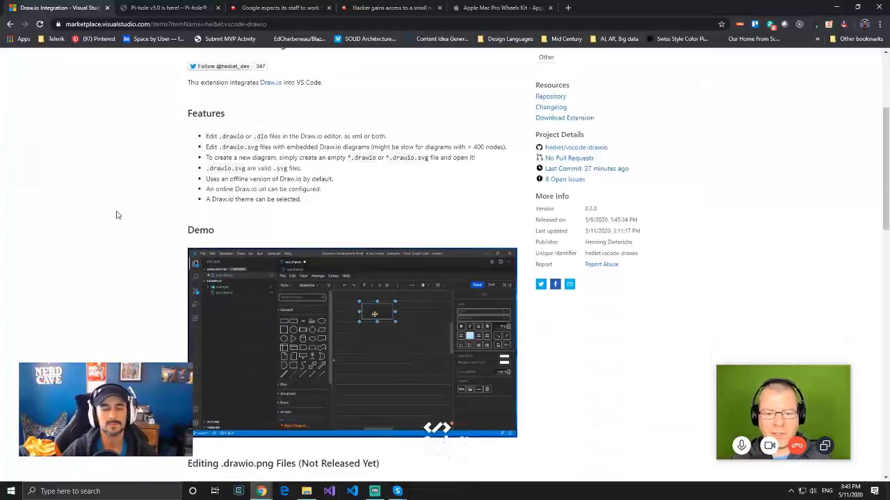
pyautogui.scroll(-3)
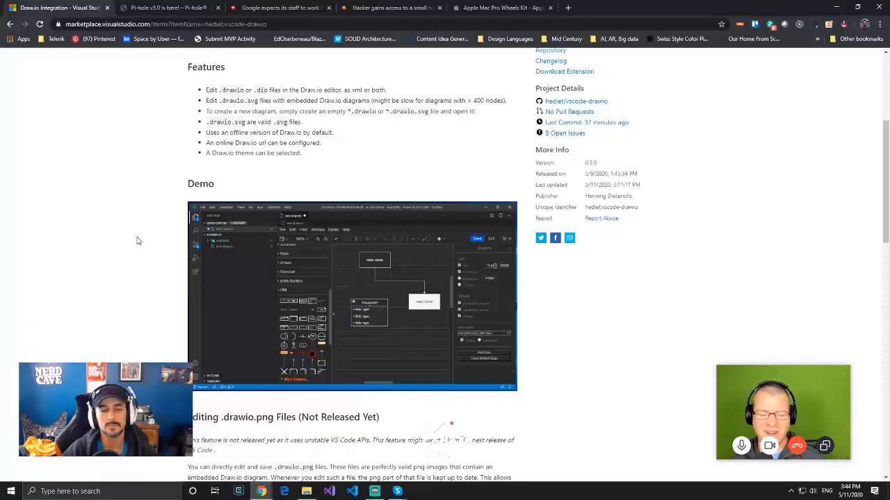
pyautogui.scroll(-3)
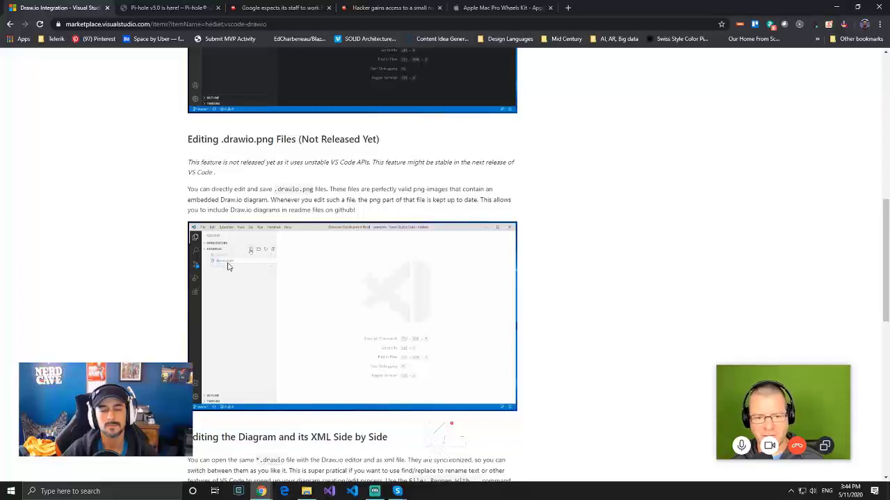
pyautogui.scroll(-3)
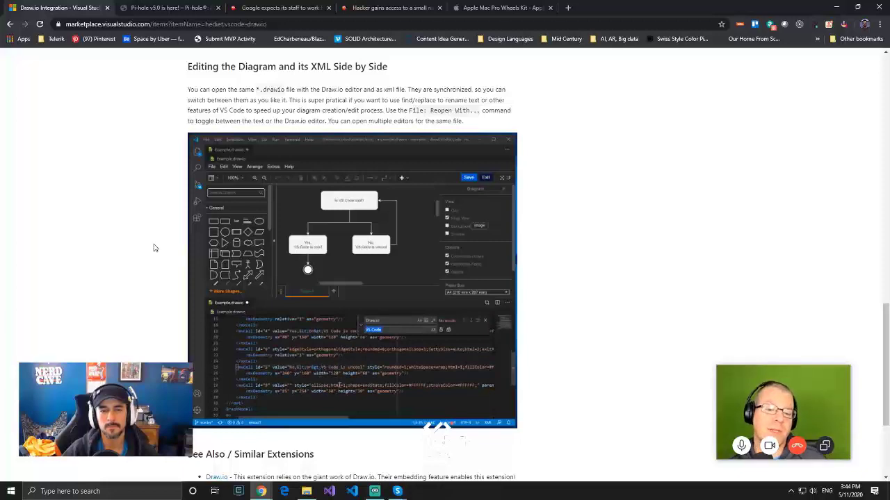
pyautogui.scroll(-3)
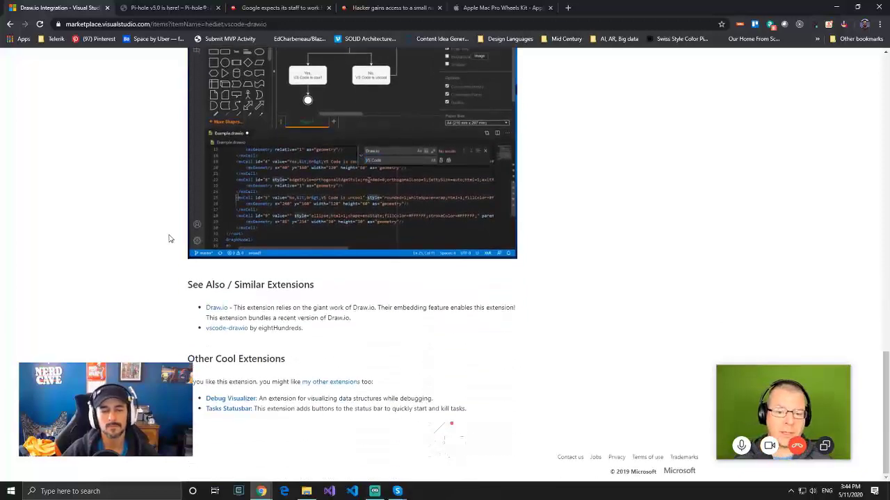
pyautogui.scroll(3)
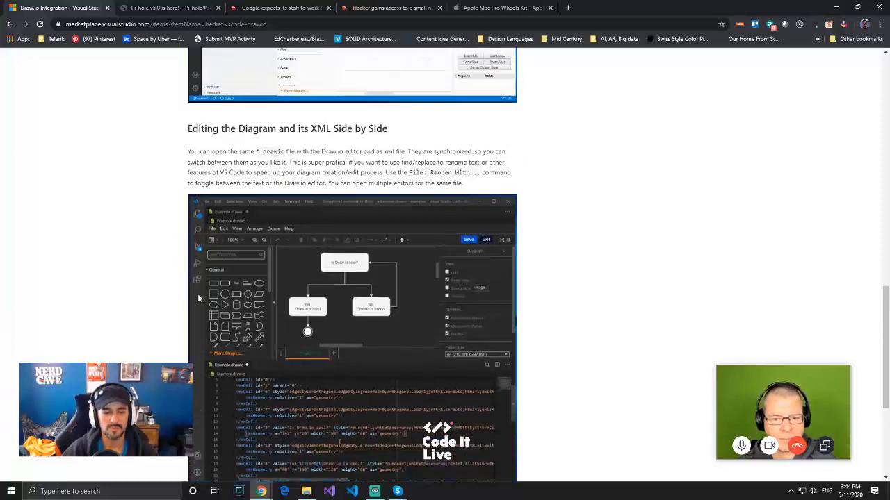
pyautogui.scroll(-3)
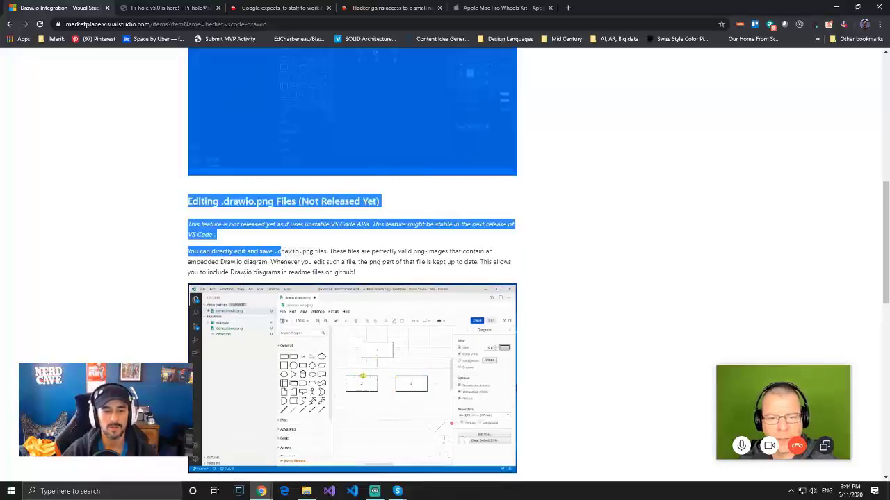
pyautogui.scroll(-3)
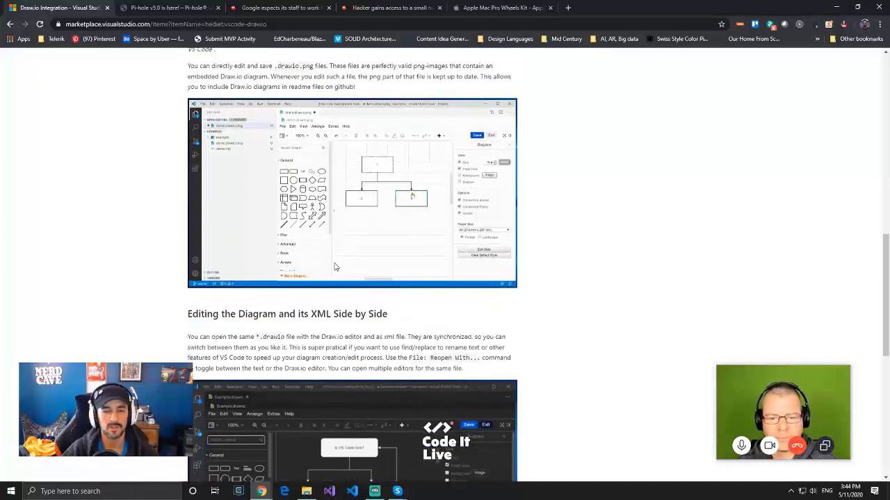
pyautogui.scroll(-3)
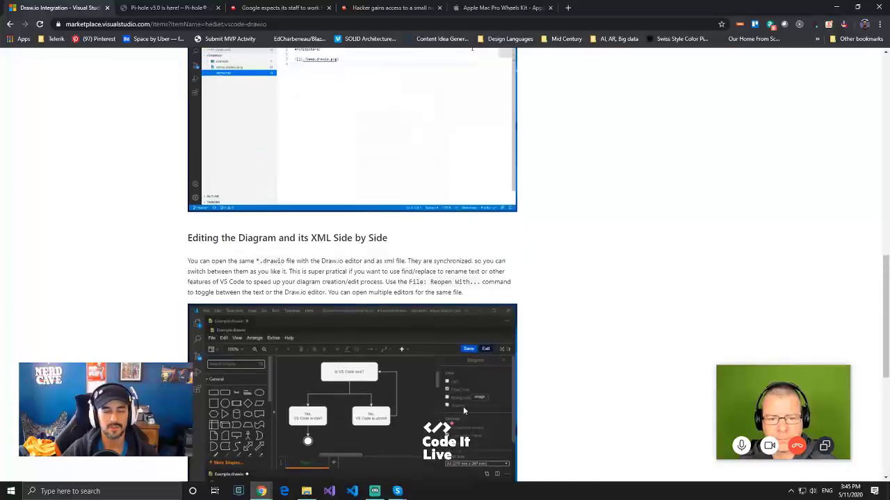
pyautogui.scroll(3)
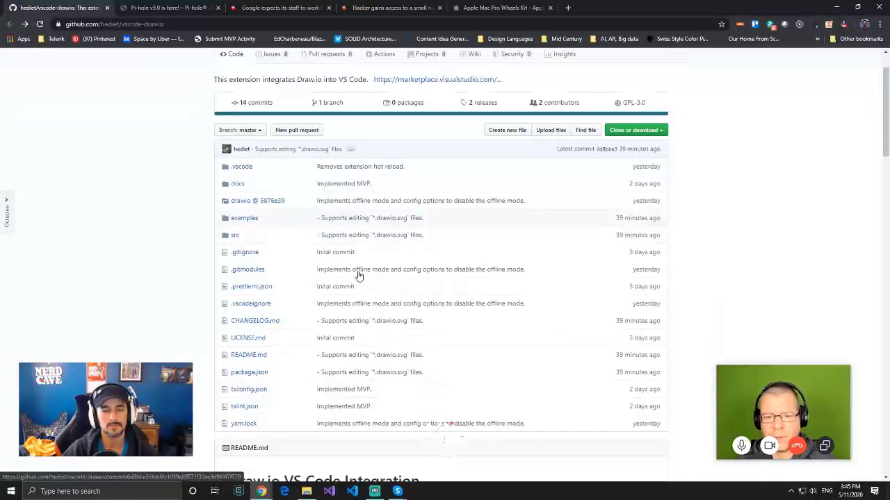
# Scroll the vscode-drawio README to its end, past Similar and Other Cool Extensions
pyautogui.scroll(-3)
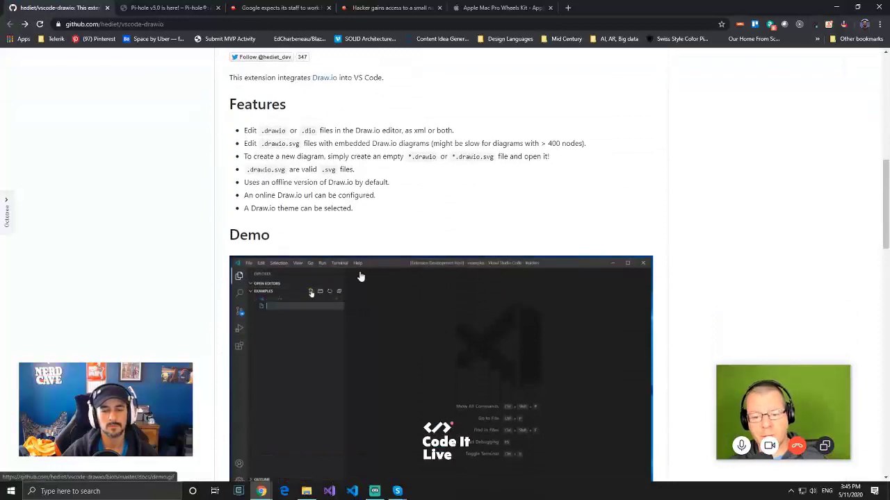
pyautogui.scroll(-3)
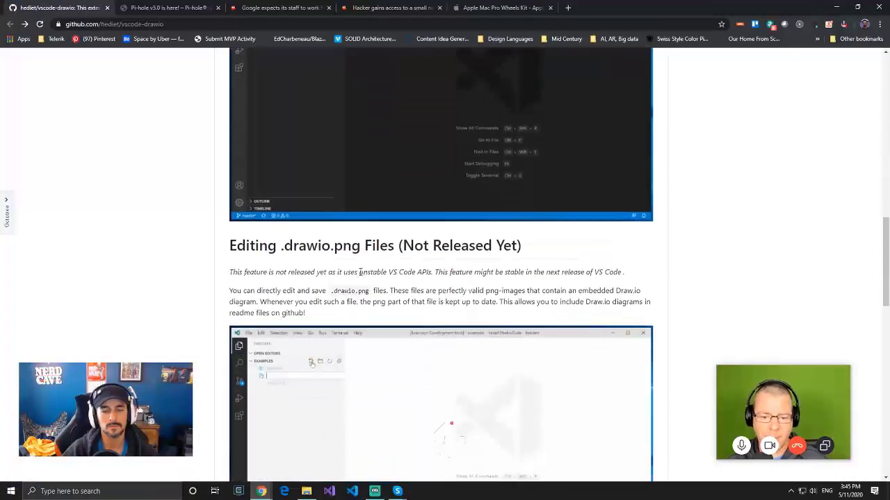
pyautogui.scroll(-3)
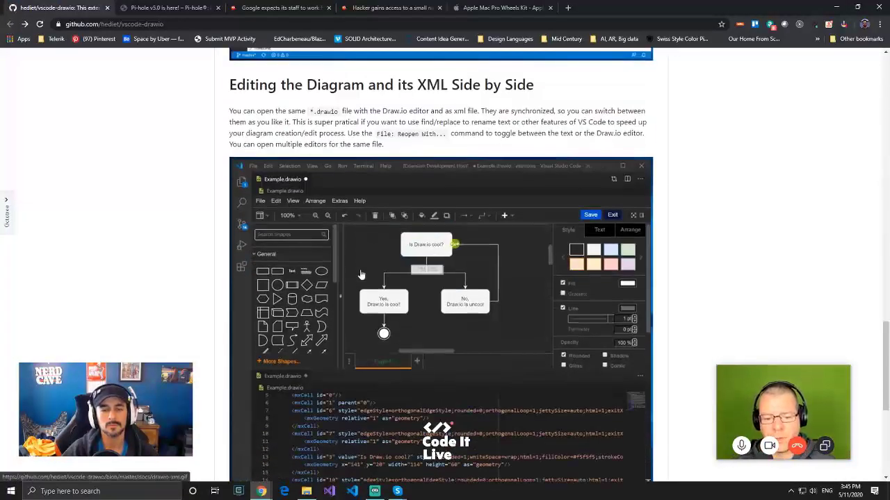
pyautogui.scroll(-3)
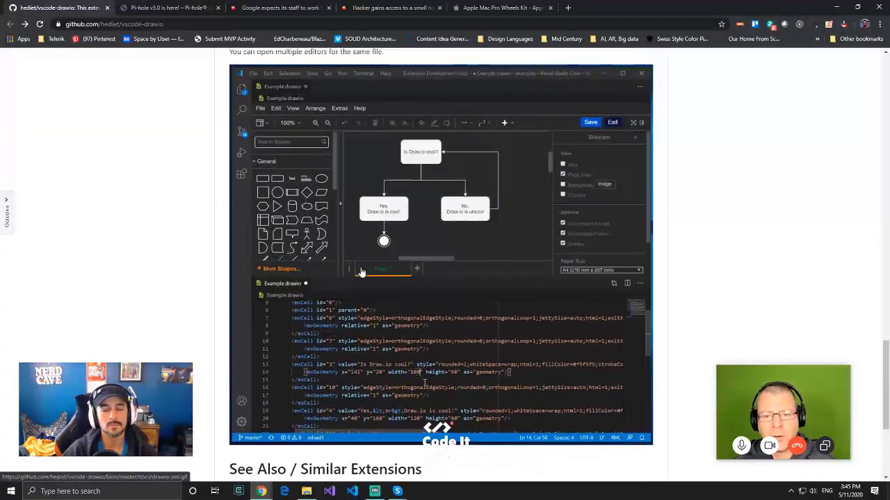
pyautogui.scroll(-3)
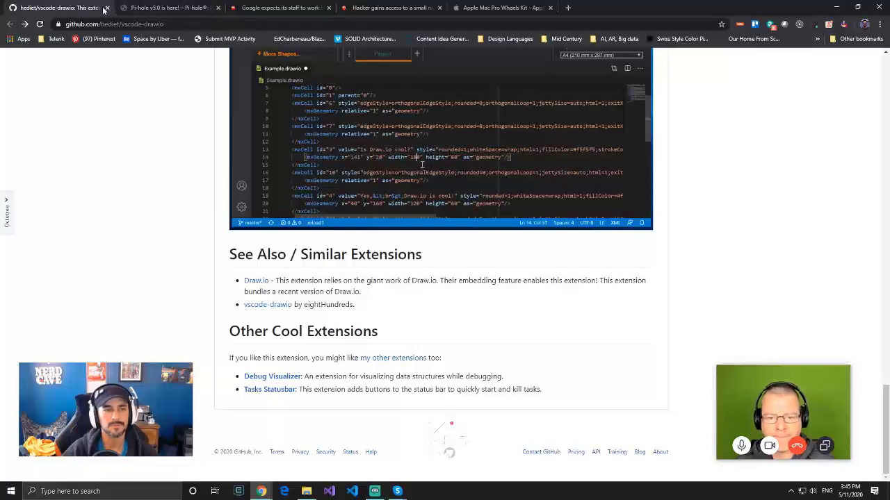
# Close the GitHub tab and scroll the Pi-hole v5.0 post to its Important notice
pyautogui.click(169, 8)
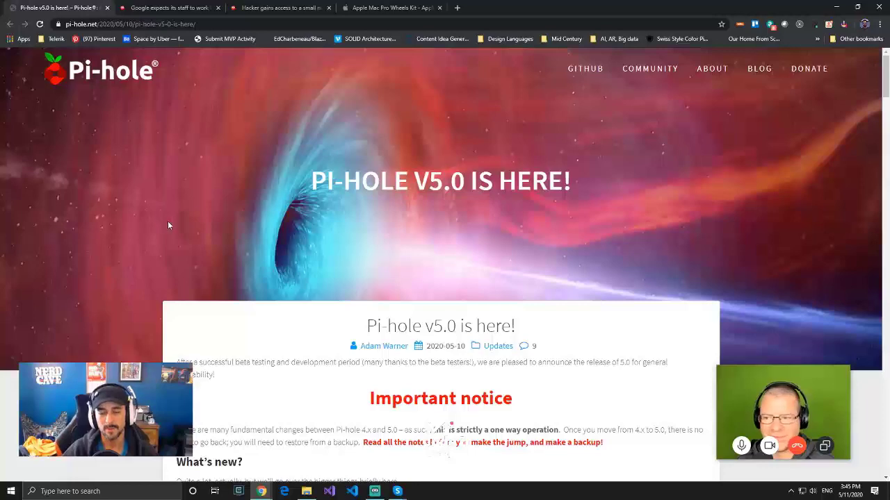
pyautogui.scroll(-3)
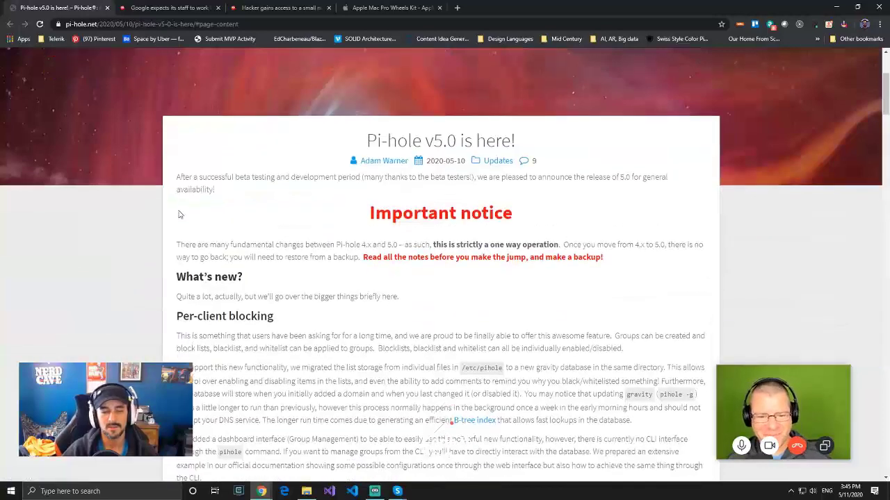
pyautogui.scroll(-3)
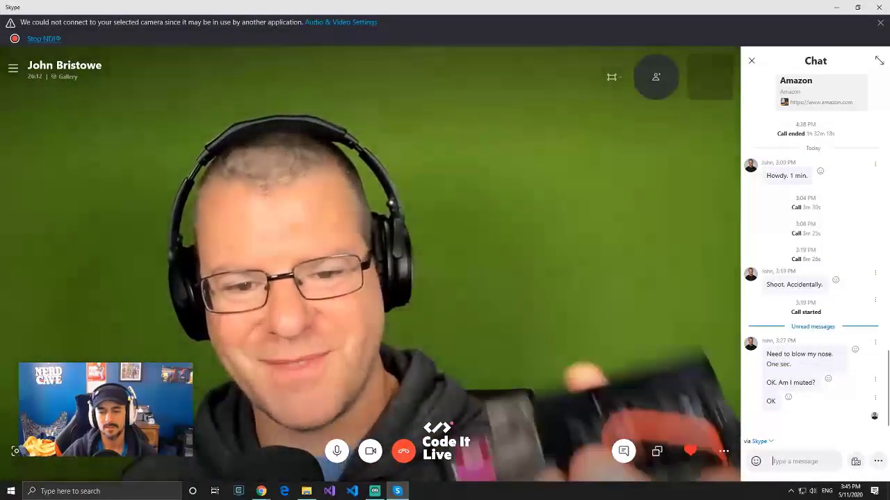
# Bring the Skype call window with video and chat to the front
pyautogui.click(751, 61)
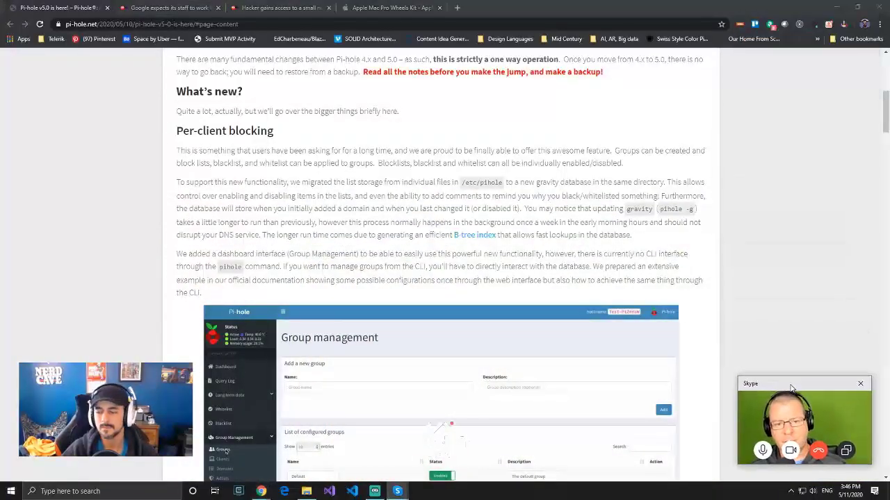
pyautogui.moveTo(161, 300)
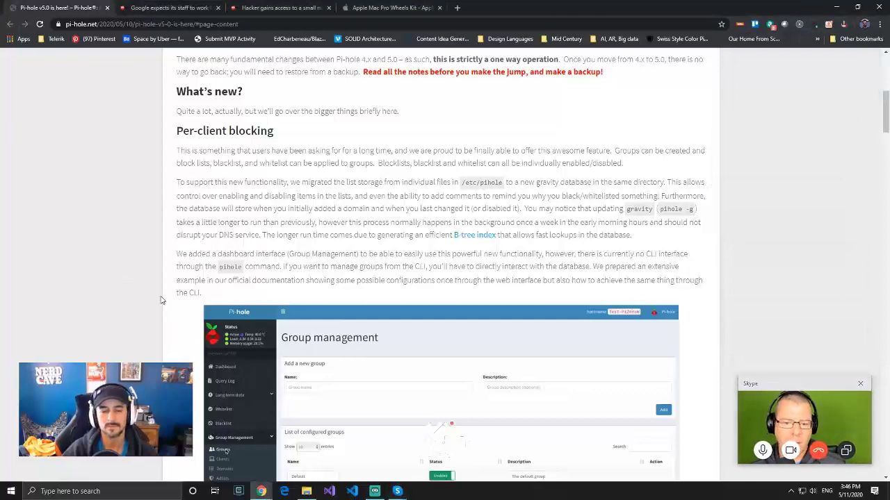
# Read the Pi-hole v5.0 post past adlist management, new features and update instructions to Notable Replies
pyautogui.scroll(-3)
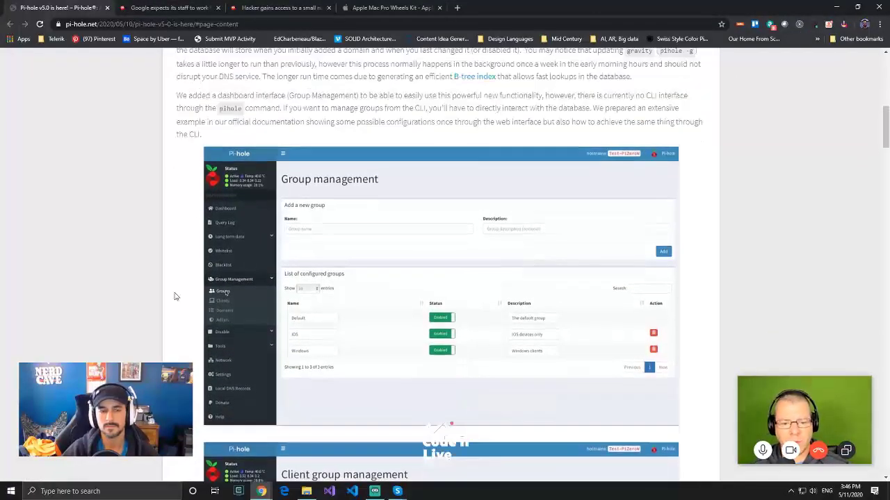
pyautogui.scroll(-3)
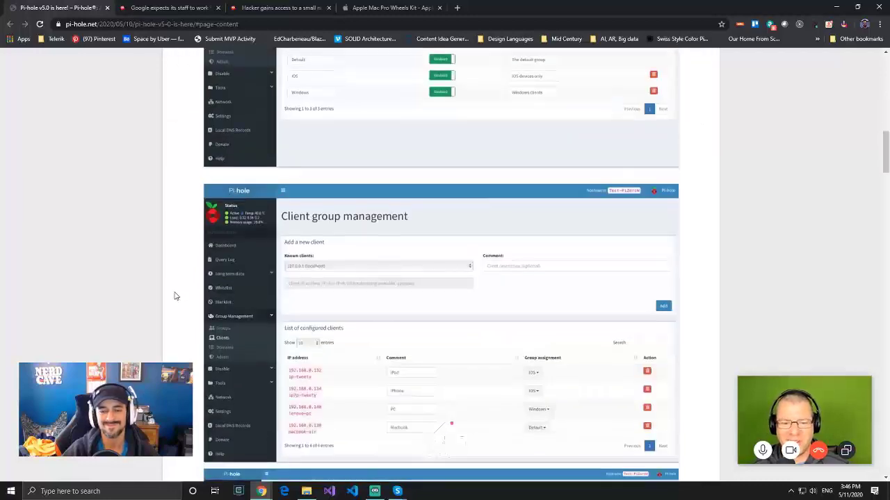
pyautogui.scroll(-3)
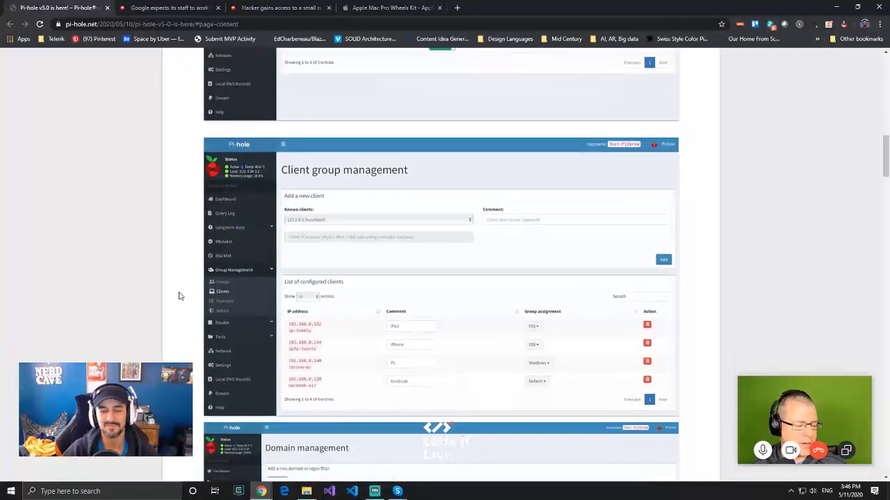
pyautogui.scroll(-3)
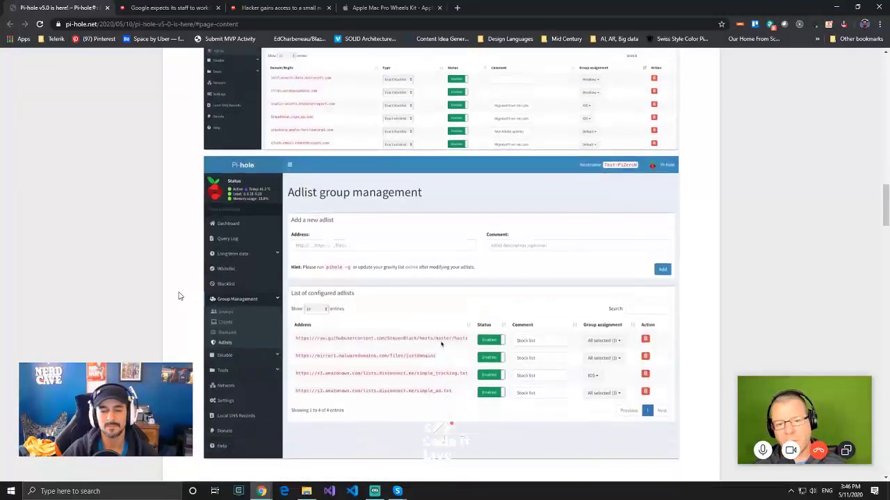
pyautogui.scroll(-3)
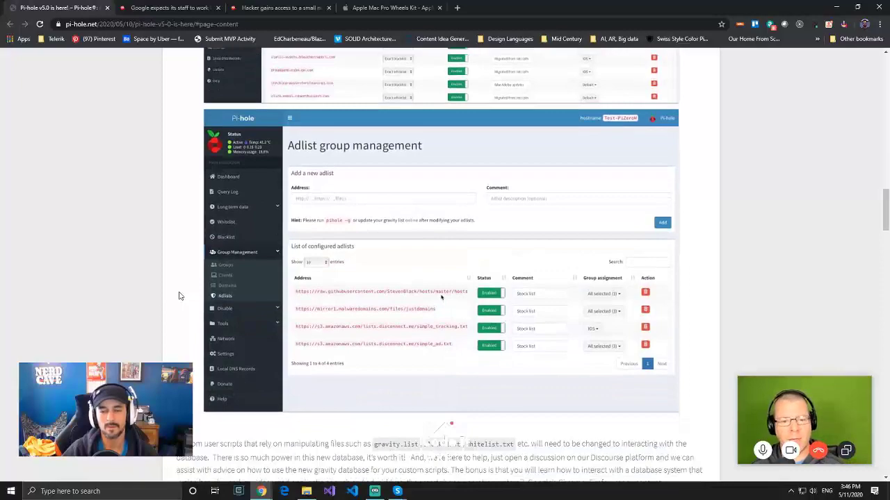
pyautogui.scroll(-3)
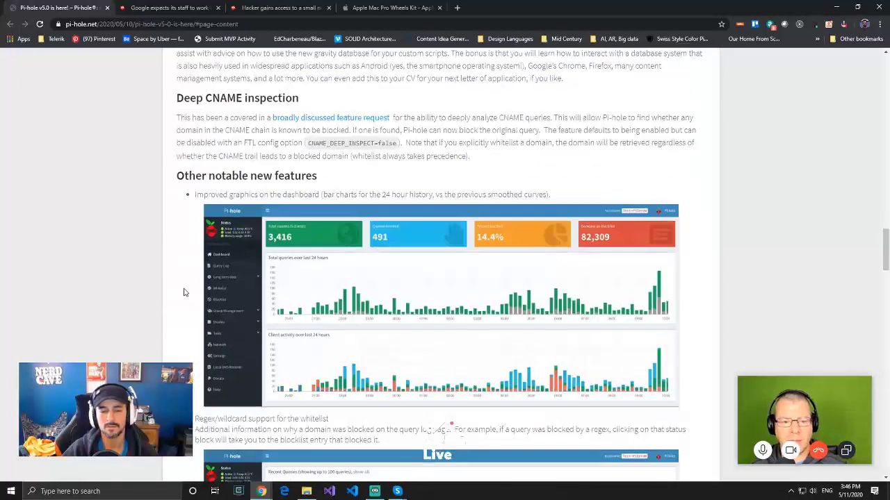
pyautogui.scroll(-3)
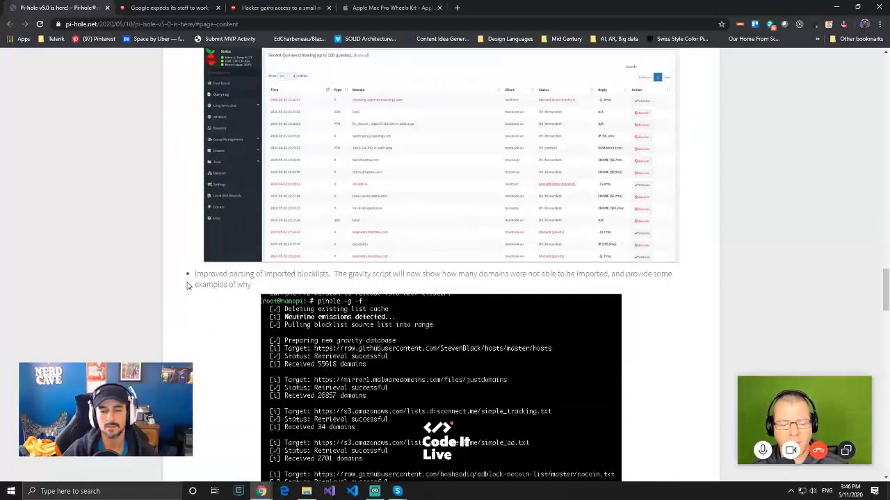
pyautogui.scroll(-3)
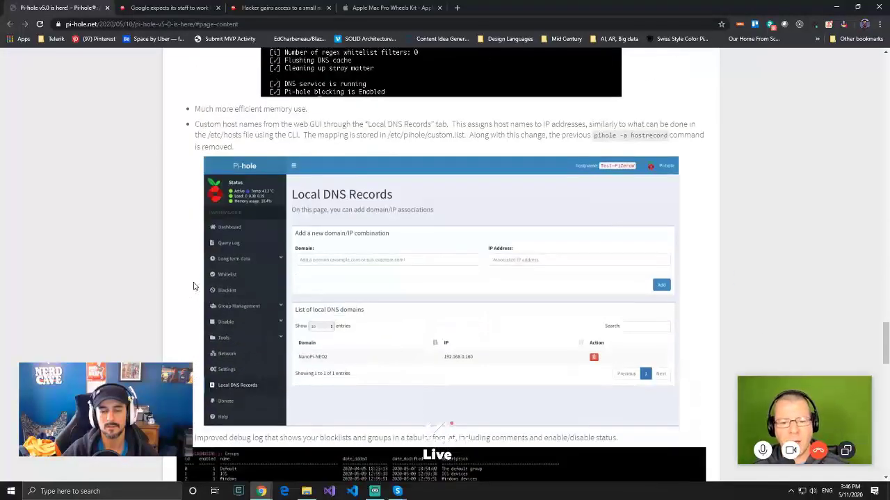
pyautogui.scroll(-3)
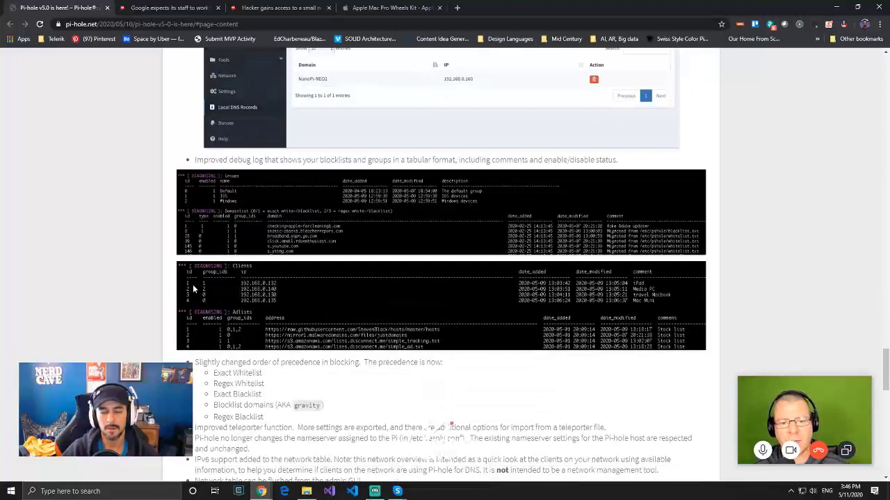
pyautogui.scroll(-3)
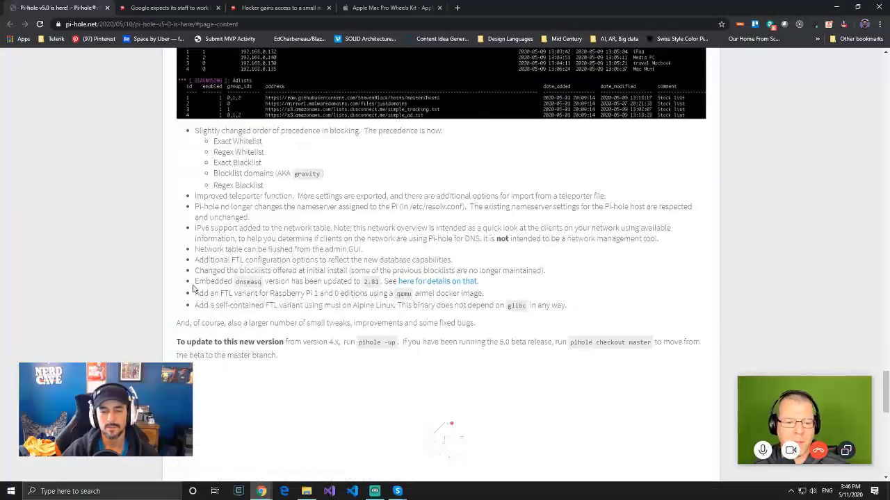
pyautogui.scroll(-3)
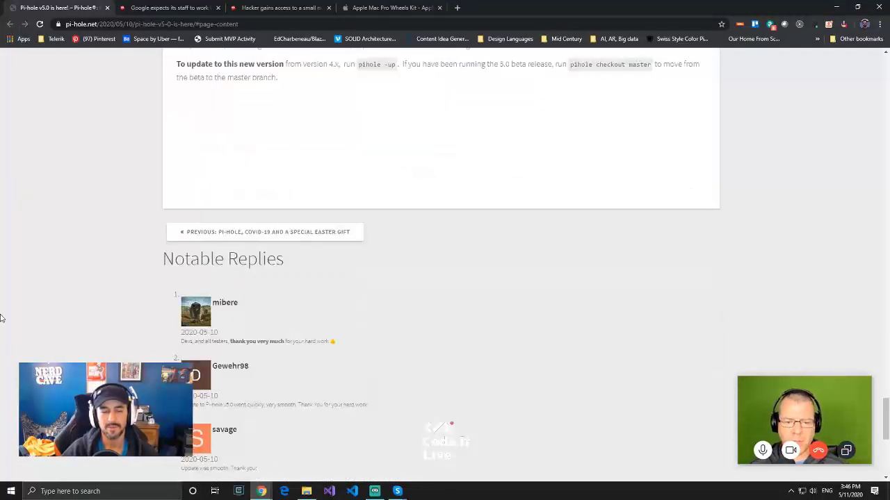
# Move the Pi-hole v5.0 post to its Group management section and screenshot
pyautogui.scroll(-3)
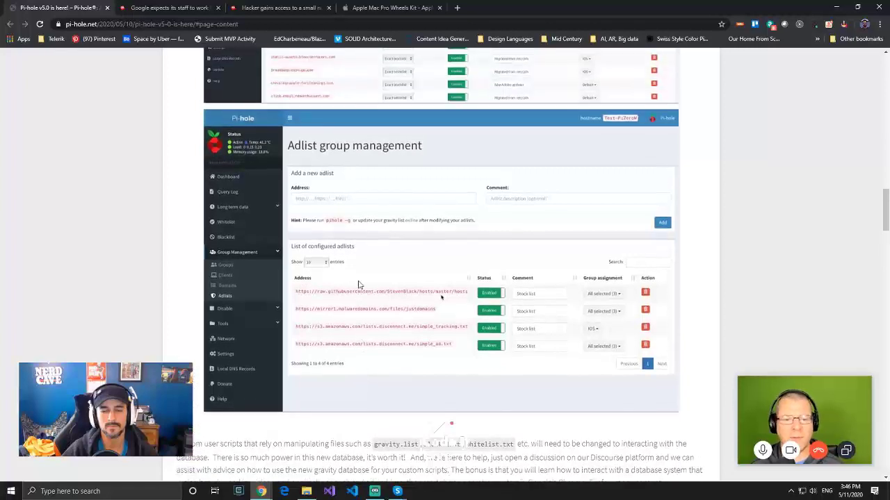
pyautogui.scroll(-3)
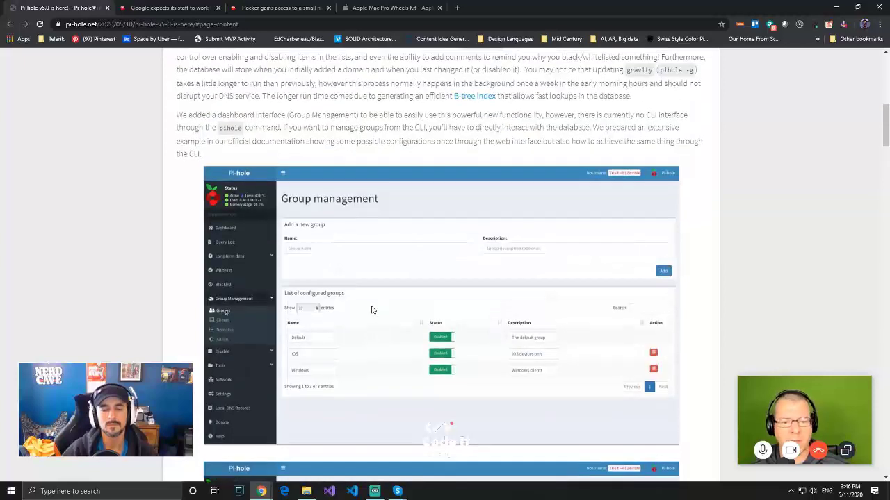
pyautogui.moveTo(364, 309)
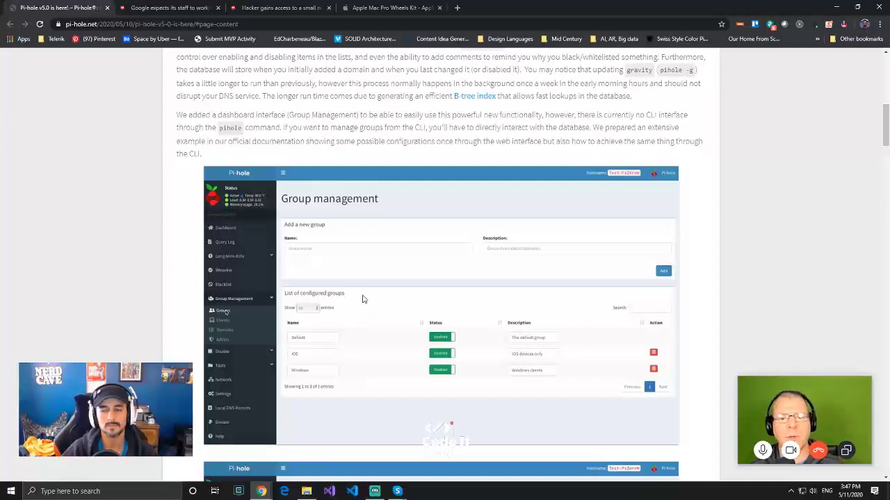
pyautogui.moveTo(197, 334)
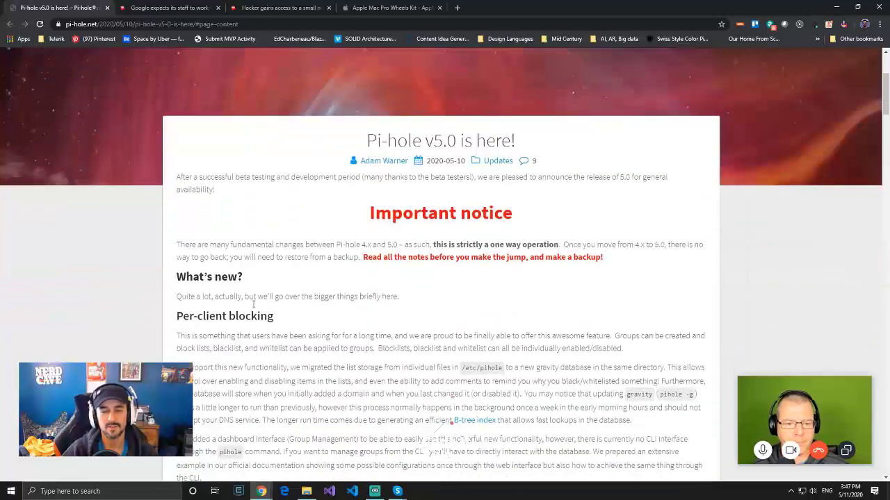
pyautogui.scroll(-3)
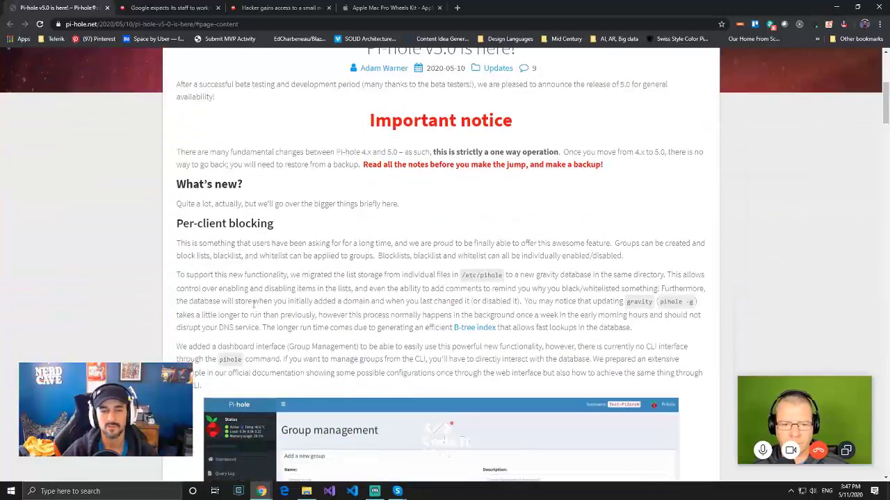
pyautogui.scroll(-3)
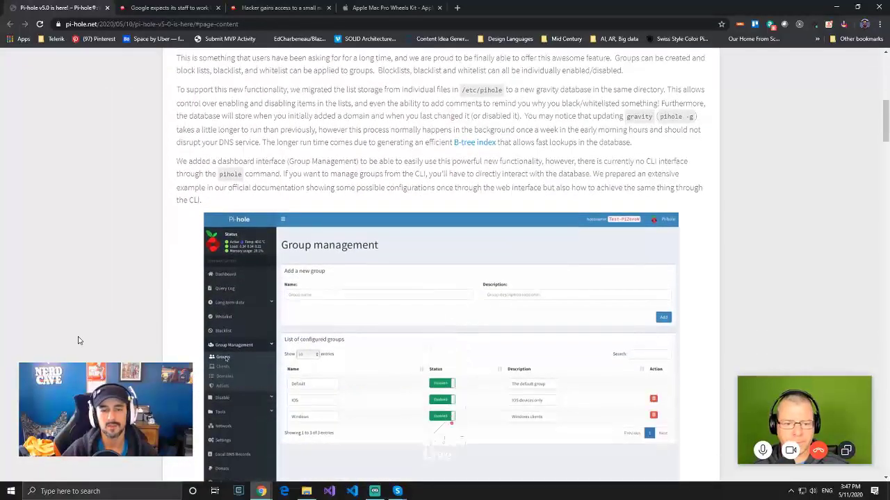
pyautogui.scroll(-3)
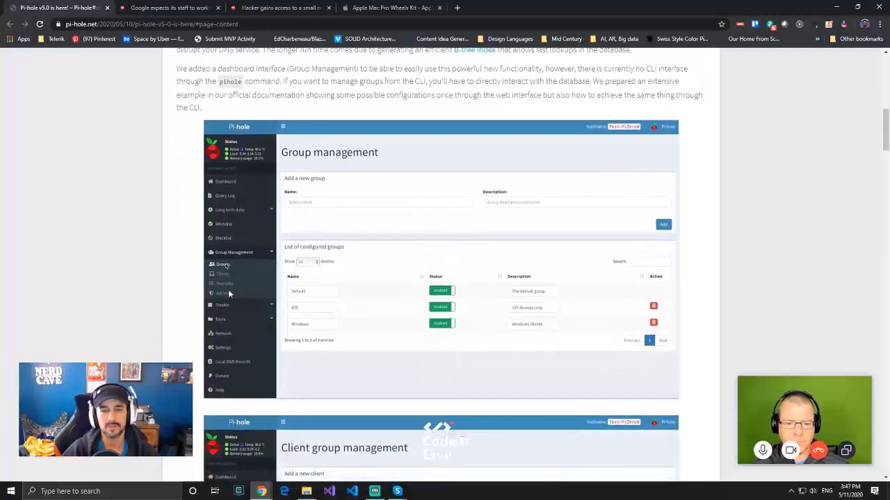
pyautogui.moveTo(175, 298)
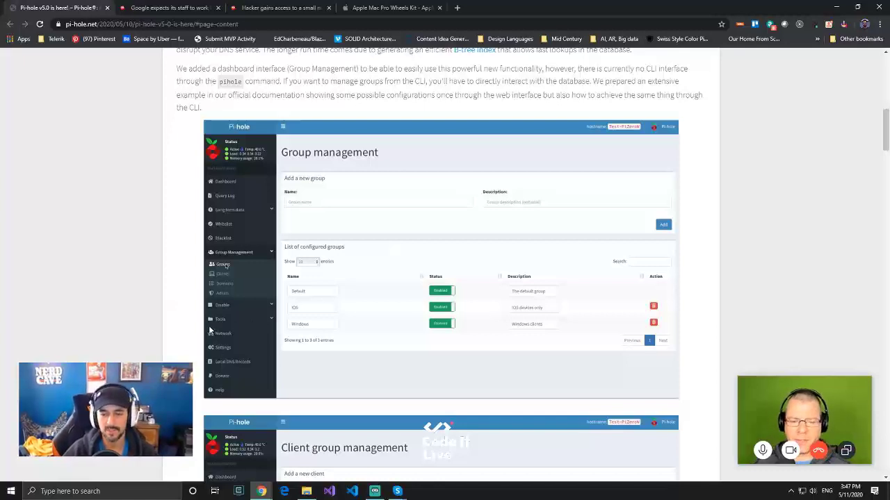
pyautogui.moveTo(188, 311)
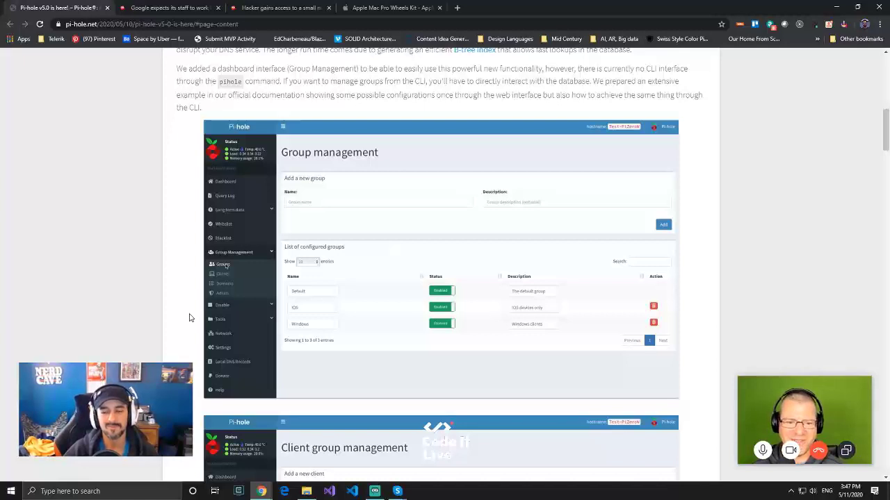
pyautogui.moveTo(198, 344)
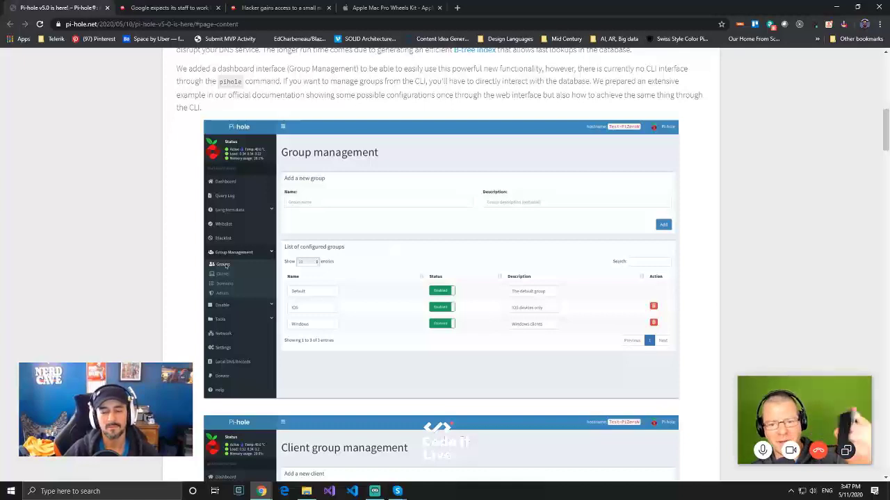
pyautogui.scroll(-3)
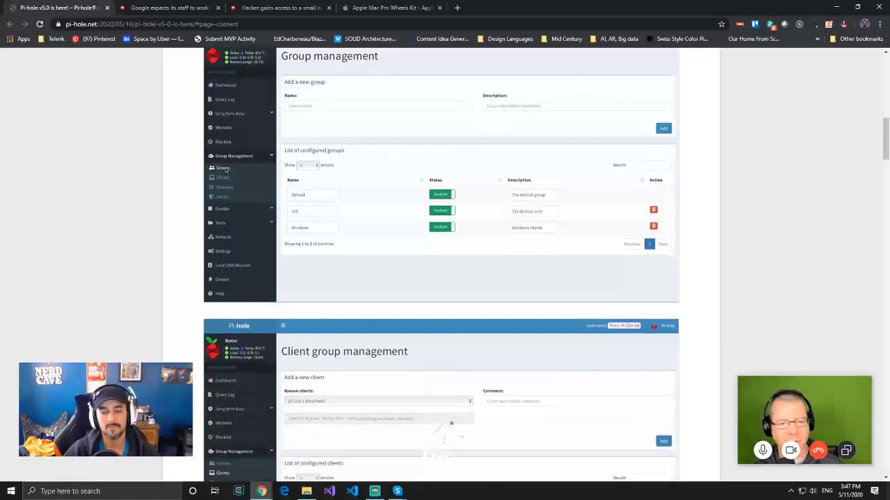
pyautogui.scroll(-3)
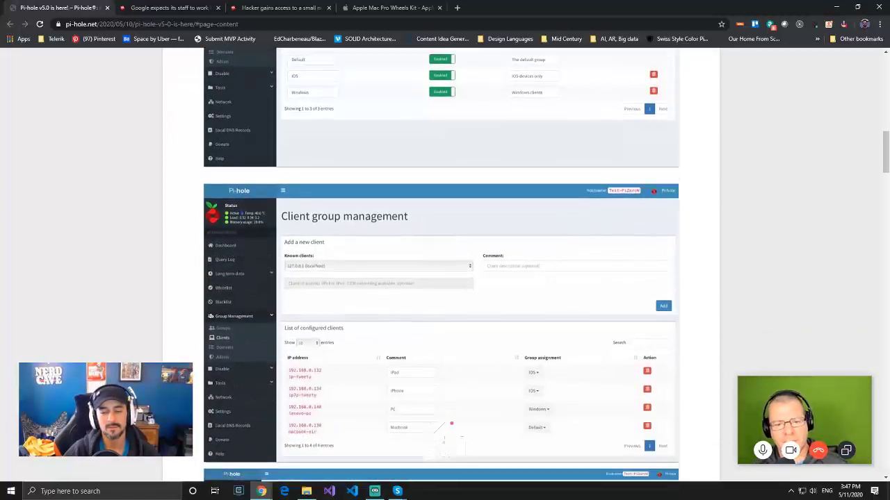
pyautogui.scroll(-3)
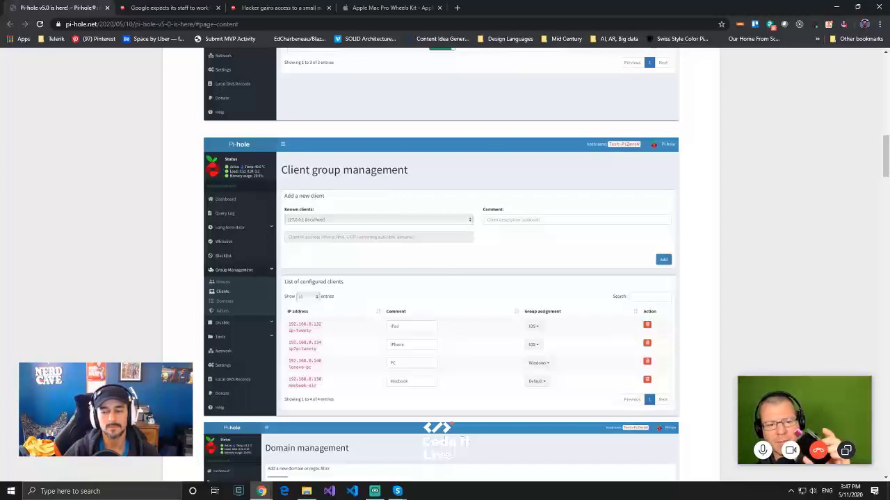
pyautogui.scroll(-3)
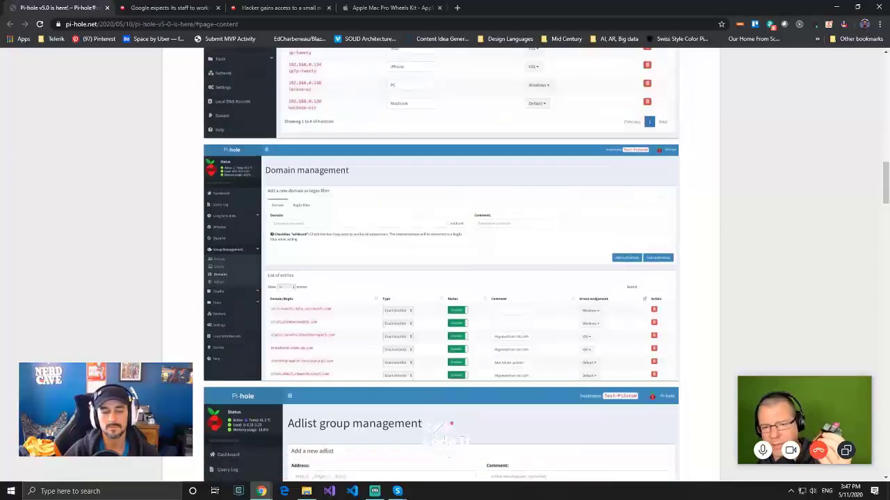
pyautogui.scroll(-3)
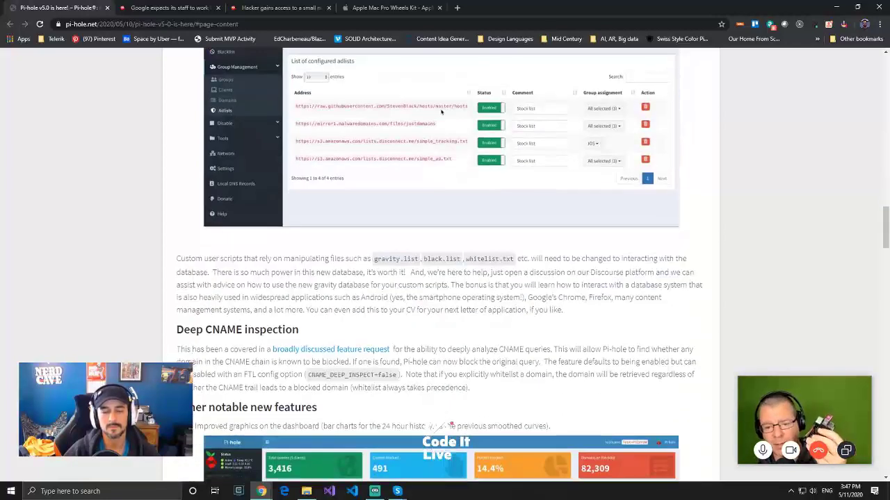
pyautogui.scroll(-3)
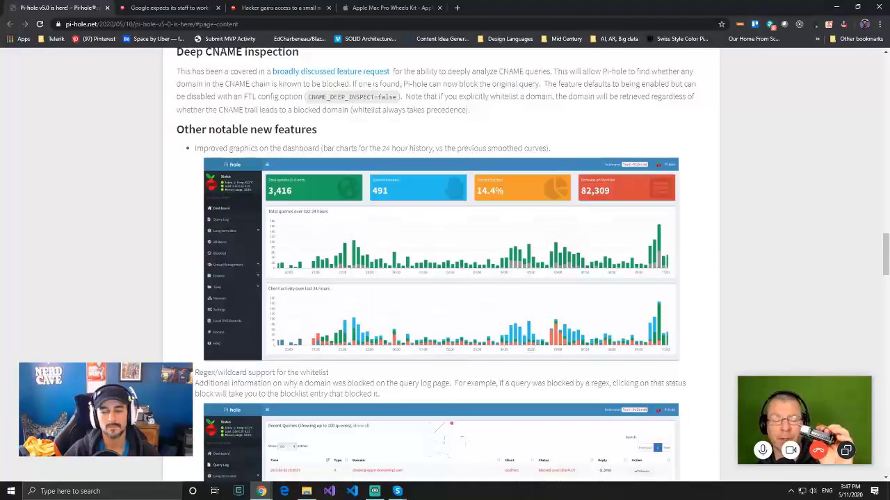
pyautogui.scroll(-3)
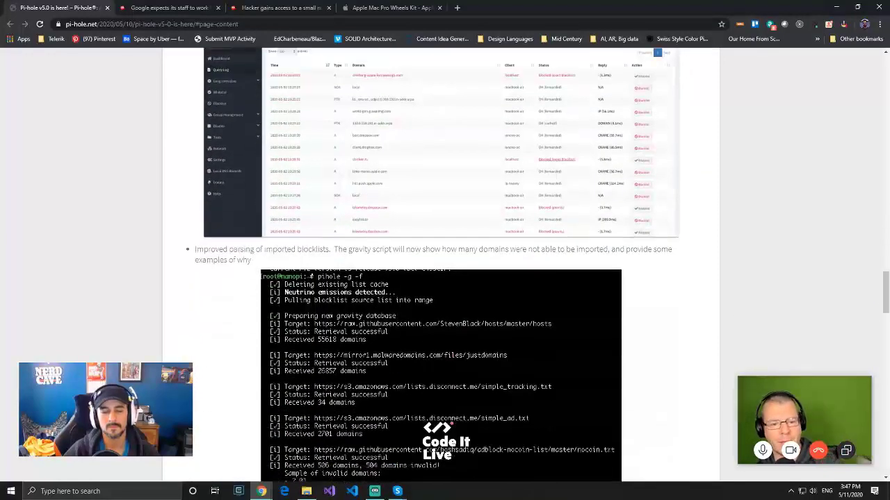
pyautogui.scroll(-3)
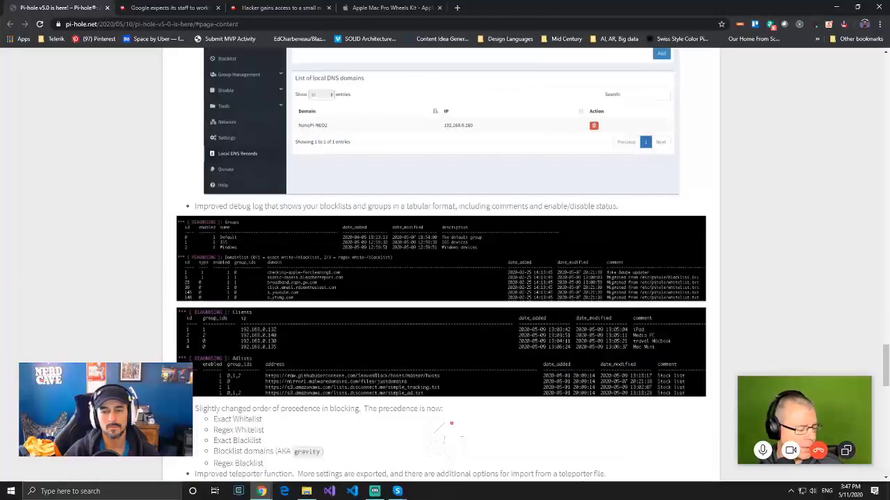
pyautogui.scroll(-3)
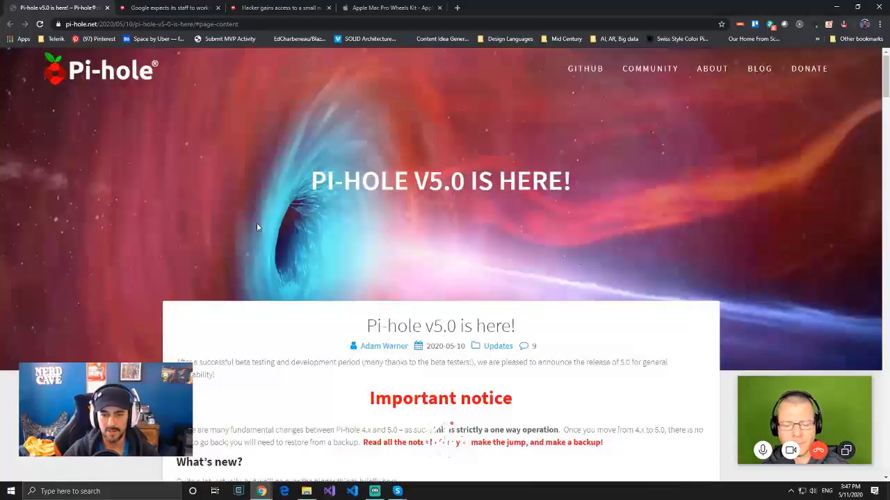
pyautogui.moveTo(281, 197)
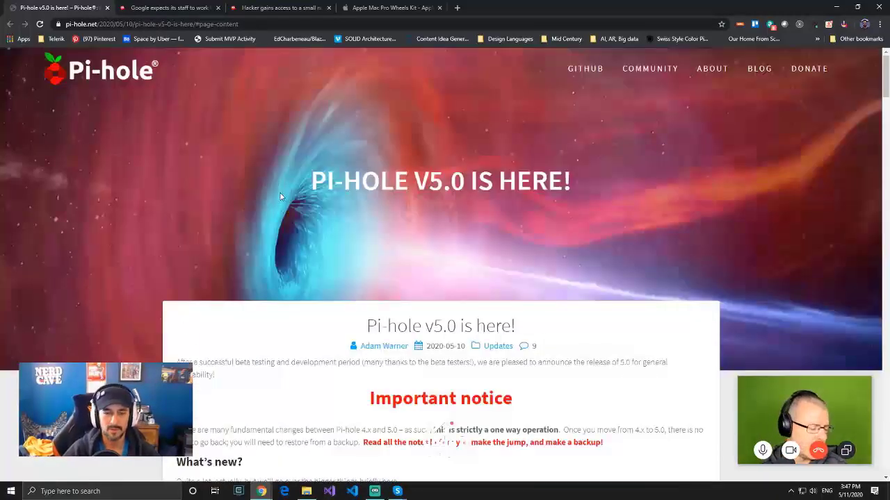
pyautogui.scroll(-3)
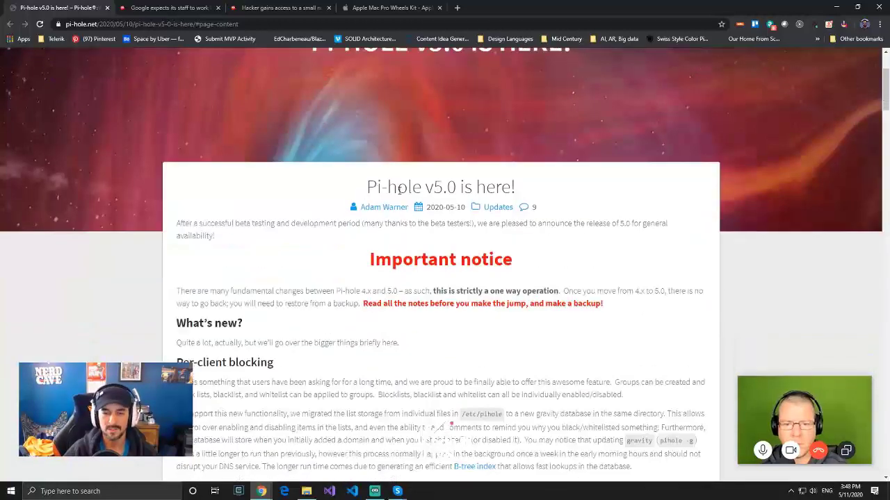
pyautogui.scroll(-3)
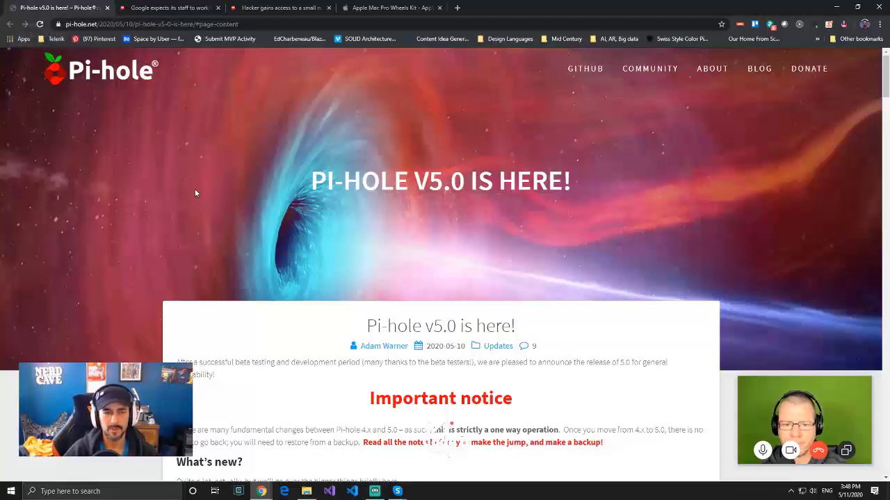
pyautogui.moveTo(201, 181)
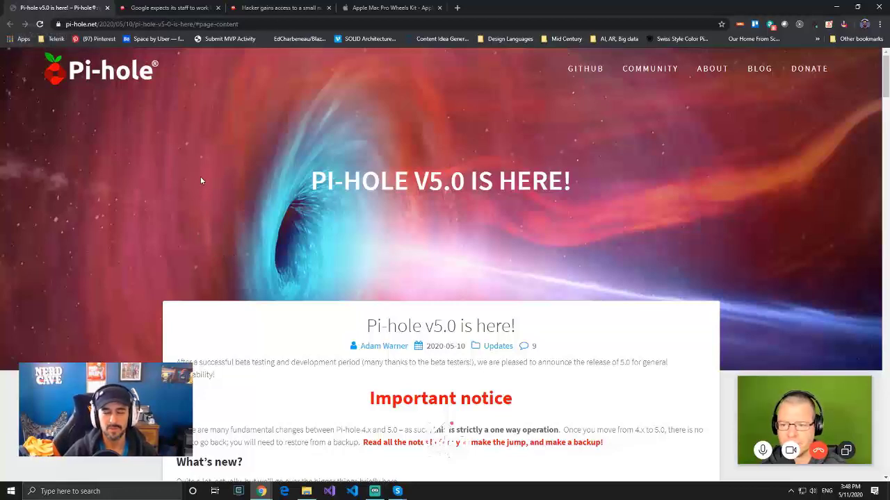
pyautogui.moveTo(211, 165)
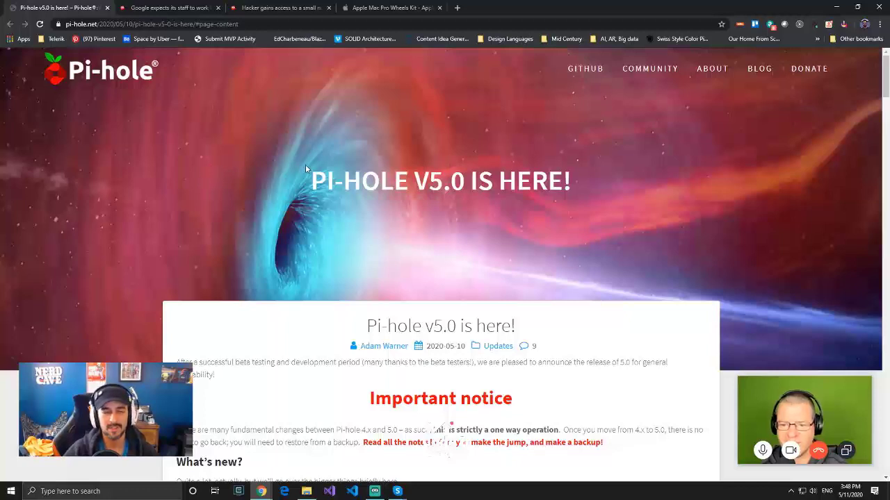
pyautogui.moveTo(308, 216)
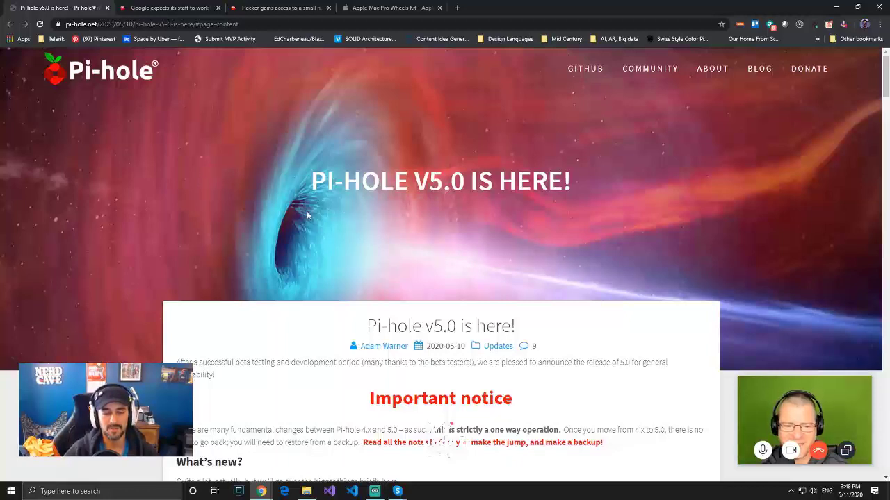
pyautogui.moveTo(281, 220)
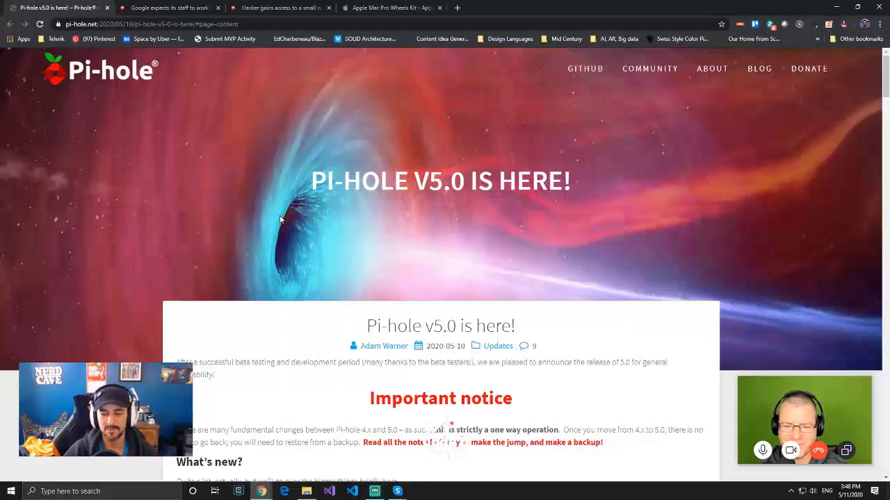
pyautogui.moveTo(275, 220)
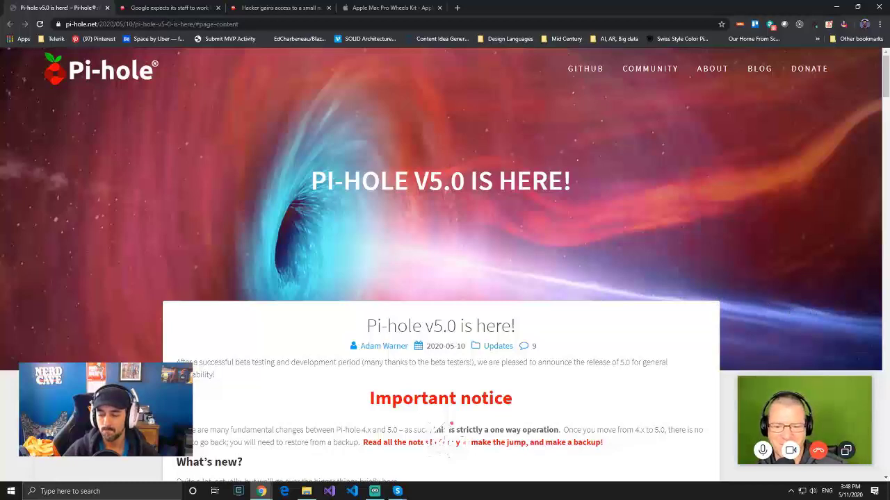
pyautogui.moveTo(556, 275)
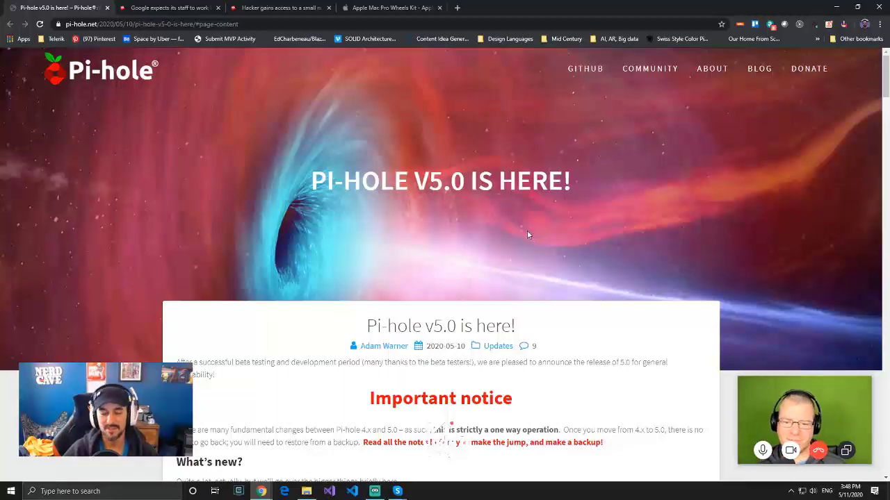
pyautogui.moveTo(445, 228)
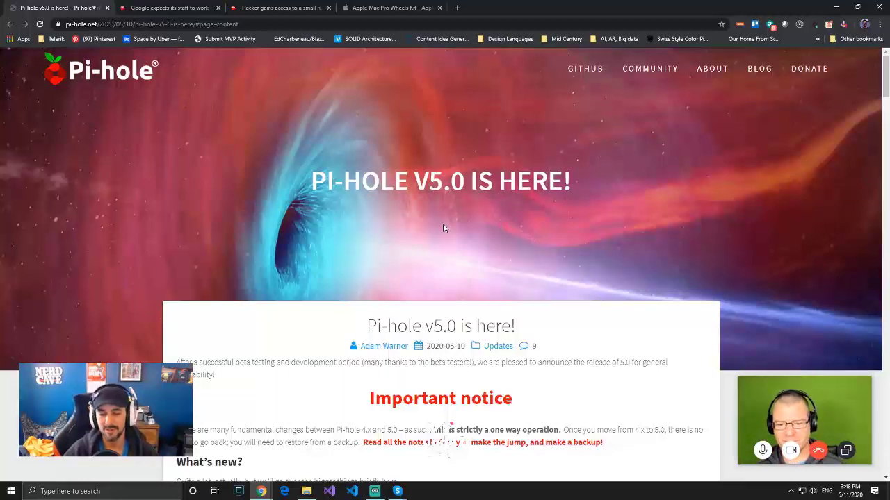
pyautogui.moveTo(466, 237)
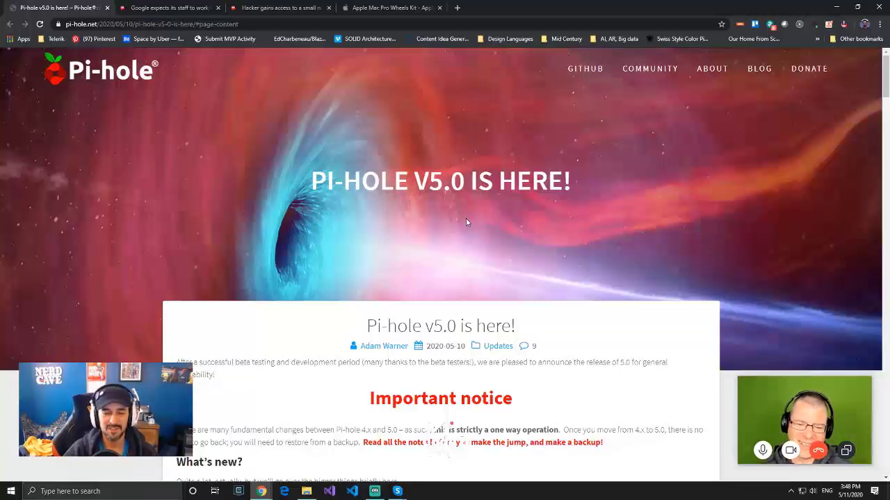
pyautogui.moveTo(334, 239)
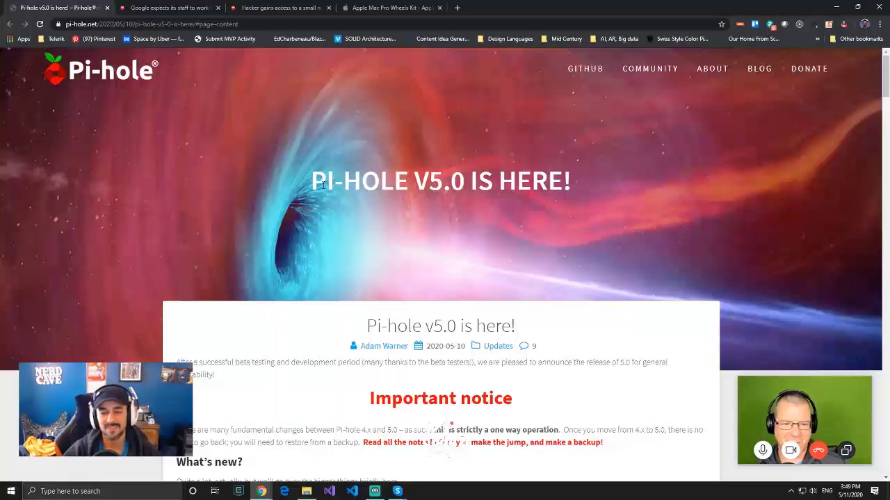
pyautogui.moveTo(323, 150)
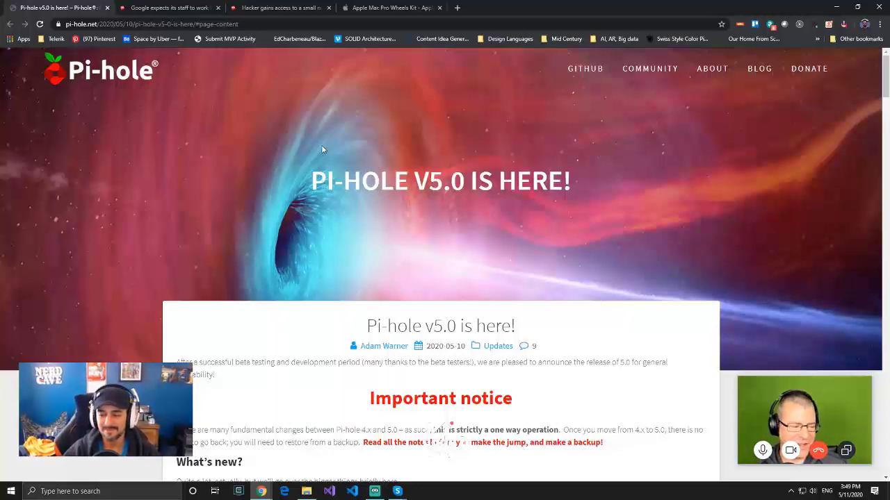
pyautogui.moveTo(386, 281)
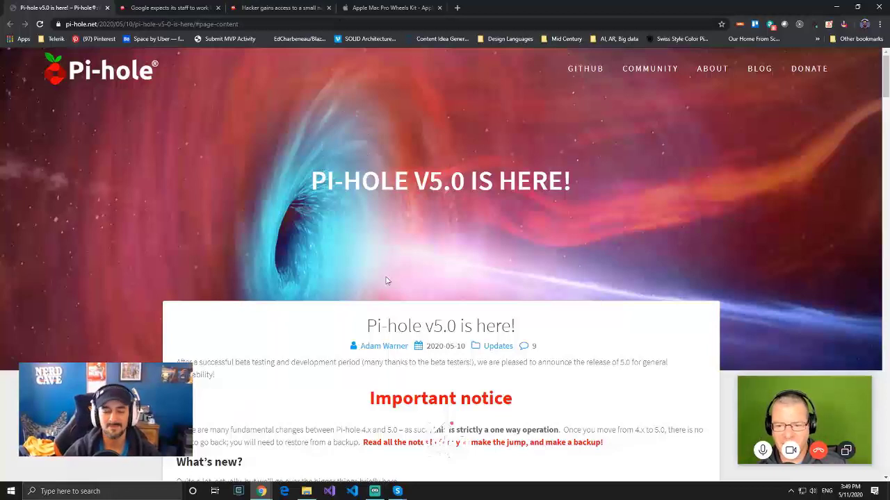
pyautogui.moveTo(562, 280)
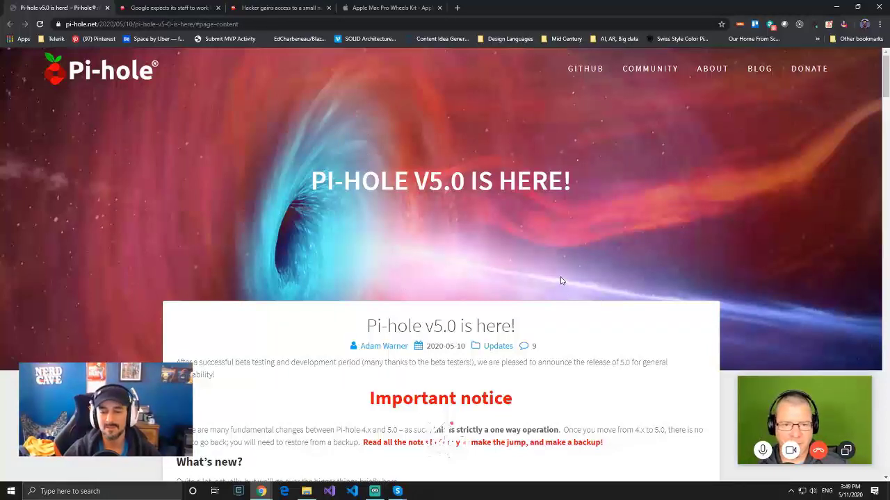
pyautogui.moveTo(576, 267)
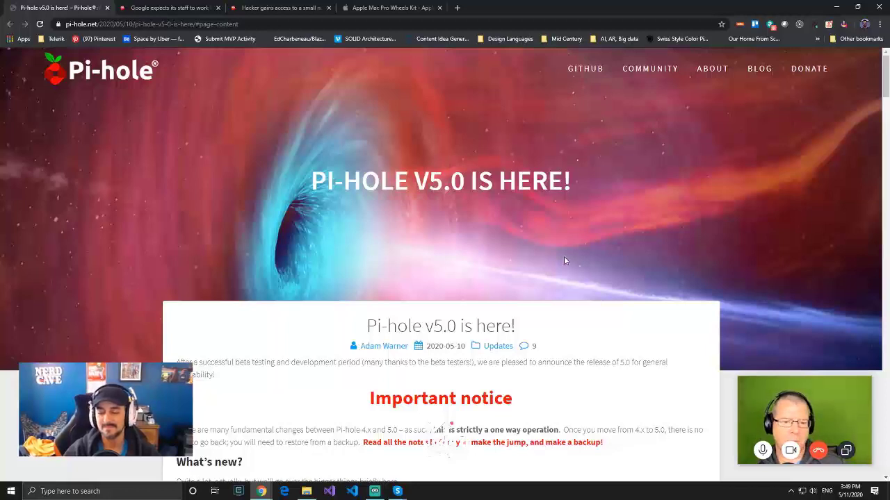
pyautogui.moveTo(576, 264)
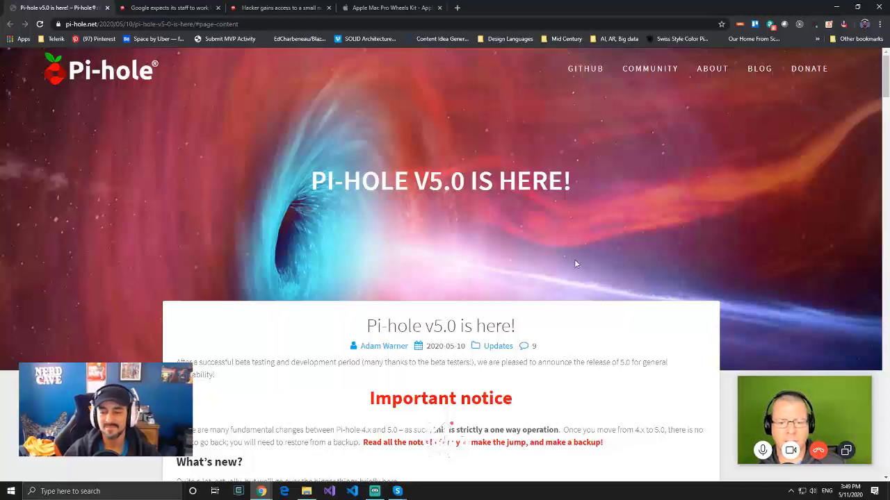
pyautogui.scroll(-3)
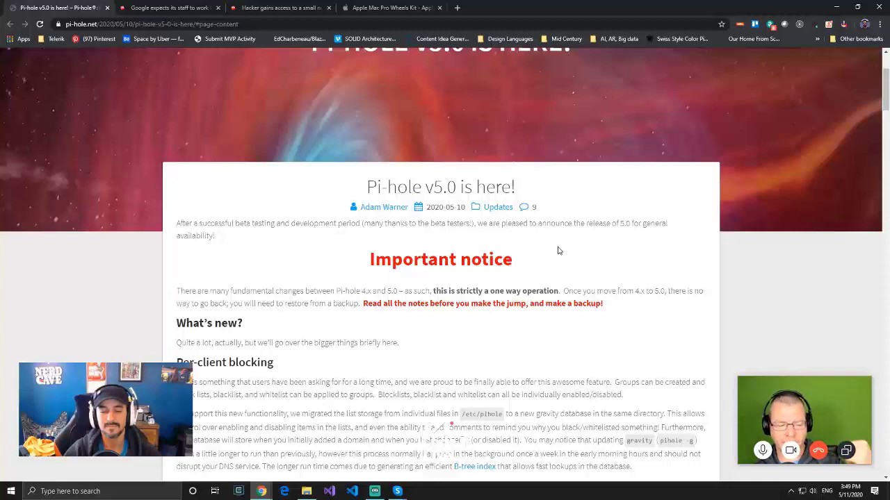
pyautogui.moveTo(556, 244)
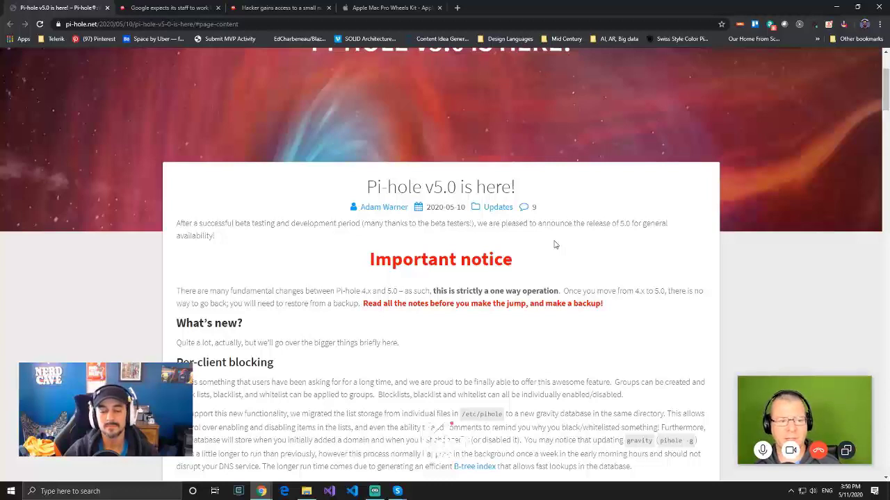
pyautogui.moveTo(31, 330)
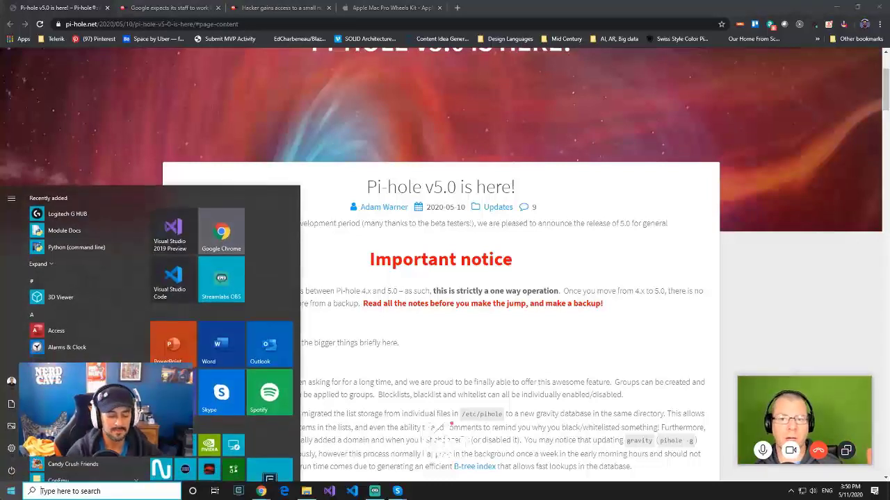
# Search 'fiddler telerik' in a new tab and open Telerik's Fiddler web debugging proxy page
pyautogui.write('fiddler')
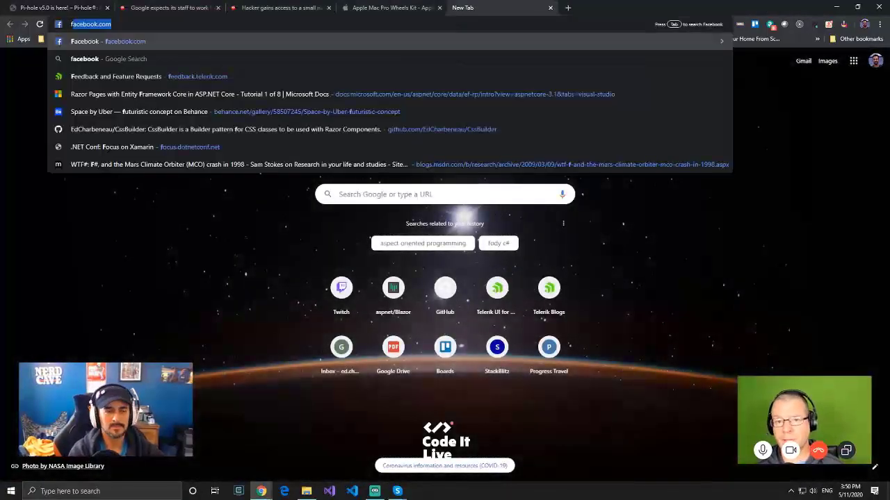
pyautogui.write('fiddler')
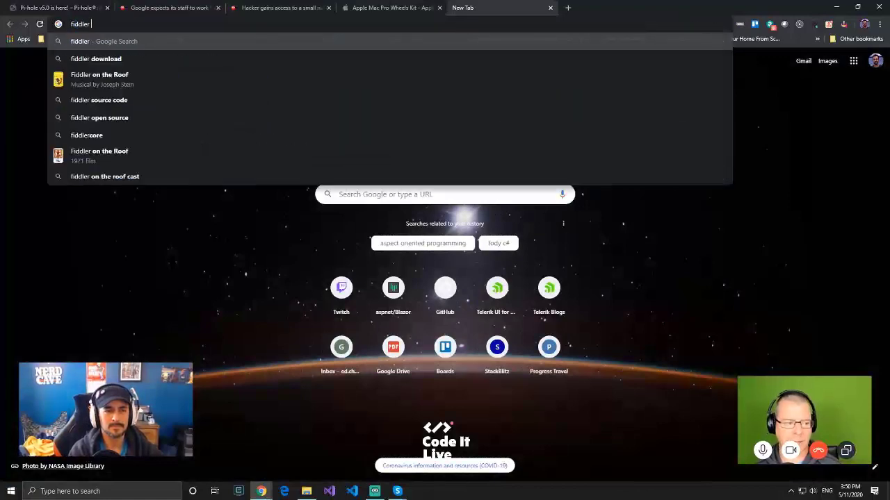
pyautogui.write('fiddler telerik')
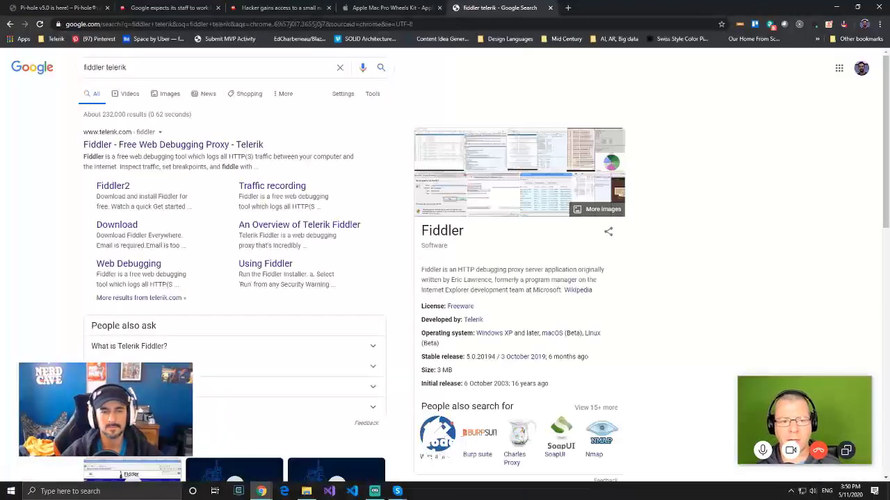
pyautogui.click(172, 143)
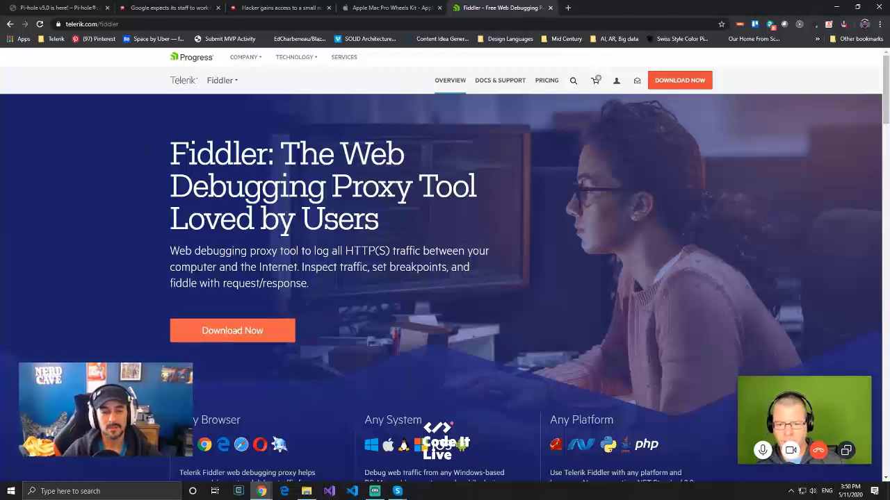
pyautogui.moveTo(120, 175)
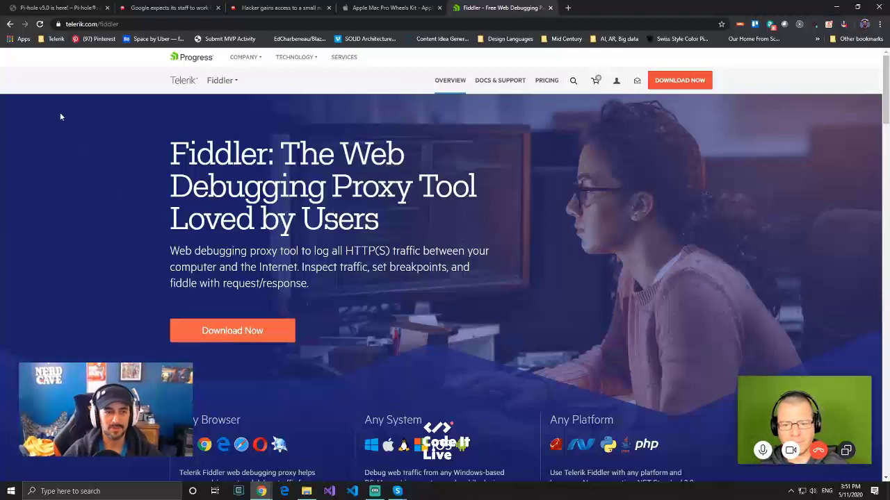
# Return to the Pi-hole v5.0 post and scroll through group, client, domain and adlist management screenshots
pyautogui.click(58, 8)
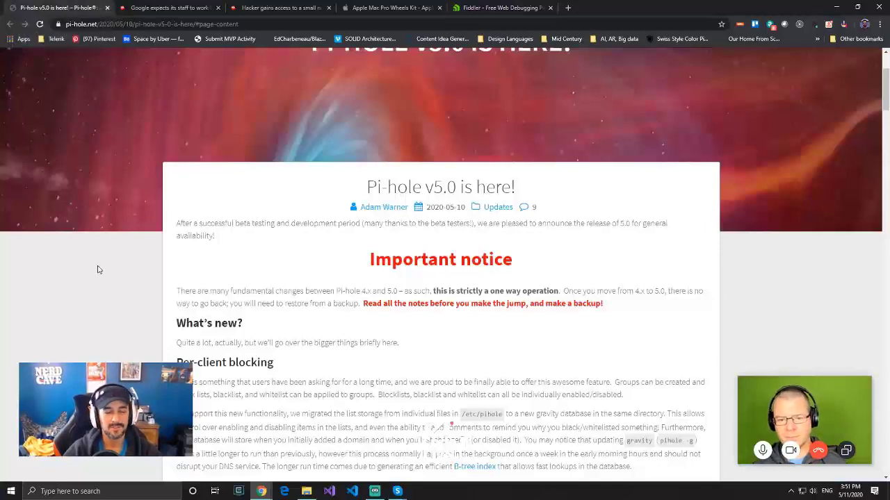
pyautogui.scroll(-3)
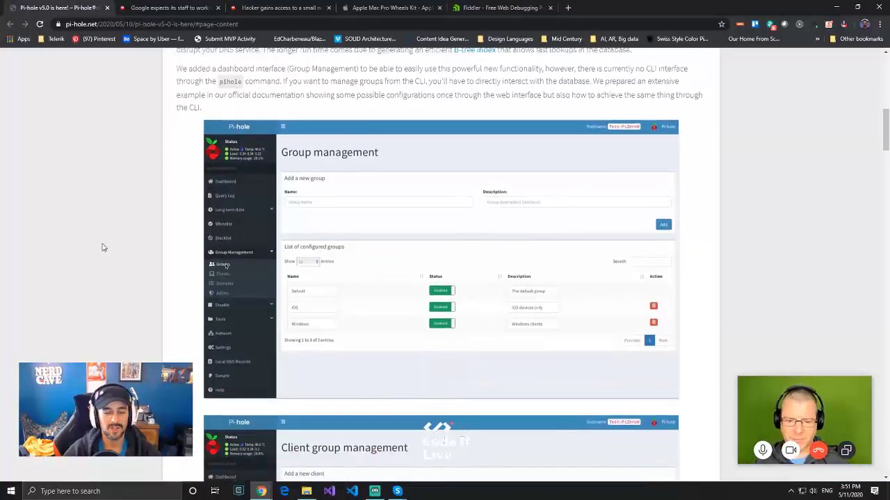
pyautogui.moveTo(108, 230)
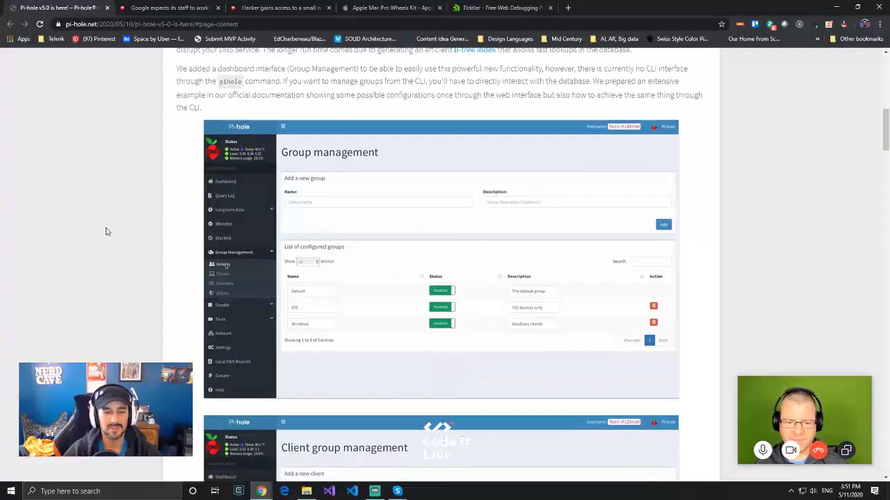
pyautogui.scroll(-3)
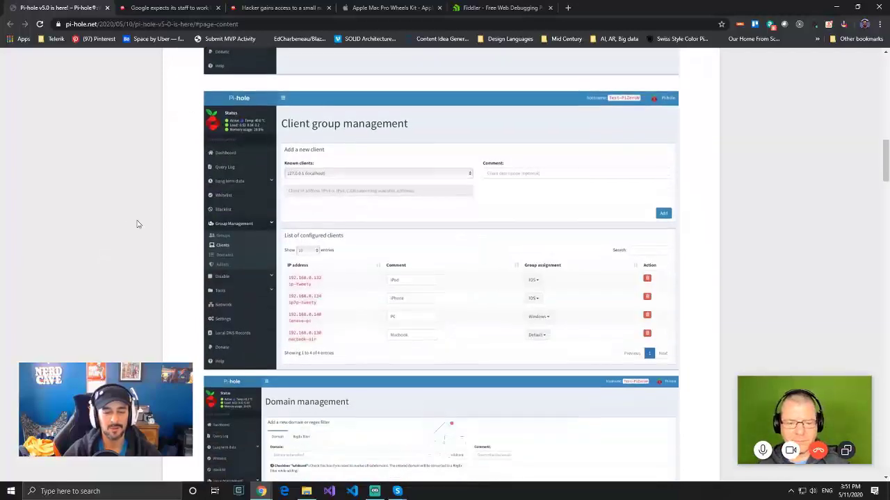
pyautogui.scroll(-3)
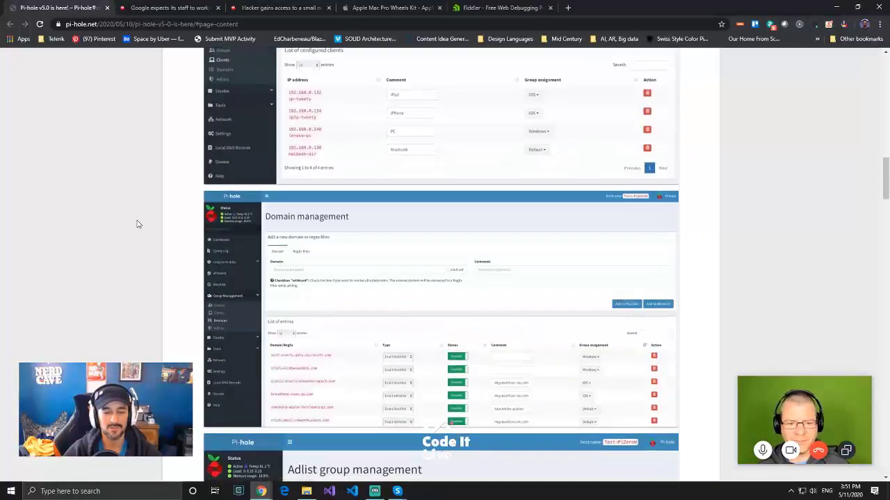
pyautogui.scroll(-3)
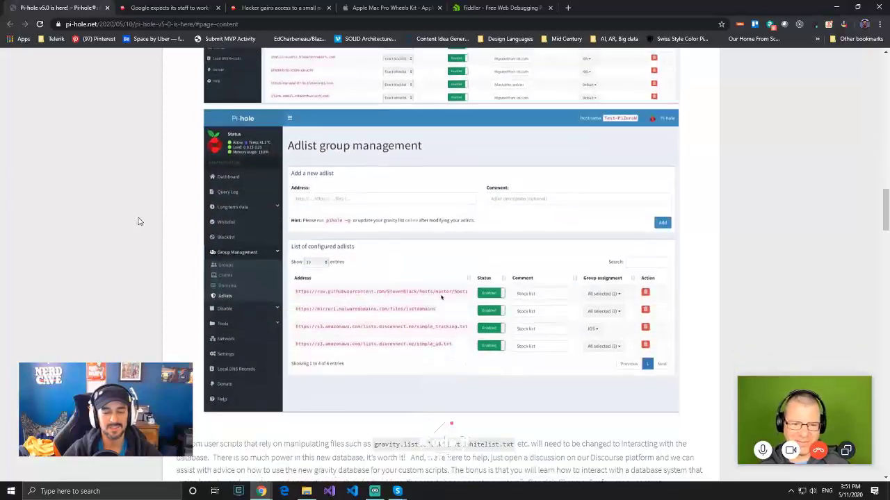
pyautogui.scroll(-3)
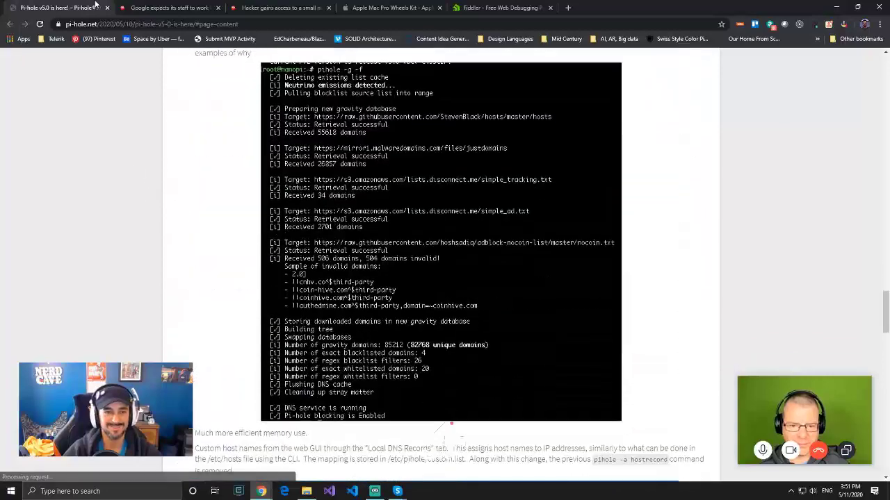
# Switch to the ZDNet Google work-from-home article, dismiss the newsletter popup and read down
pyautogui.click(174, 10)
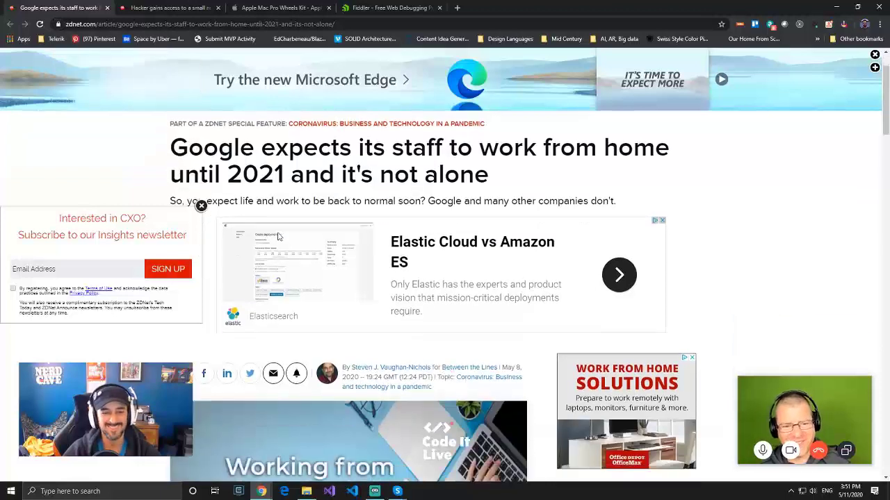
pyautogui.scroll(-3)
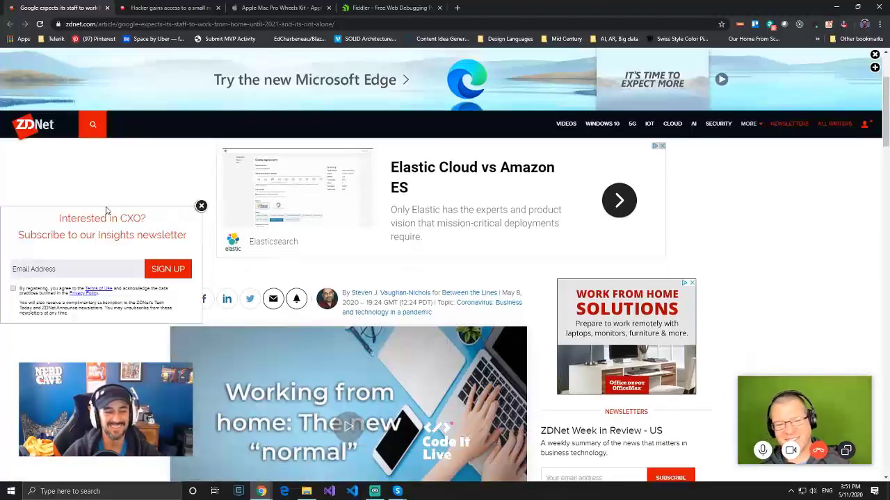
pyautogui.click(200, 205)
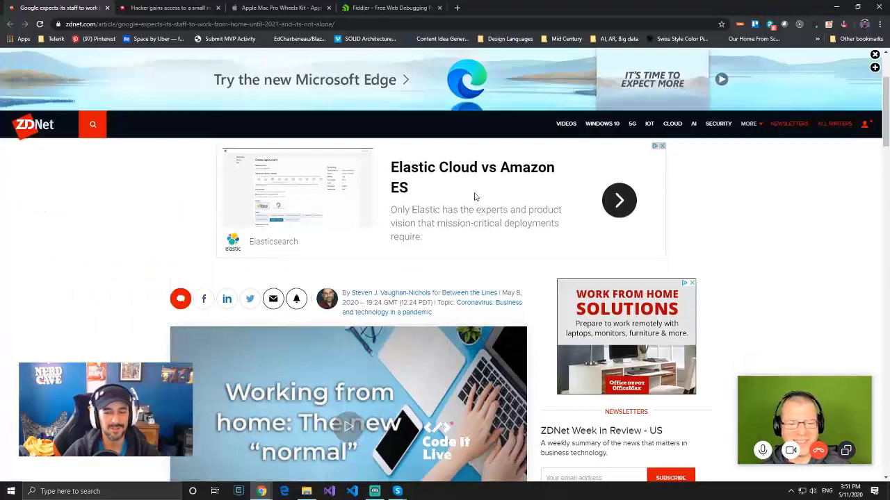
pyautogui.scroll(-3)
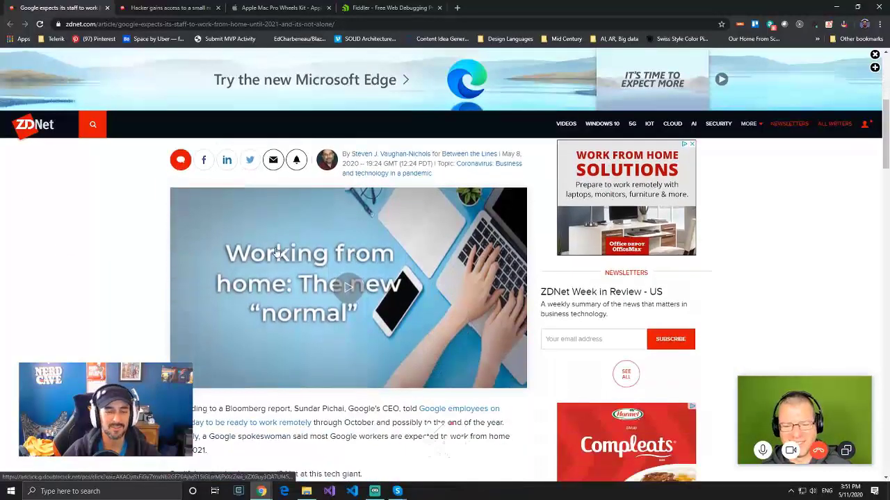
pyautogui.scroll(-3)
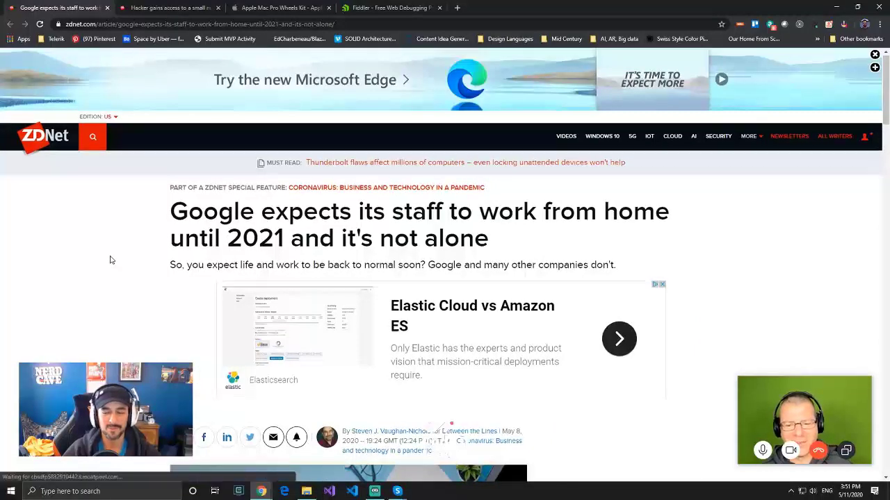
pyautogui.scroll(-3)
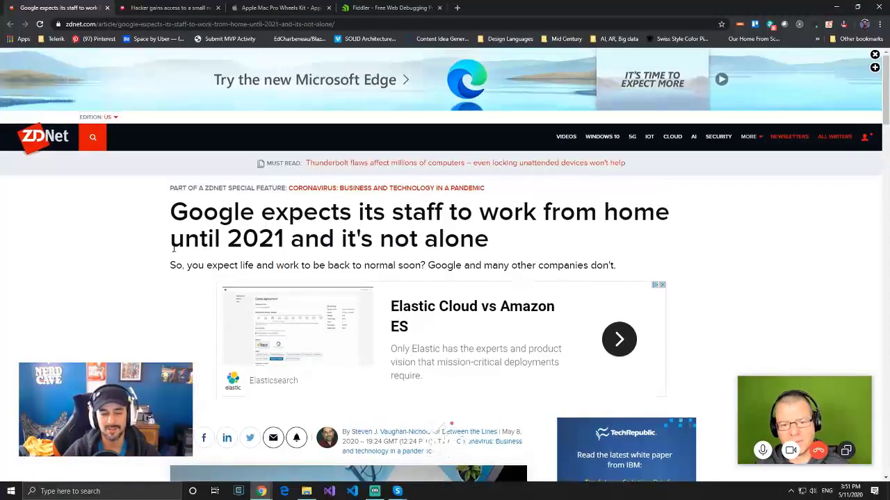
pyautogui.moveTo(156, 233)
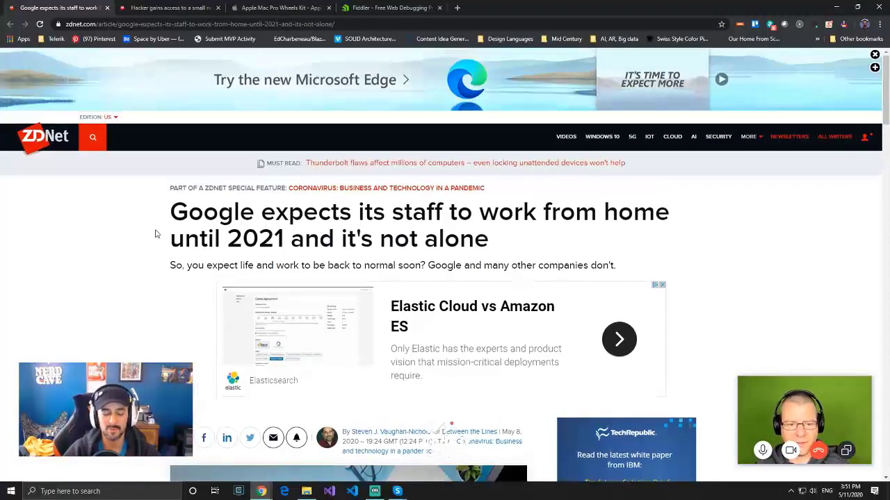
# Highlight the headline year briefly, then read on to the Global Workplace Analytics forecast
pyautogui.doubleClick(242, 239)
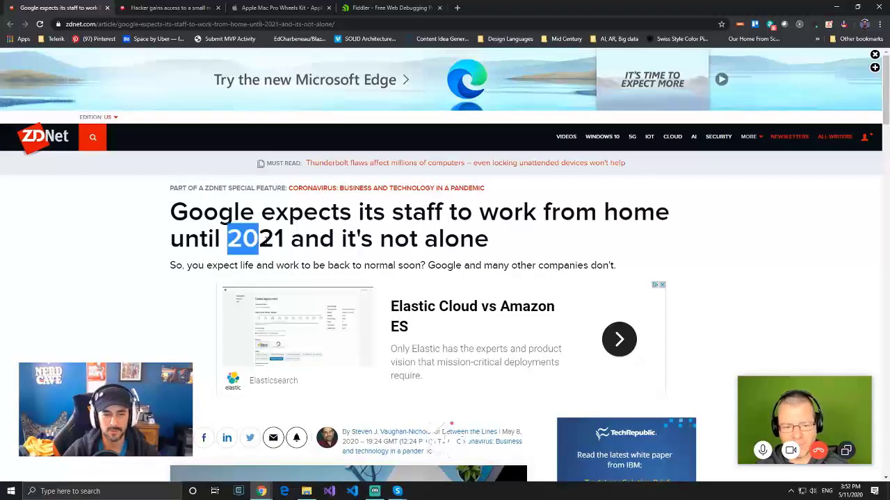
pyautogui.click(108, 267)
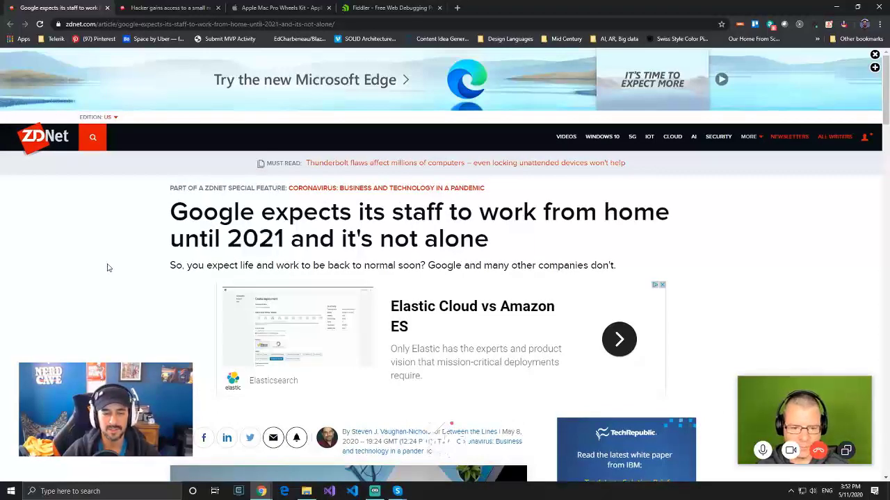
pyautogui.moveTo(36, 274)
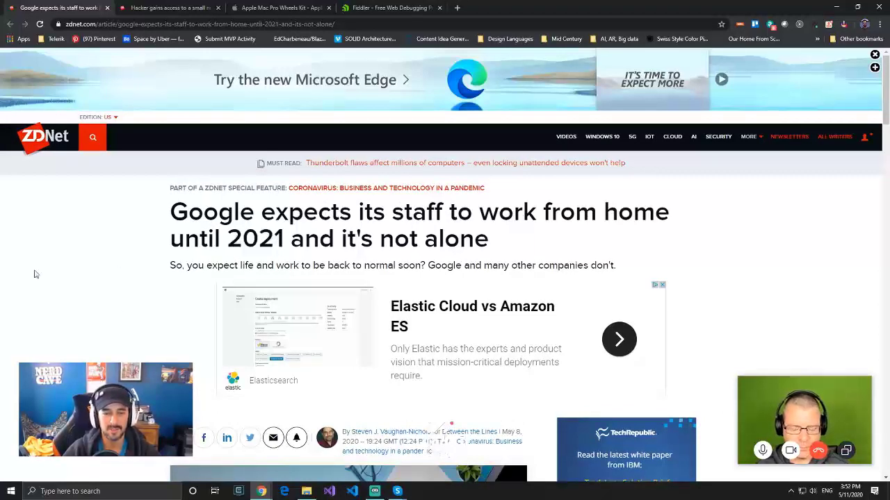
pyautogui.moveTo(111, 278)
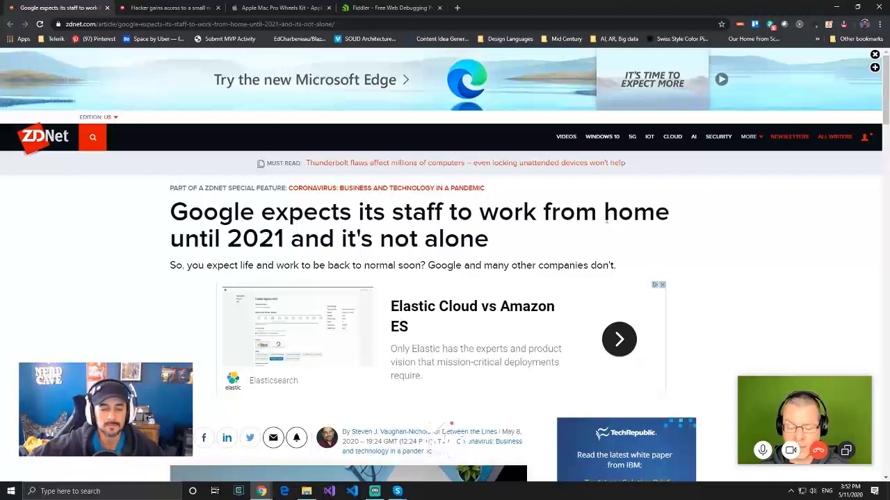
pyautogui.moveTo(545, 261)
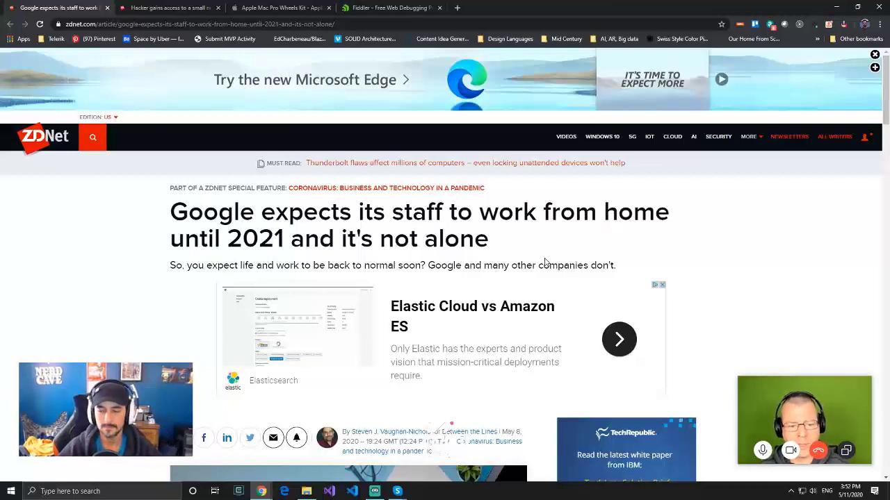
pyautogui.moveTo(542, 276)
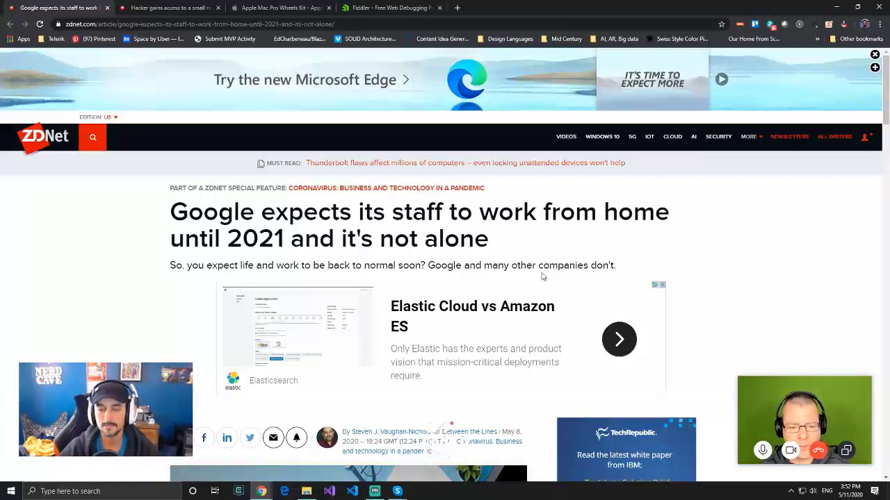
pyautogui.moveTo(167, 301)
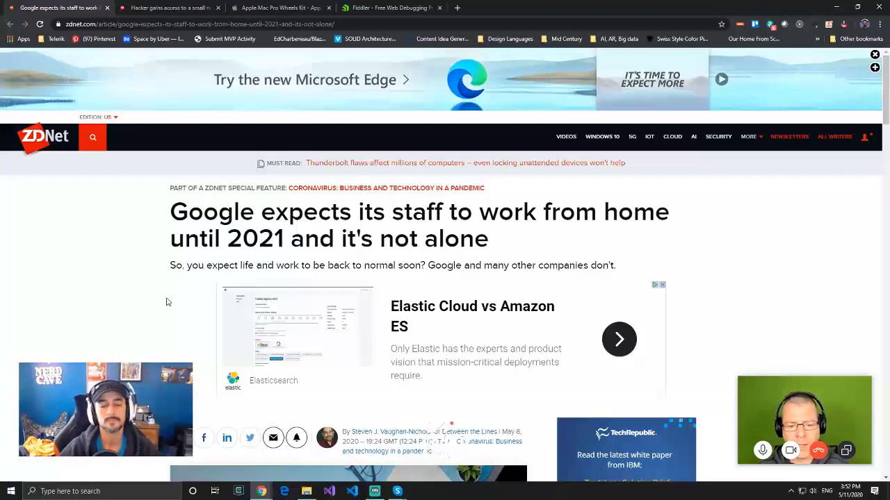
pyautogui.scroll(-3)
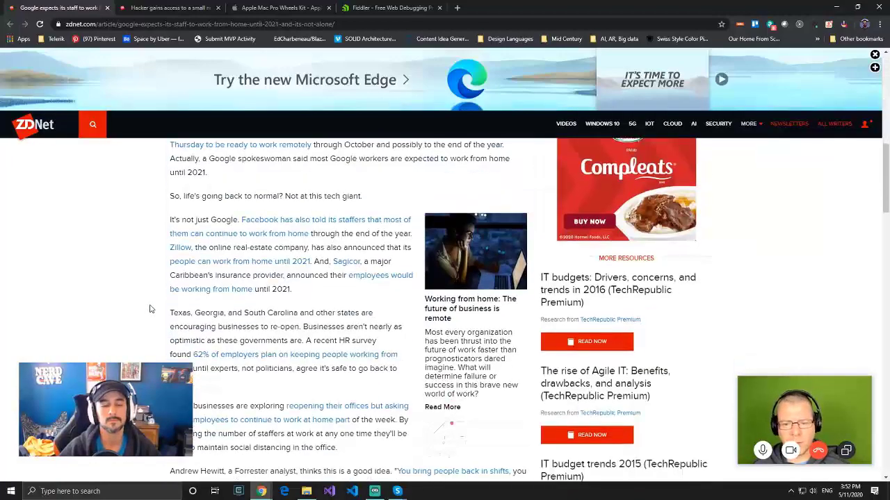
pyautogui.scroll(-3)
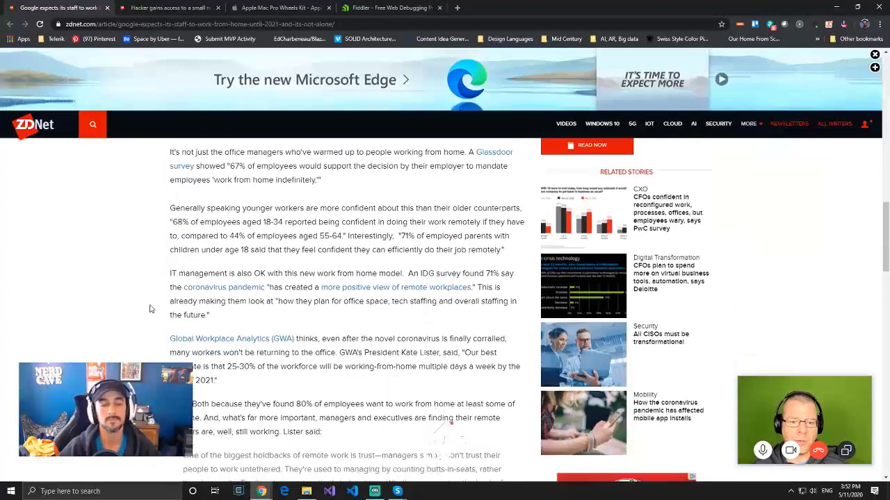
pyautogui.scroll(-3)
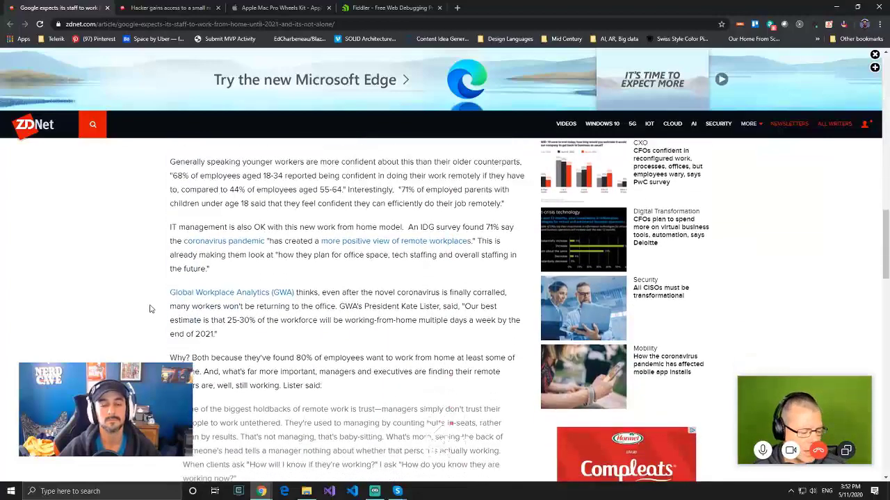
pyautogui.scroll(-3)
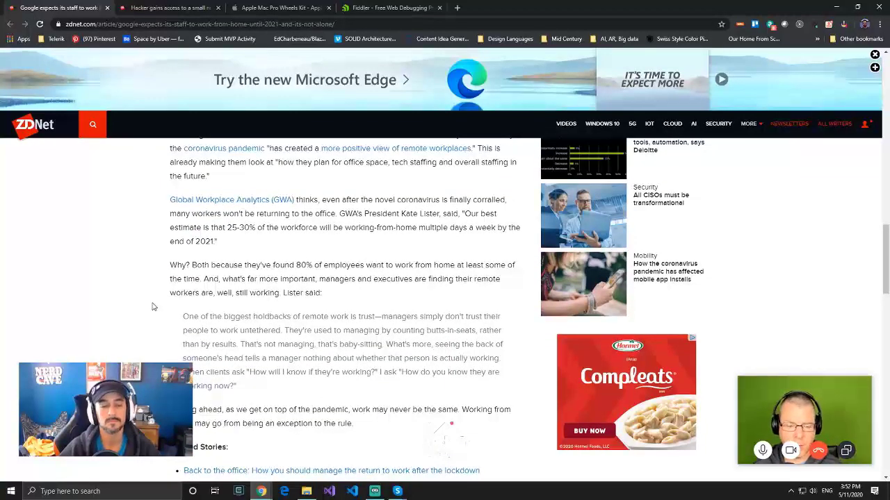
pyautogui.moveTo(161, 300)
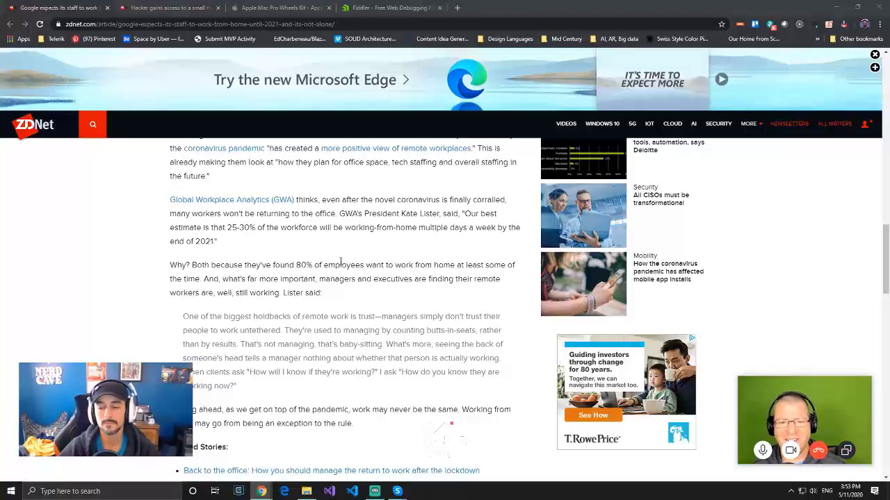
pyautogui.moveTo(326, 228)
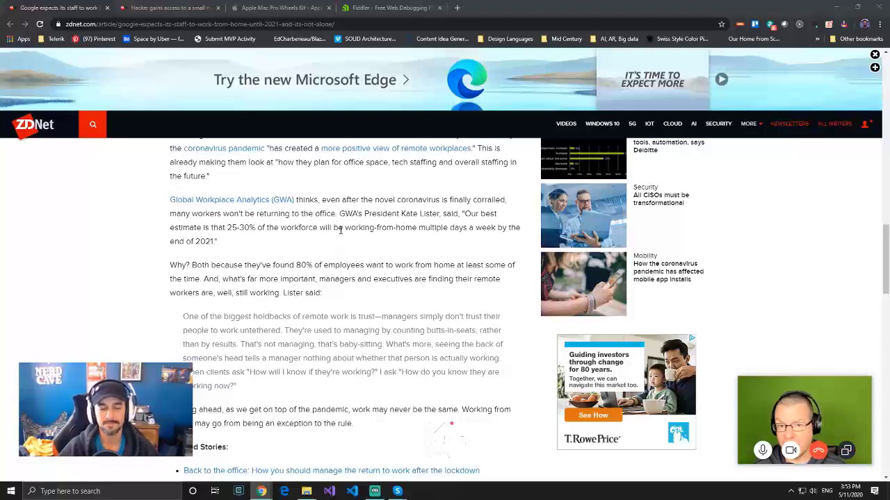
pyautogui.scroll(-3)
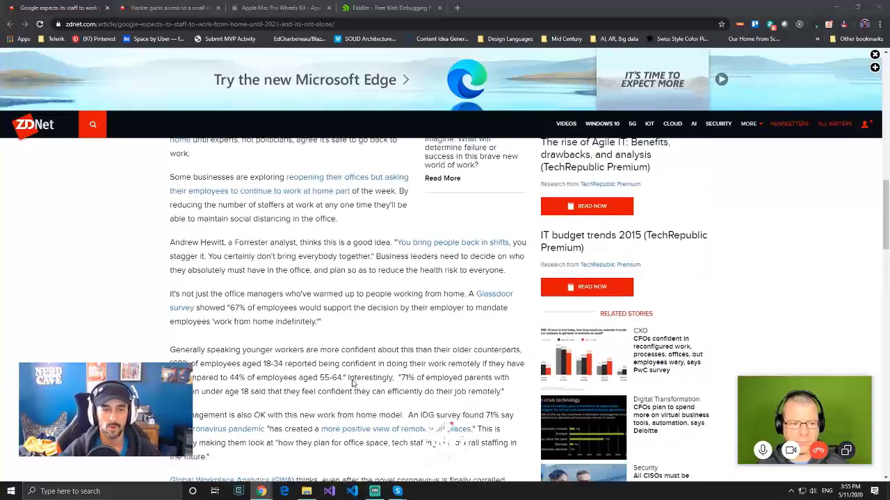
pyautogui.scroll(3)
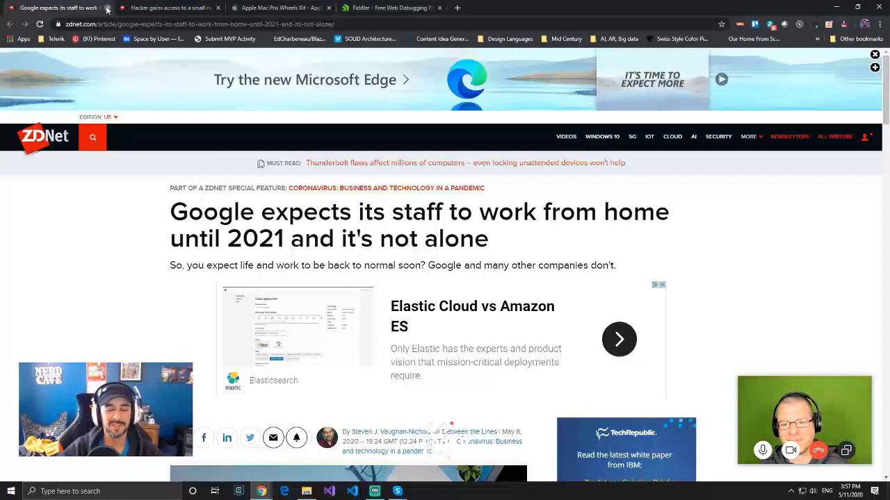
pyautogui.moveTo(100, 352)
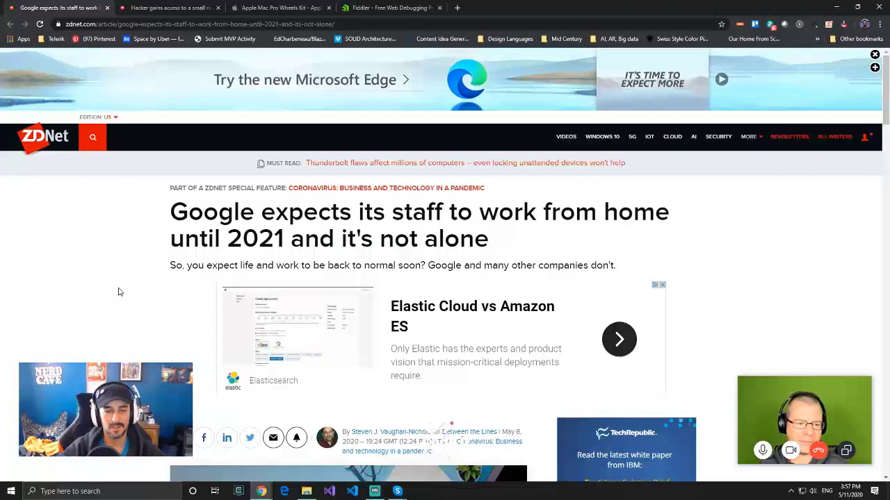
pyautogui.moveTo(127, 286)
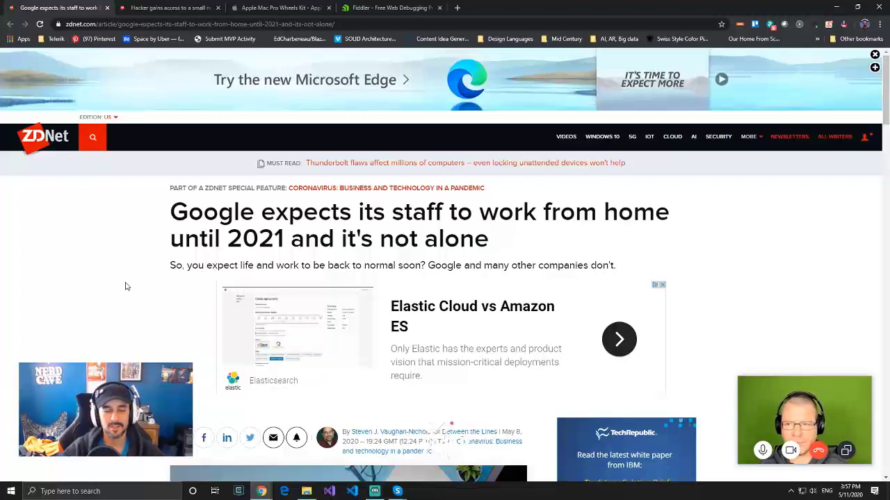
pyautogui.moveTo(139, 284)
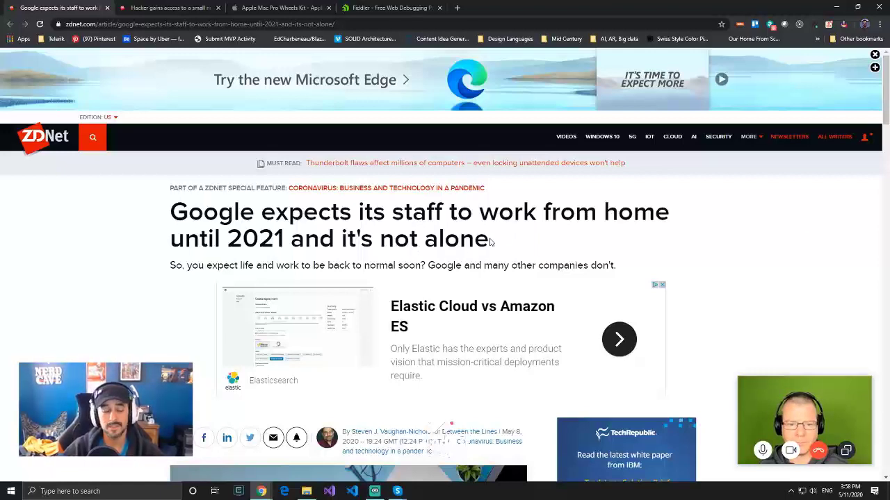
pyautogui.moveTo(24, 265)
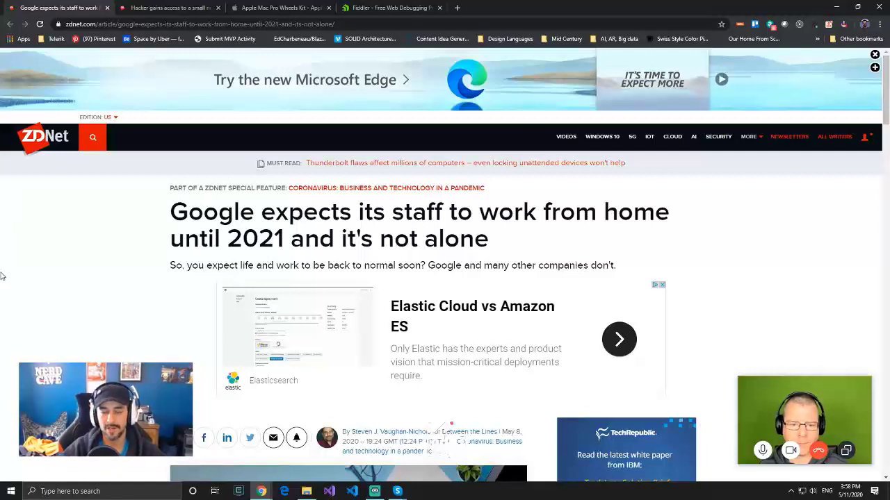
pyautogui.moveTo(15, 285)
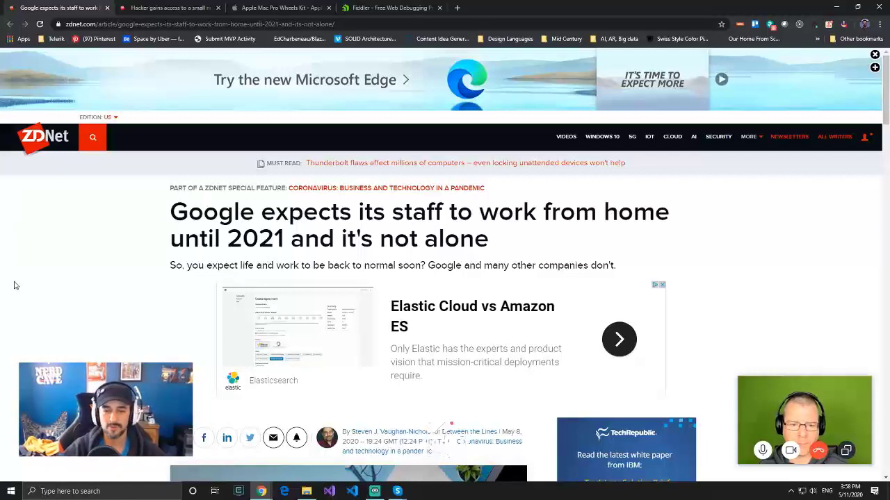
pyautogui.moveTo(297, 327)
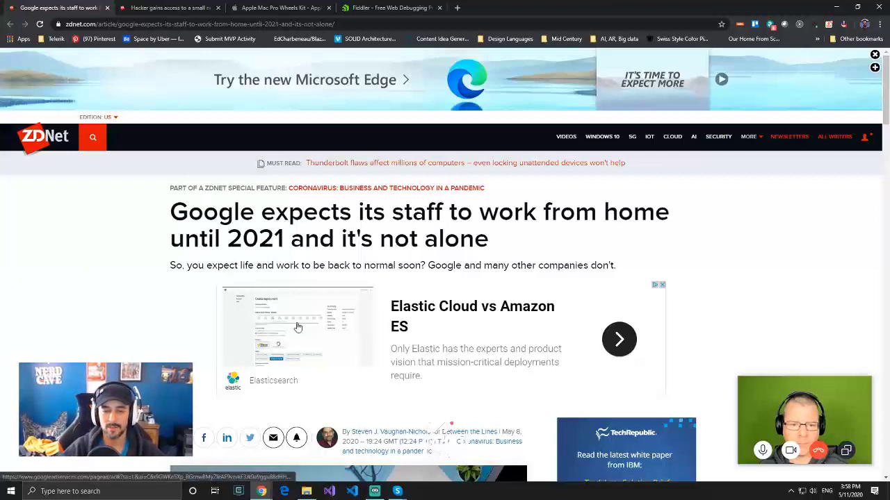
pyautogui.moveTo(149, 238)
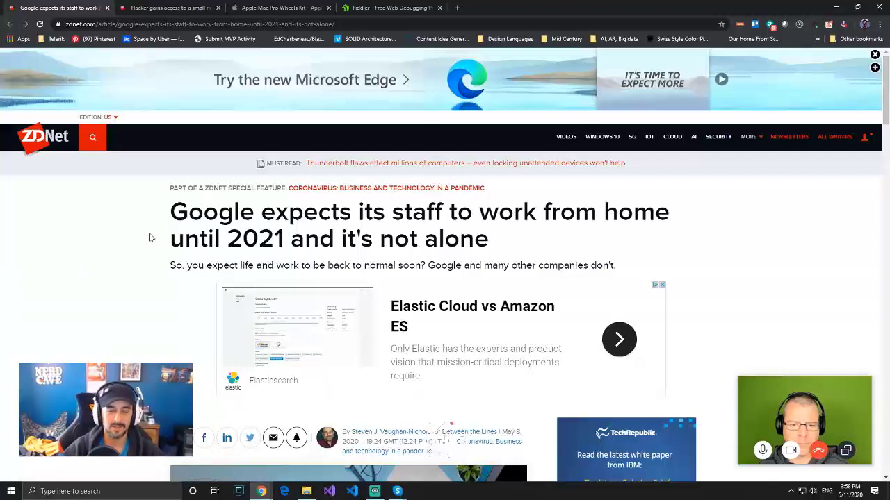
pyautogui.moveTo(136, 243)
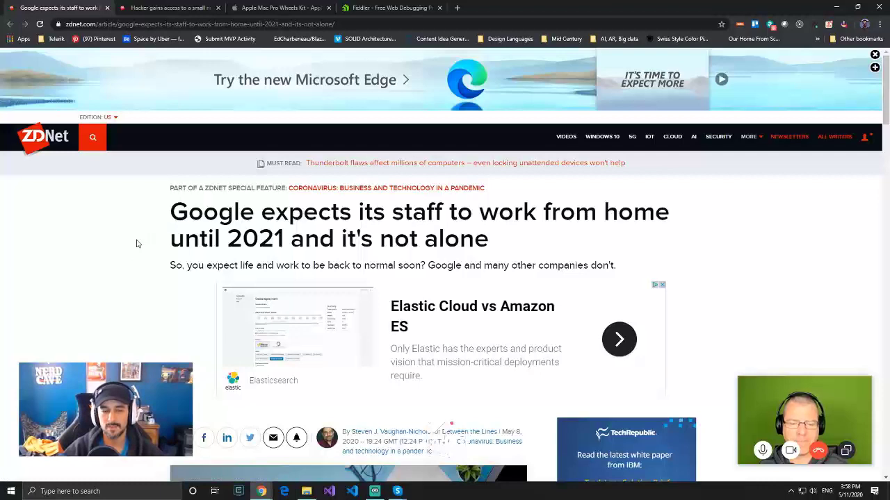
pyautogui.moveTo(219, 222)
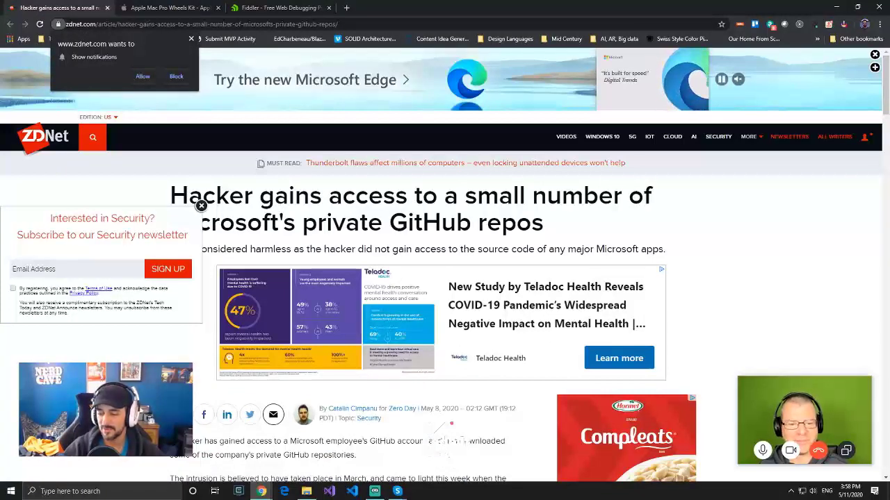
pyautogui.moveTo(30, 95)
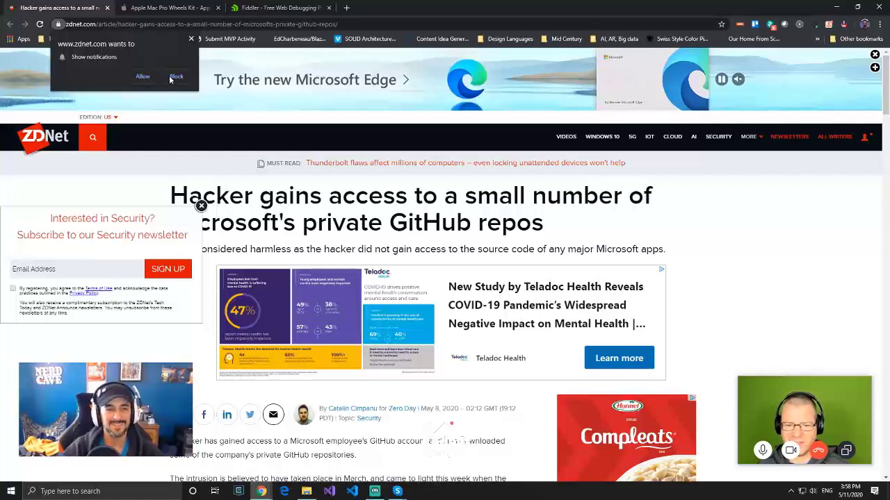
pyautogui.click(176, 76)
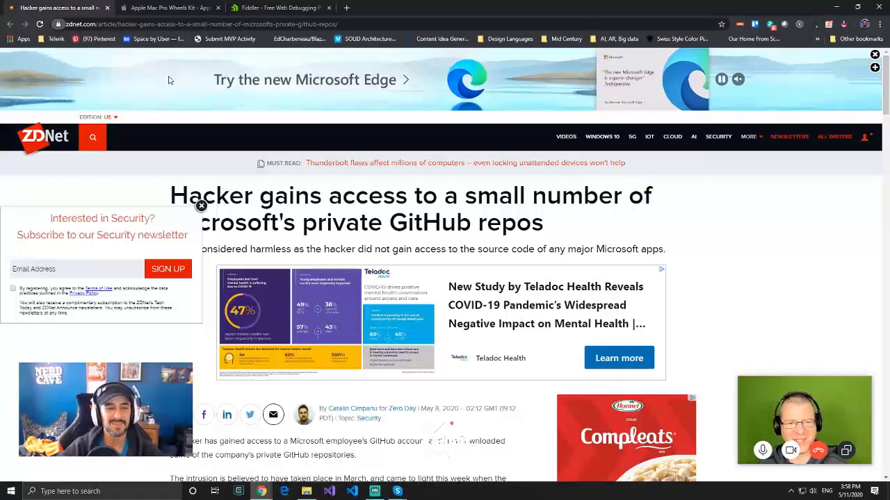
pyautogui.click(200, 206)
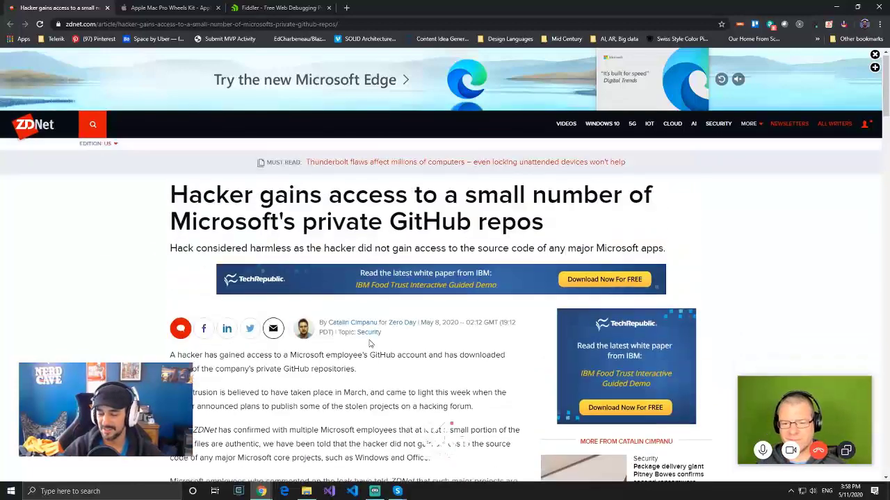
pyautogui.scroll(-3)
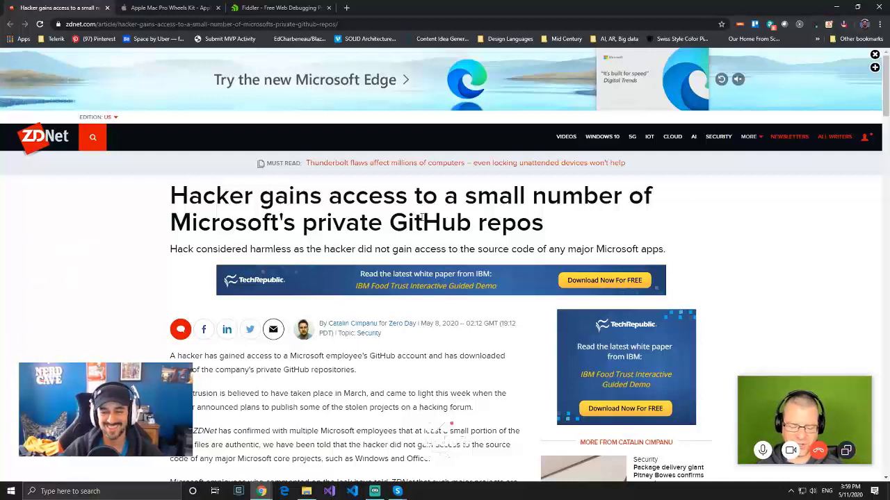
pyautogui.scroll(-3)
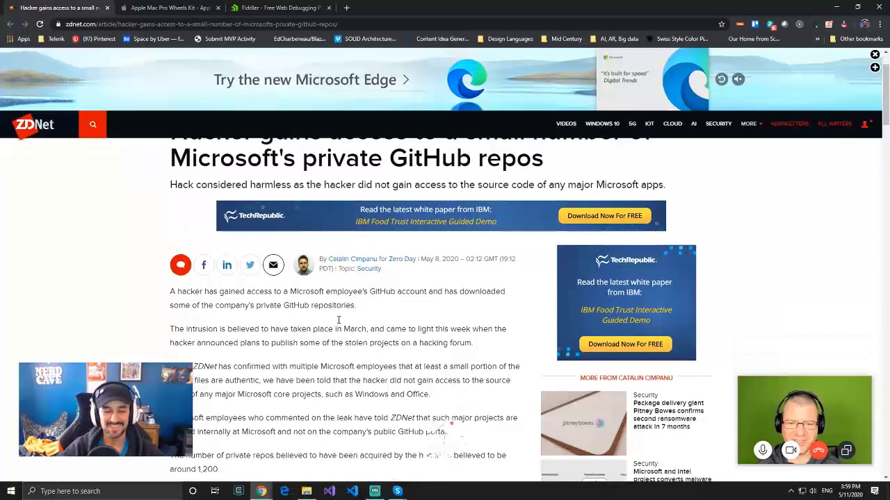
pyautogui.scroll(-3)
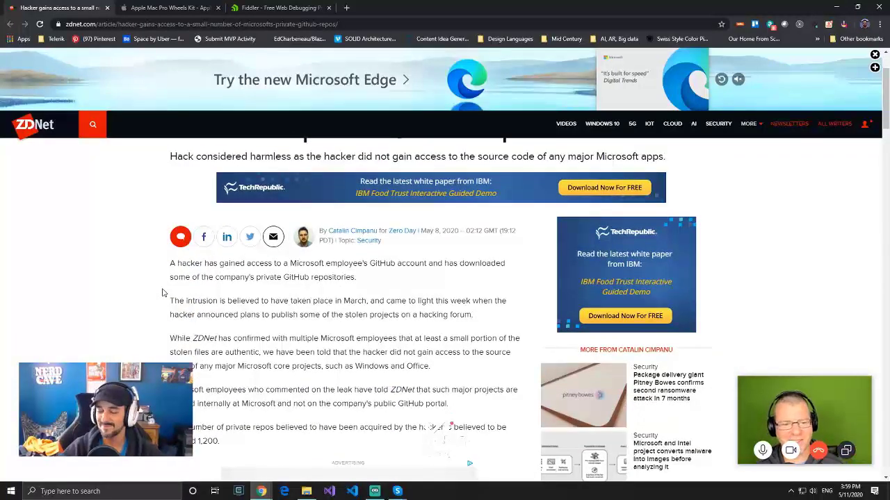
pyautogui.moveTo(94, 303)
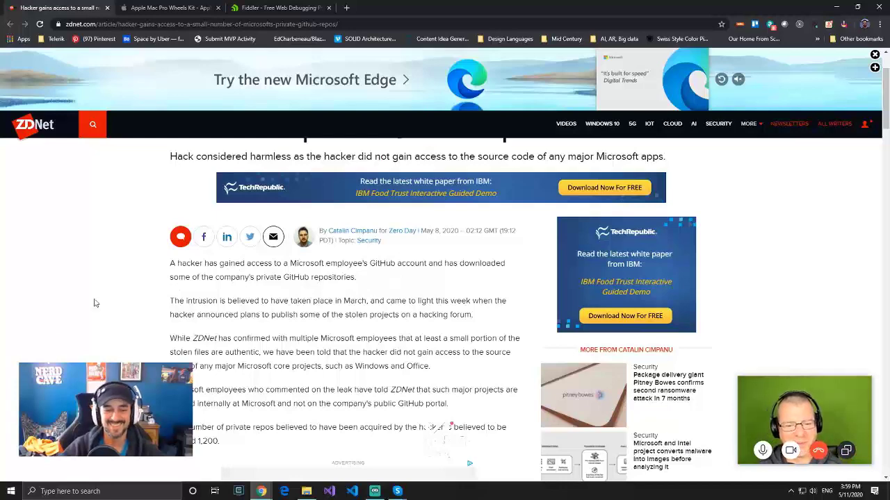
pyautogui.scroll(-3)
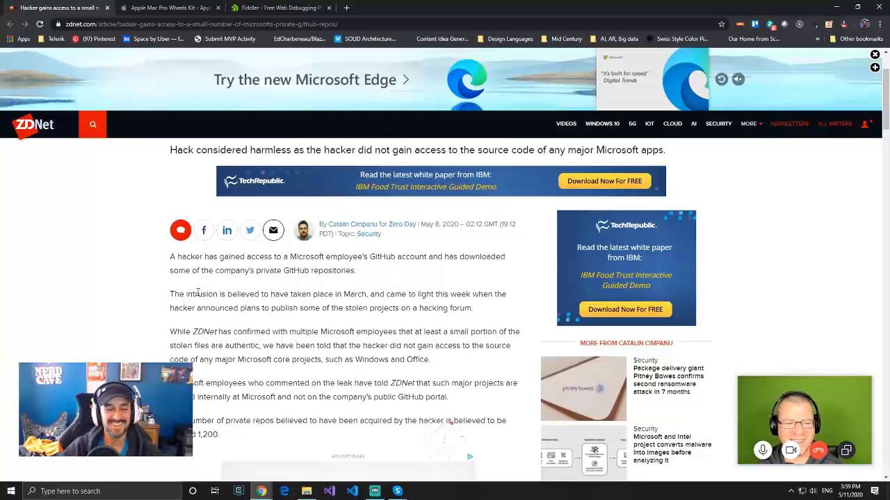
pyautogui.scroll(-3)
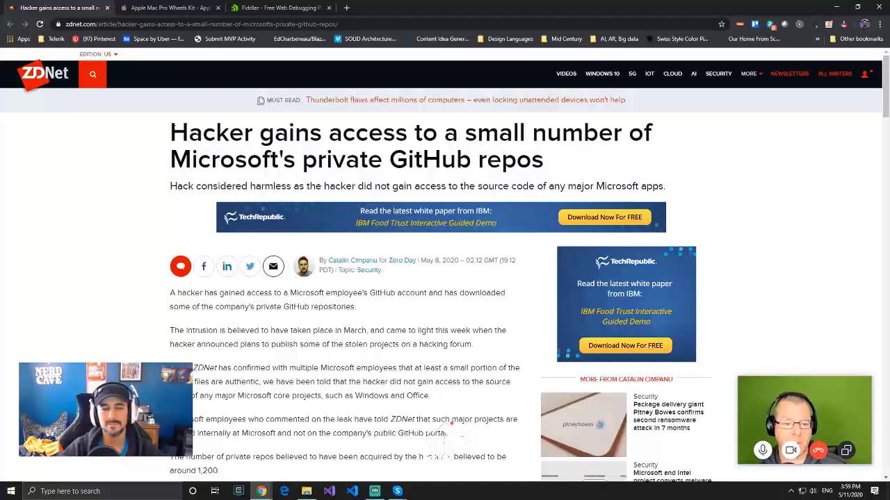
pyautogui.moveTo(170, 132); pyautogui.dragTo(650, 132)
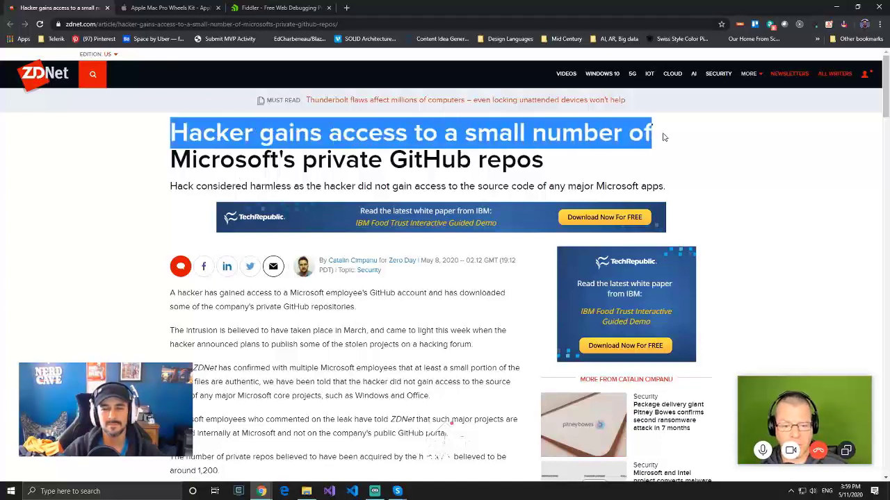
pyautogui.click(299, 290)
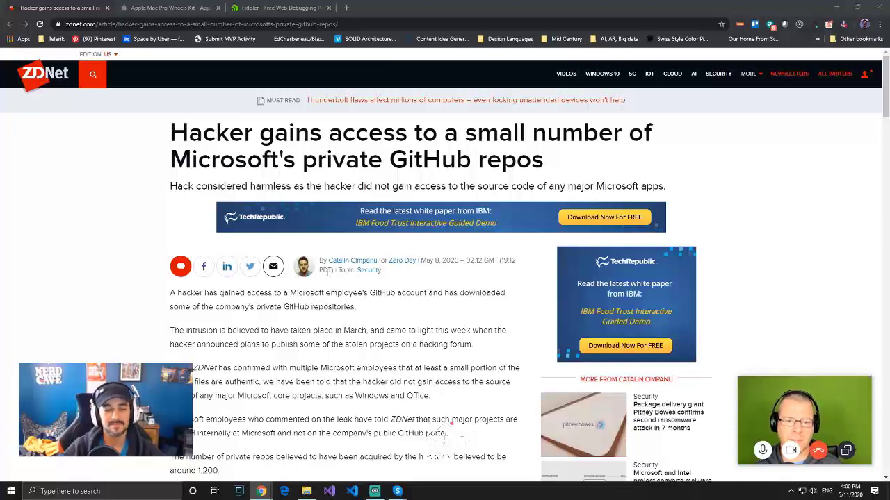
pyautogui.moveTo(84, 266)
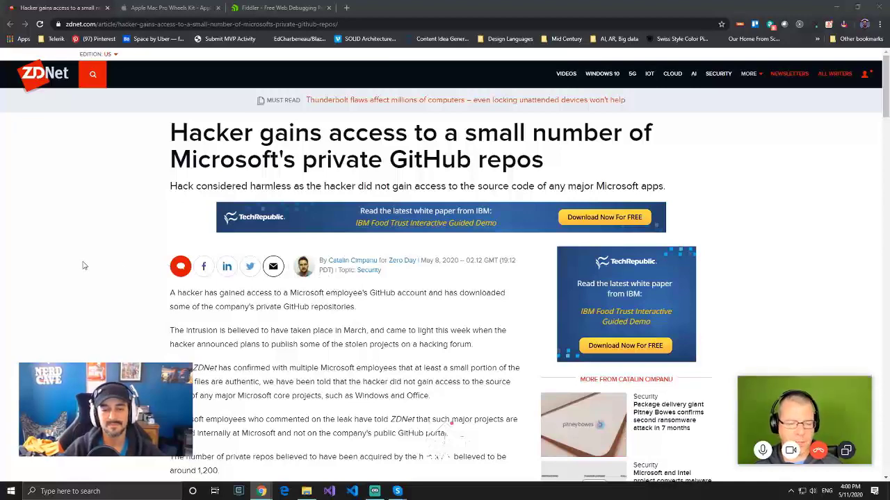
pyautogui.scroll(-3)
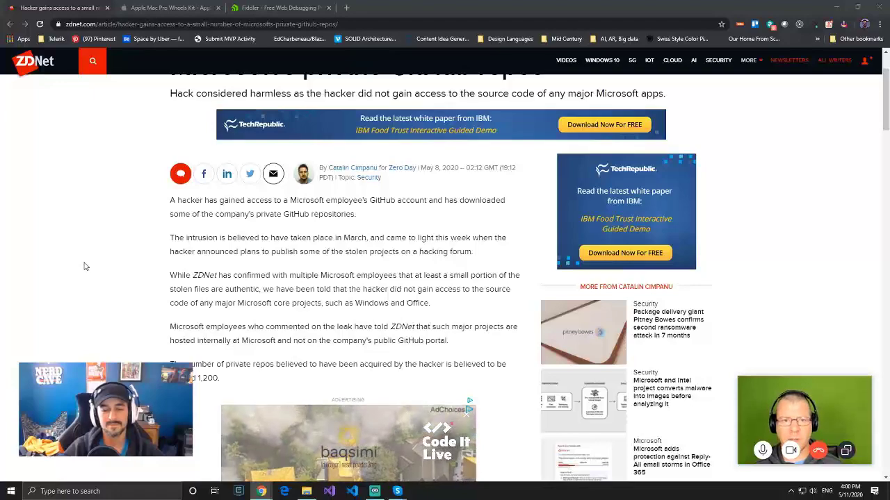
pyautogui.scroll(-3)
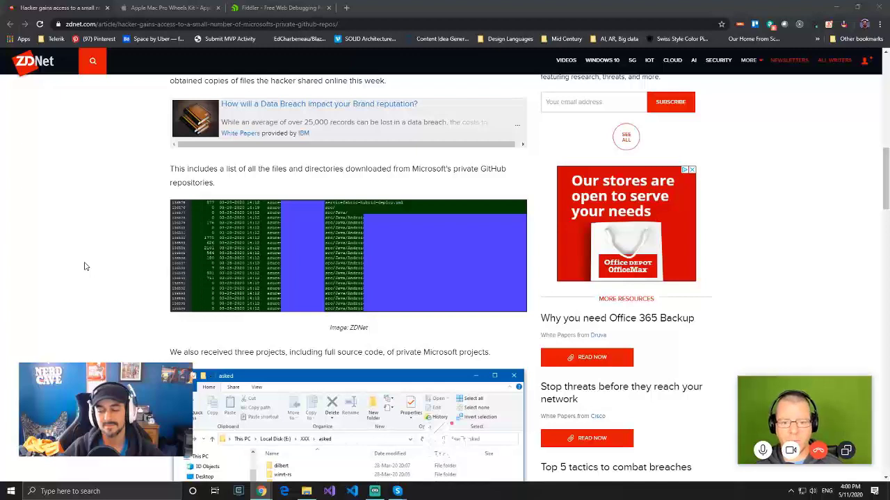
pyautogui.scroll(-3)
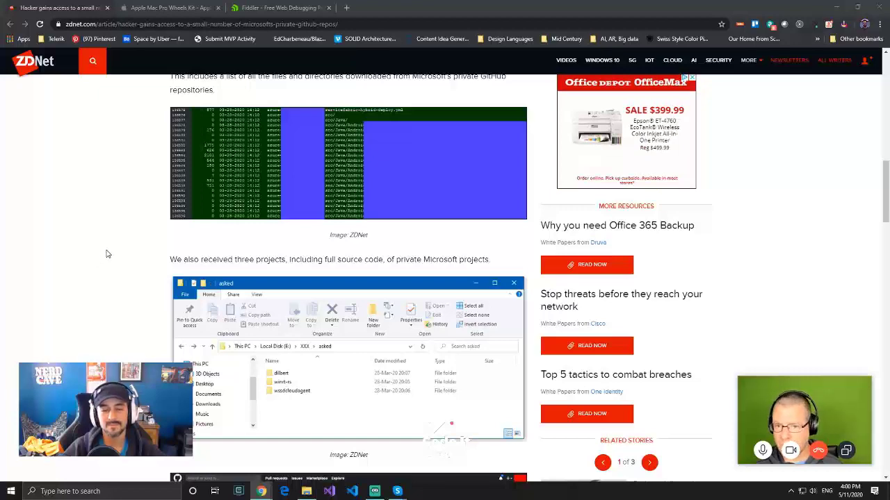
pyautogui.scroll(-3)
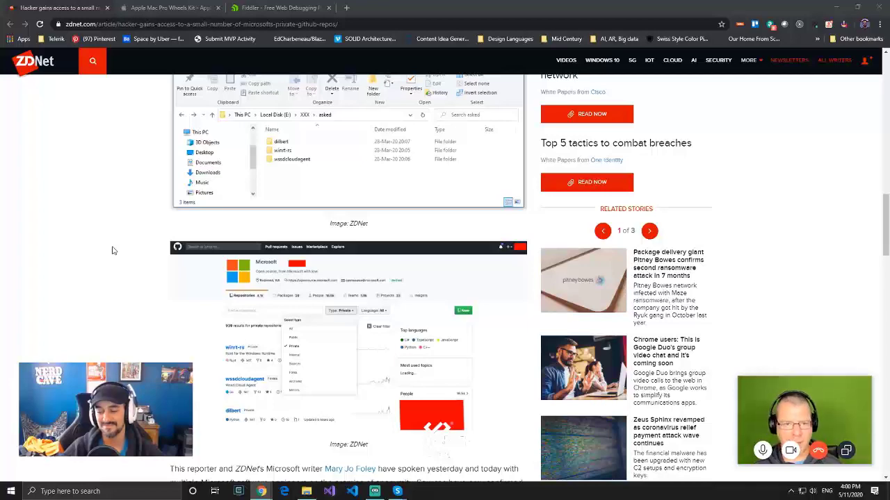
pyautogui.scroll(-3)
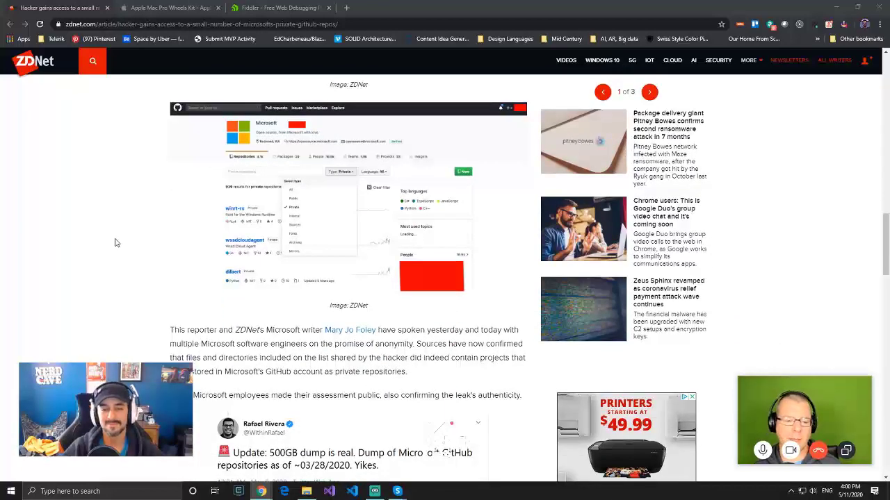
pyautogui.scroll(-3)
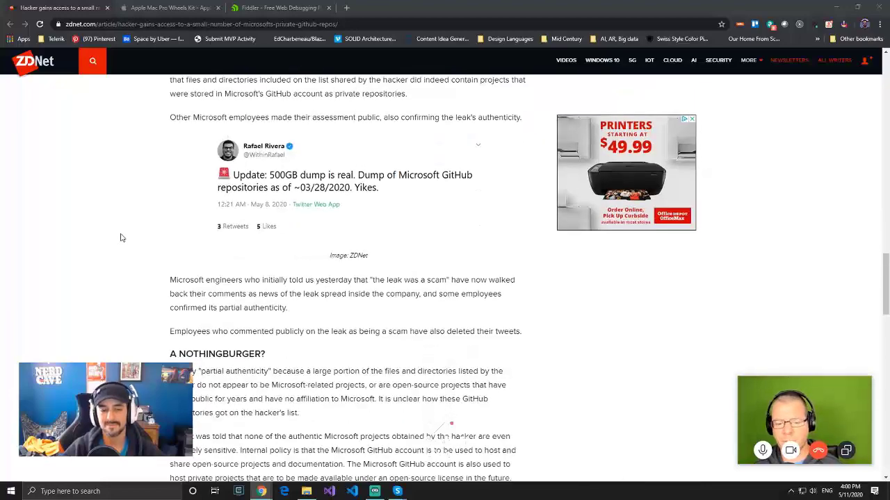
pyautogui.scroll(-3)
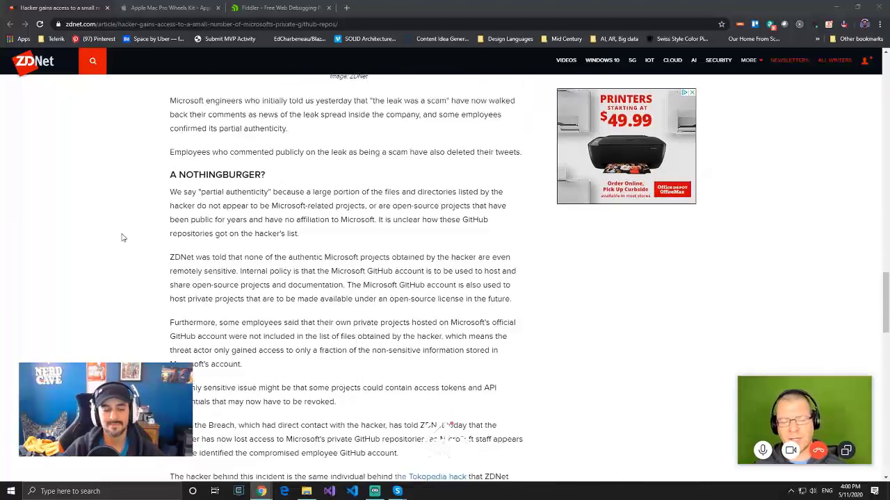
pyautogui.scroll(-3)
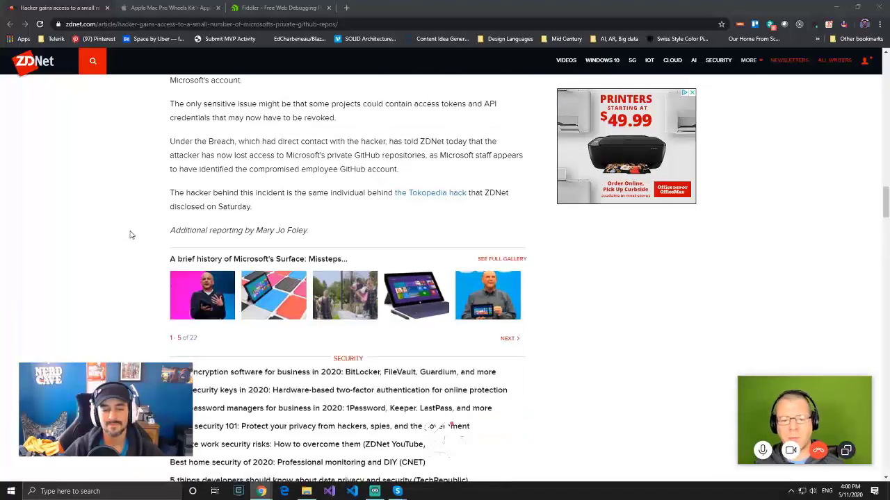
pyautogui.moveTo(140, 245)
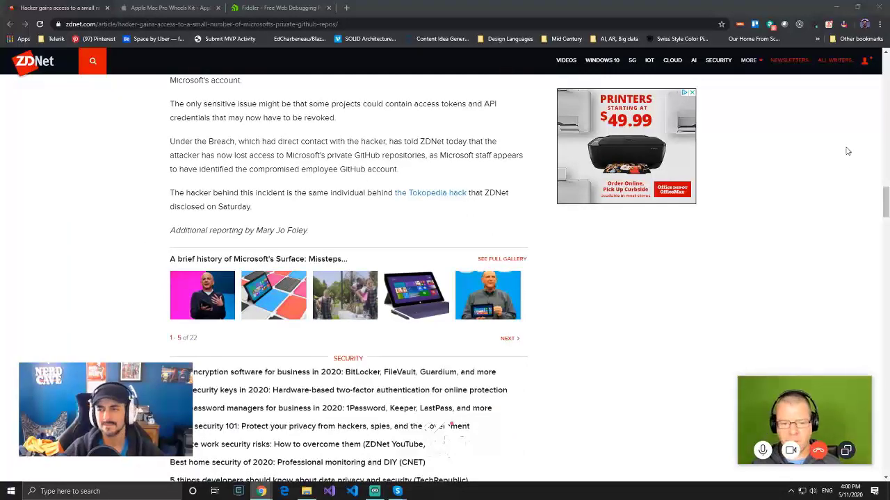
pyautogui.scroll(3)
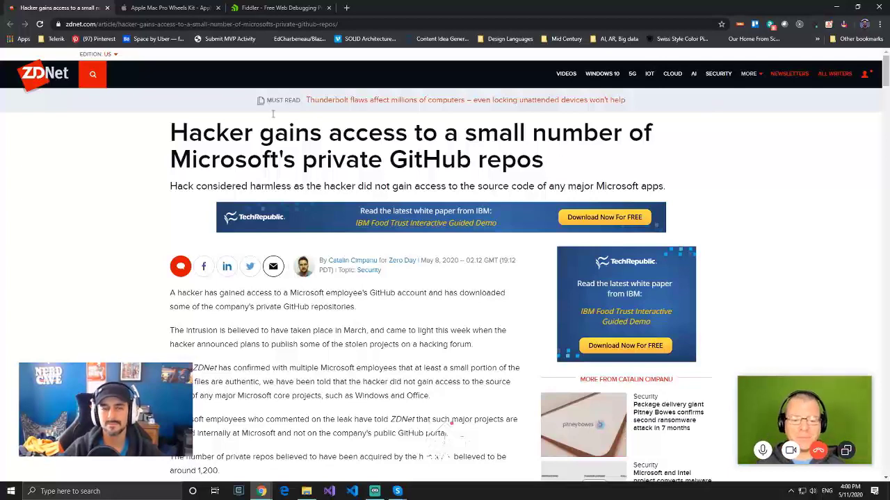
pyautogui.click(456, 8)
pyautogui.write('nintendo source code leak')
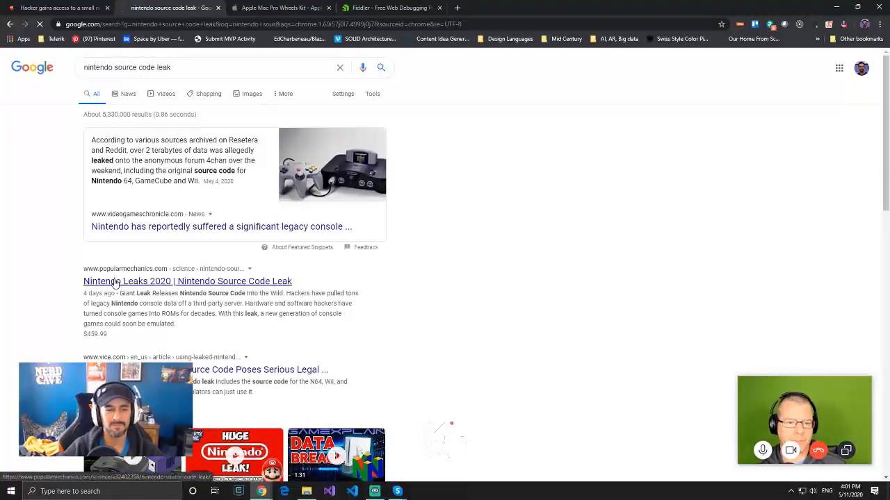
# Open the Popular Mechanics 'Nintendo Source Code Leak' article from the Google results
pyautogui.click(108, 281)
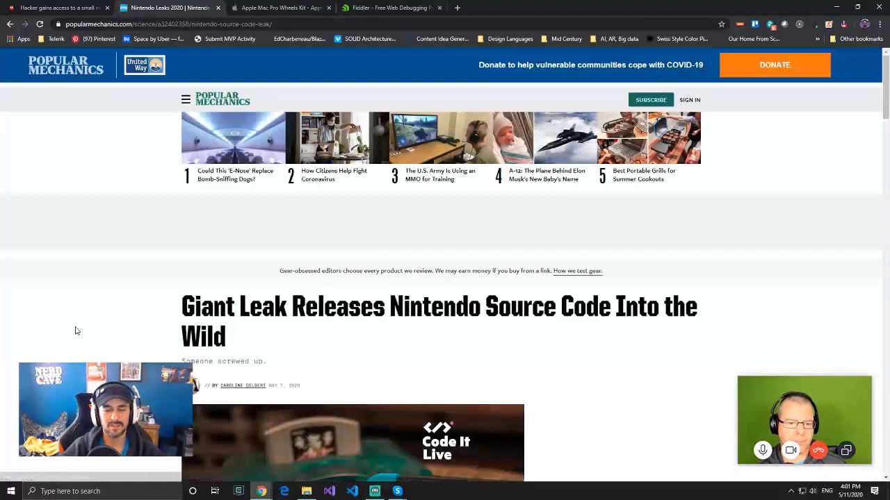
pyautogui.scroll(-3)
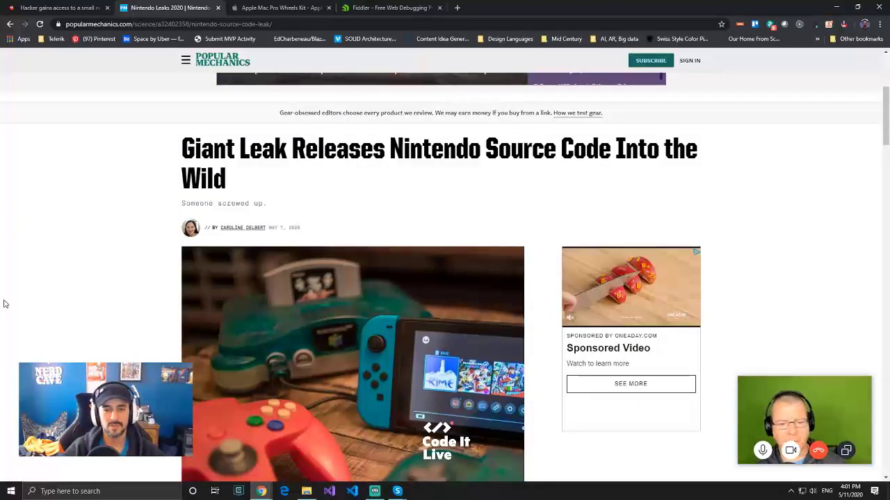
pyautogui.scroll(-3)
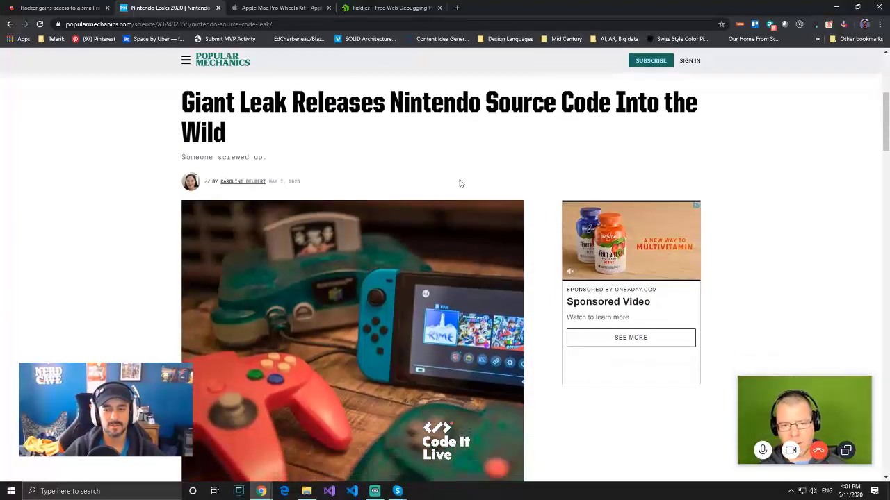
pyautogui.moveTo(645, 161)
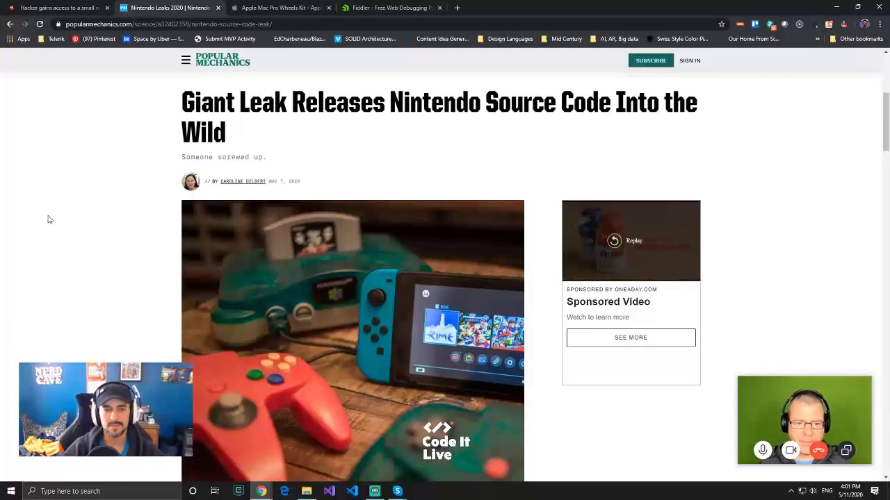
pyautogui.scroll(-3)
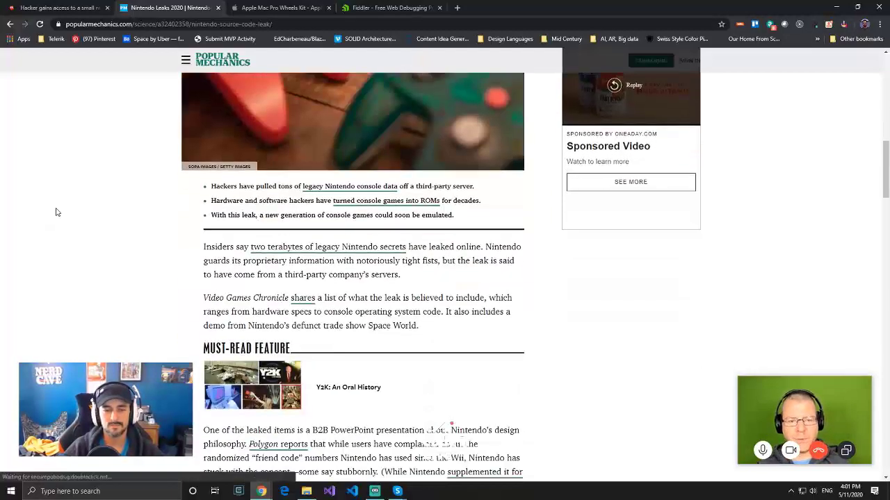
pyautogui.scroll(-3)
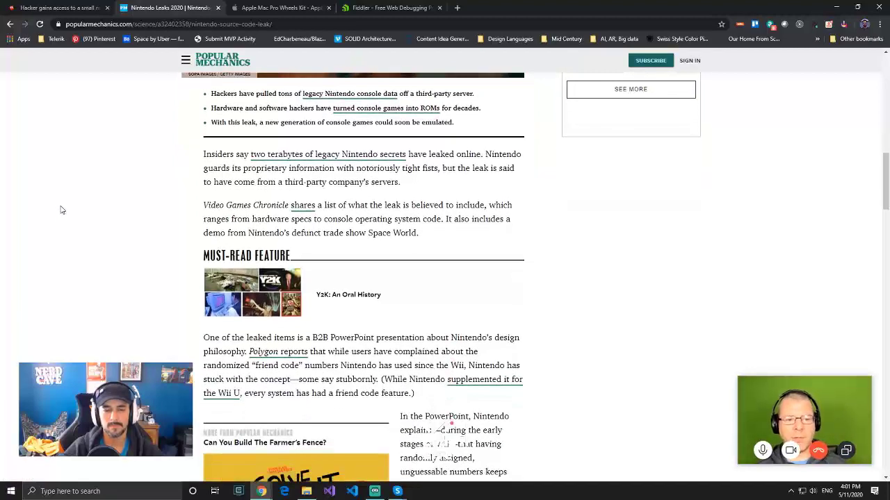
pyautogui.scroll(-3)
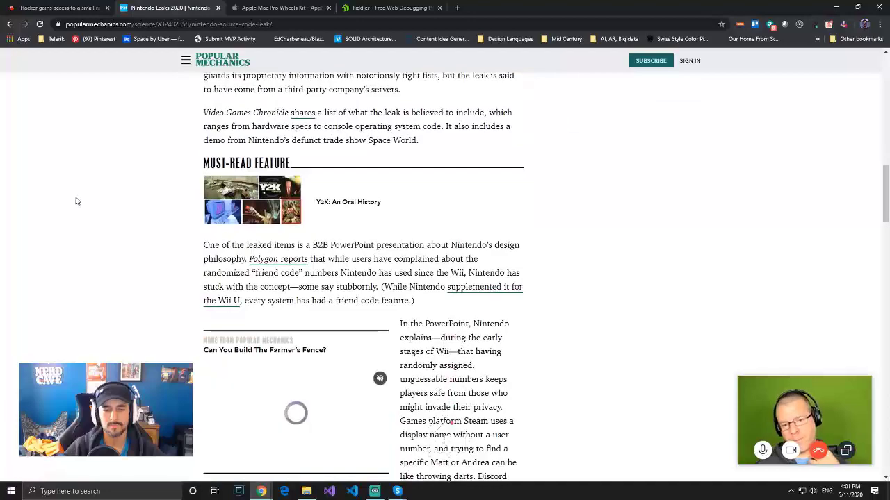
pyautogui.scroll(-3)
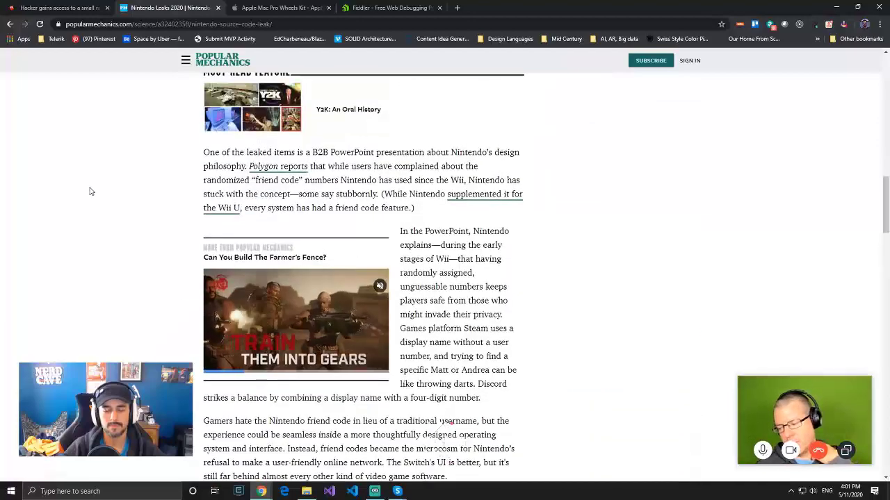
pyautogui.scroll(-3)
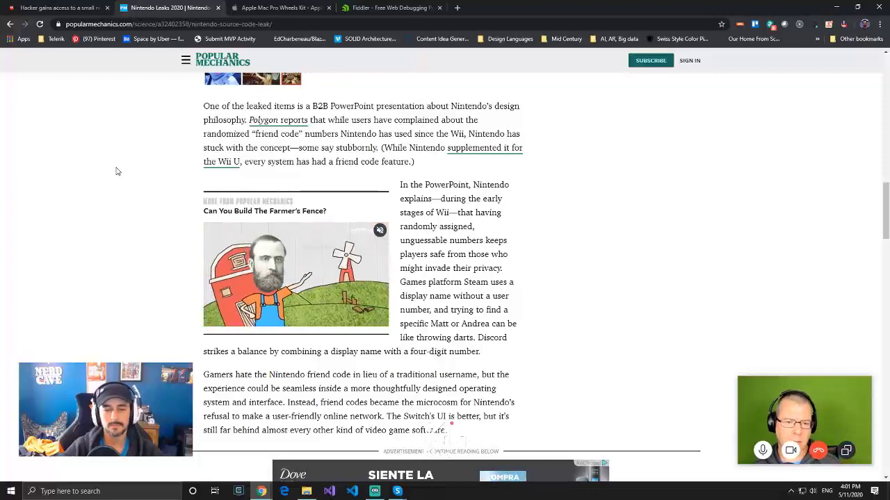
pyautogui.scroll(3)
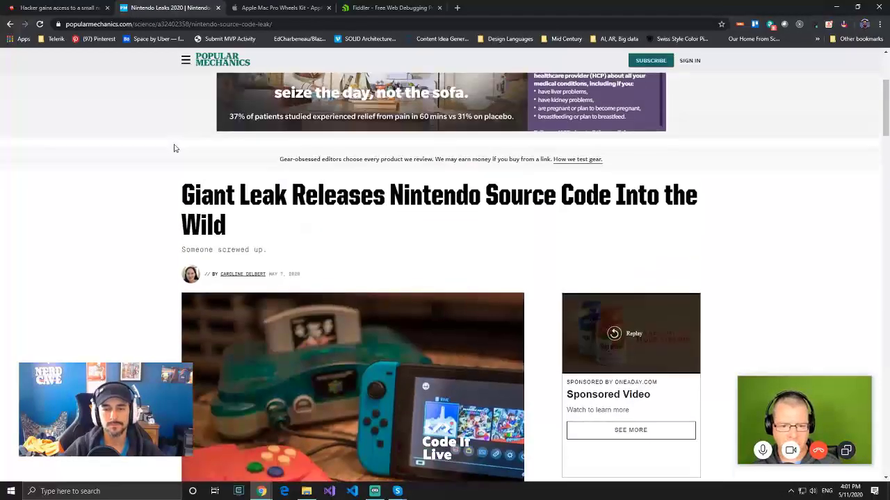
# Scroll the Nintendo leak article past the Farmer's Fence feature, then back toward the headline
pyautogui.scroll(3)
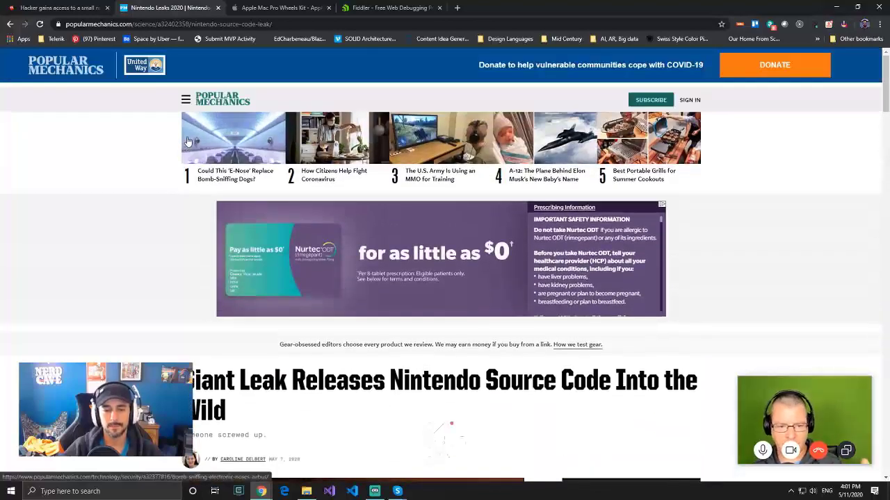
pyautogui.scroll(-3)
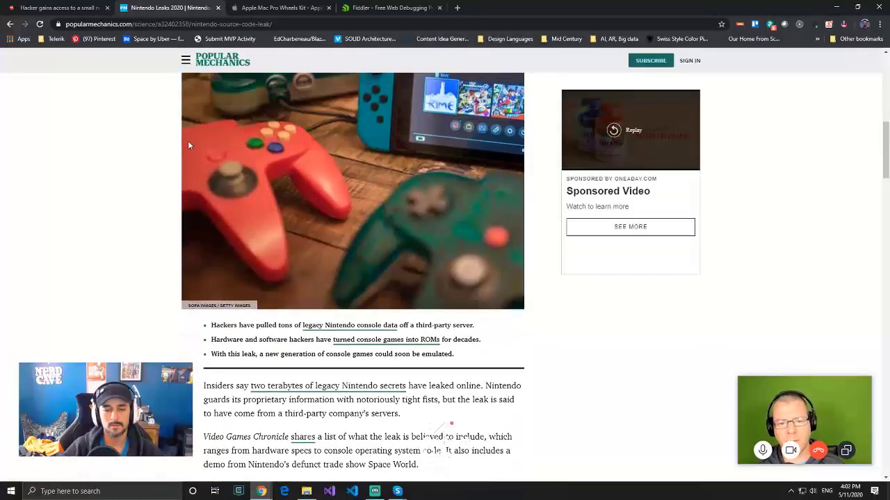
pyautogui.scroll(-3)
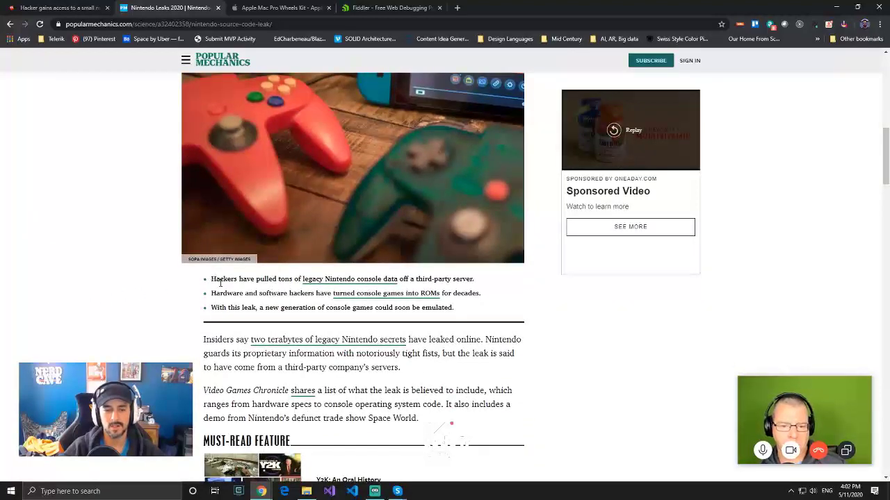
pyautogui.moveTo(314, 283)
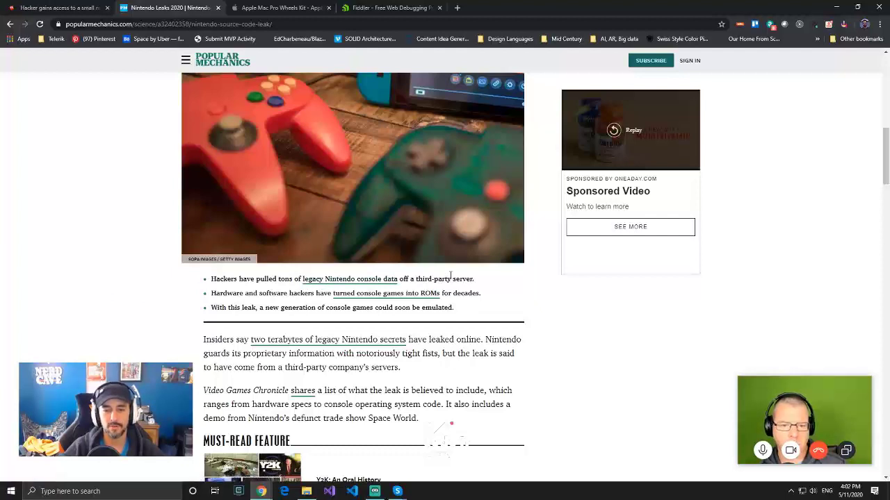
pyautogui.scroll(-3)
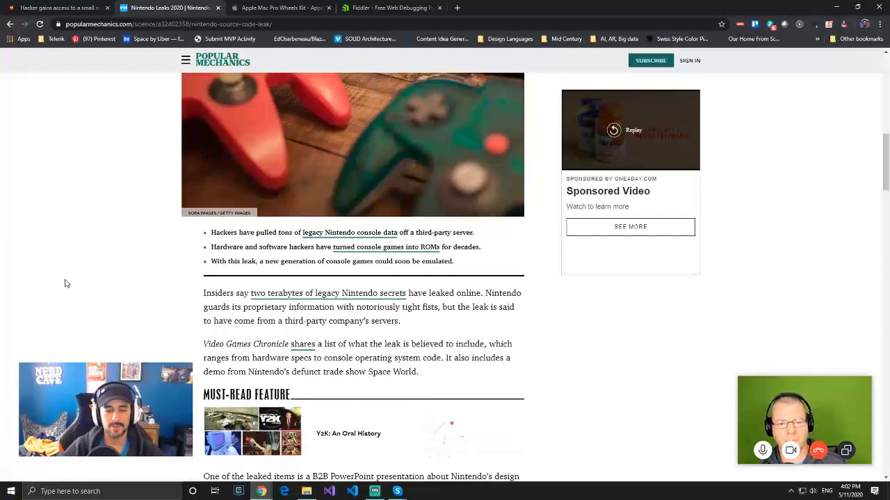
pyautogui.moveTo(425, 251)
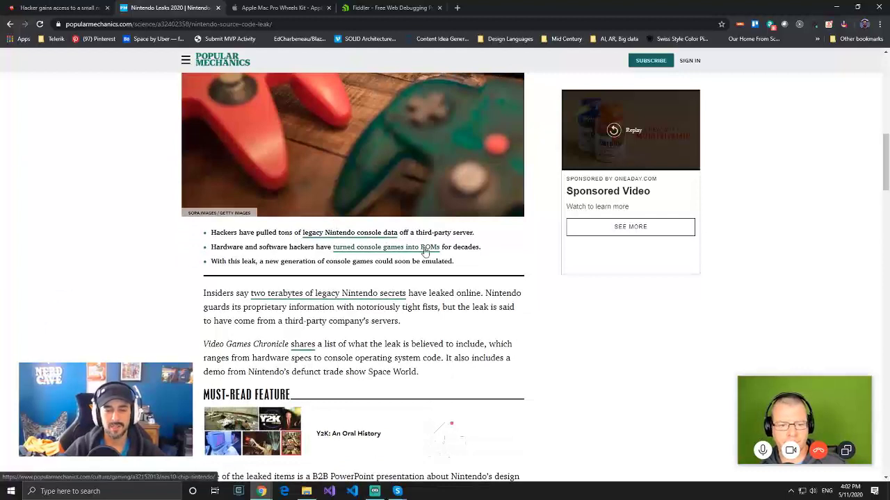
pyautogui.moveTo(91, 313)
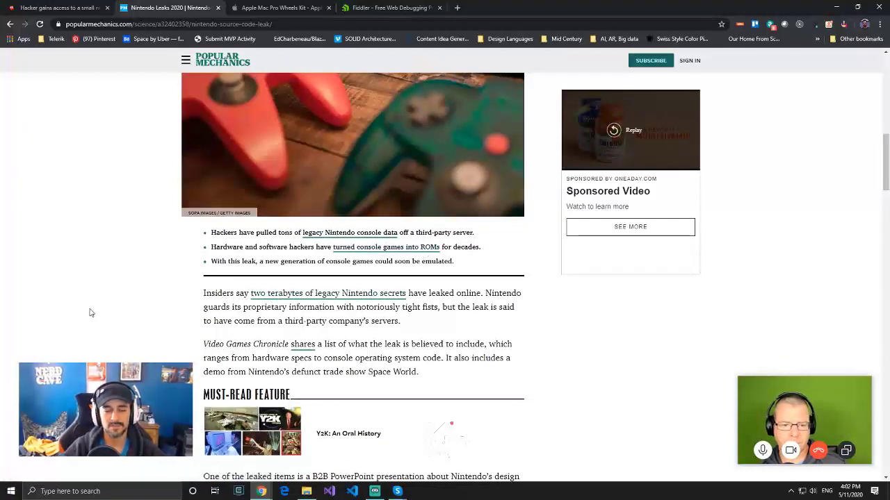
pyautogui.moveTo(222, 263)
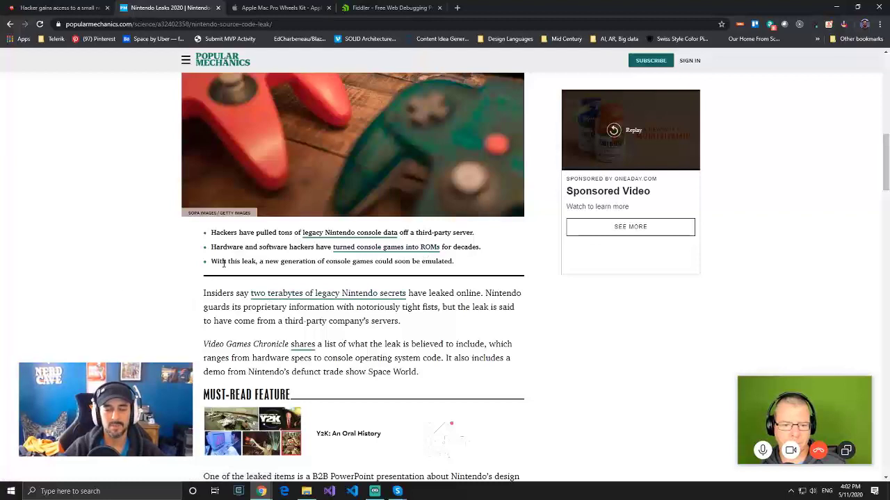
pyautogui.moveTo(22, 289)
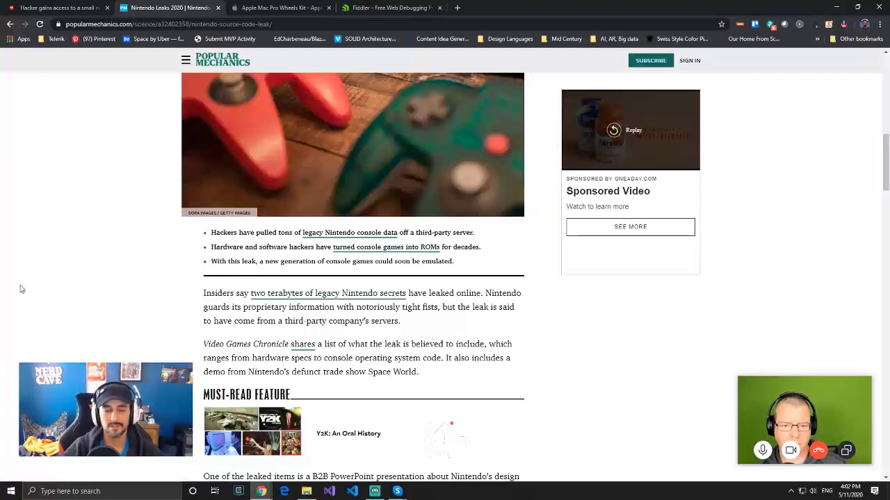
pyautogui.moveTo(123, 291)
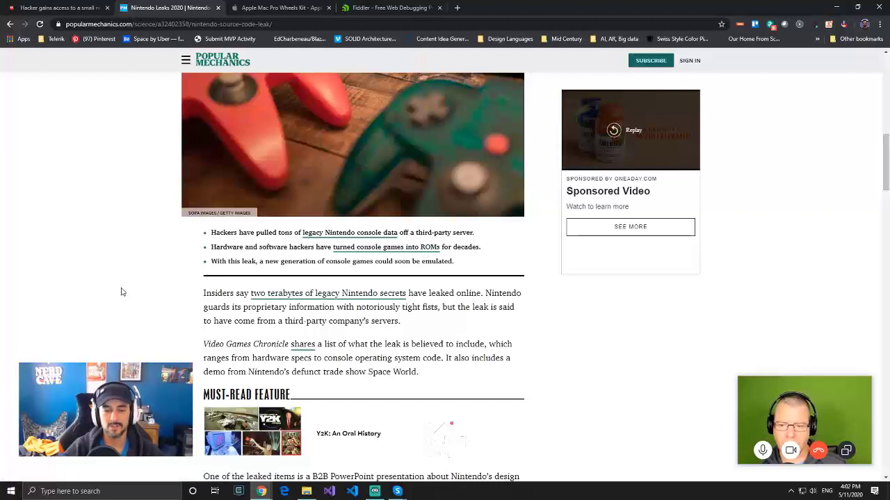
pyautogui.scroll(-3)
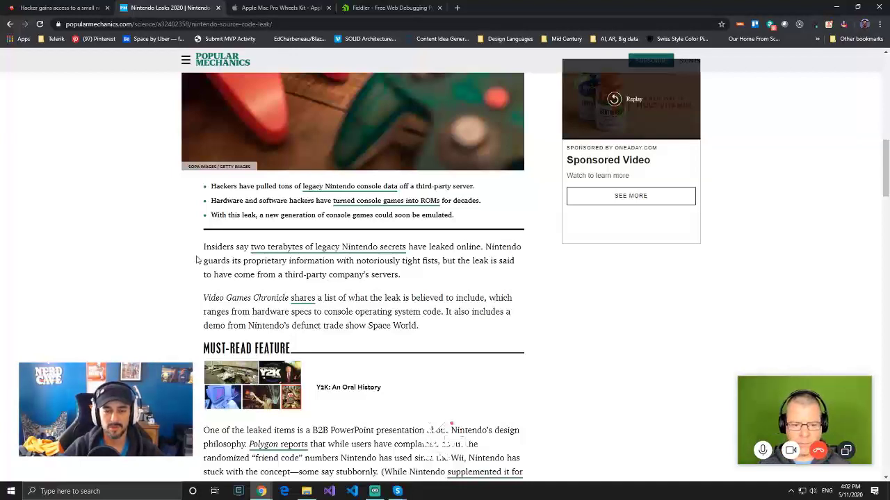
pyautogui.moveTo(164, 273)
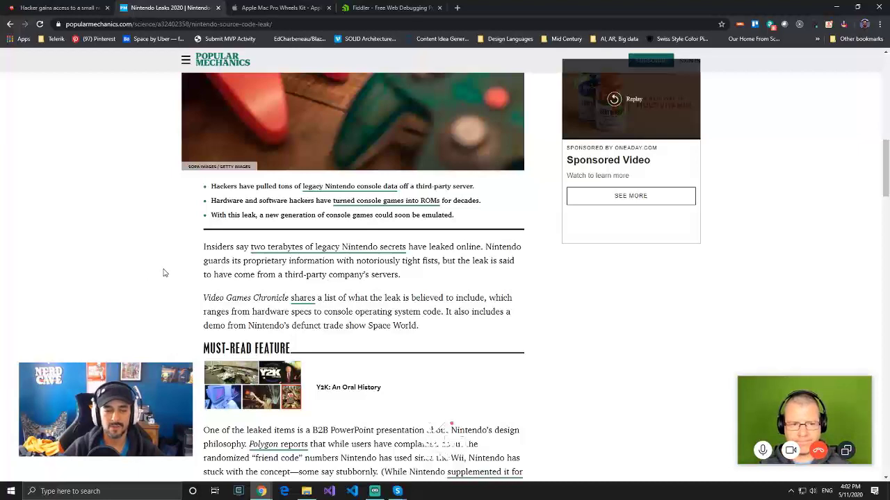
pyautogui.moveTo(64, 264)
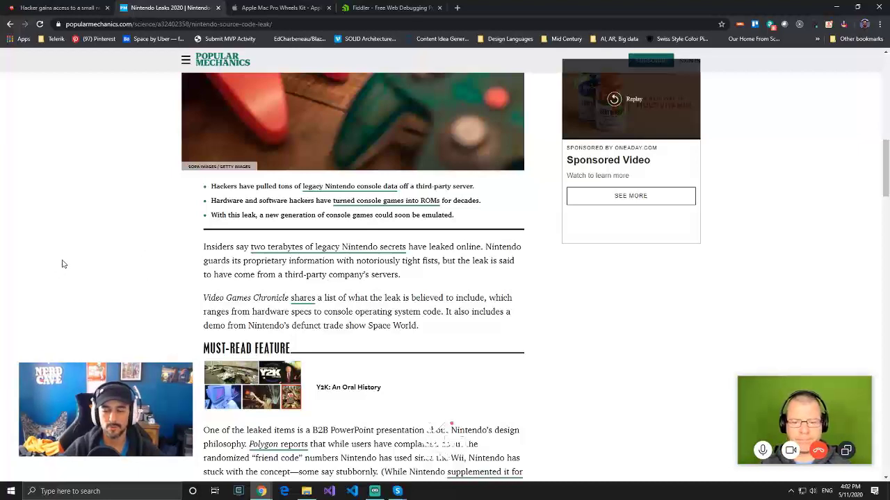
pyautogui.moveTo(83, 247)
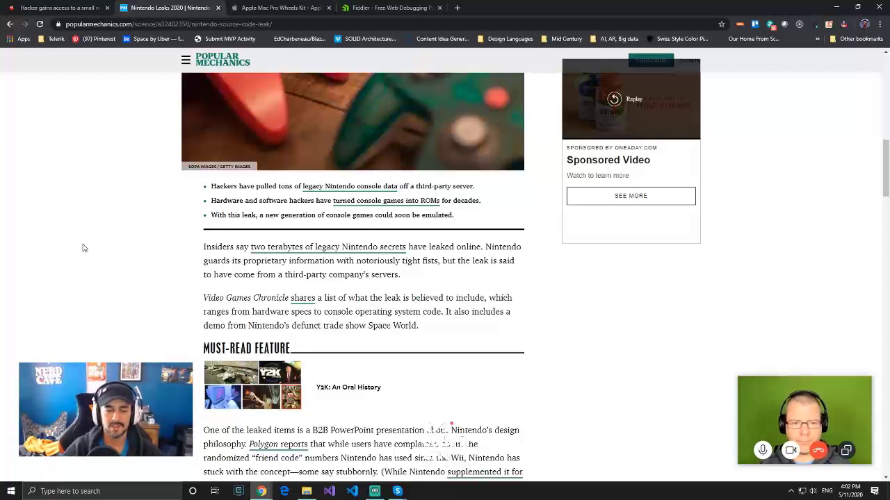
pyautogui.scroll(-3)
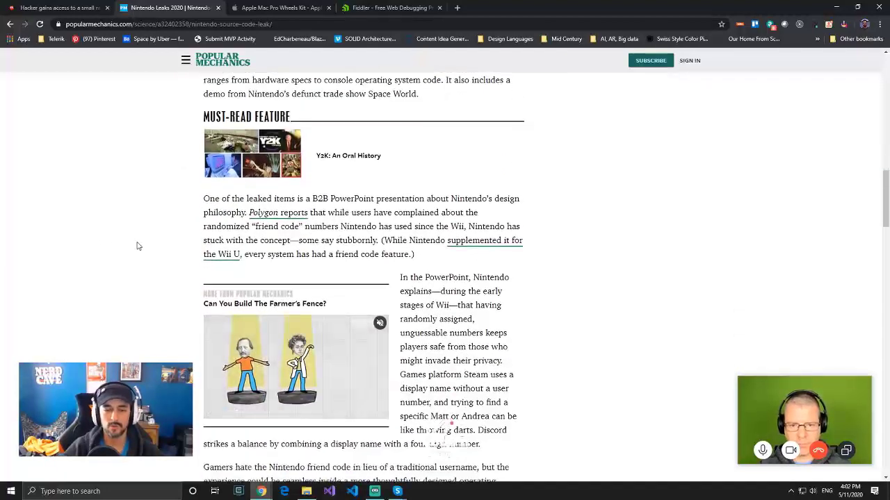
pyautogui.scroll(-3)
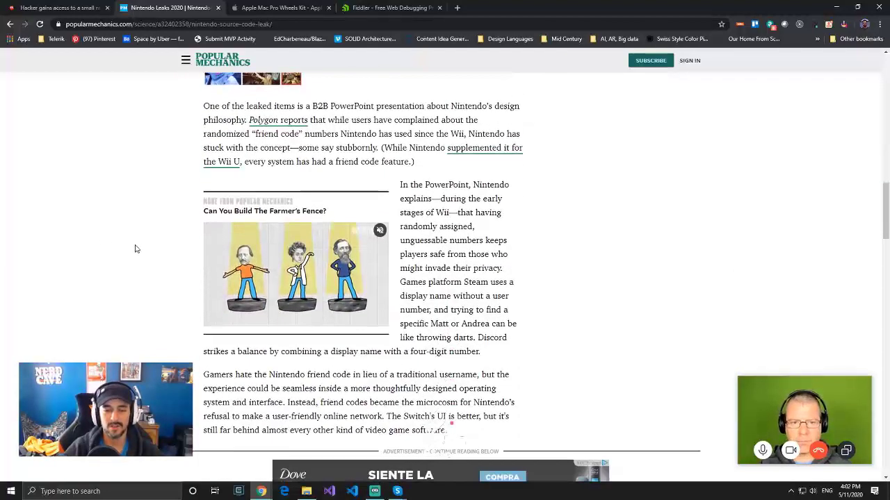
pyautogui.scroll(3)
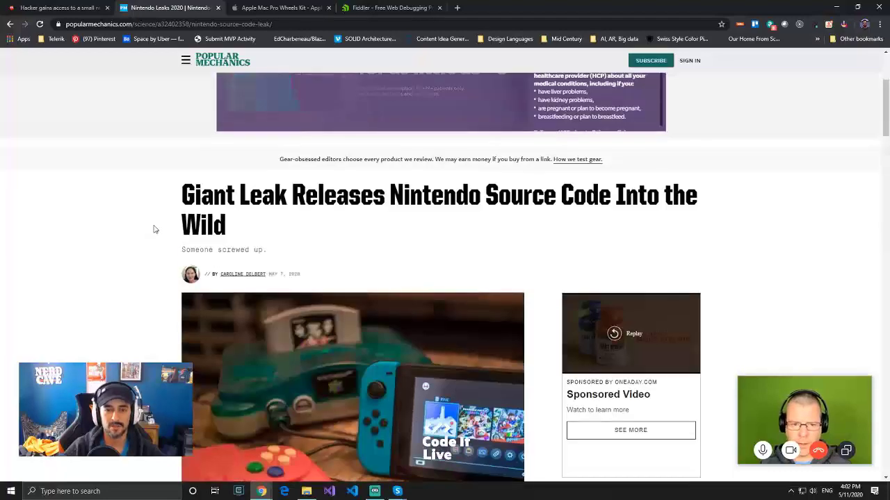
pyautogui.scroll(-3)
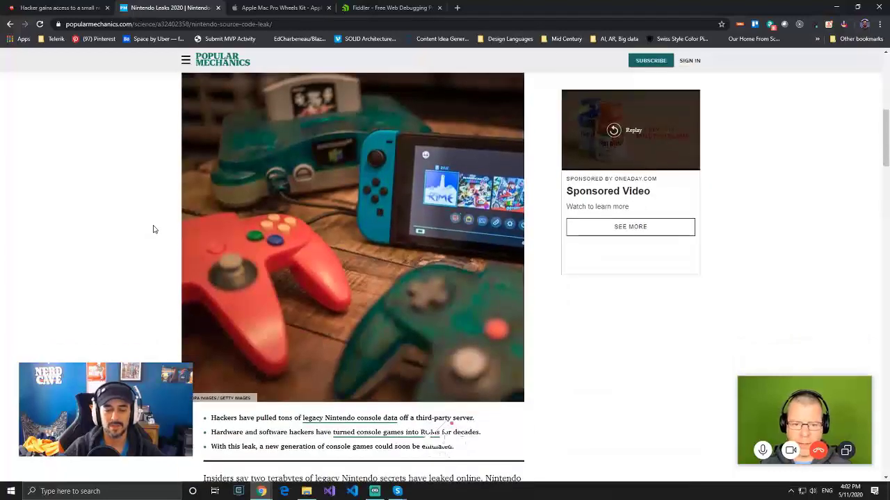
pyautogui.scroll(-3)
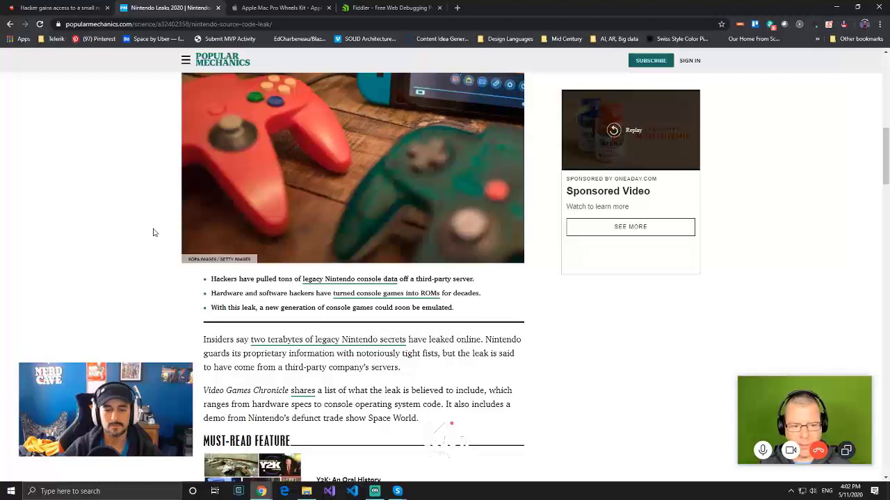
pyautogui.moveTo(158, 236)
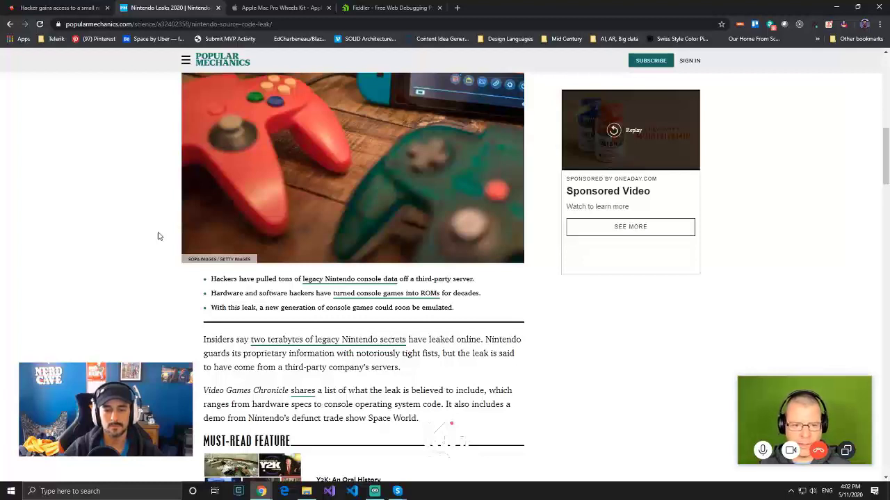
pyautogui.moveTo(170, 259)
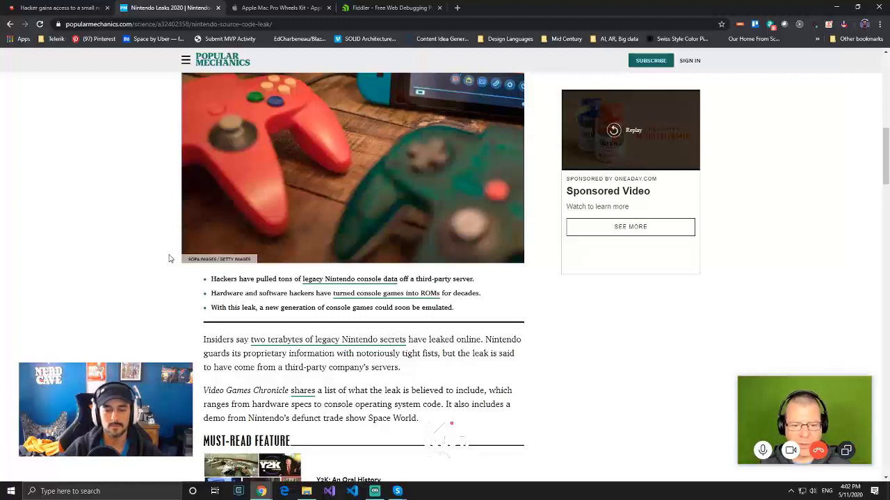
pyautogui.moveTo(136, 296)
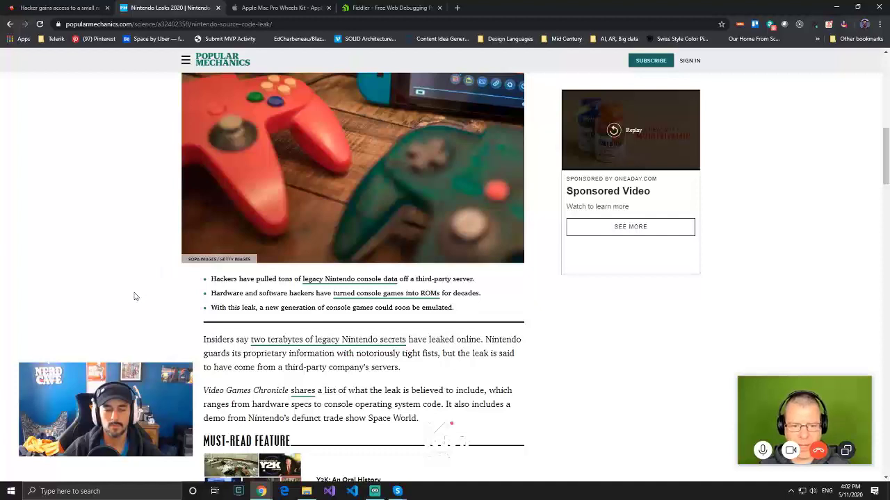
pyautogui.moveTo(142, 281)
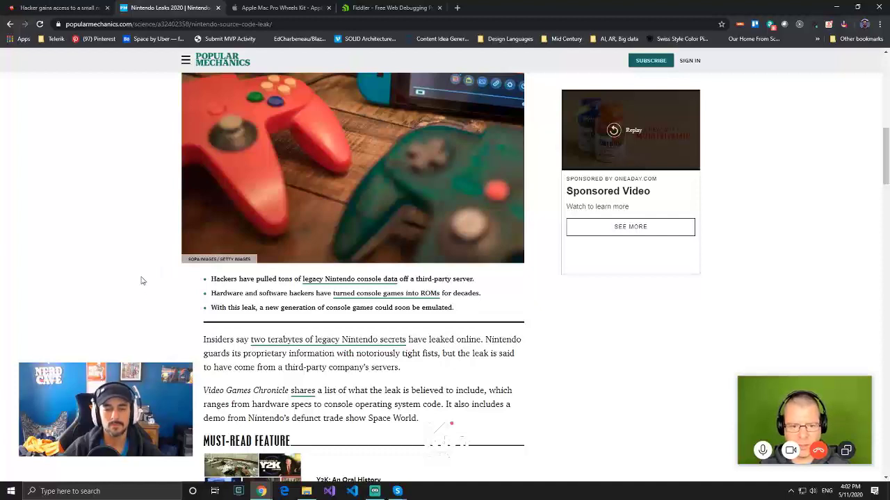
pyautogui.moveTo(136, 244)
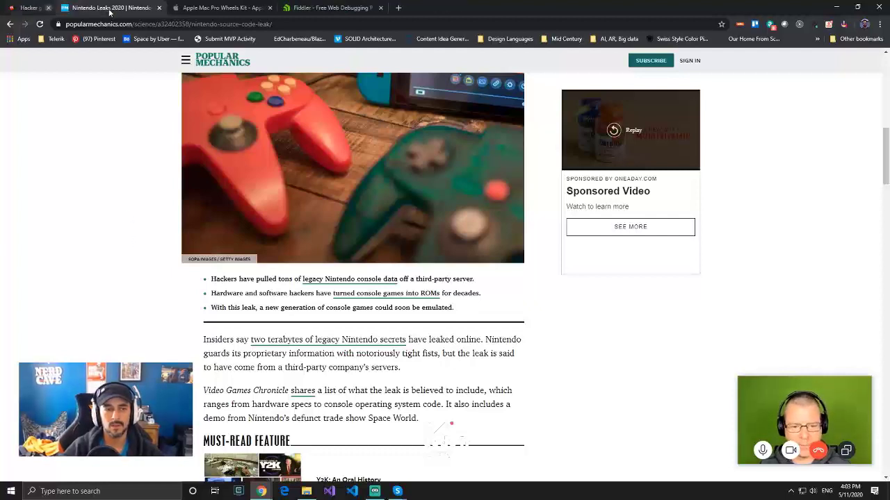
# Switch to the Mac Pro Wheels Kit page, view its 30-day price history, then dismiss the tracker
pyautogui.click(221, 8)
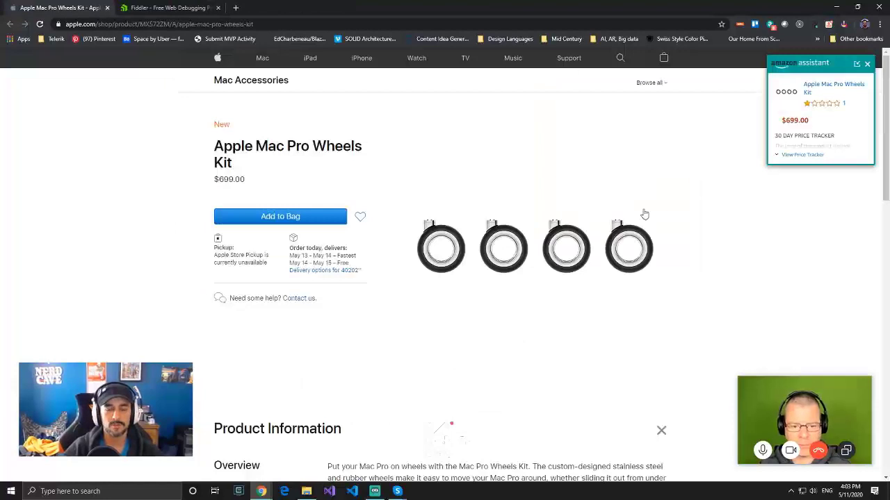
pyautogui.moveTo(632, 213)
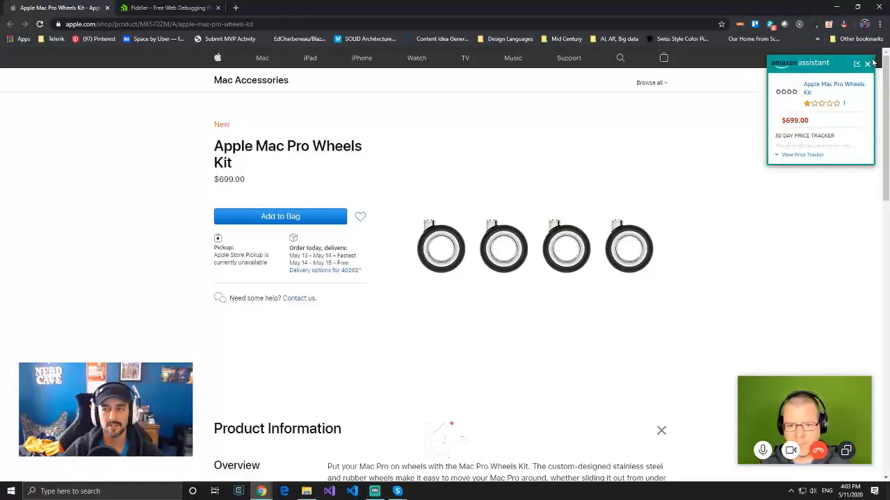
pyautogui.click(802, 154)
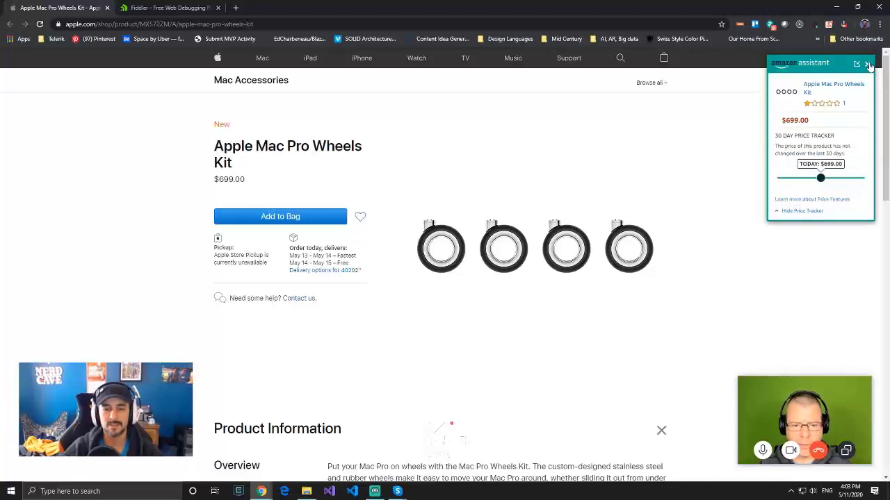
pyautogui.click(876, 63)
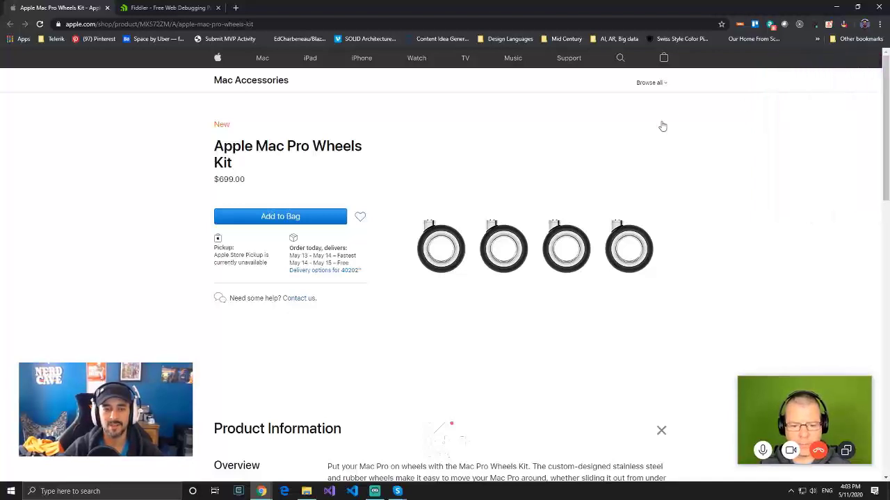
pyautogui.moveTo(417, 153)
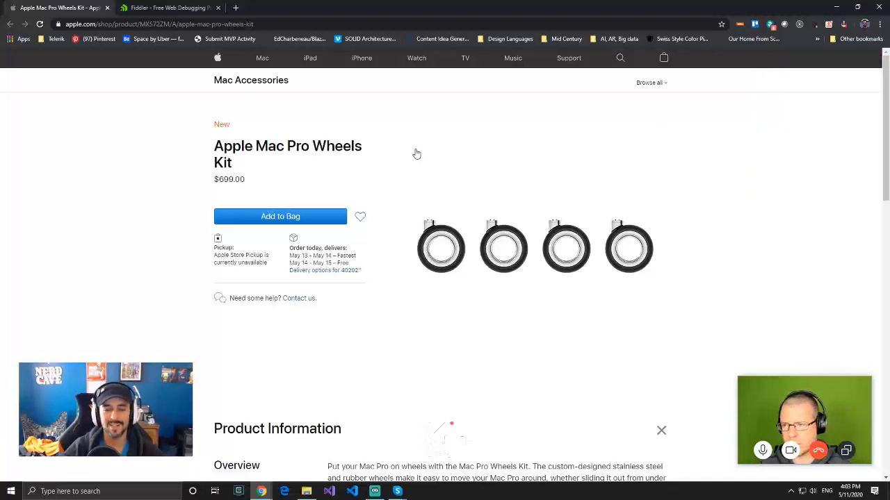
pyautogui.moveTo(406, 106)
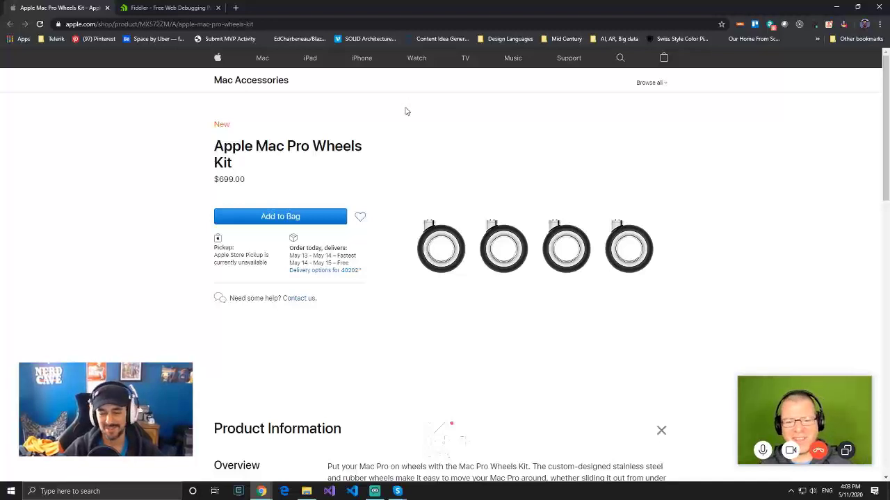
pyautogui.moveTo(412, 114)
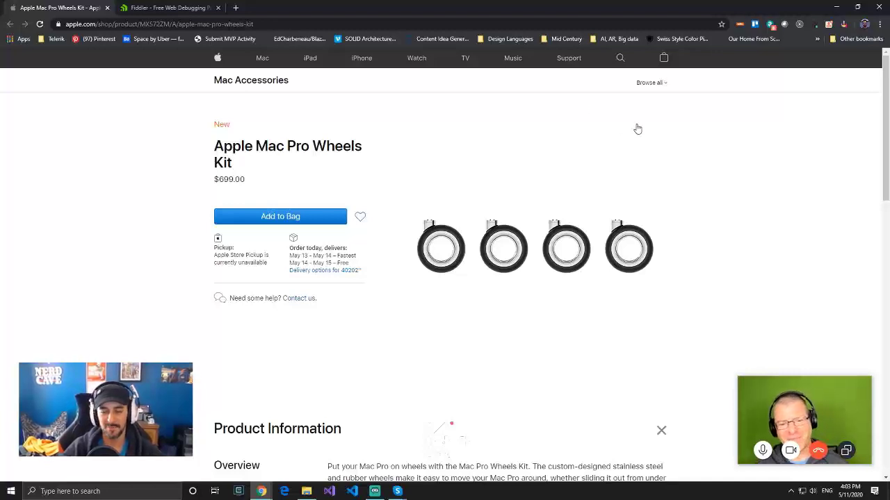
pyautogui.moveTo(702, 256)
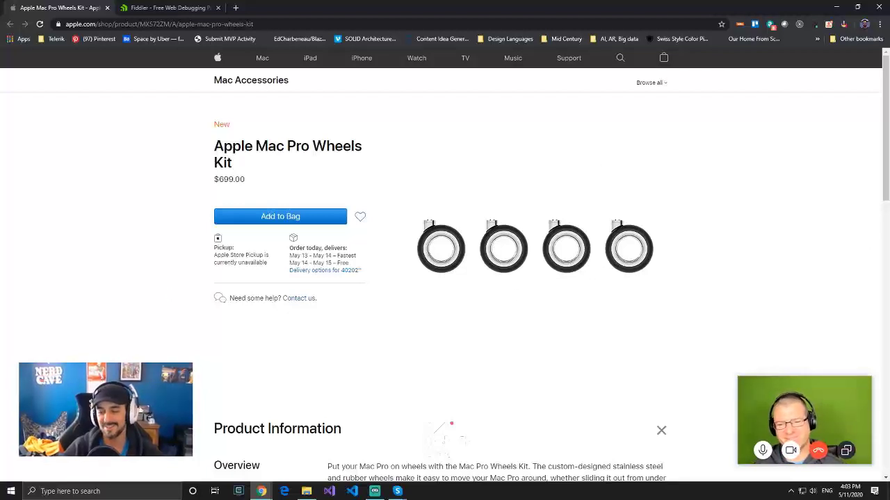
pyautogui.moveTo(239, 120)
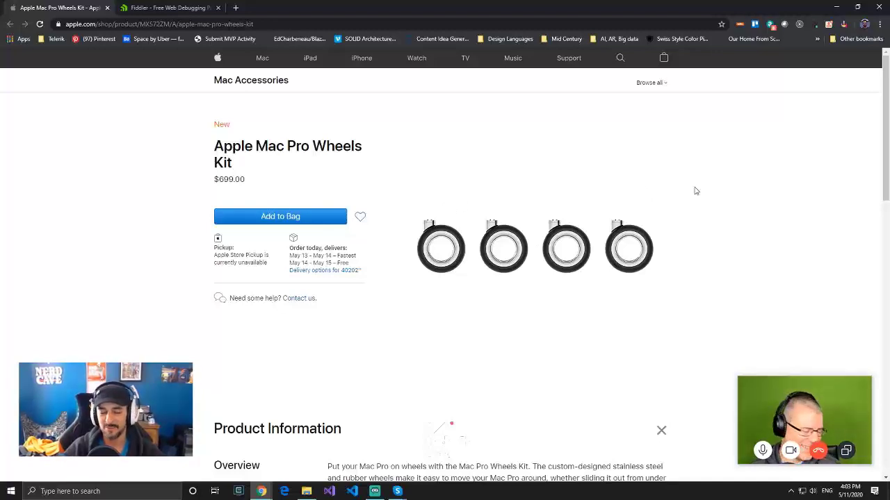
pyautogui.moveTo(667, 182)
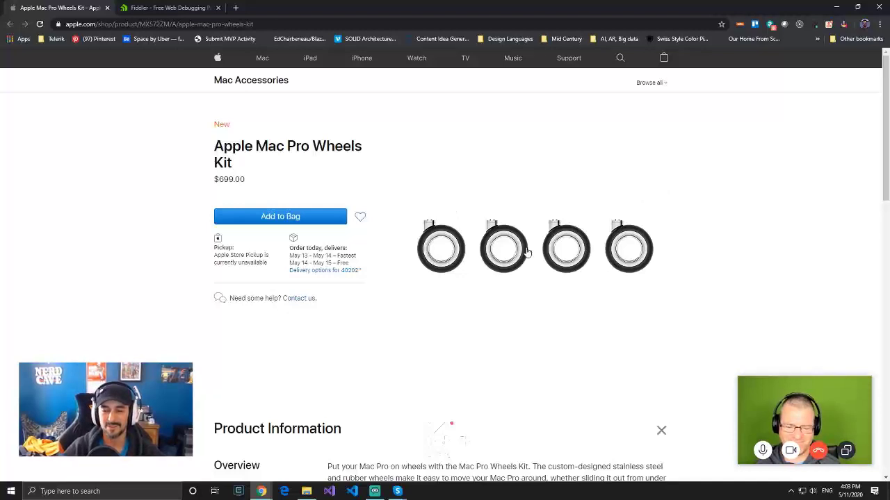
pyautogui.moveTo(743, 236)
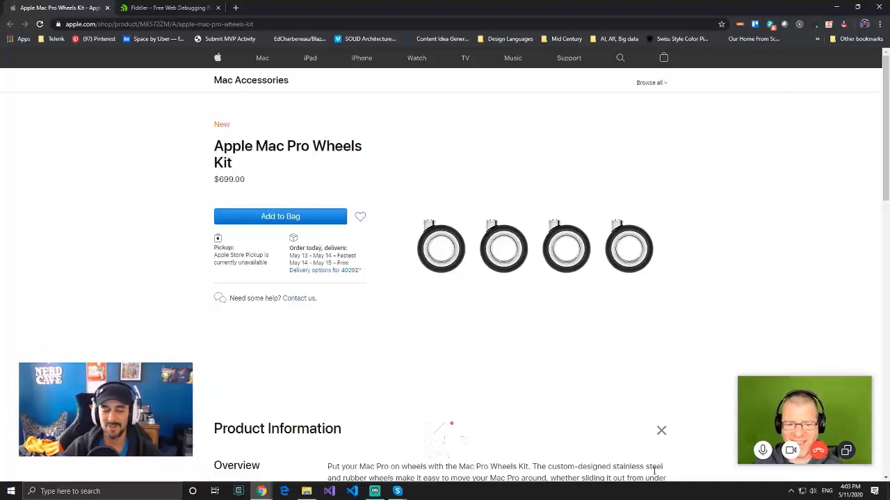
pyautogui.moveTo(555, 89)
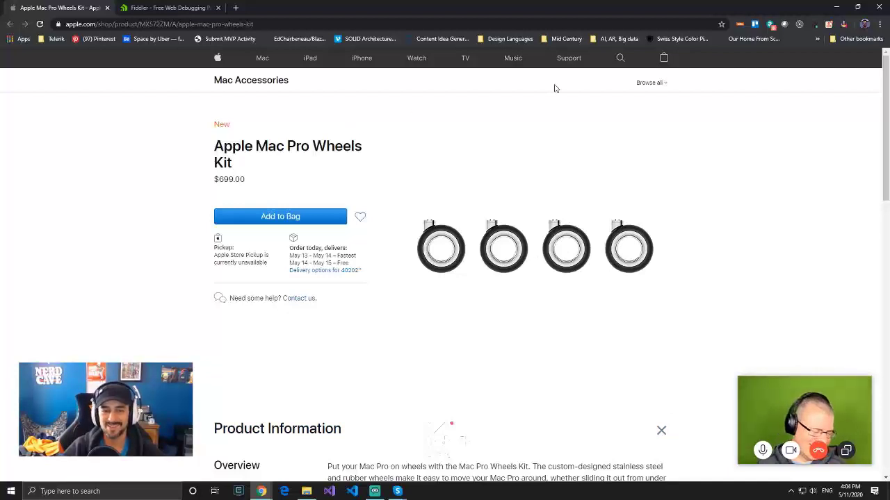
pyautogui.moveTo(382, 134)
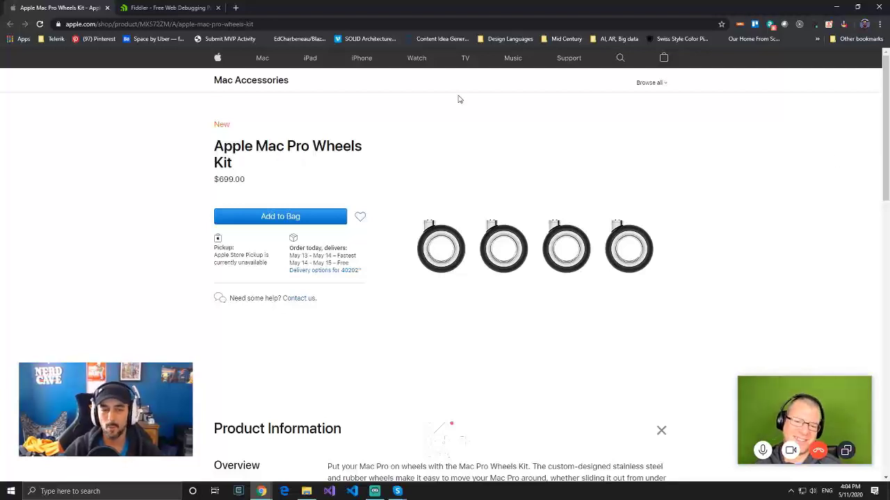
pyautogui.moveTo(426, 124)
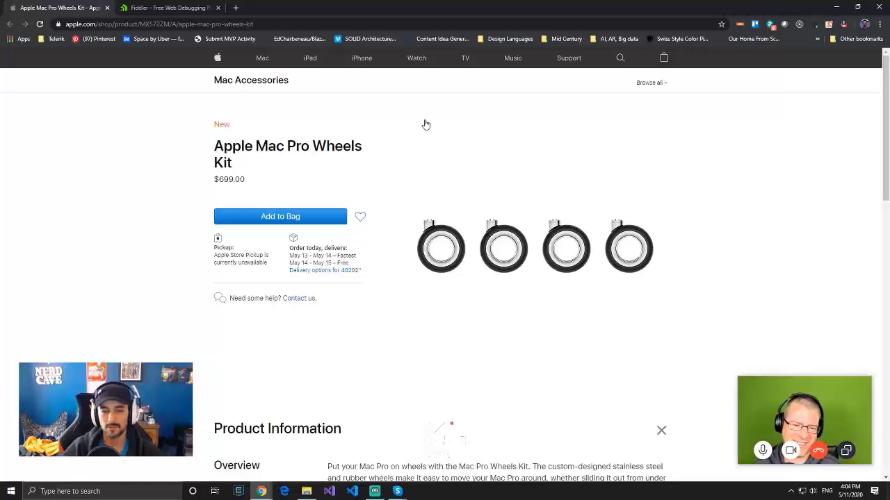
pyautogui.moveTo(405, 142)
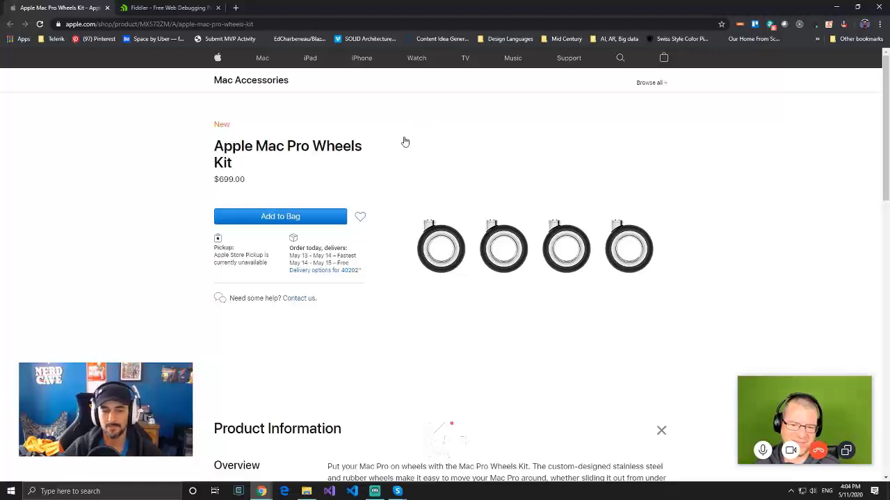
pyautogui.moveTo(542, 141)
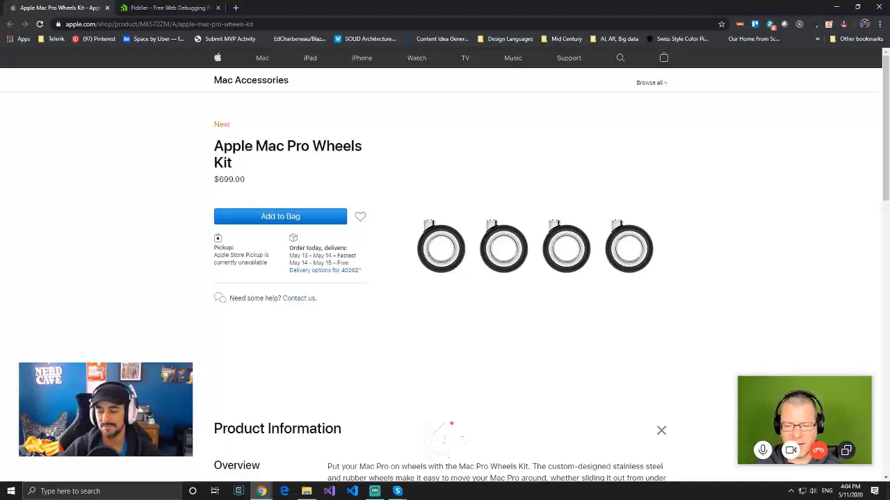
pyautogui.moveTo(553, 288)
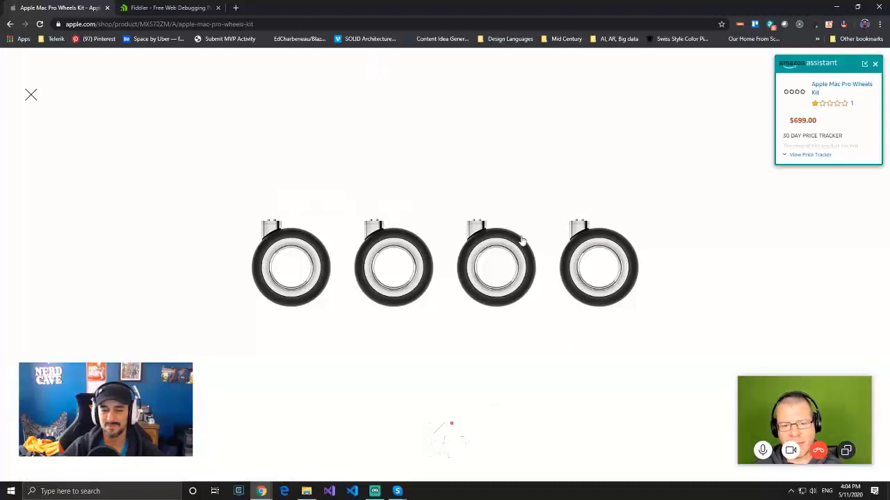
pyautogui.moveTo(523, 353)
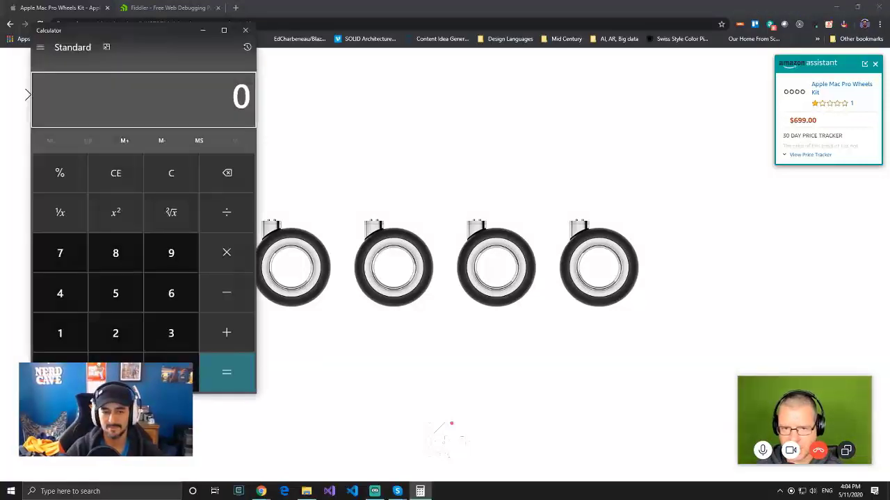
# Work out 700 ÷ 4 = 175 in Windows Calculator
pyautogui.click(59, 253)
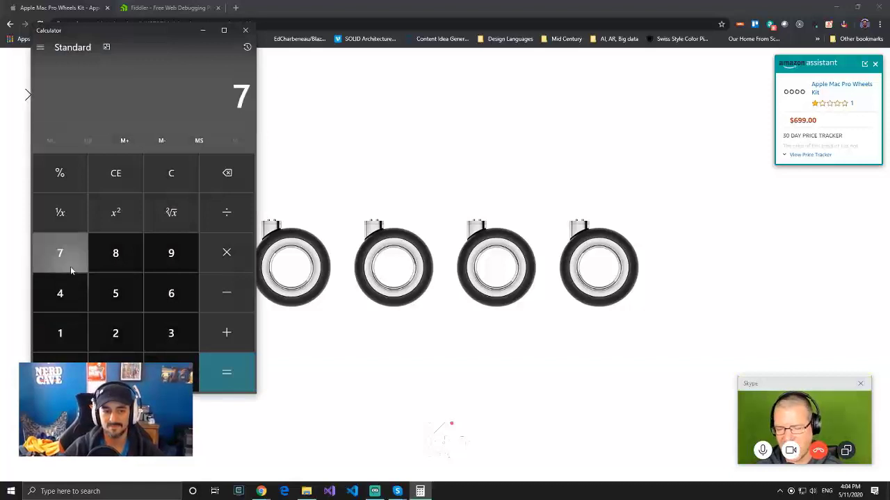
pyautogui.click(227, 213)
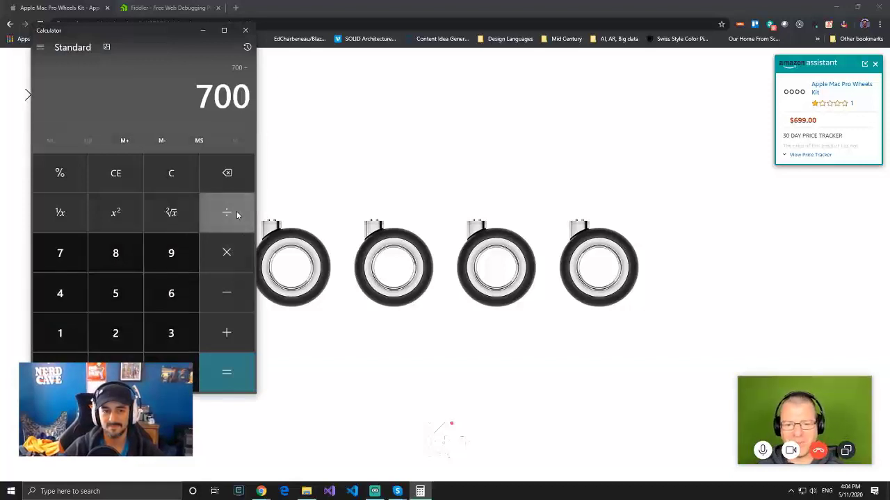
pyautogui.click(226, 373)
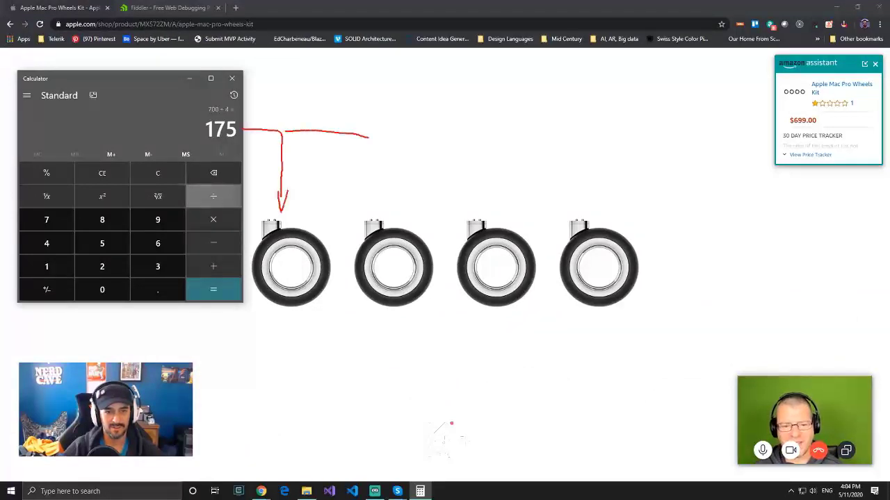
pyautogui.moveTo(361, 136); pyautogui.dragTo(373, 215)
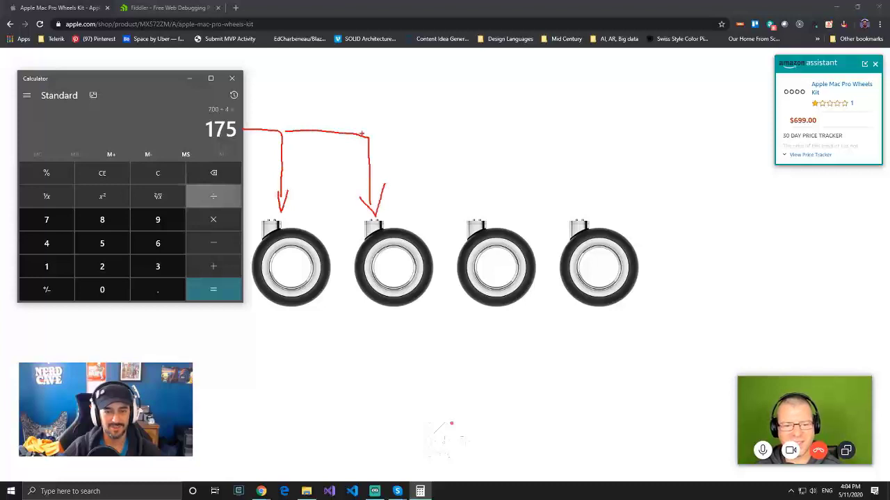
pyautogui.moveTo(375, 142); pyautogui.dragTo(508, 206)
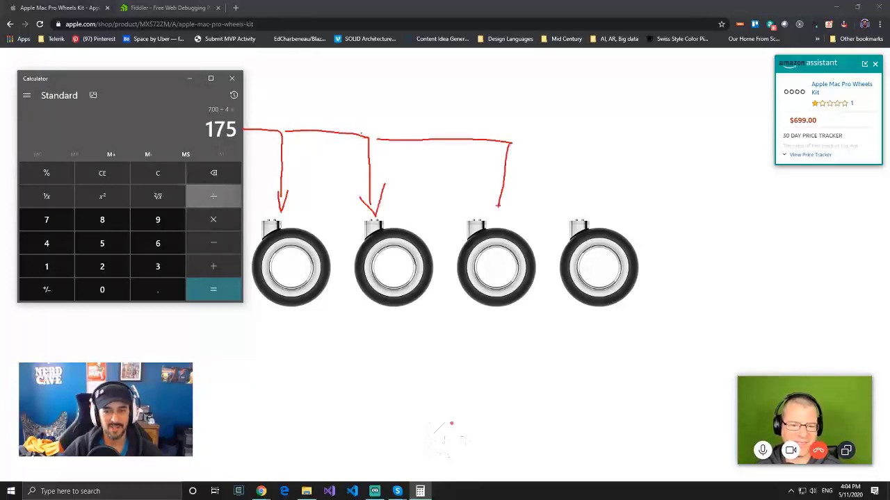
pyautogui.moveTo(507, 146); pyautogui.dragTo(595, 146)
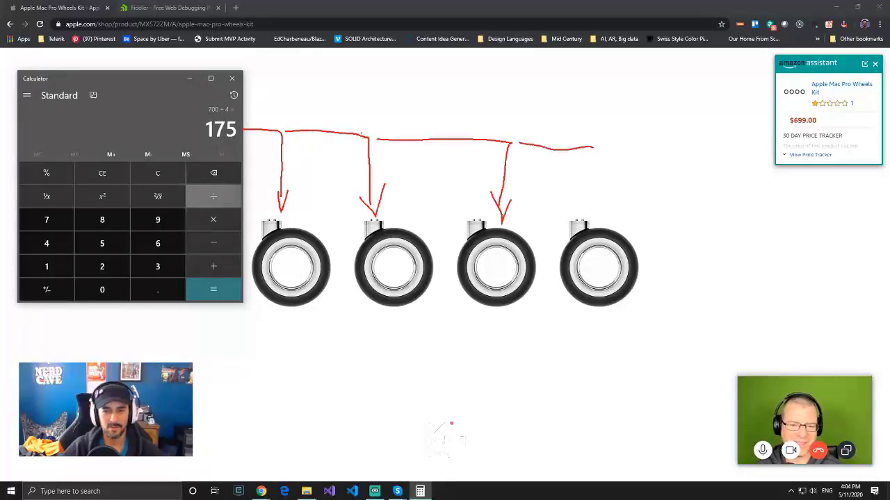
pyautogui.moveTo(595, 146); pyautogui.dragTo(605, 202)
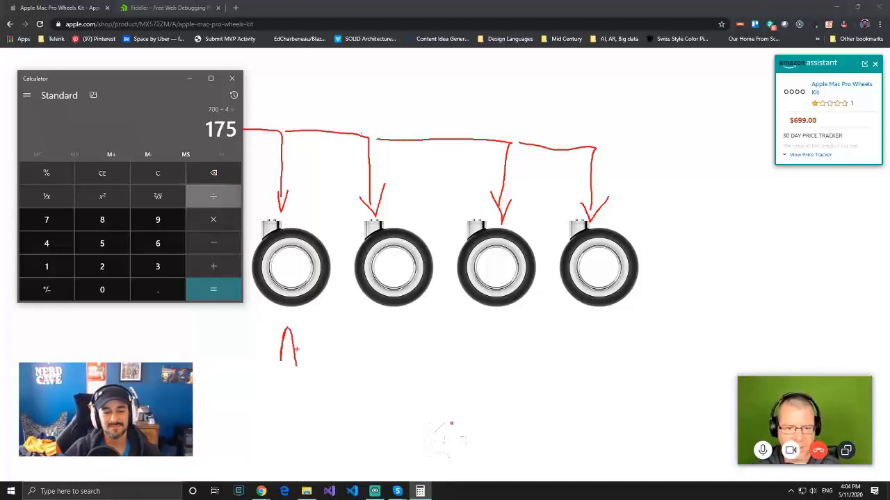
pyautogui.moveTo(292, 348); pyautogui.dragTo(320, 355)
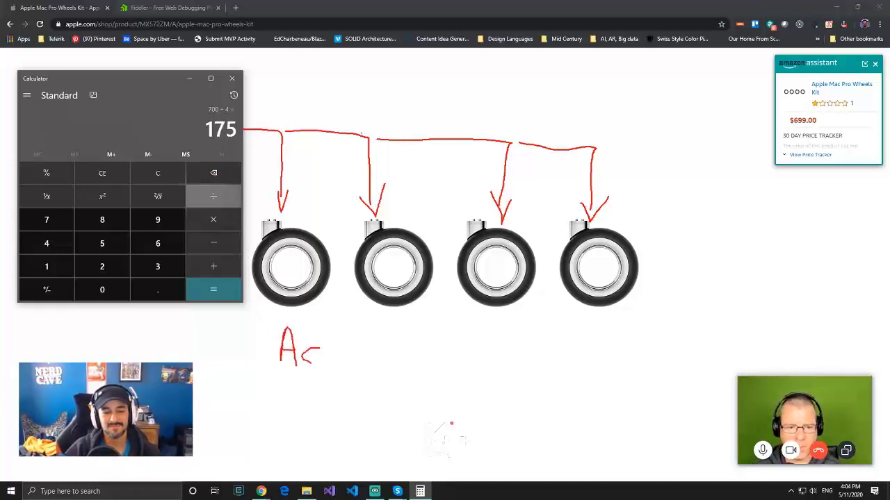
pyautogui.moveTo(327, 341); pyautogui.dragTo(341, 361)
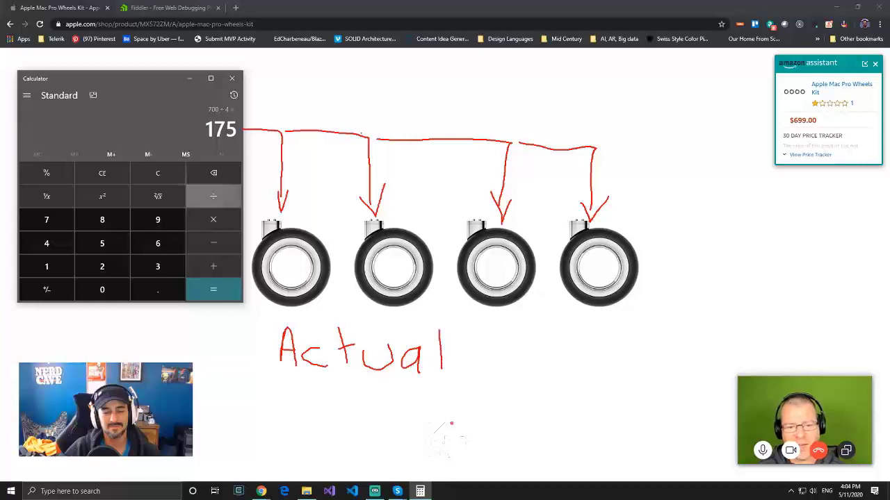
pyautogui.moveTo(528, 340); pyautogui.dragTo(508, 376)
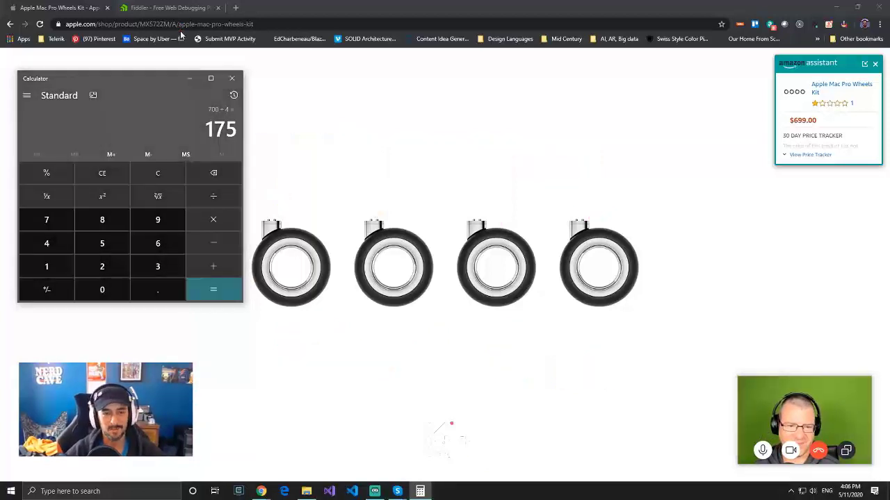
# Close the enlarged wheels image and scroll the Mac Pro Wheels Kit product page
pyautogui.click(230, 78)
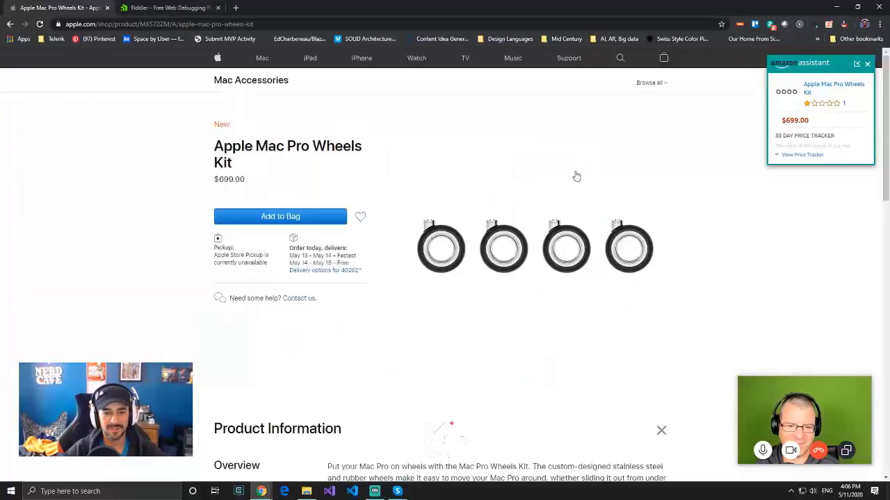
pyautogui.scroll(-3)
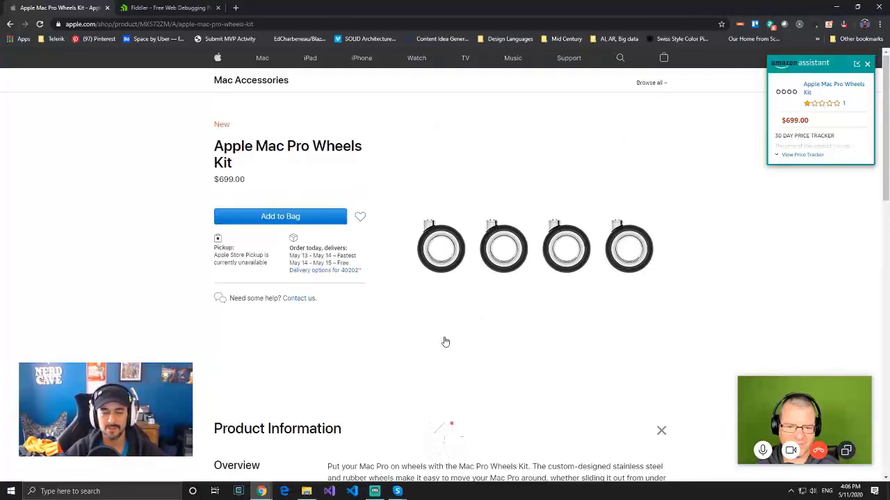
pyautogui.moveTo(476, 309)
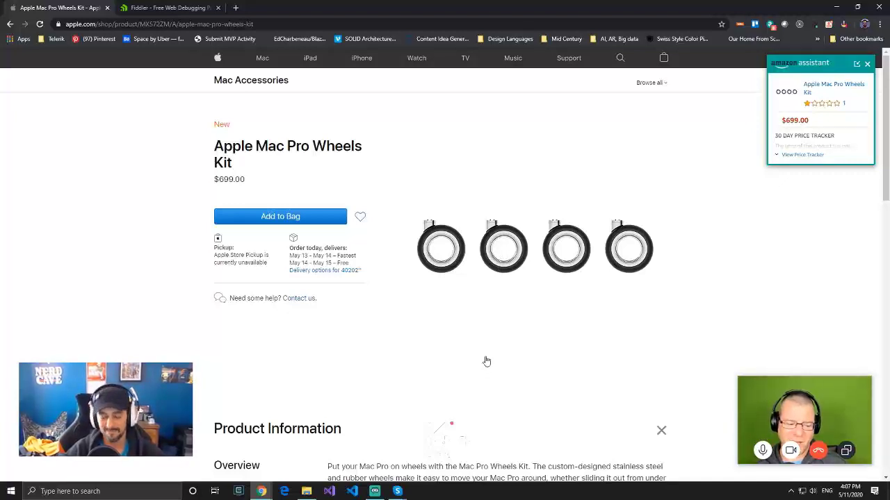
pyautogui.moveTo(489, 339)
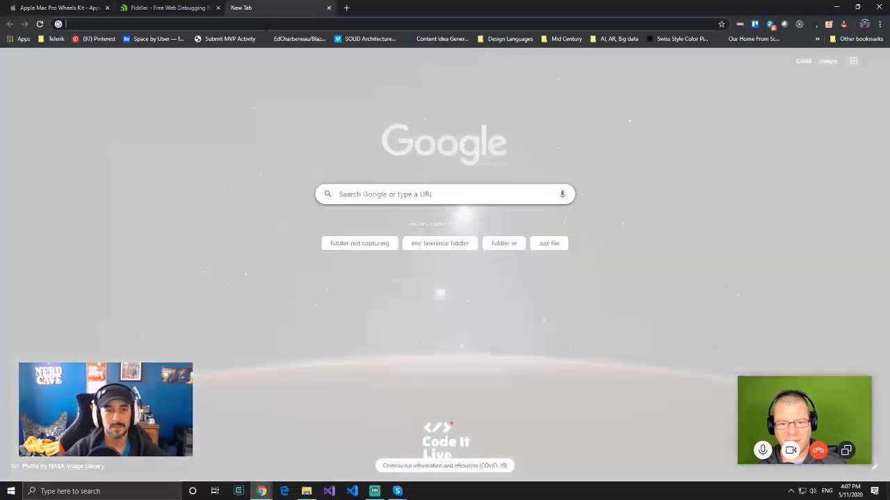
# Search 'home depot casters' and reach the ULINE Solid Top Hardwood Dolly page
pyautogui.write('home depot')
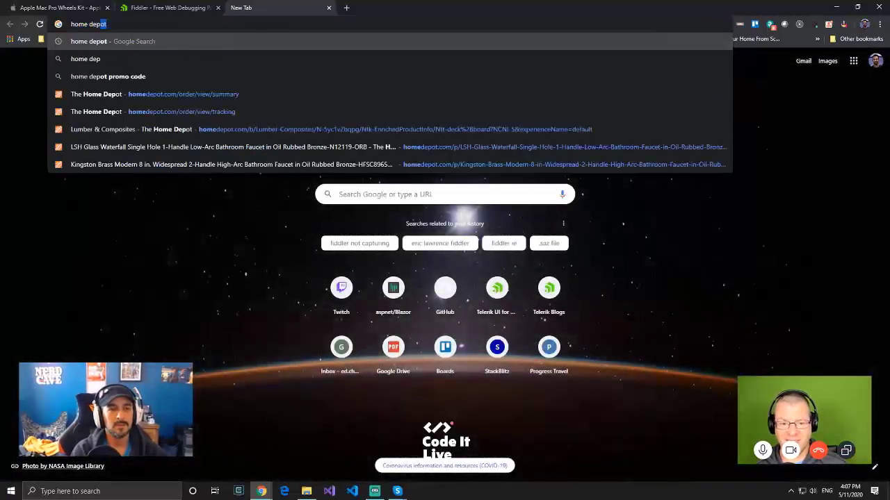
pyautogui.write('home depot casters')
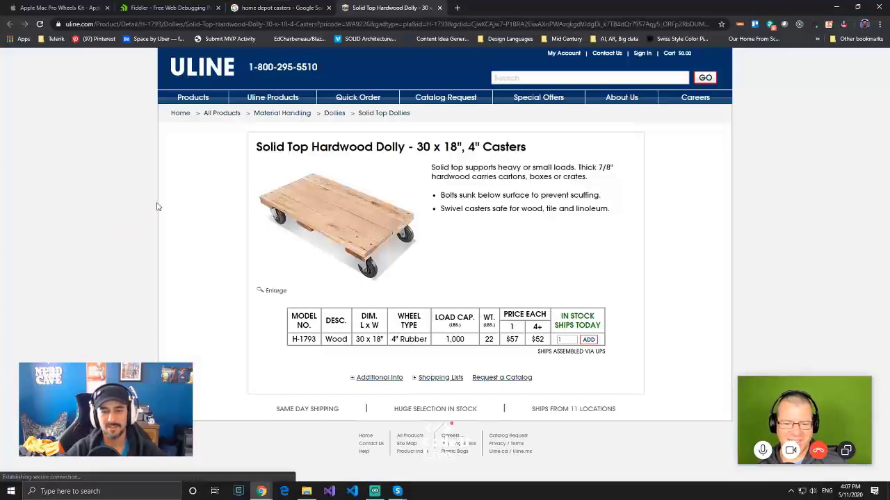
pyautogui.moveTo(431, 282)
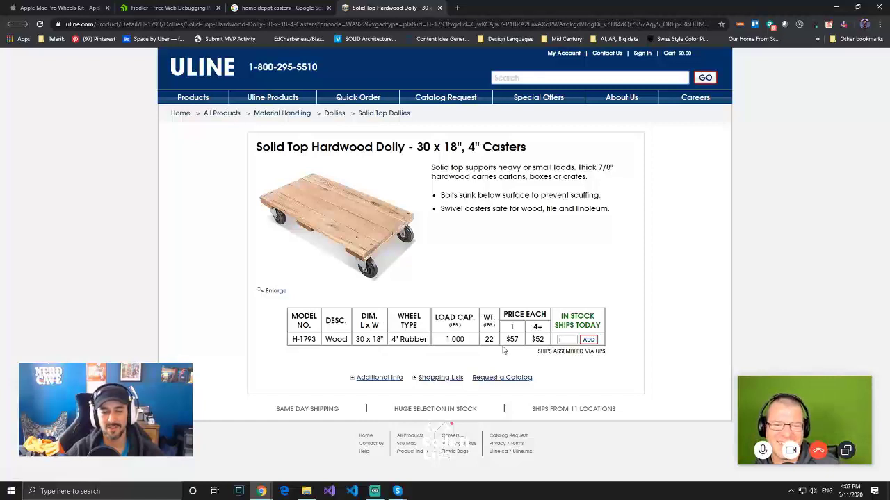
pyautogui.moveTo(506, 354)
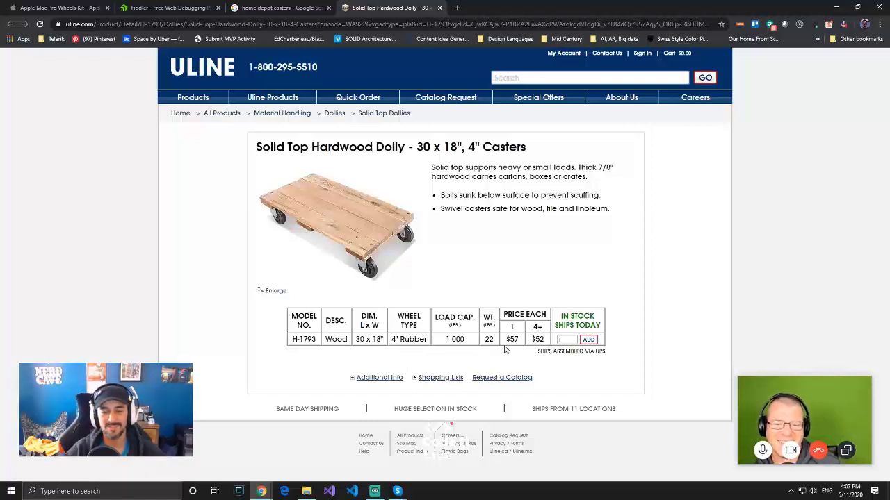
pyautogui.moveTo(461, 225)
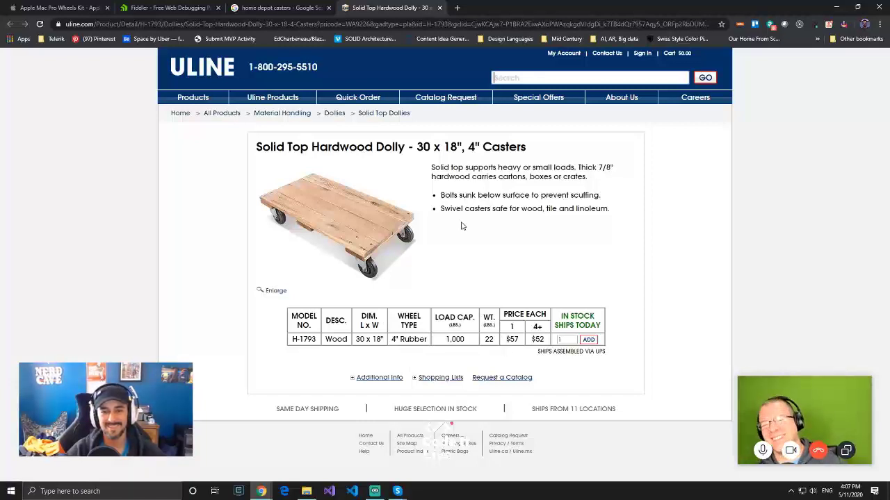
pyautogui.moveTo(432, 148); pyautogui.dragTo(489, 147)
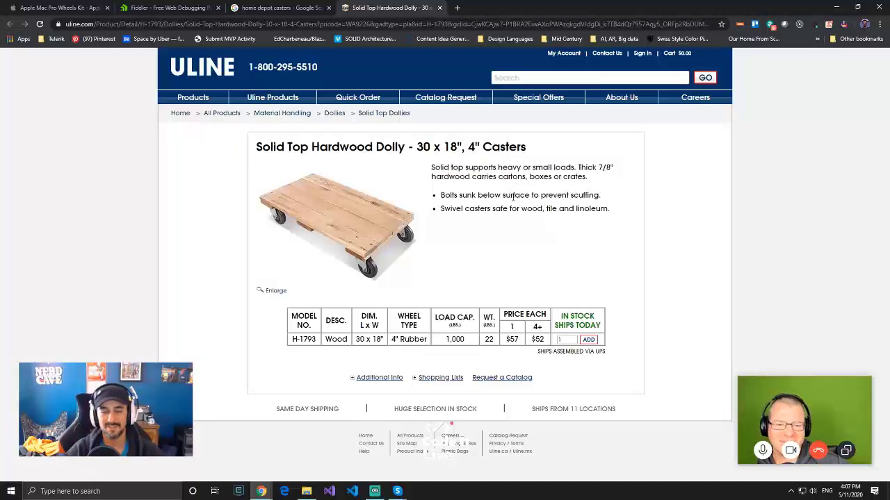
pyautogui.moveTo(436, 254)
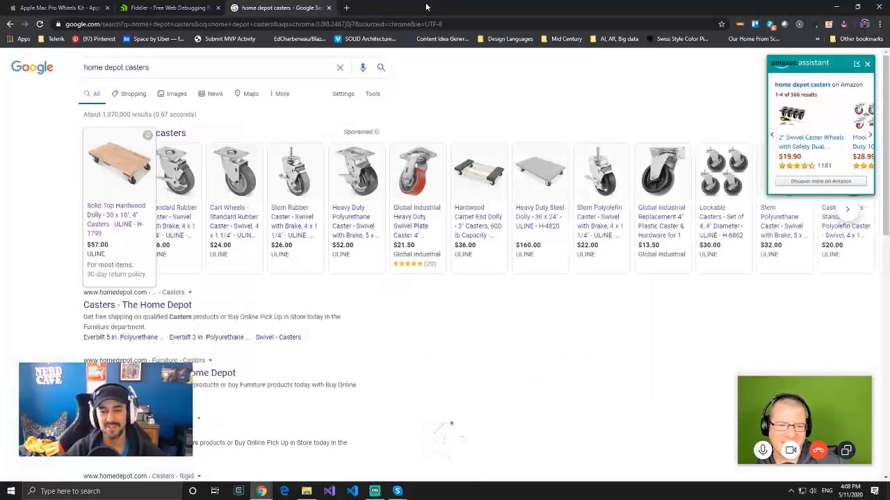
# Glance at ULINE's Hardwood Carpet End Dolly, return to the Mac Pro Wheels Kit and enlarge its photo
pyautogui.click(477, 9)
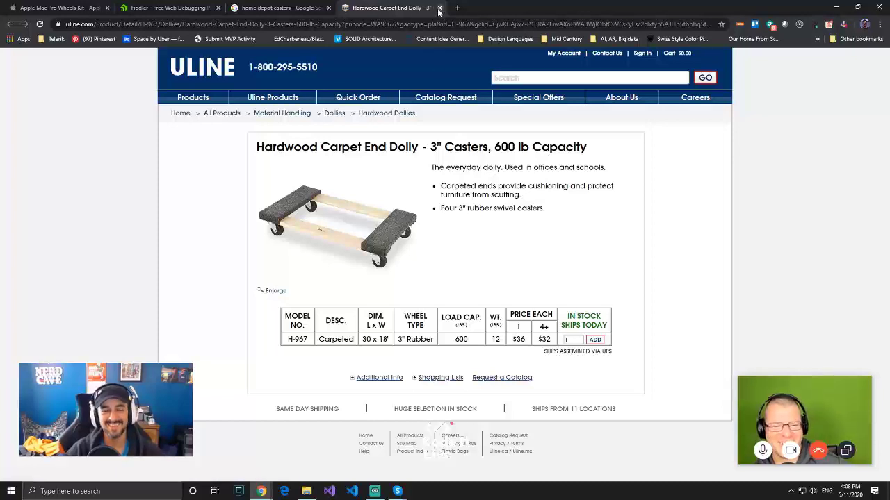
pyautogui.click(285, 8)
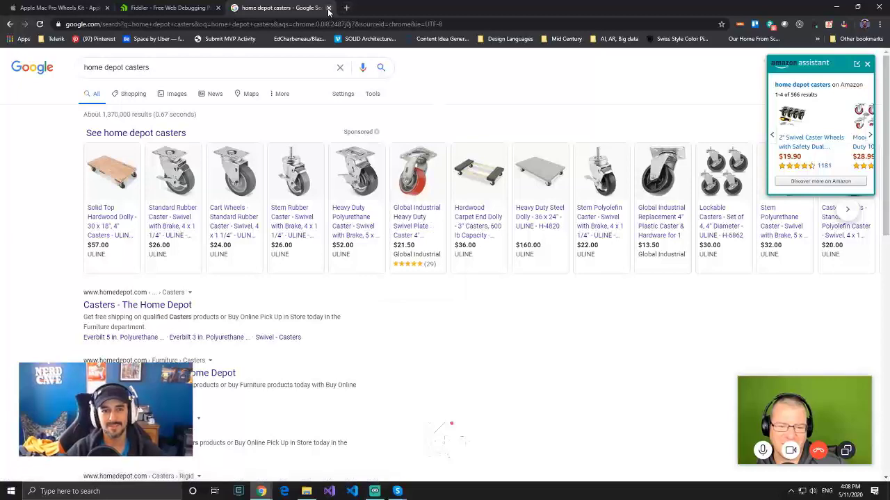
pyautogui.click(63, 8)
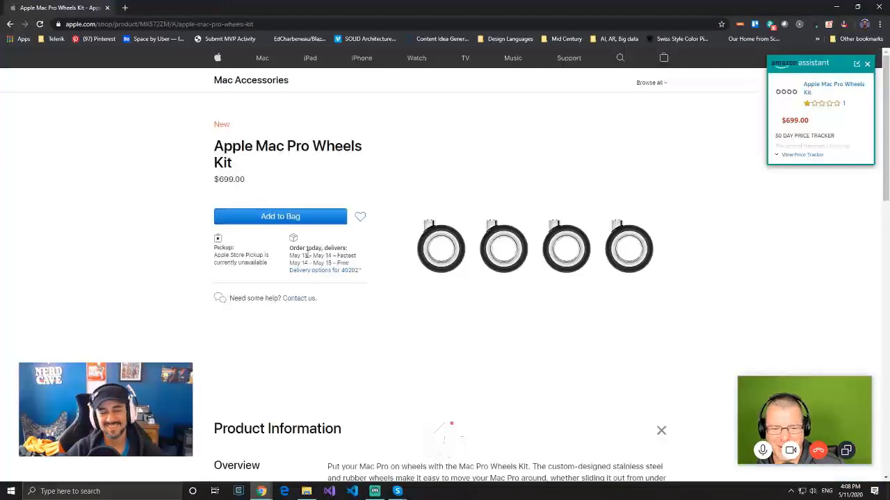
pyautogui.moveTo(400, 277)
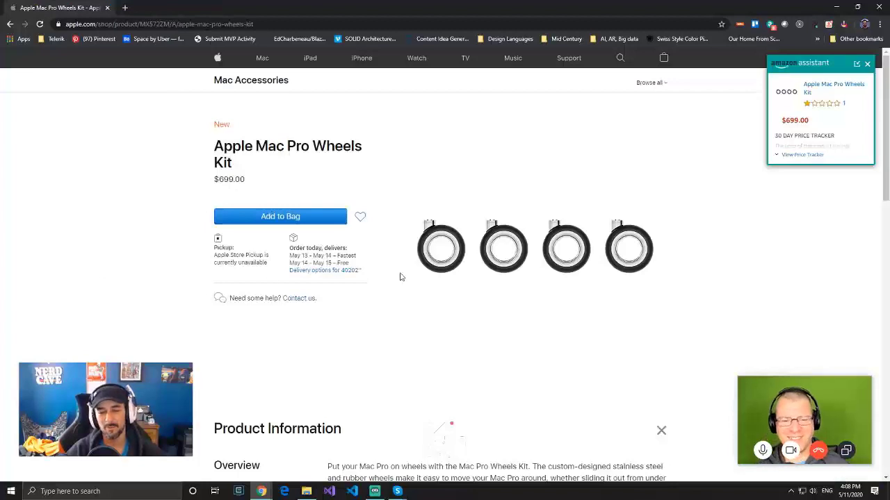
pyautogui.click(440, 247)
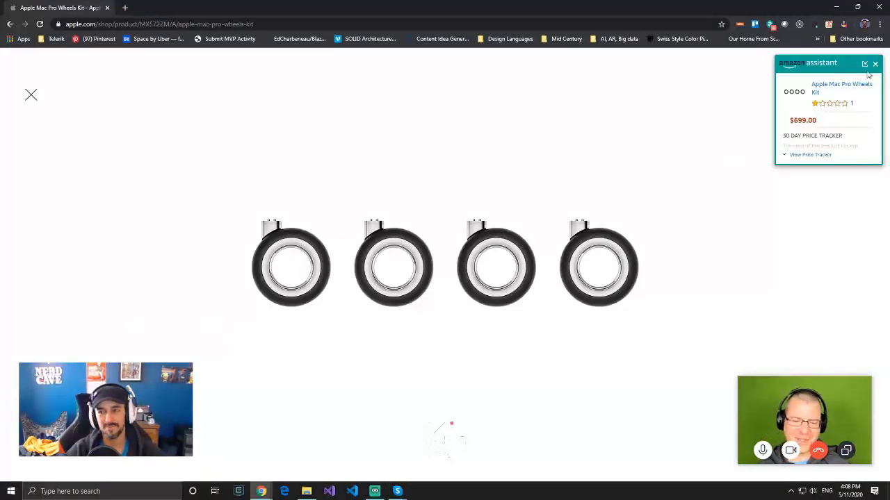
pyautogui.click(876, 64)
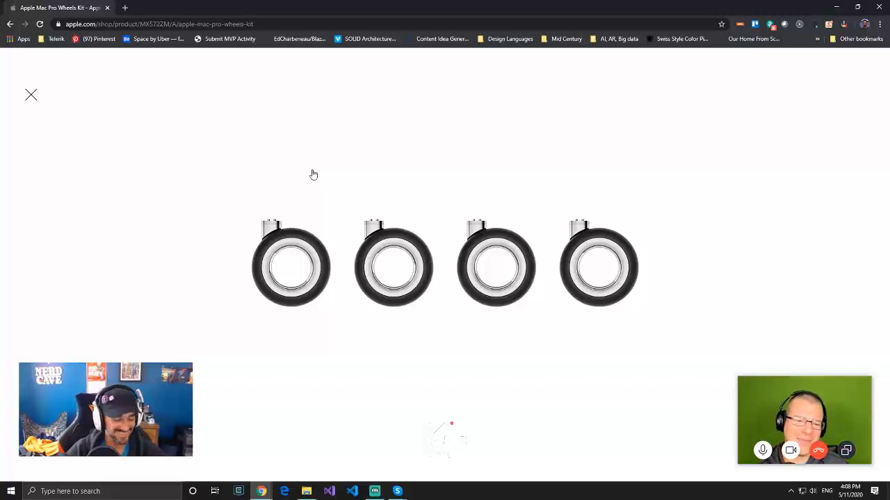
pyautogui.moveTo(319, 181)
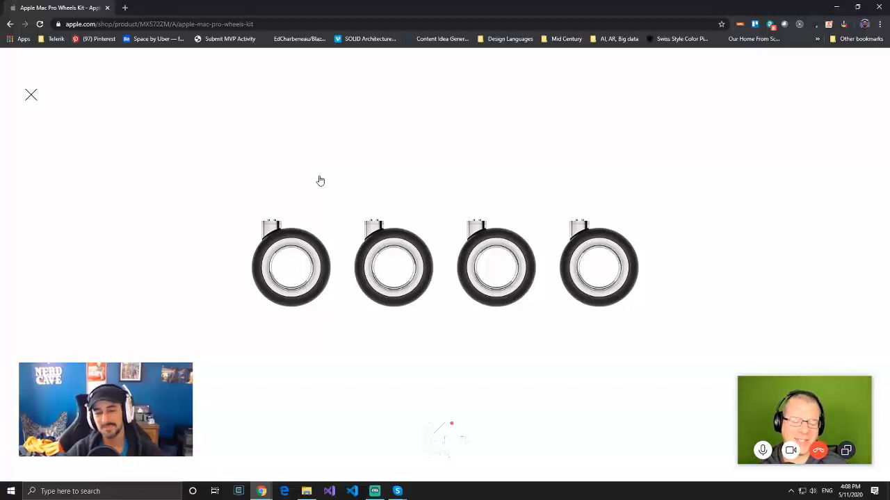
pyautogui.moveTo(317, 182)
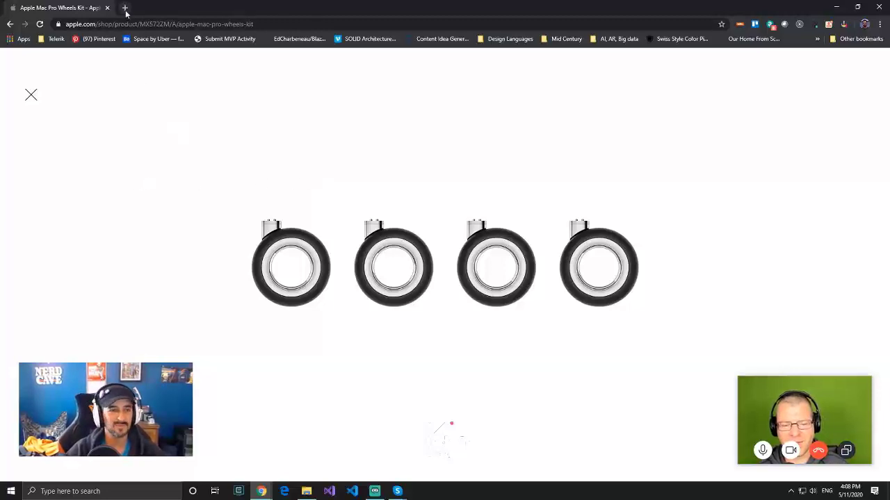
# In a new tab, search Google for 'apple monitor' then 'react to apple wheels'
pyautogui.click(125, 8)
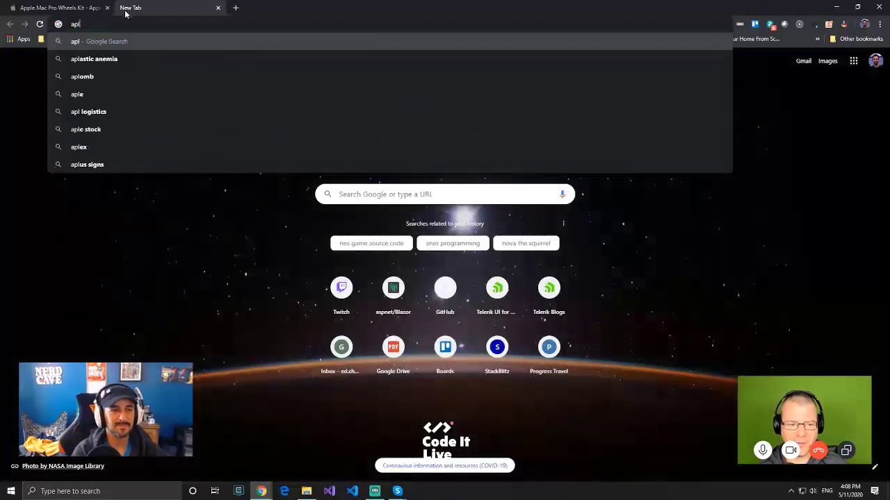
pyautogui.write('apple monitor')
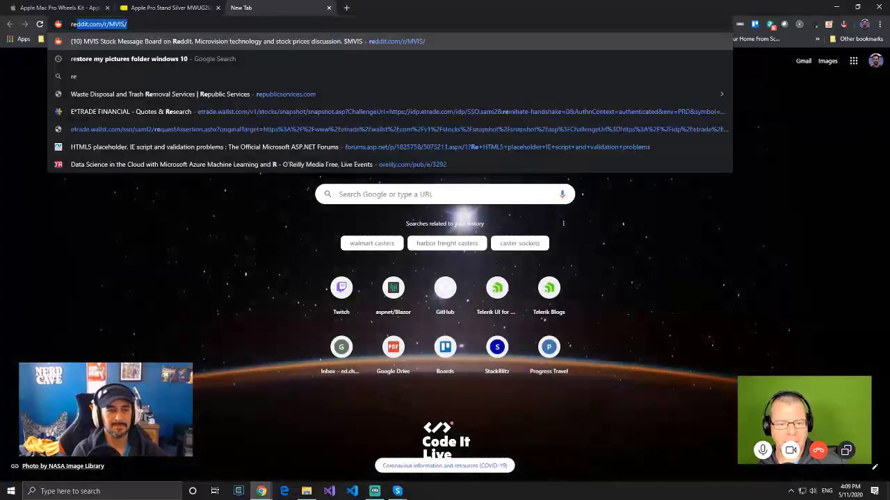
pyautogui.write('react to appl')
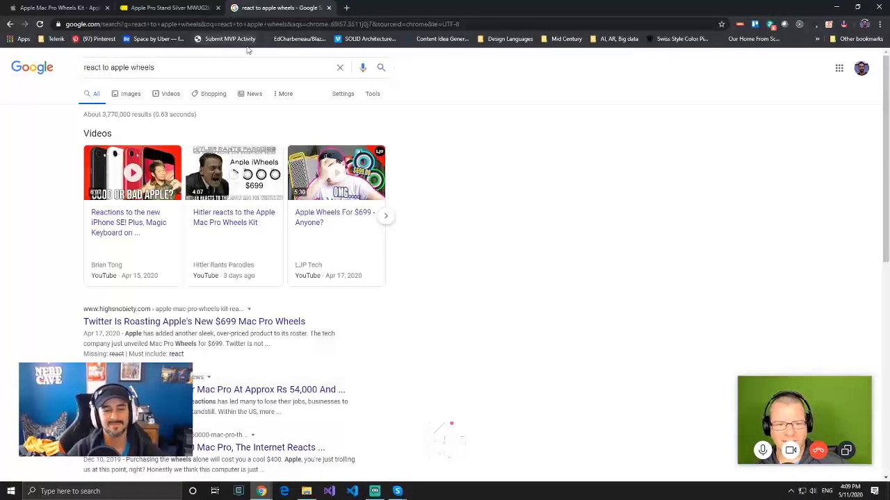
pyautogui.moveTo(451, 250)
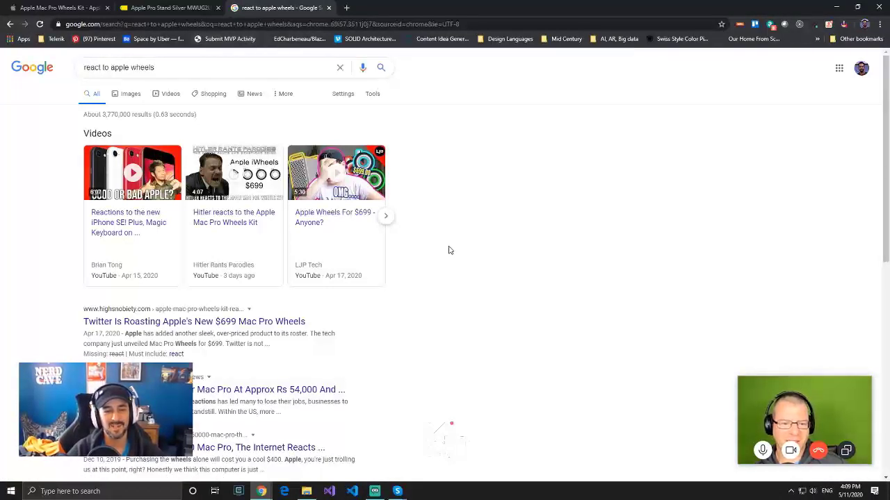
pyautogui.moveTo(111, 264)
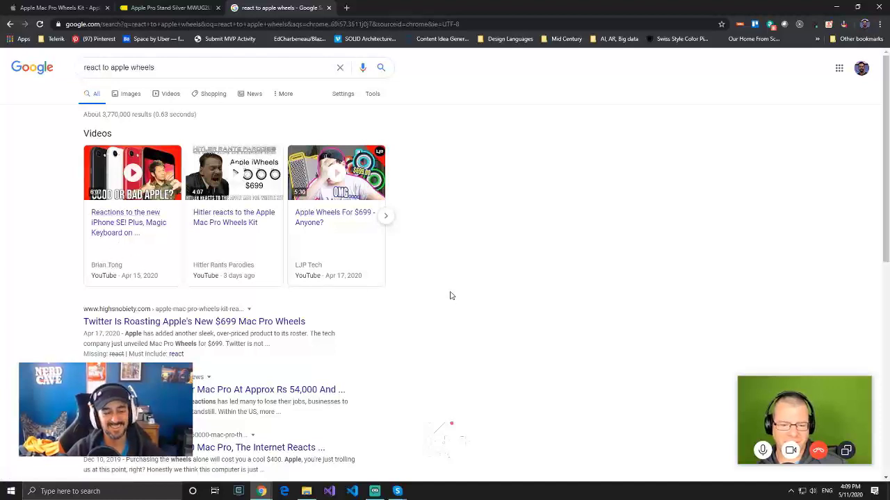
# Scroll down through the 'react to apple wheels' results to the images view
pyautogui.scroll(-3)
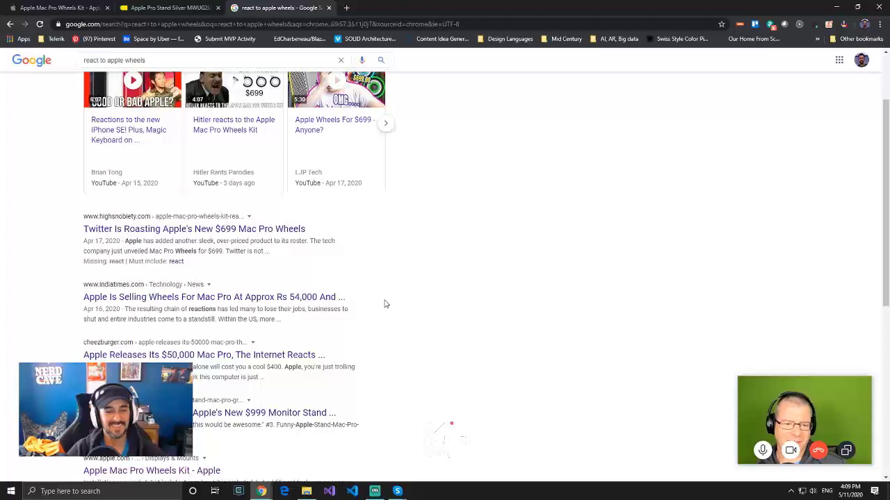
pyautogui.scroll(-3)
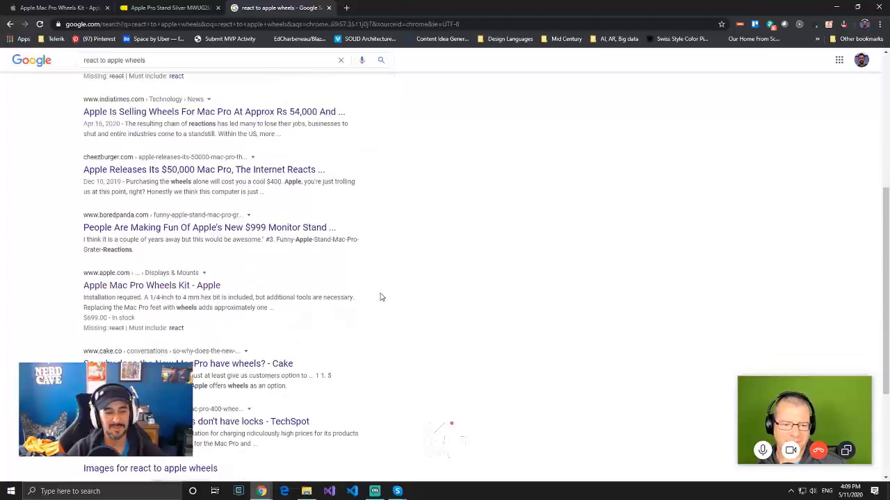
pyautogui.scroll(-3)
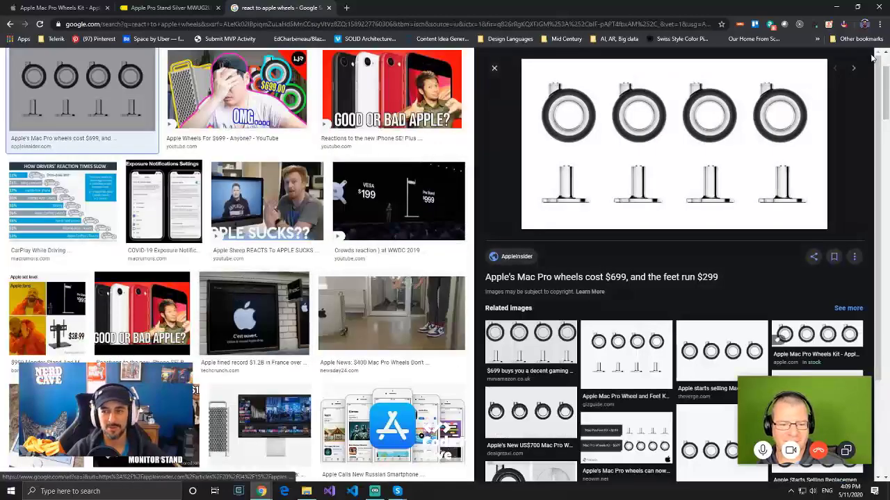
pyautogui.scroll(-3)
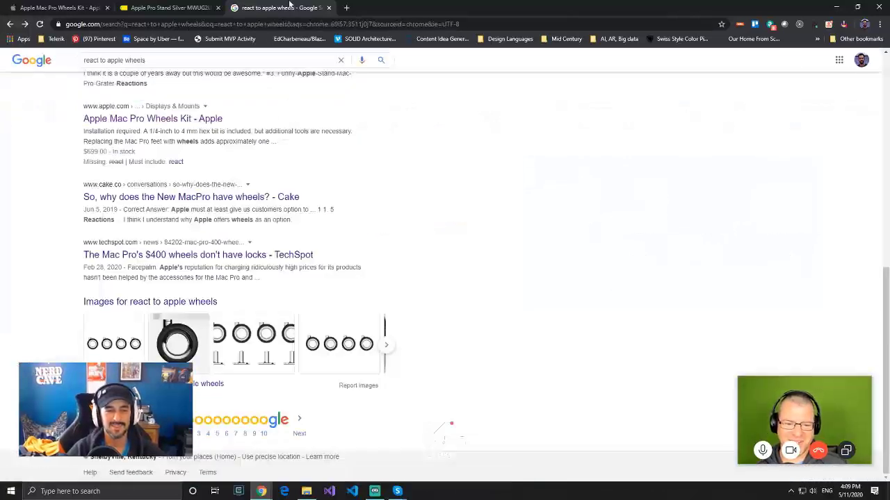
# Check the Apple Pro Stand listing, then return to the $699 Mac Pro Wheels Kit page
pyautogui.click(166, 8)
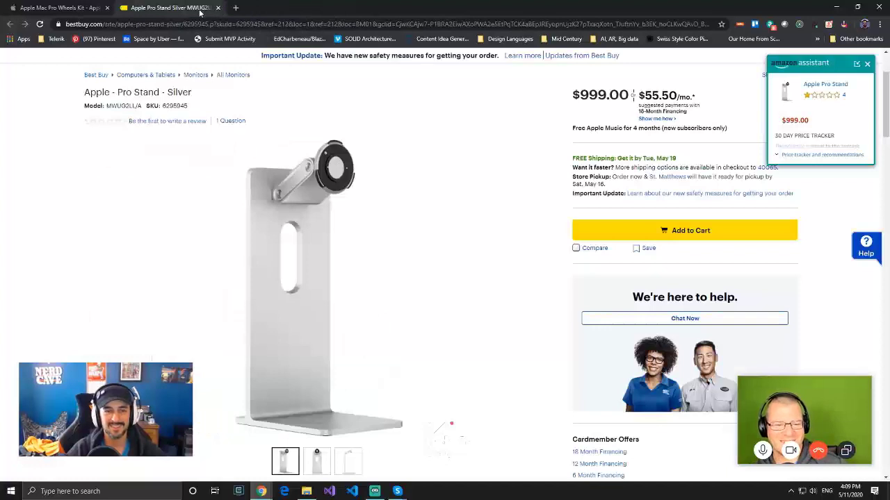
pyautogui.click(58, 8)
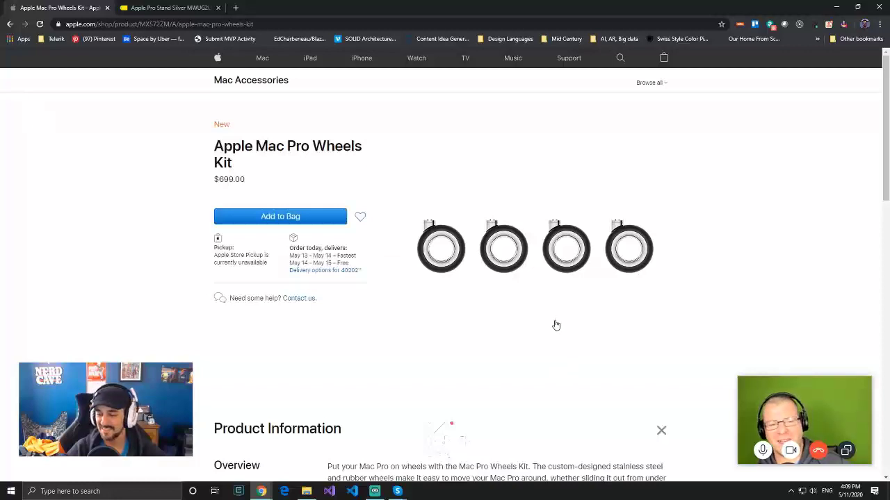
pyautogui.moveTo(570, 303)
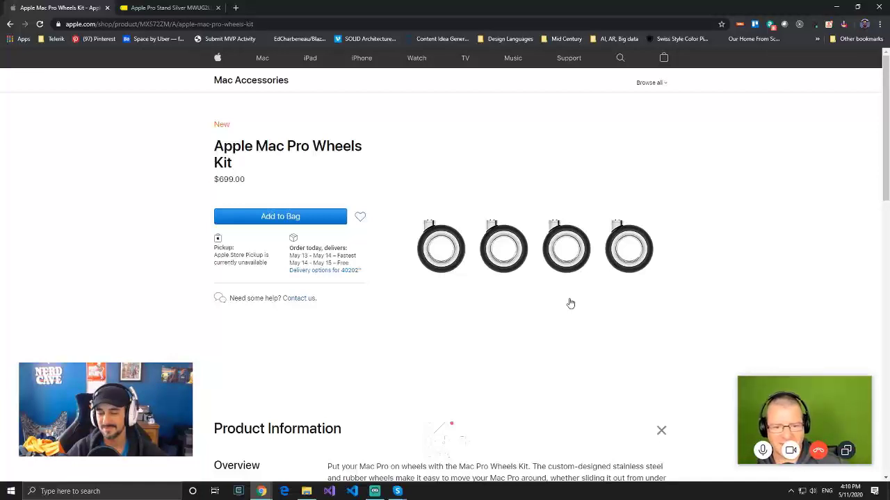
pyautogui.moveTo(567, 302)
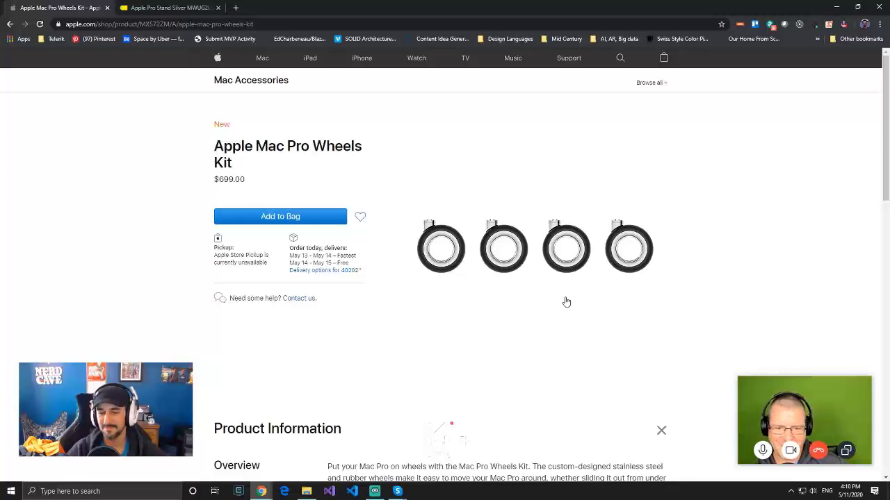
pyautogui.moveTo(566, 301)
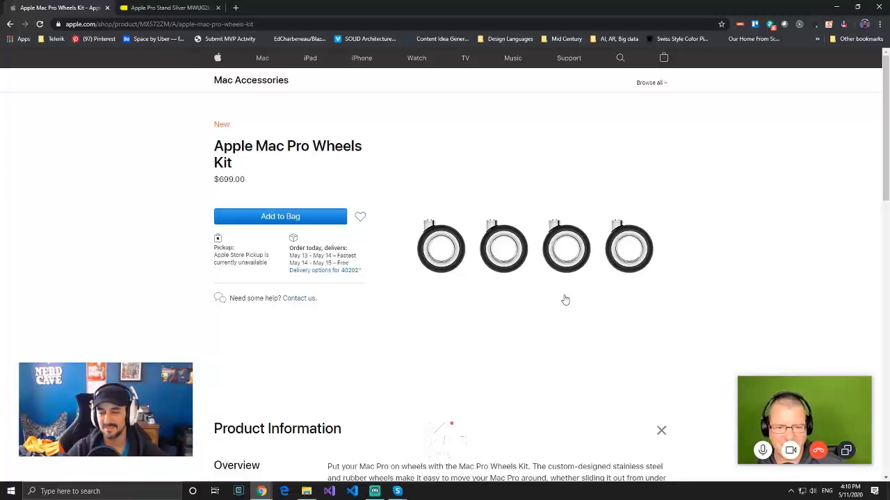
pyautogui.moveTo(557, 311)
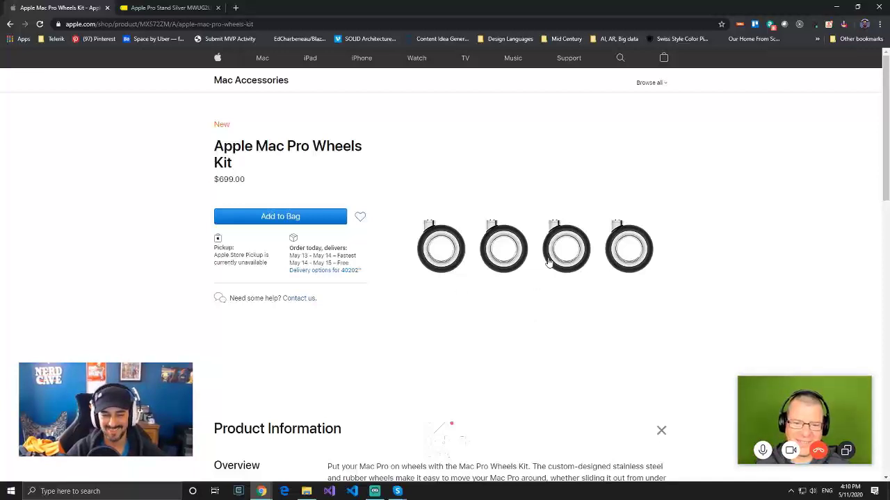
pyautogui.moveTo(545, 277)
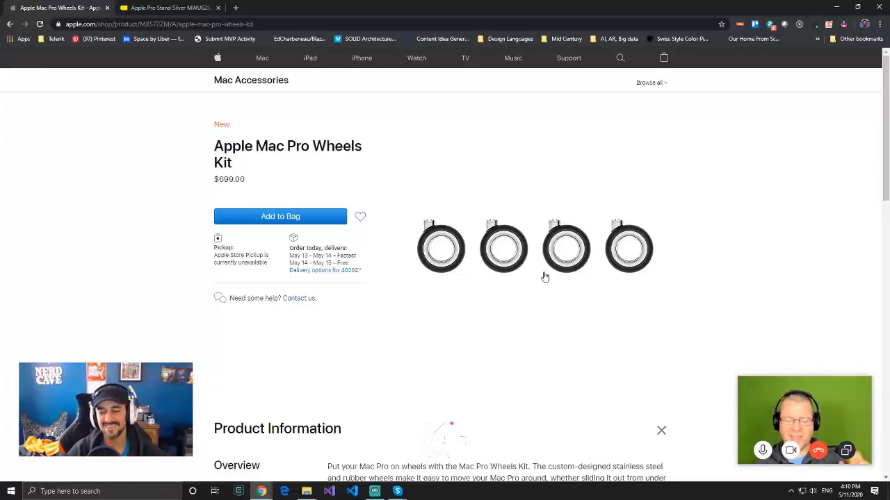
pyautogui.moveTo(542, 278)
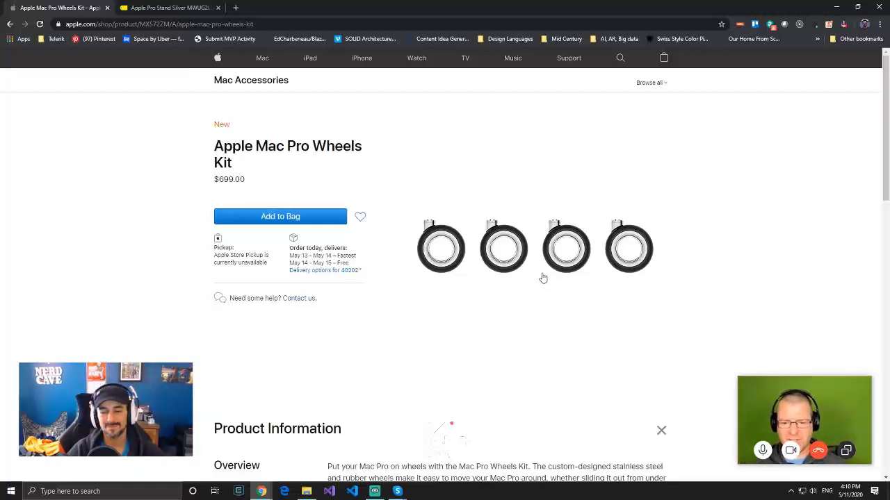
pyautogui.moveTo(517, 288)
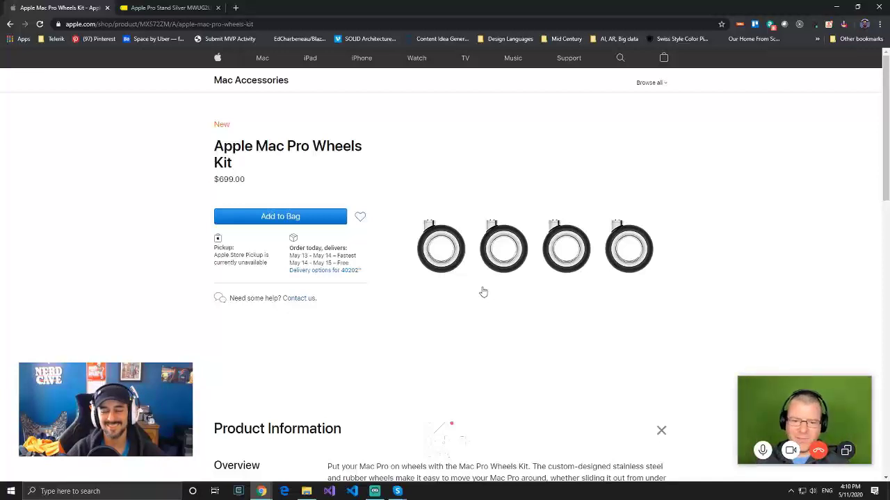
pyautogui.moveTo(470, 290)
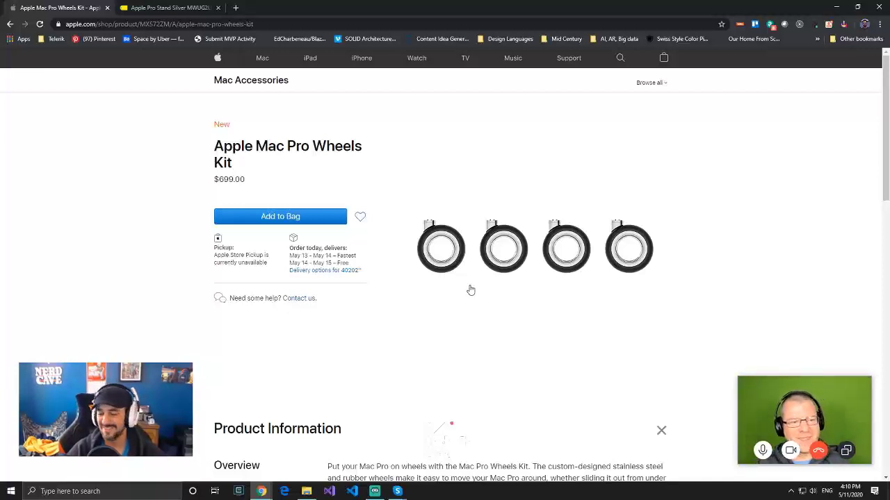
pyautogui.moveTo(461, 308)
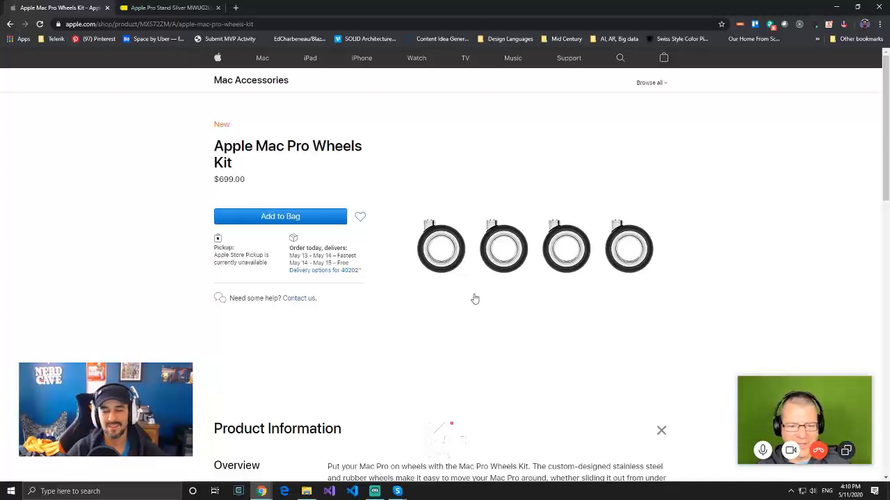
pyautogui.moveTo(432, 289)
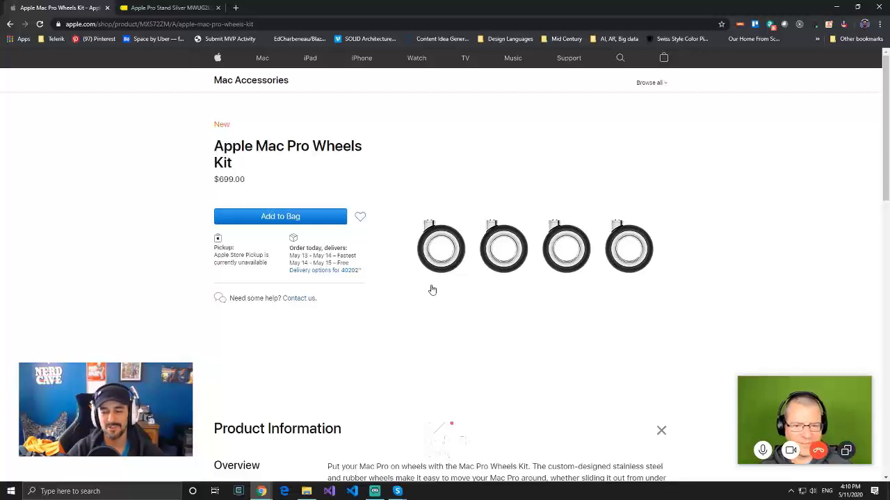
pyautogui.moveTo(432, 292)
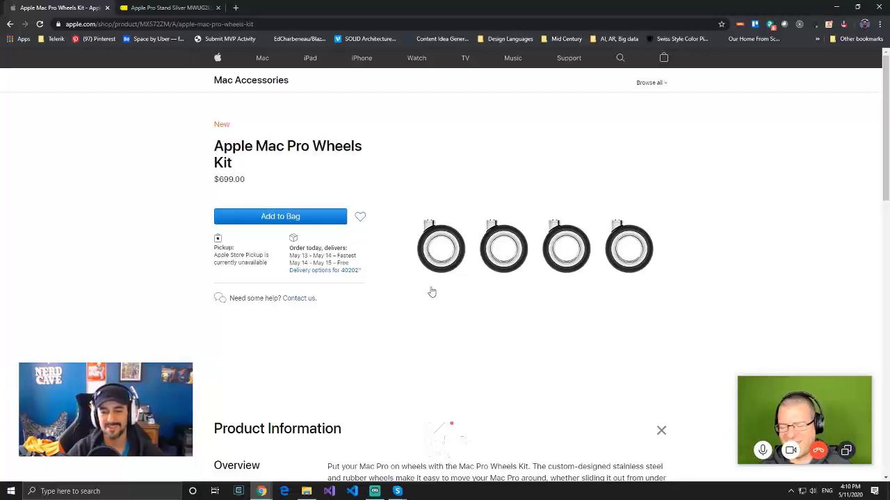
pyautogui.moveTo(428, 295)
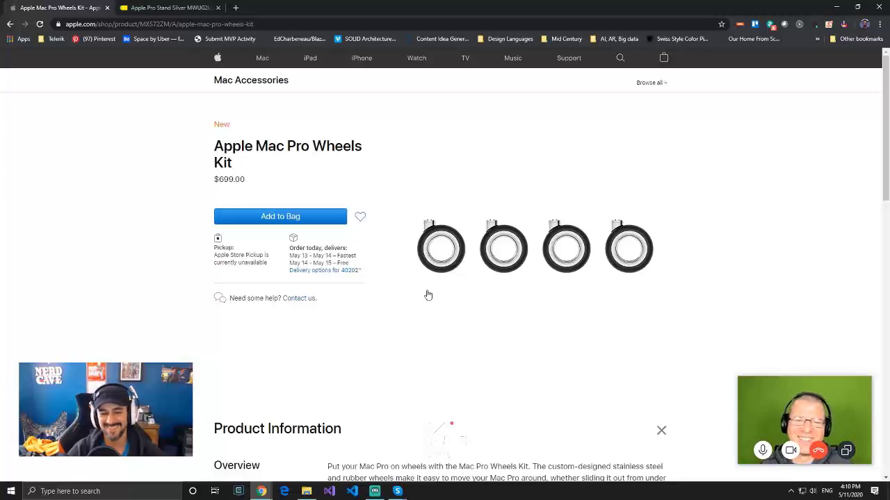
pyautogui.moveTo(424, 311)
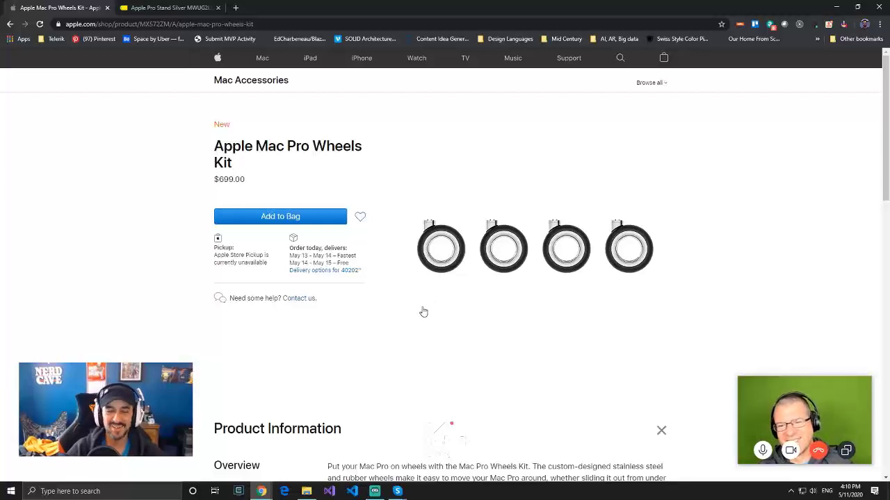
pyautogui.moveTo(449, 303)
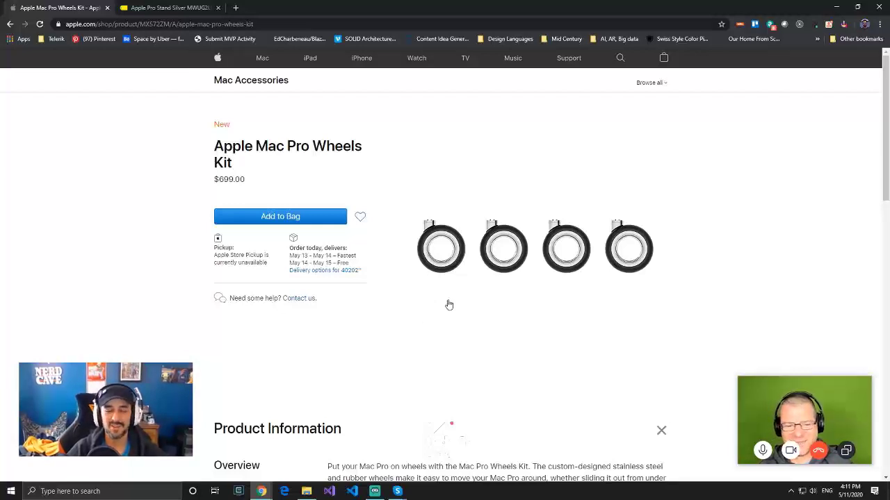
pyautogui.doubleClick(233, 146)
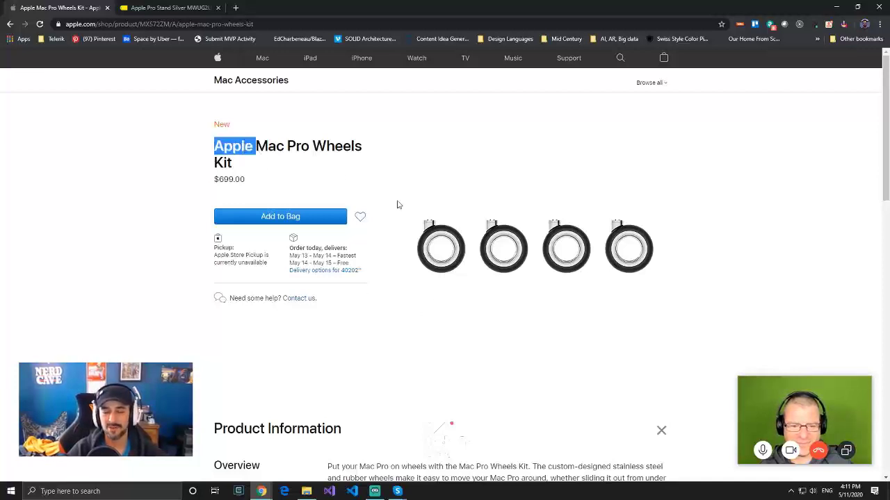
pyautogui.click(49, 254)
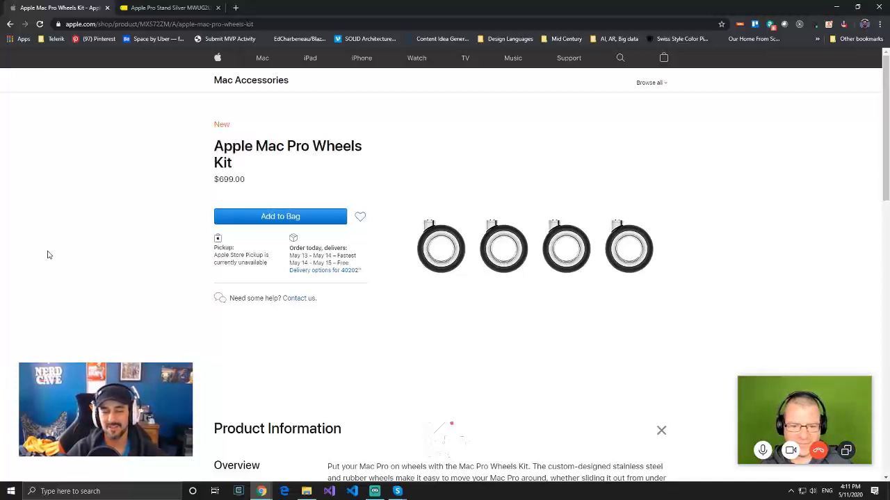
pyautogui.moveTo(5, 327)
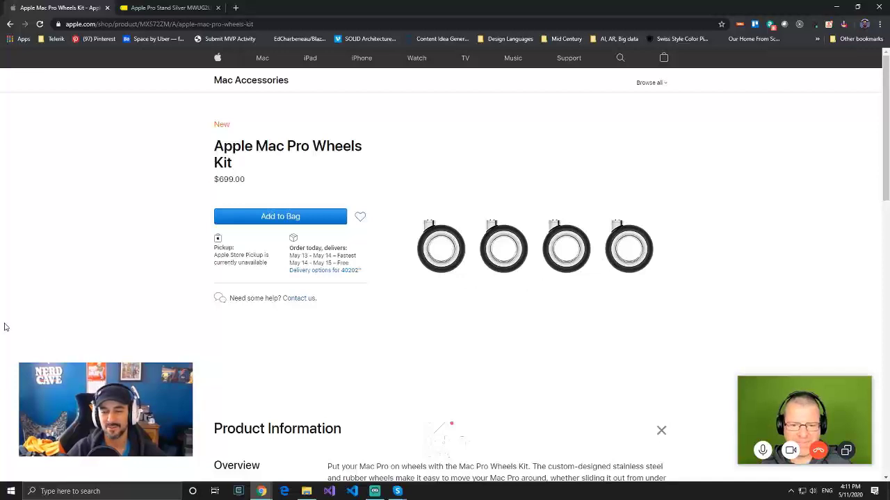
pyautogui.moveTo(1, 296)
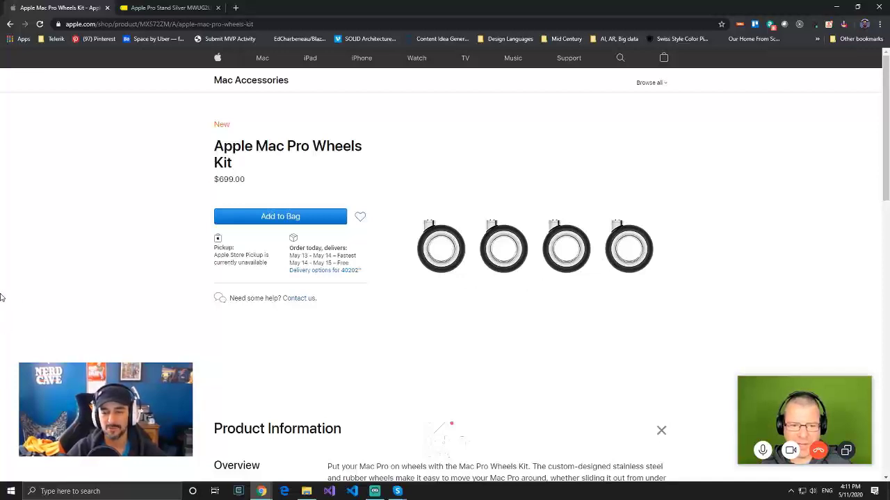
pyautogui.moveTo(731, 245)
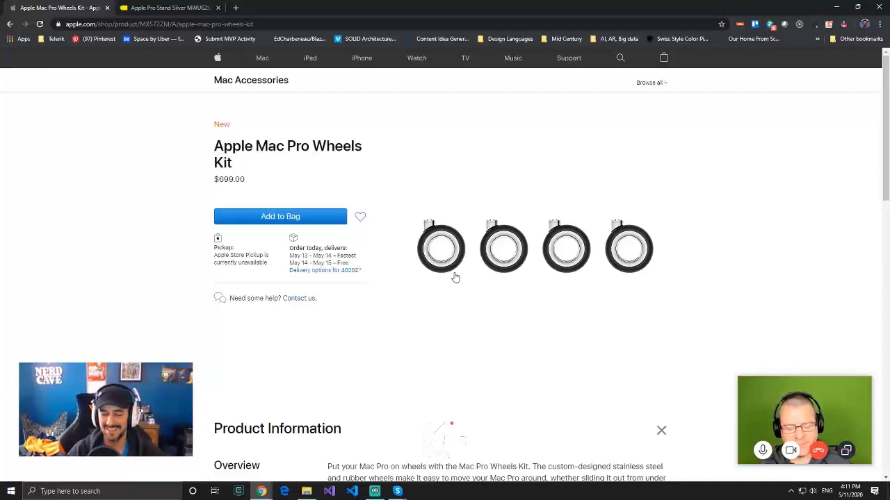
pyautogui.moveTo(439, 269)
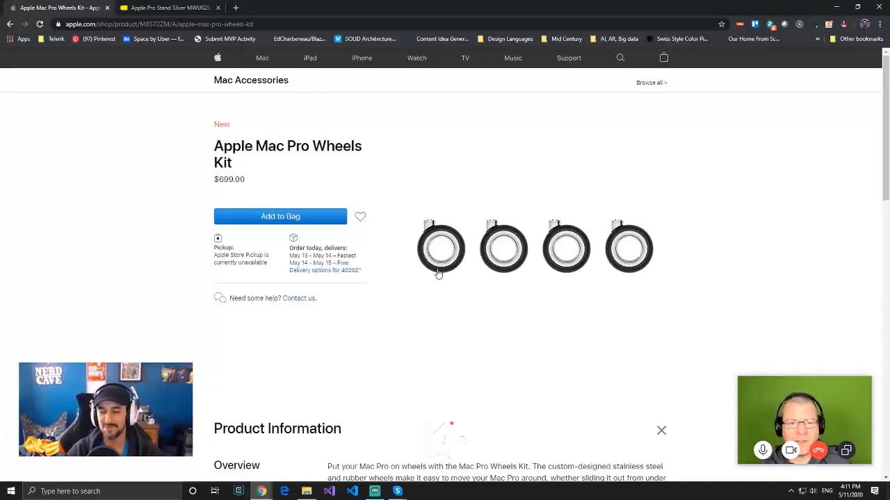
pyautogui.moveTo(484, 150)
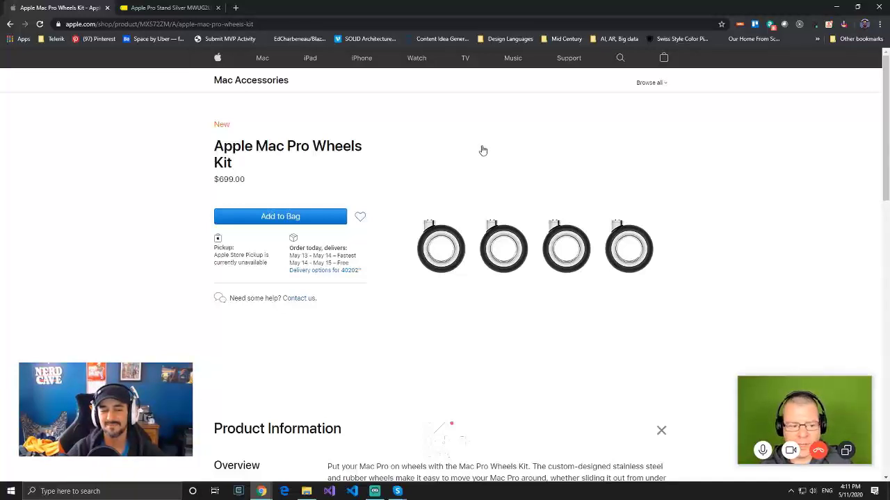
pyautogui.moveTo(103, 62)
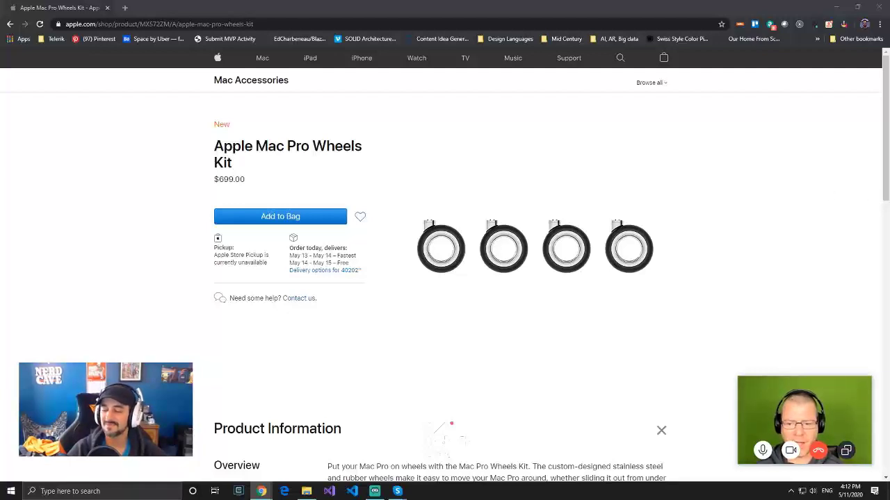
pyautogui.moveTo(378, 103)
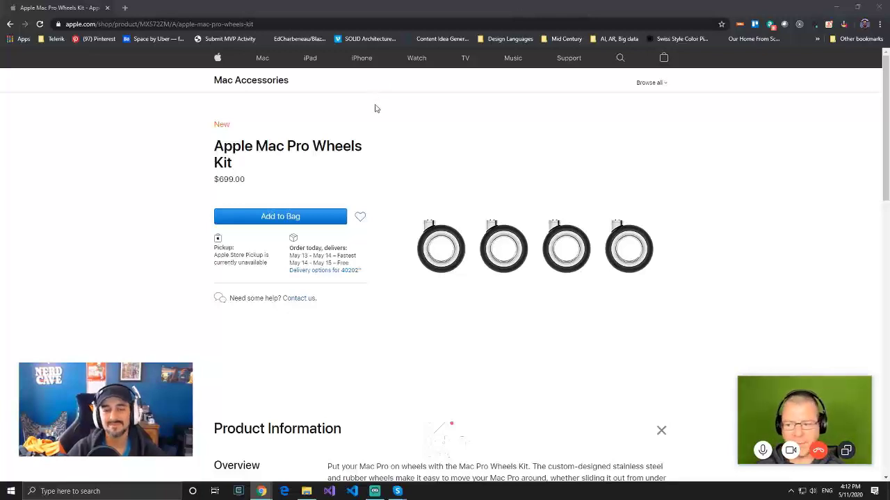
pyautogui.moveTo(409, 112)
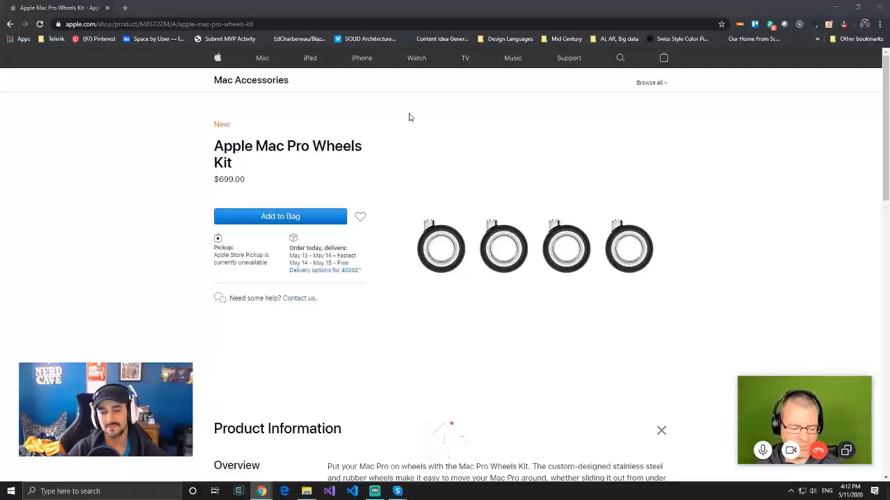
pyautogui.moveTo(531, 161)
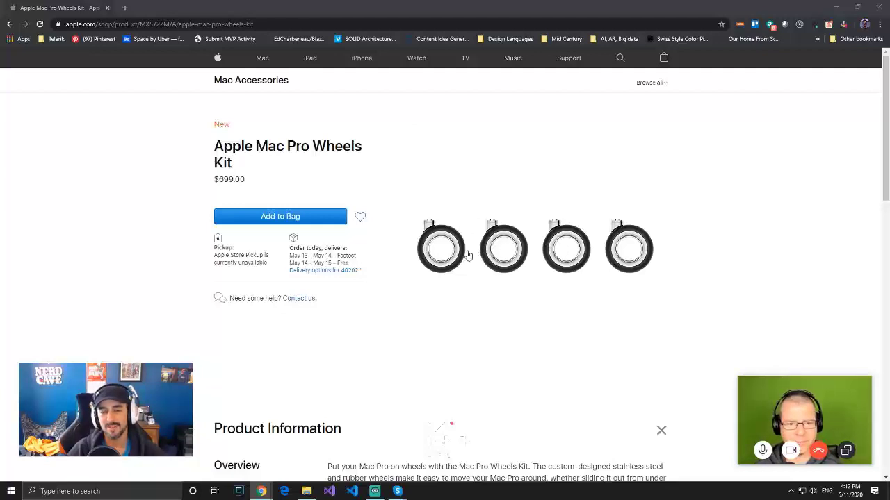
pyautogui.moveTo(418, 252)
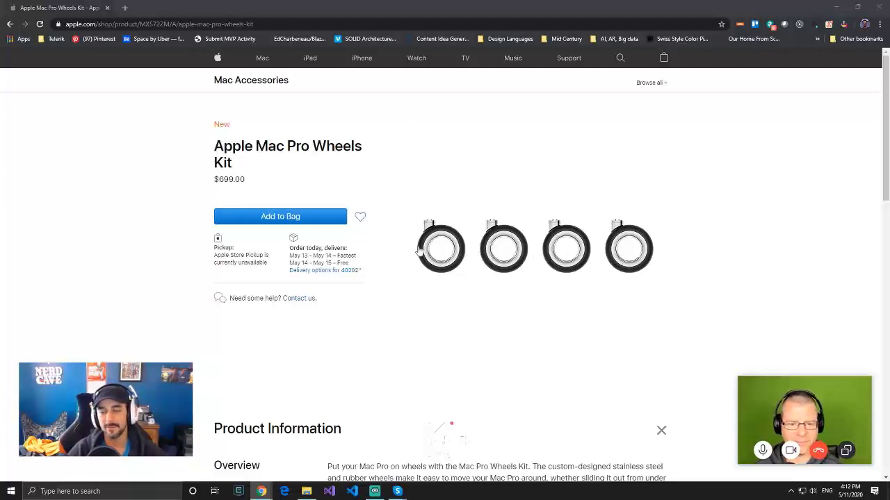
pyautogui.moveTo(479, 260)
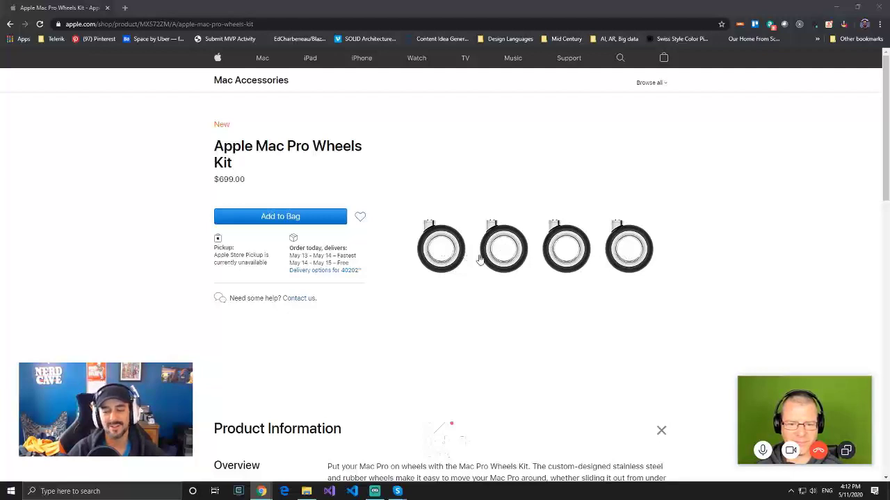
pyautogui.moveTo(437, 253)
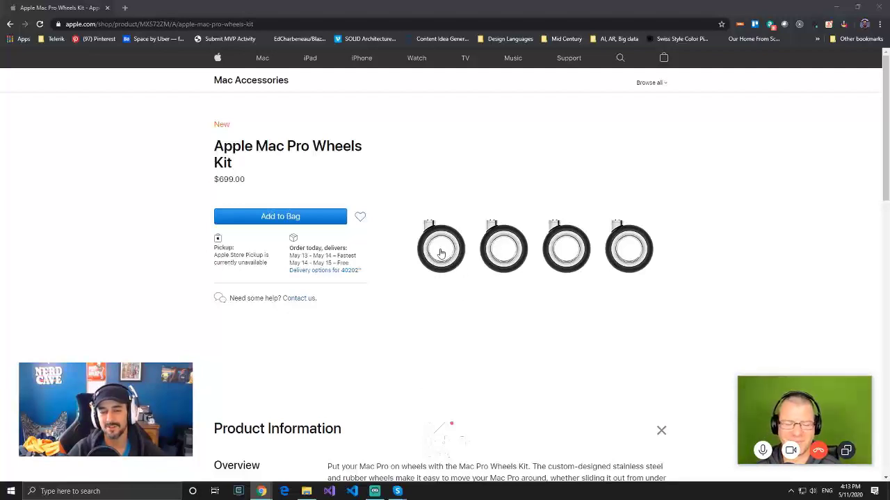
pyautogui.moveTo(463, 270)
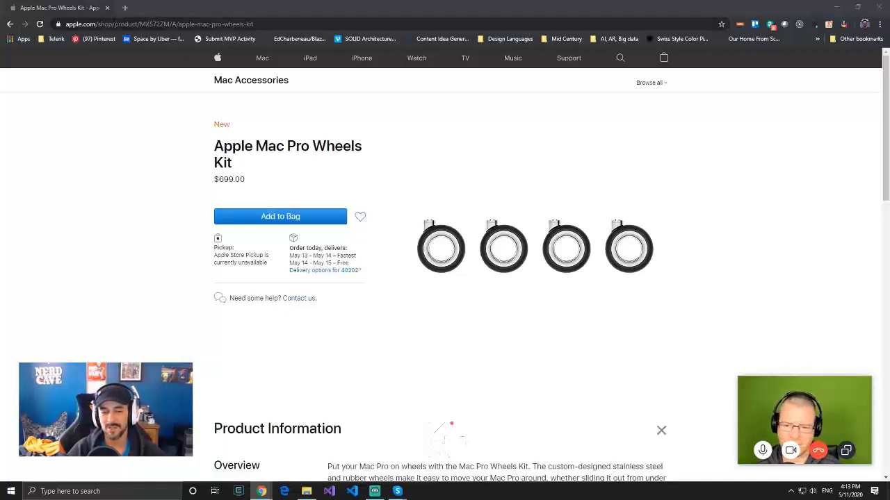
pyautogui.moveTo(233, 11)
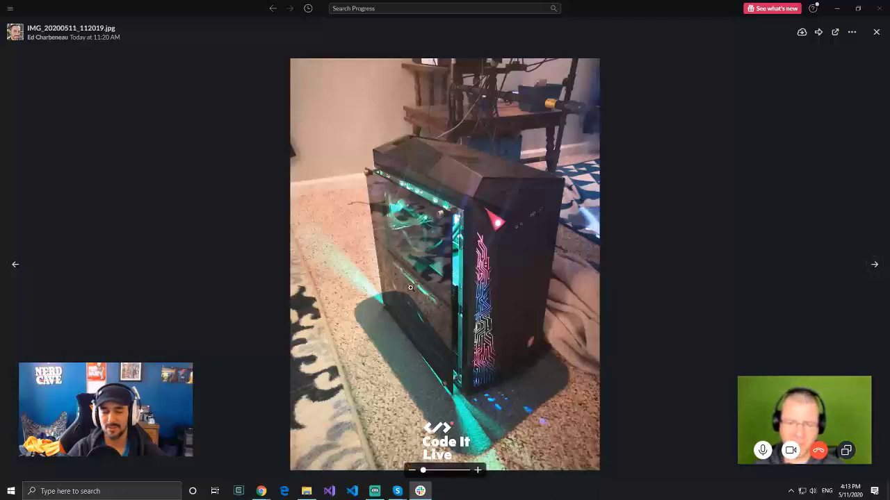
pyautogui.moveTo(212, 300)
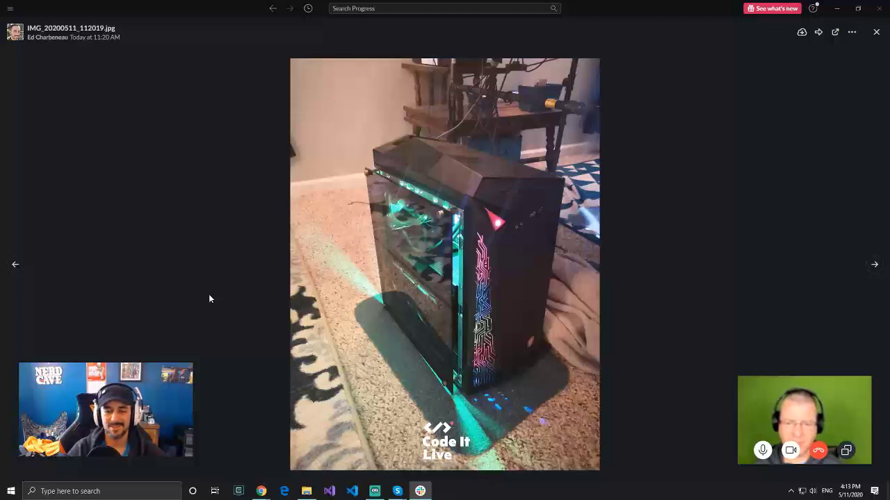
pyautogui.moveTo(211, 311)
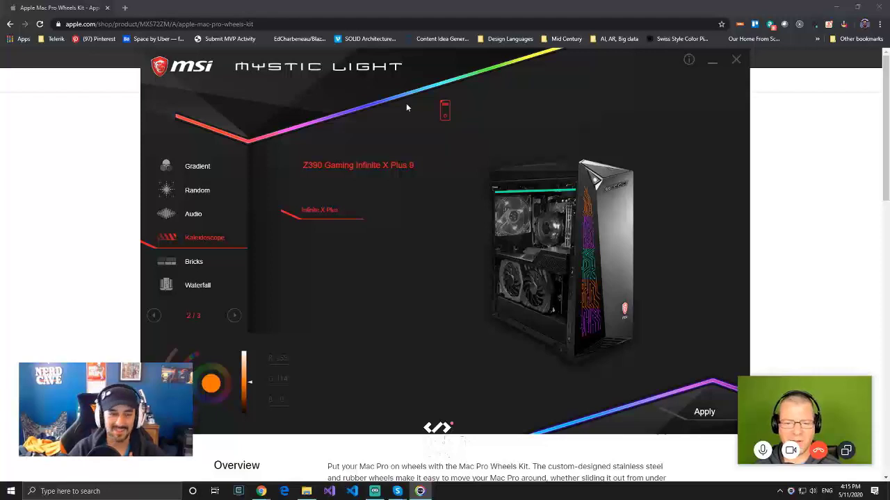
# Preview the Bricks, Kaleidoscope, Waterfall, Static and Marquee effects on the tower
pyautogui.click(198, 165)
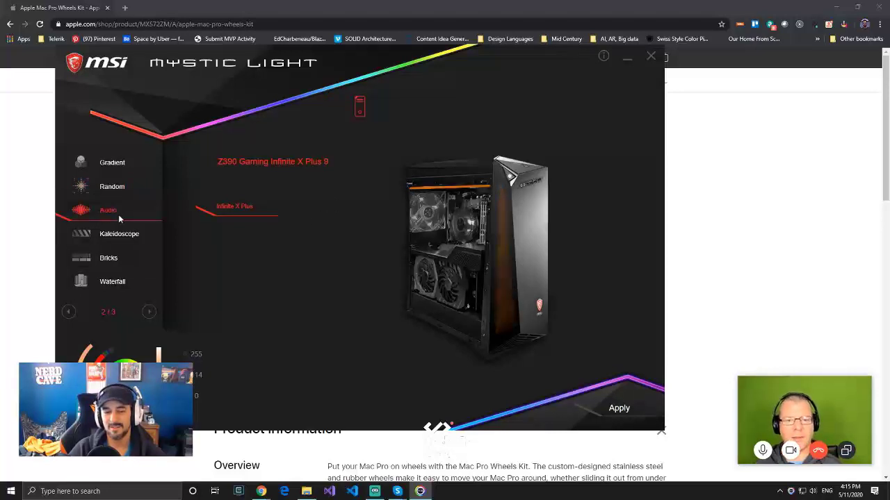
pyautogui.click(108, 257)
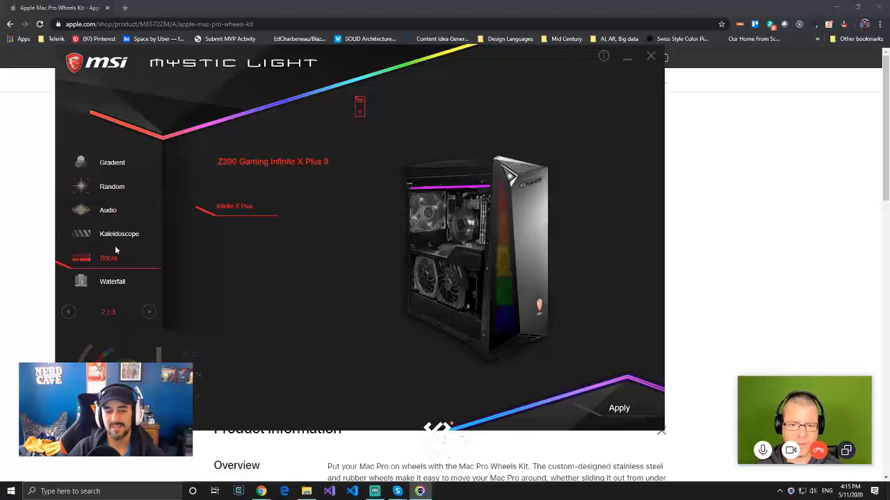
pyautogui.click(120, 234)
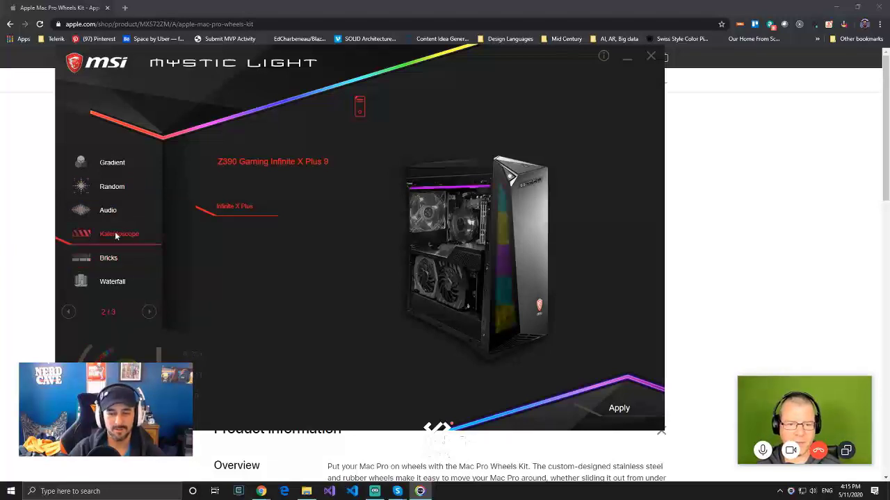
pyautogui.moveTo(111, 284)
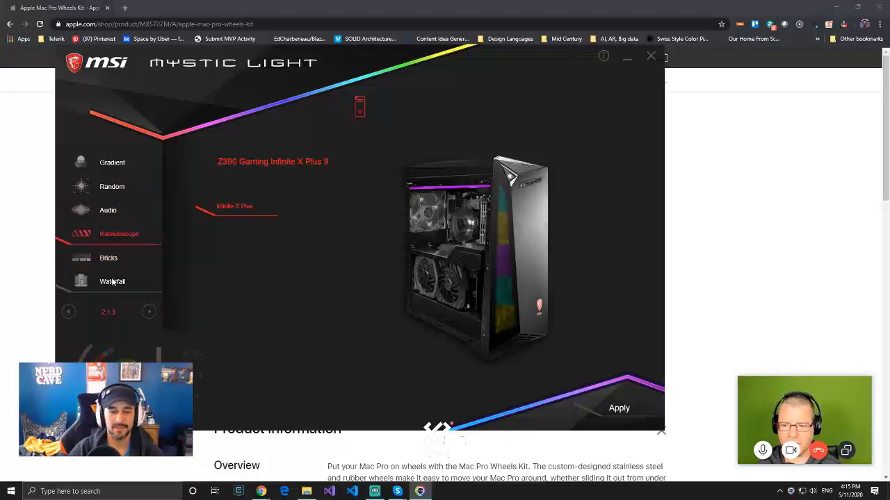
pyautogui.click(68, 311)
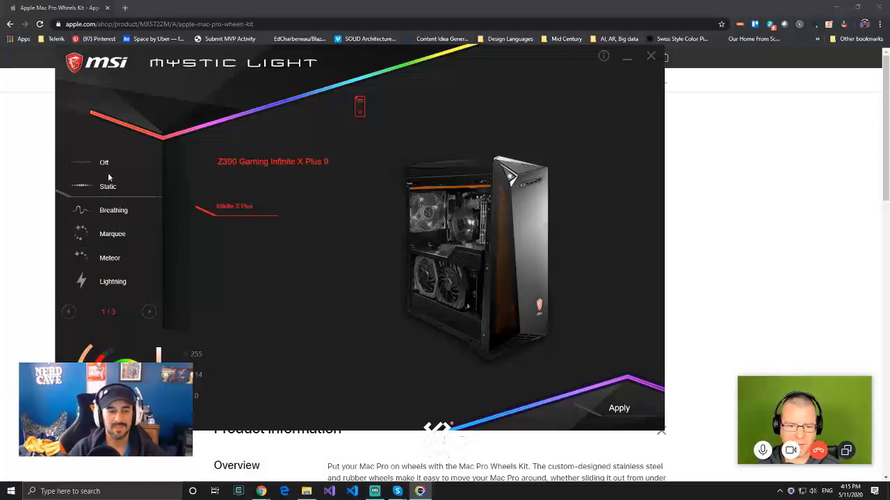
pyautogui.click(108, 186)
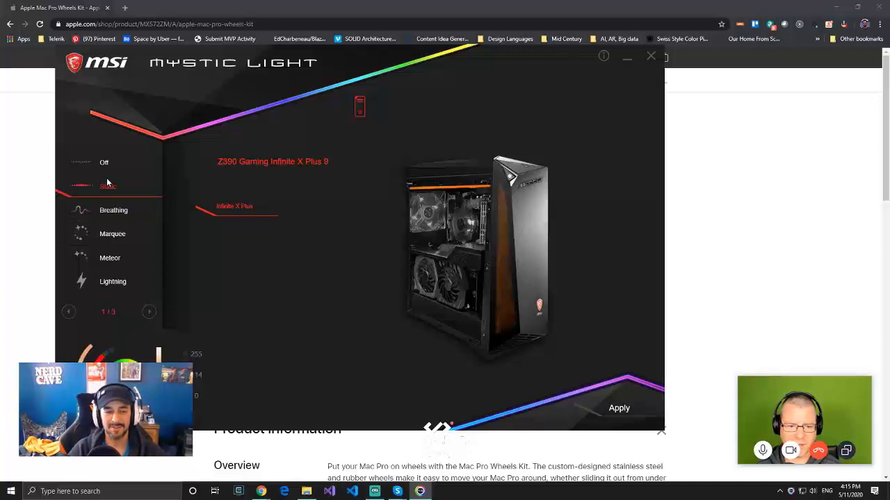
pyautogui.click(114, 210)
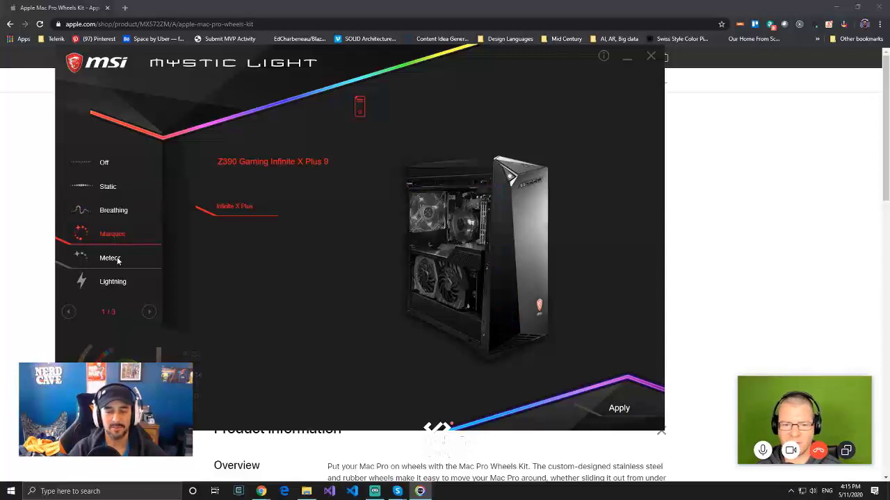
# Preview Meteor and Lightning, then page through the remaining effect pages and back
pyautogui.click(110, 257)
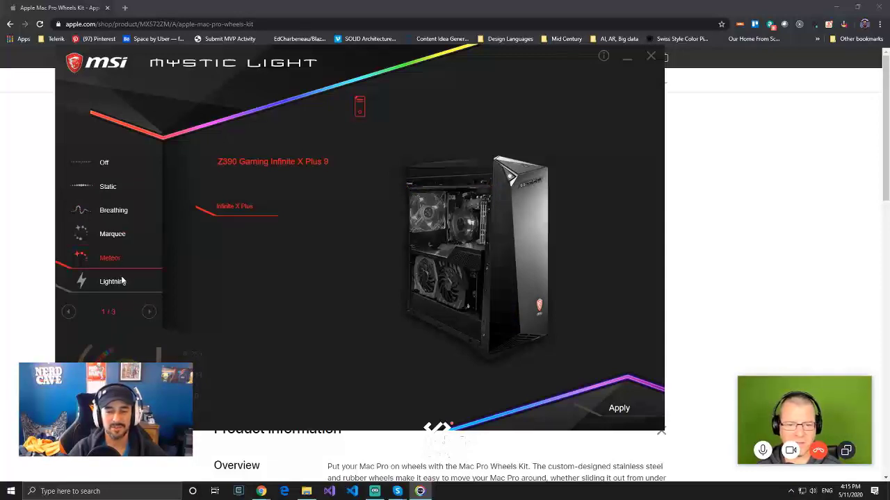
pyautogui.click(112, 281)
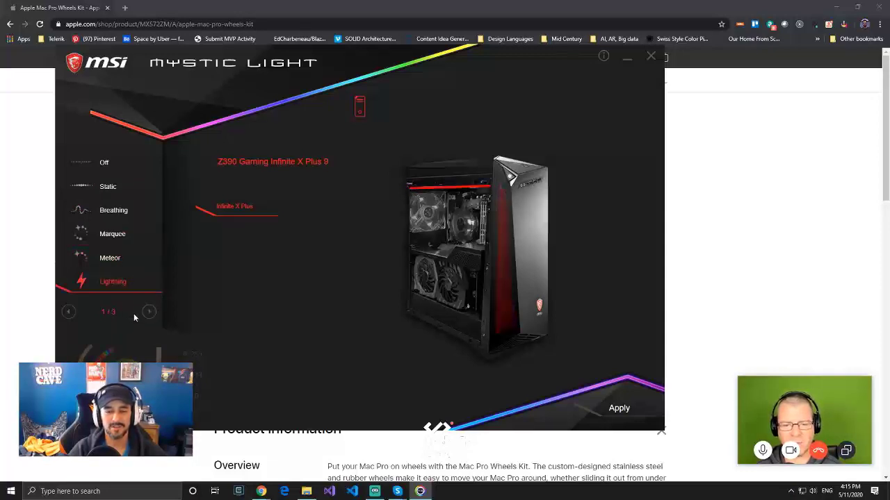
pyautogui.click(148, 311)
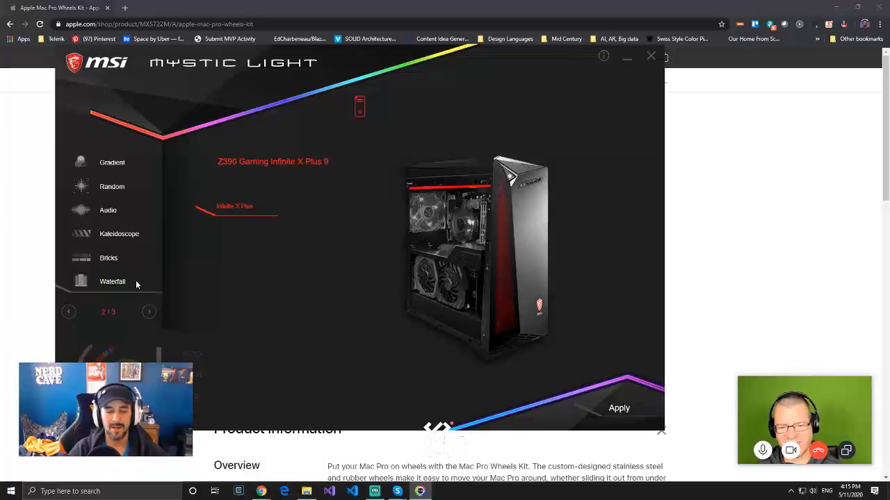
pyautogui.click(149, 311)
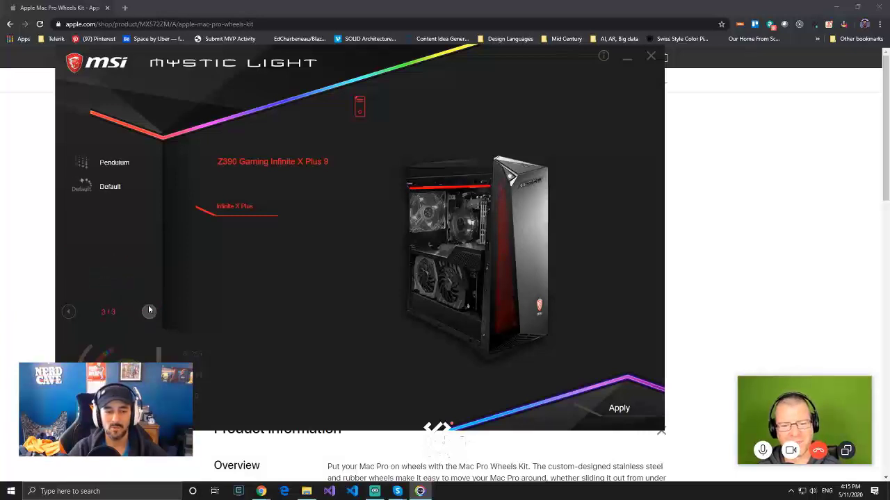
pyautogui.click(110, 187)
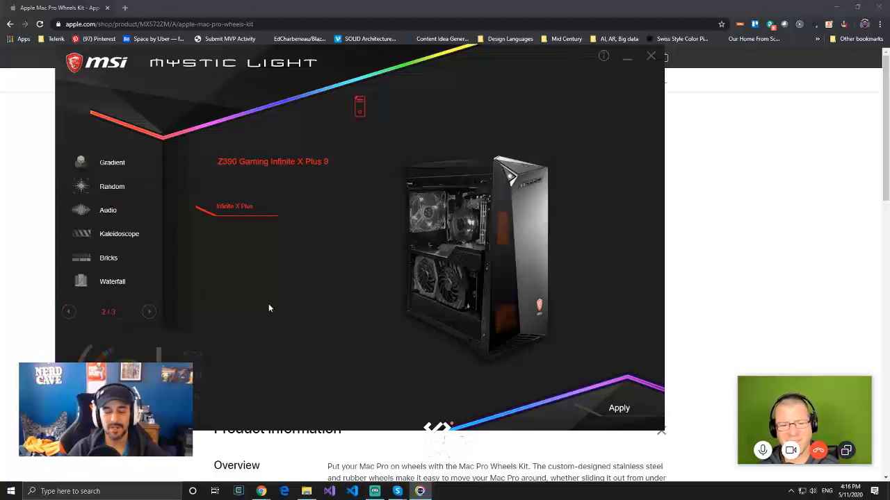
# Preview the Waterfall, Bricks, Kaleidoscope, Audio and Random effects
pyautogui.click(113, 281)
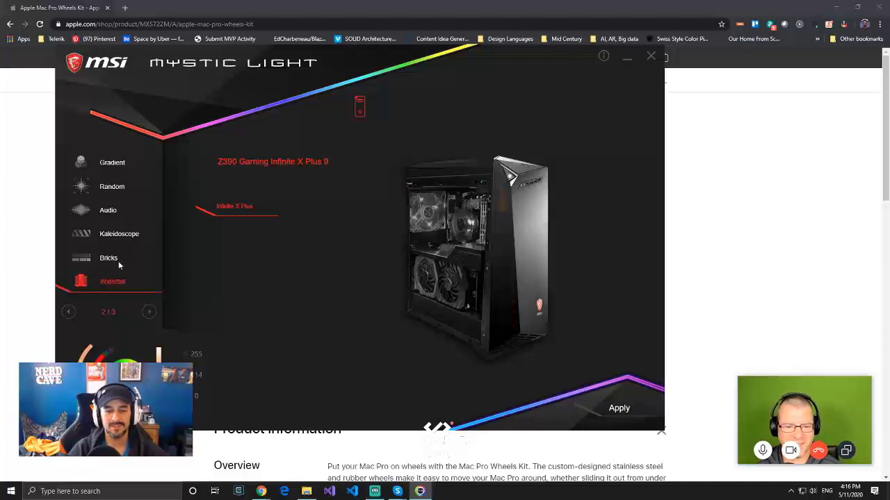
pyautogui.click(109, 257)
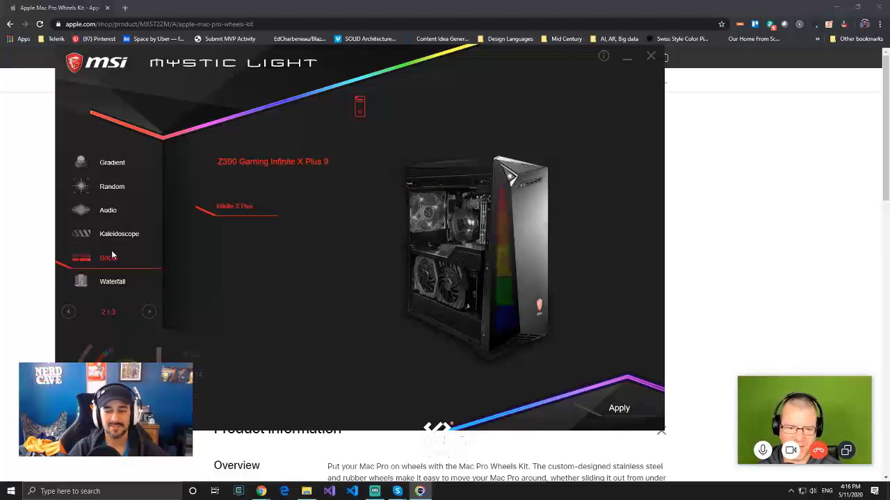
pyautogui.click(119, 233)
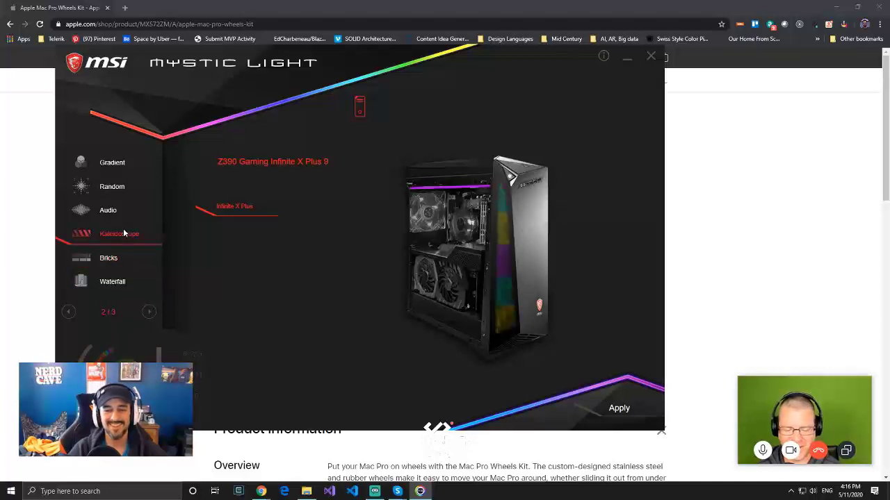
pyautogui.click(108, 209)
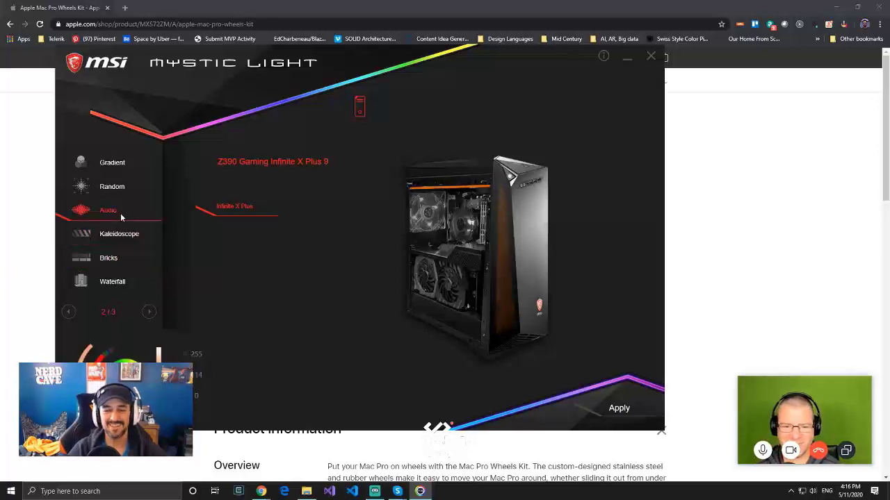
pyautogui.click(111, 186)
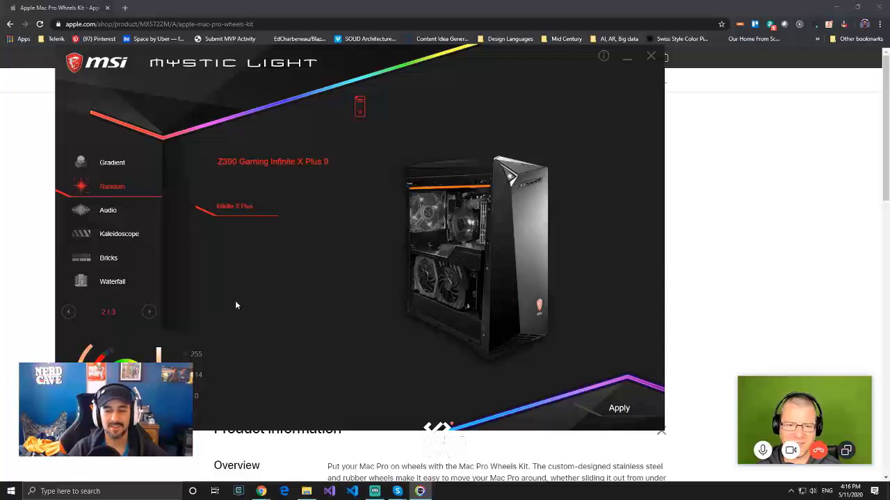
# Try Meteor, Breathing and Audio across the effect pages, then apply Lightning
pyautogui.click(112, 161)
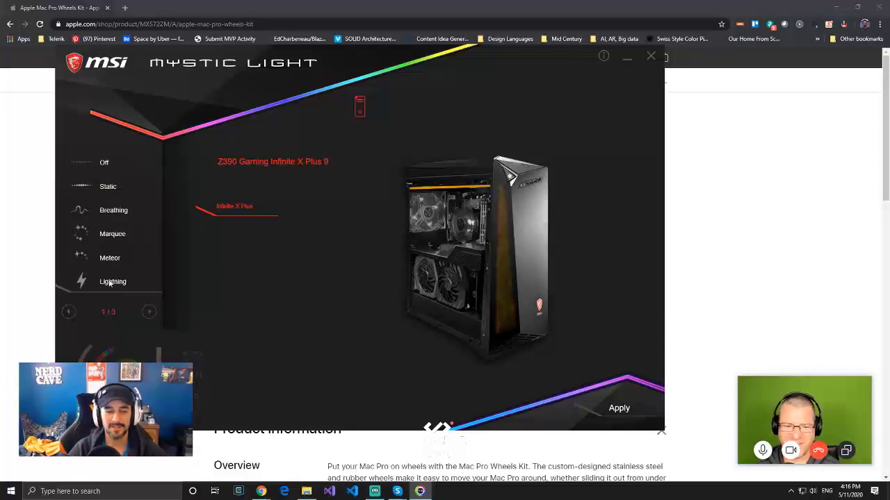
pyautogui.click(112, 281)
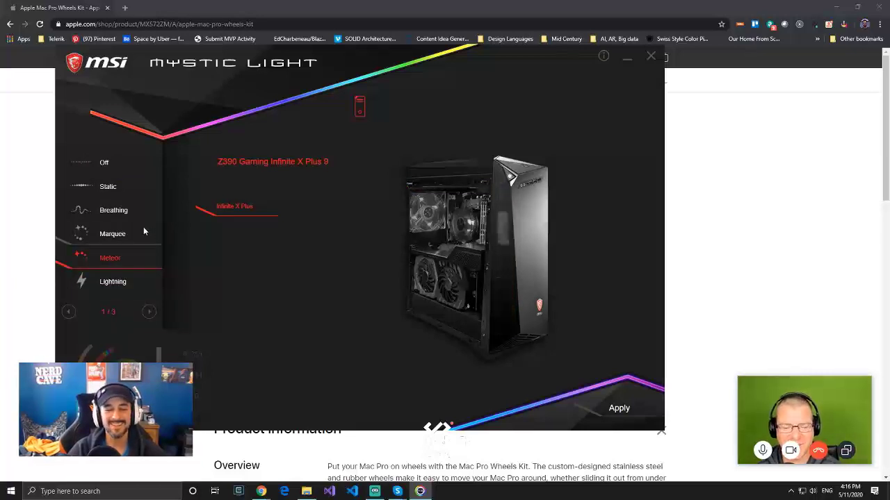
pyautogui.click(114, 209)
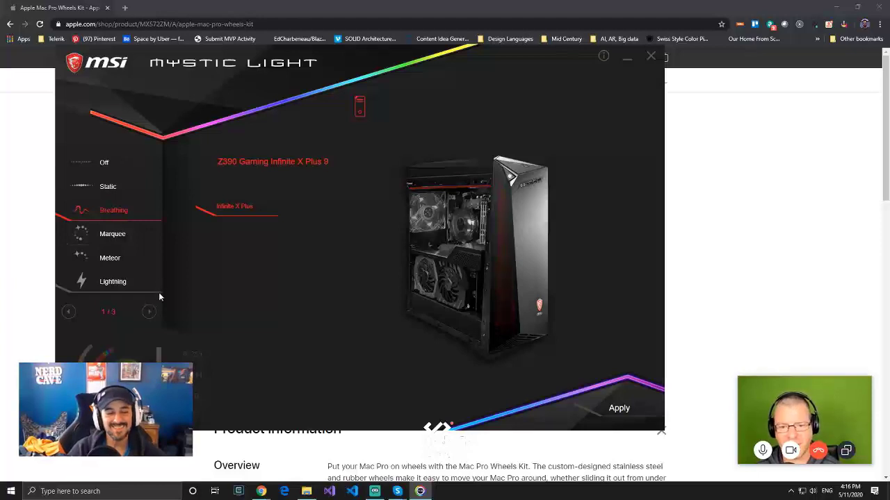
pyautogui.click(149, 311)
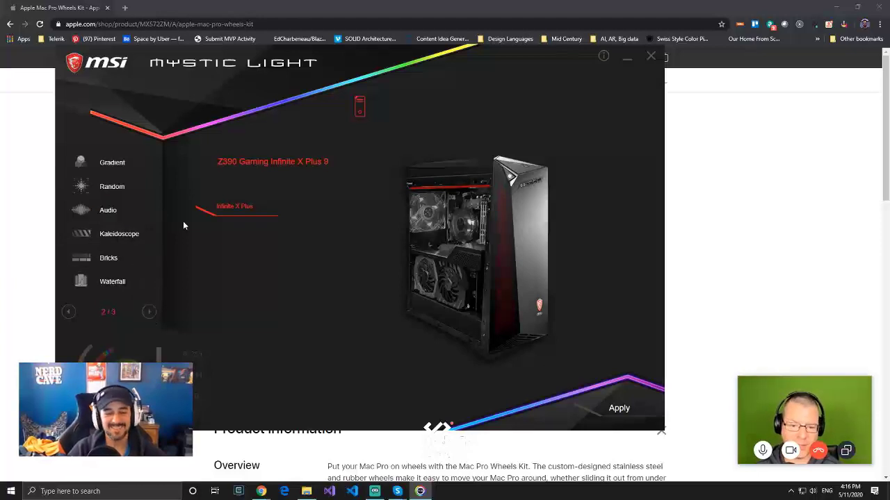
pyautogui.moveTo(91, 208)
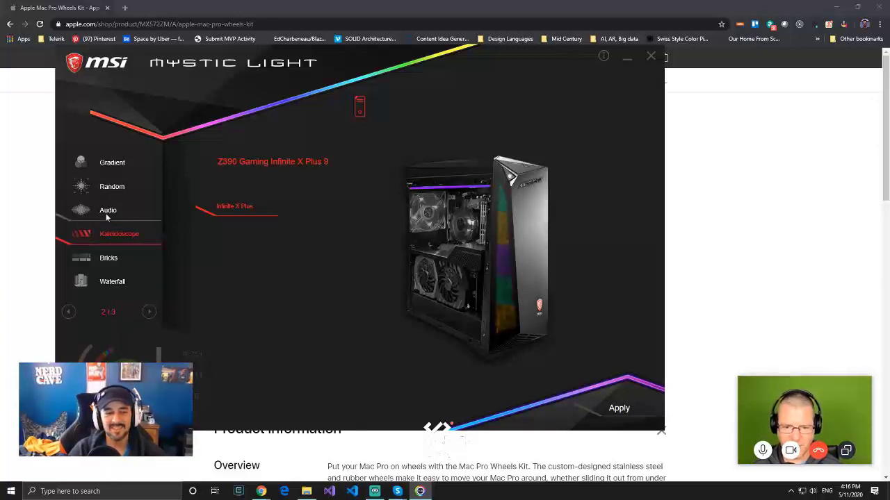
pyautogui.click(109, 210)
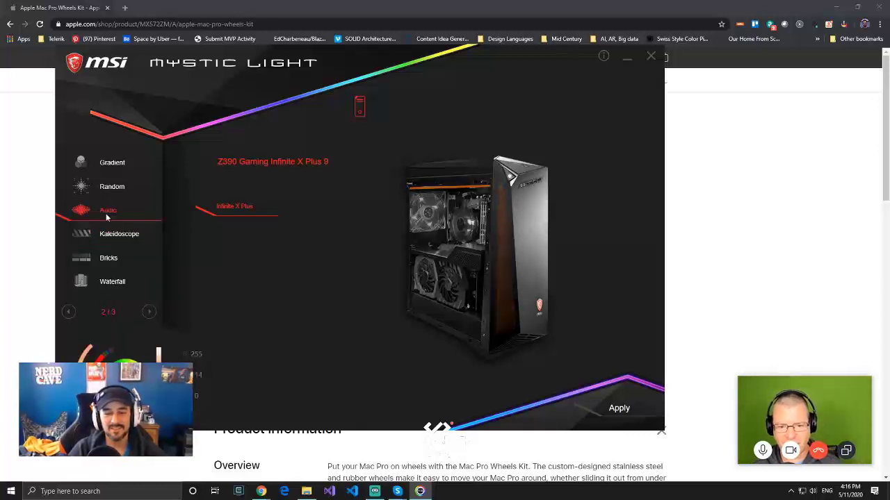
pyautogui.moveTo(142, 263)
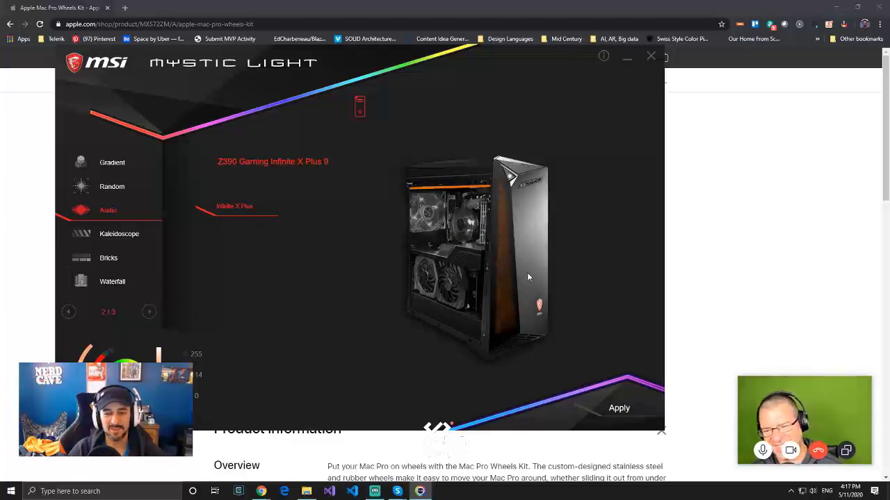
pyautogui.moveTo(506, 264)
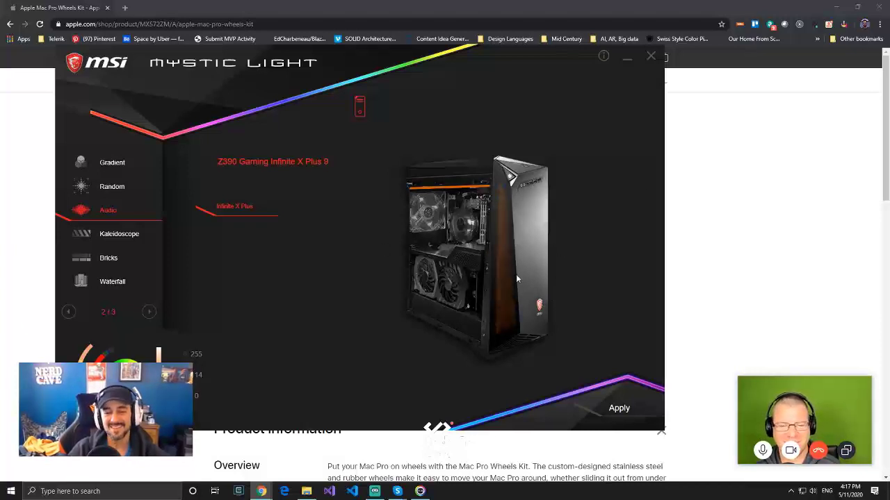
pyautogui.moveTo(508, 291)
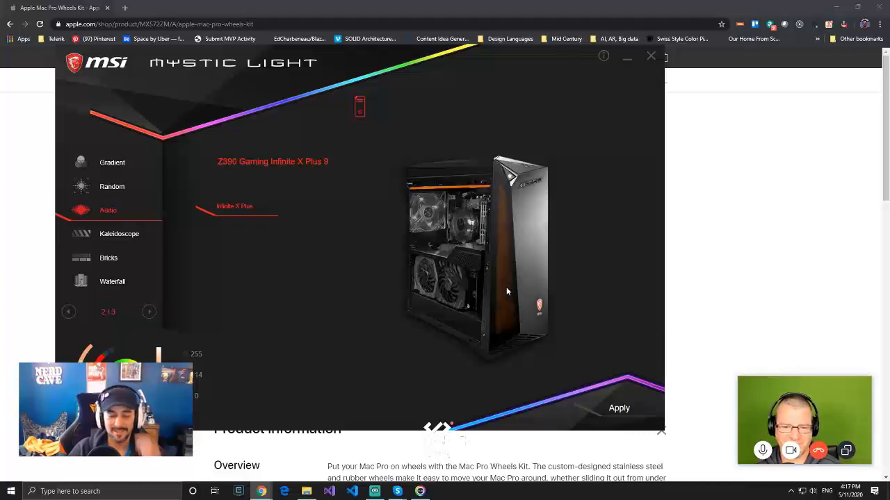
pyautogui.moveTo(534, 289)
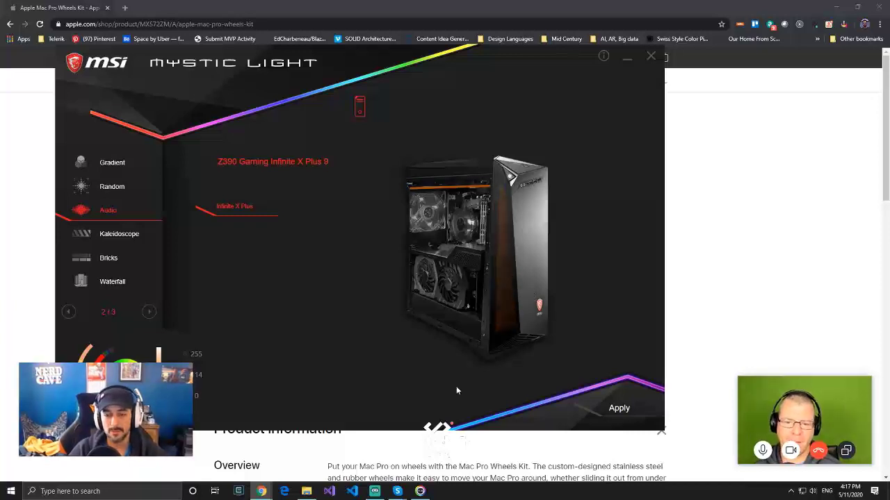
pyautogui.moveTo(501, 318)
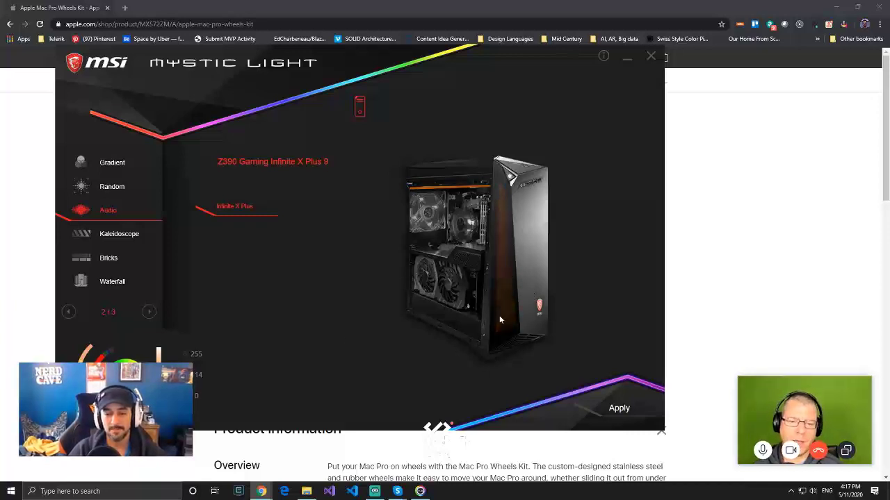
pyautogui.moveTo(567, 328)
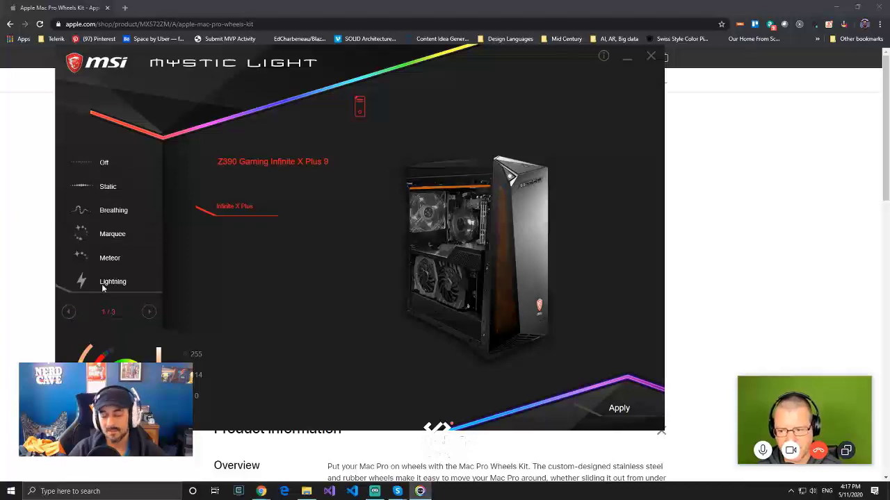
pyautogui.click(113, 281)
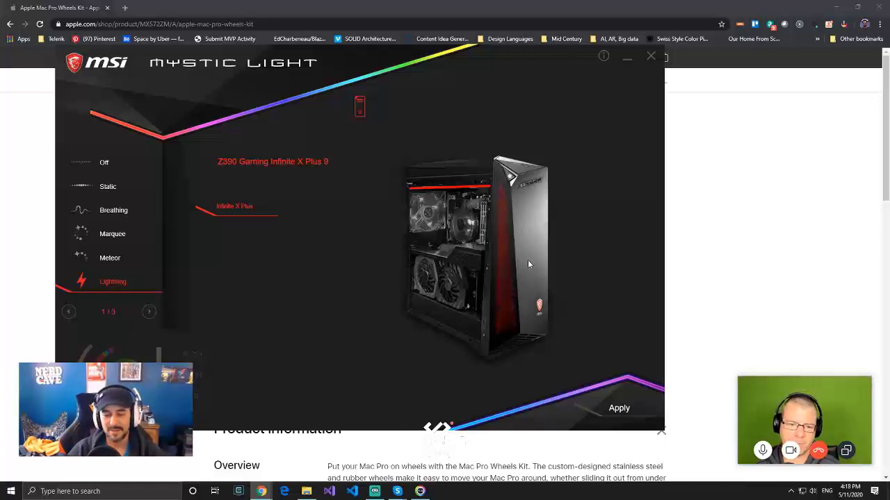
pyautogui.moveTo(509, 303)
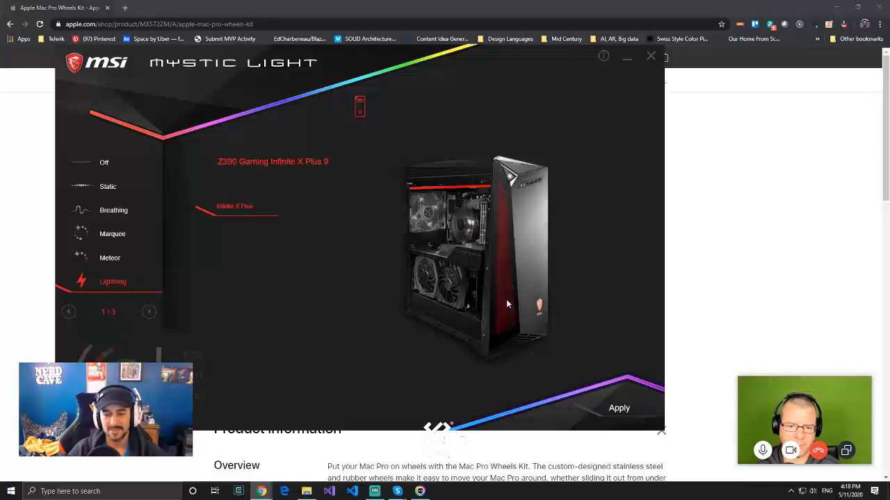
pyautogui.moveTo(508, 270)
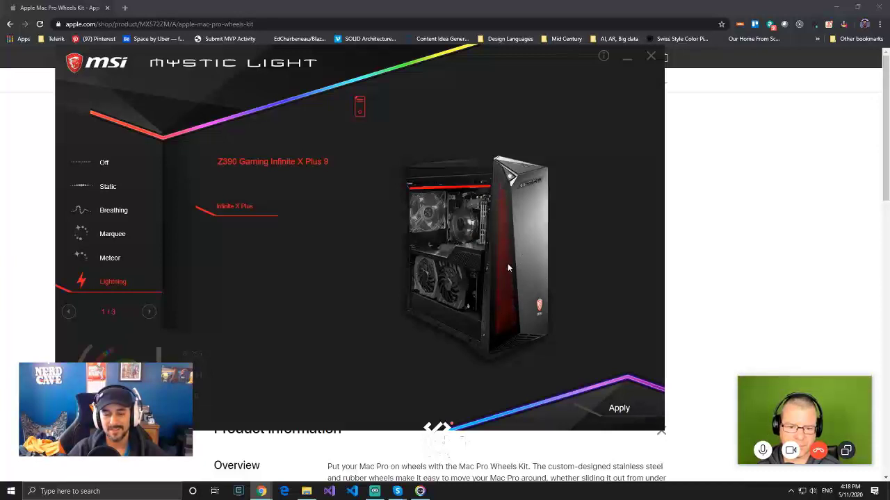
pyautogui.moveTo(509, 253)
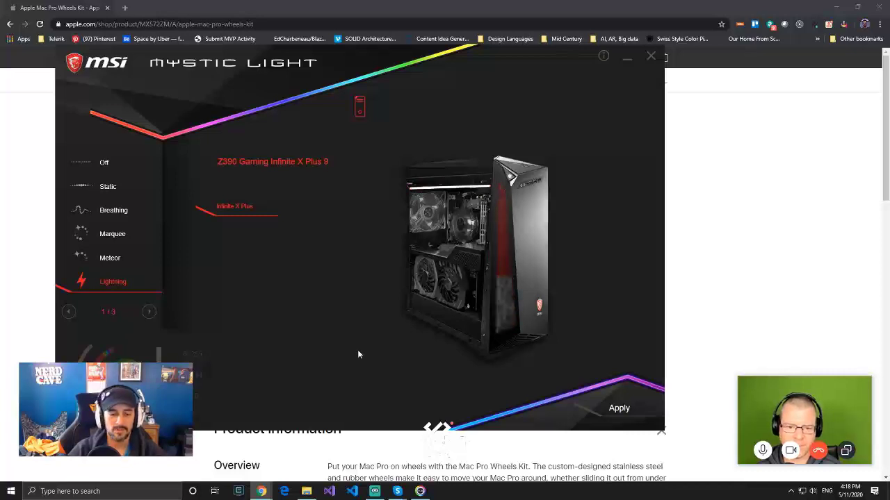
pyautogui.moveTo(389, 334)
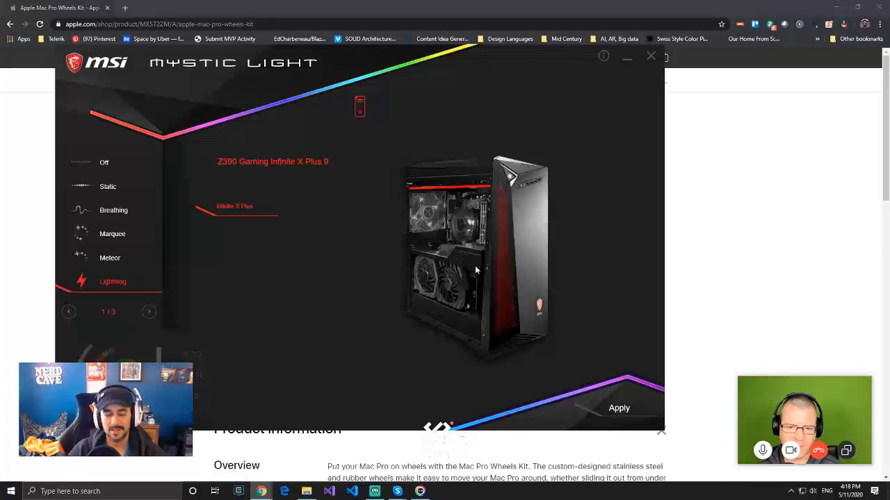
pyautogui.moveTo(391, 312)
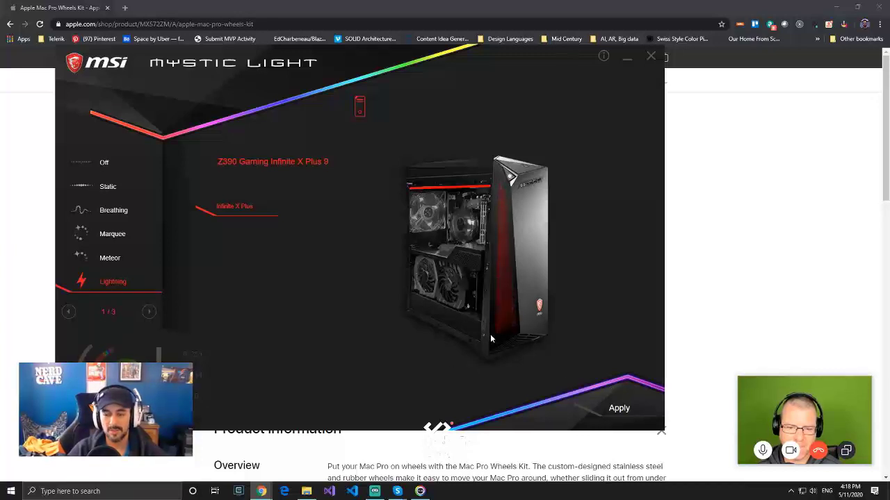
pyautogui.moveTo(456, 342)
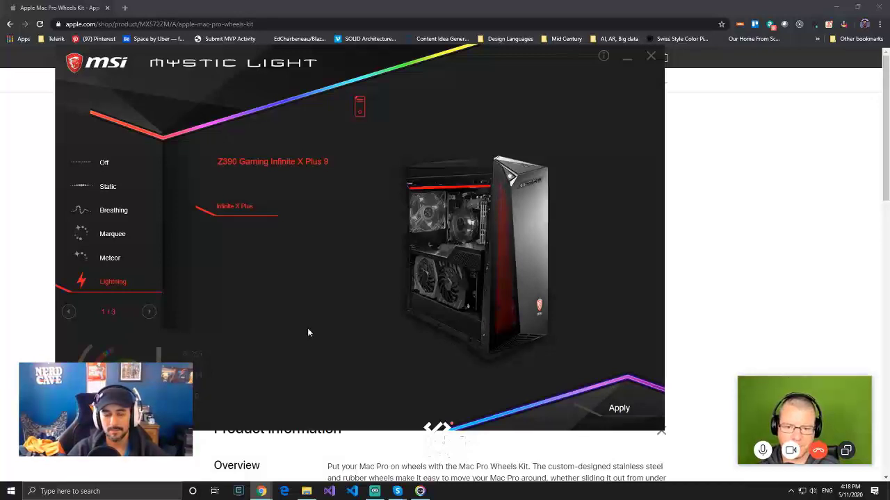
# Search 'infi' for the Infinite X, then switch to CARiD's blue engine shroud cover tab
pyautogui.click(650, 56)
pyautogui.write('msi ')
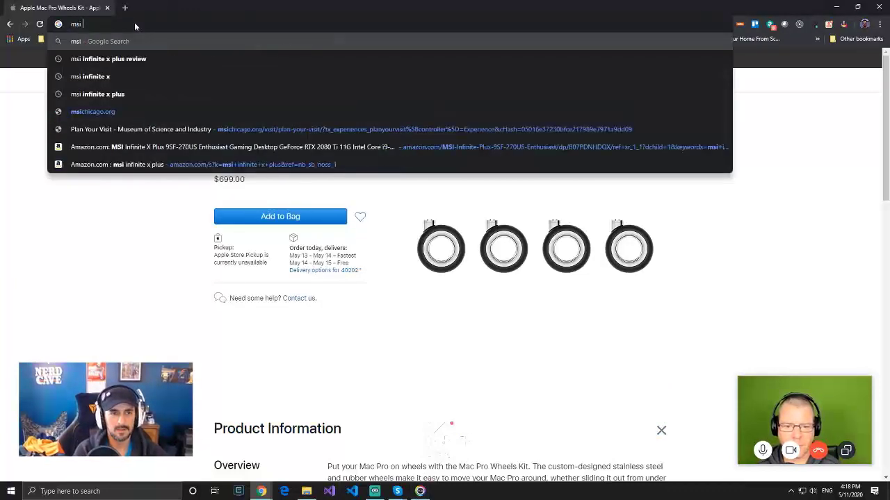
pyautogui.write('infi')
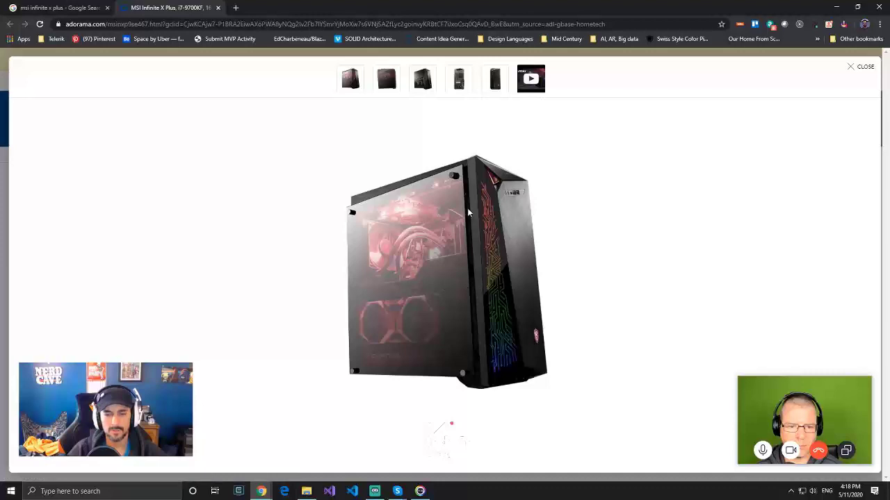
pyautogui.moveTo(414, 246)
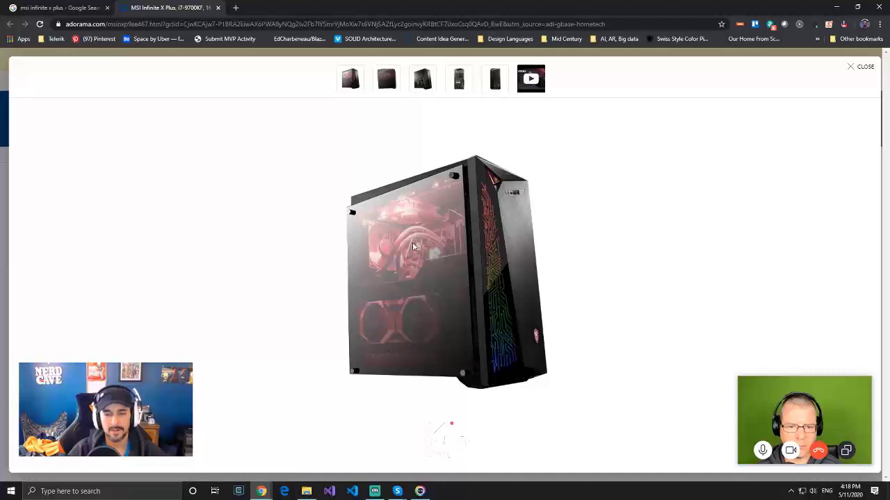
pyautogui.moveTo(317, 231)
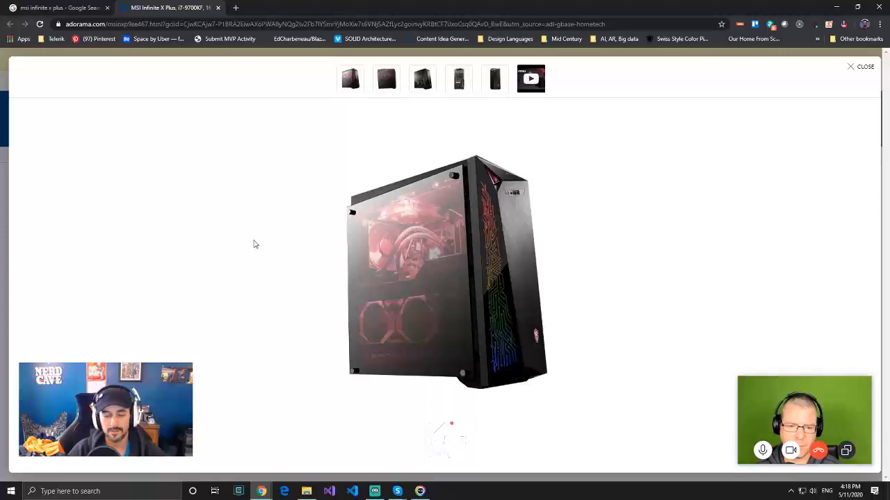
pyautogui.moveTo(403, 262)
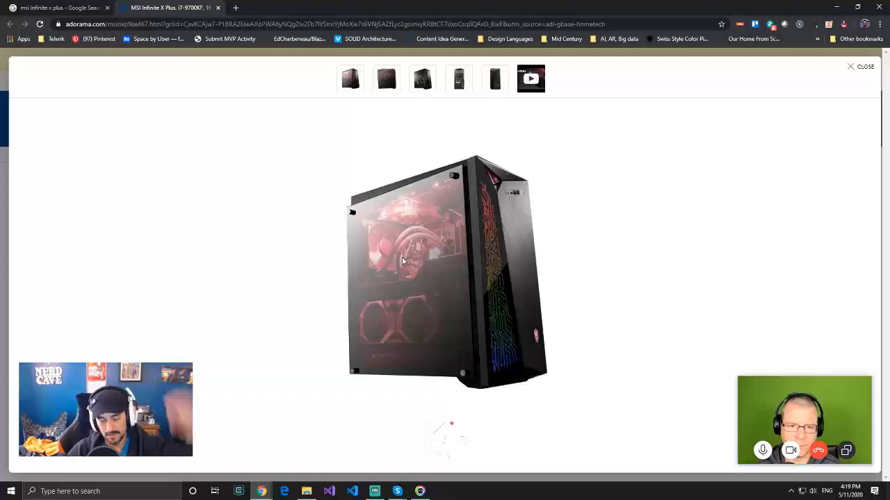
pyautogui.moveTo(334, 256)
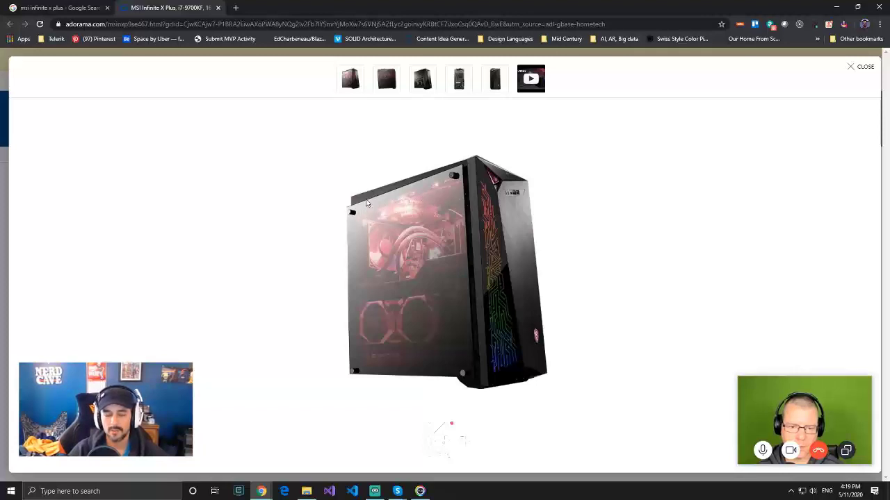
pyautogui.moveTo(525, 214)
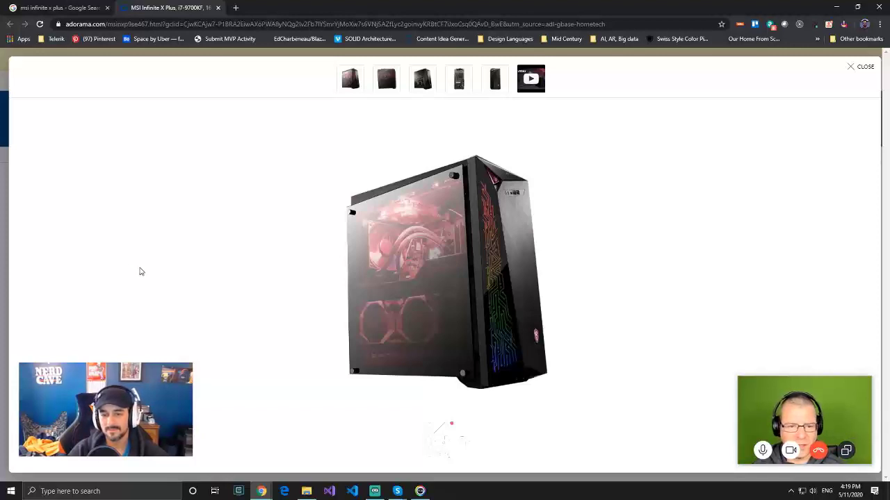
pyautogui.moveTo(143, 275)
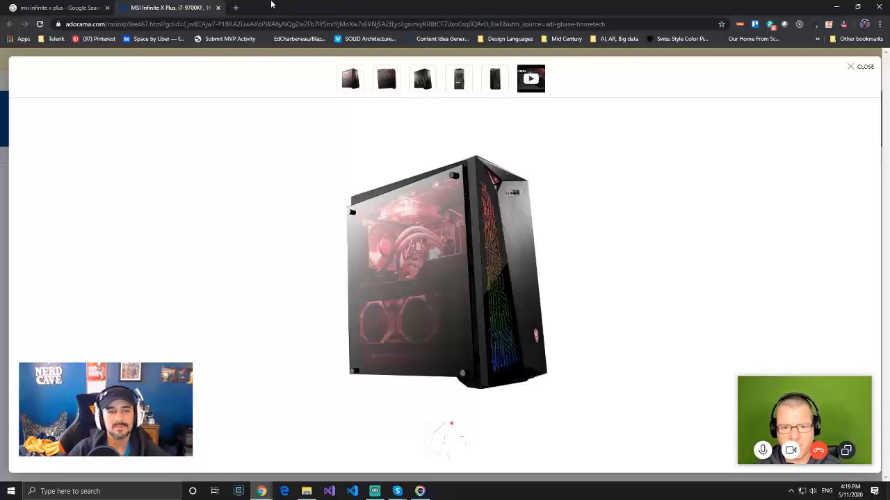
pyautogui.click(234, 8)
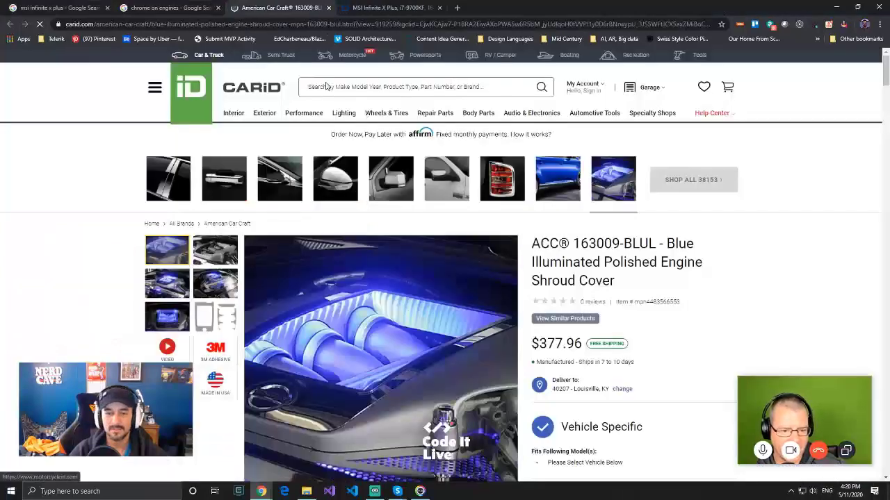
# Scroll down the CARiD page for the red illuminated fuel rail covers at $377.96
pyautogui.scroll(-3)
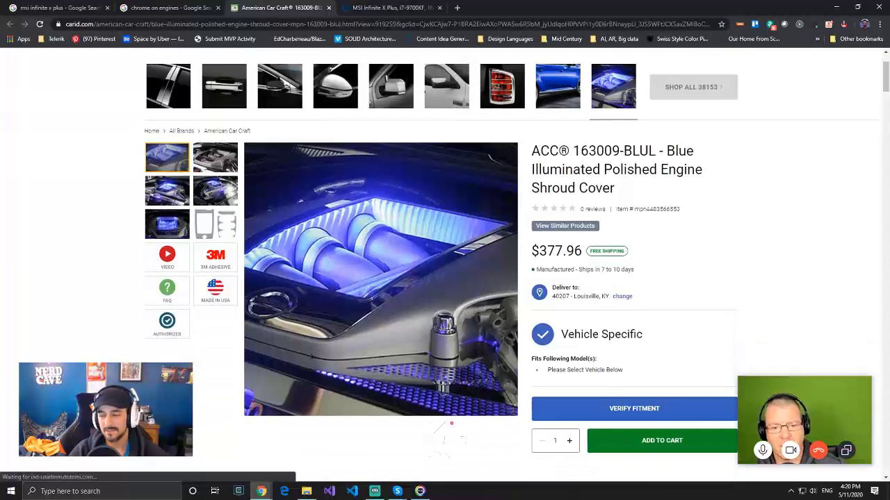
pyautogui.moveTo(805, 212)
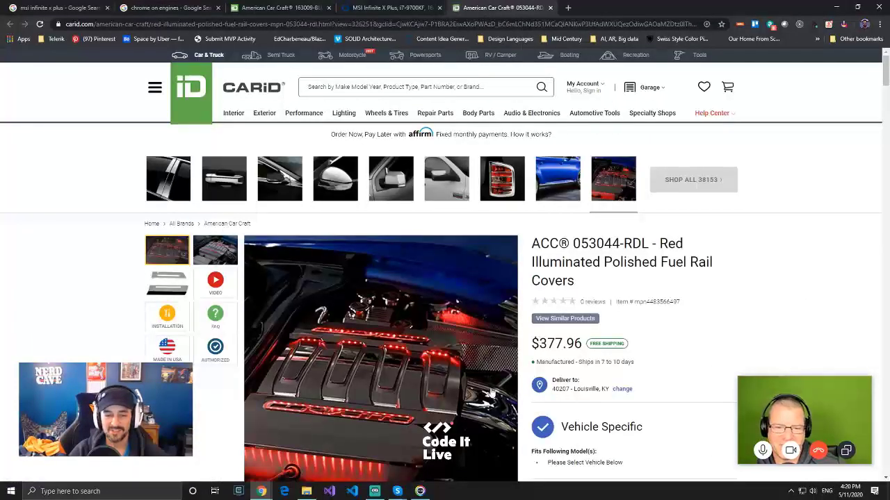
pyautogui.scroll(-3)
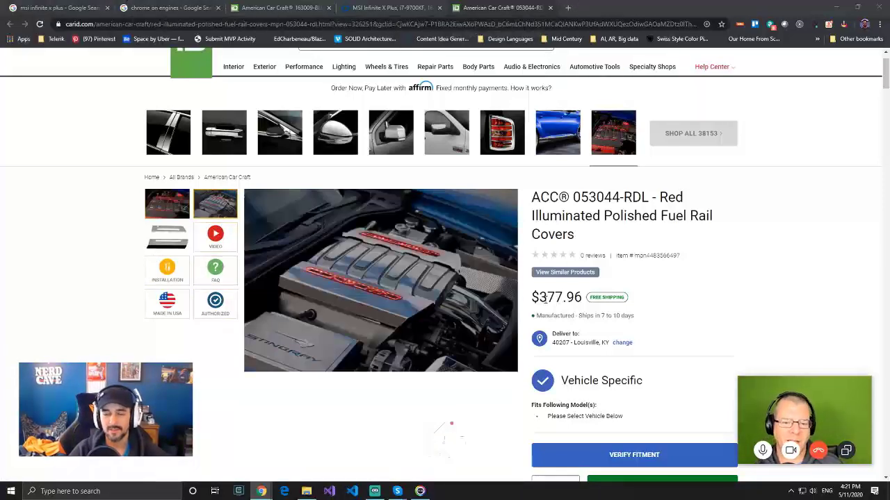
# Select the fuel rail covers' price, then return to the blue engine shroud cover tab
pyautogui.doubleClick(551, 298)
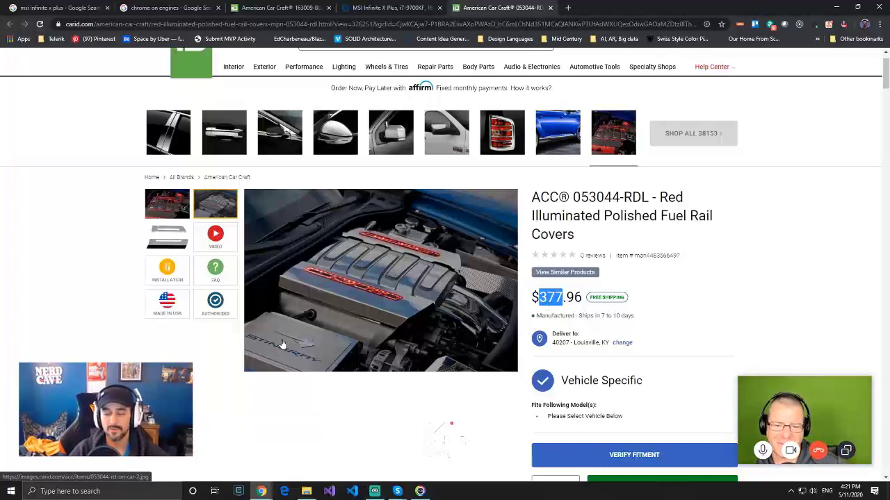
pyautogui.moveTo(303, 359)
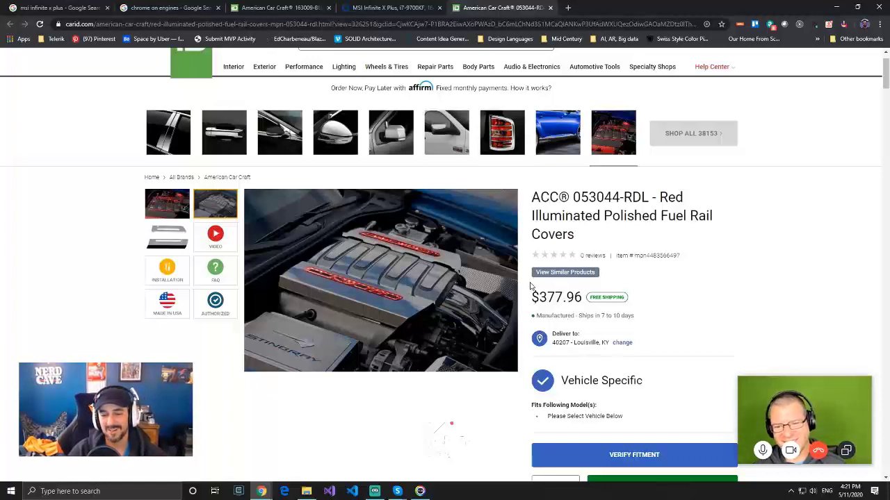
pyautogui.doubleClick(559, 298)
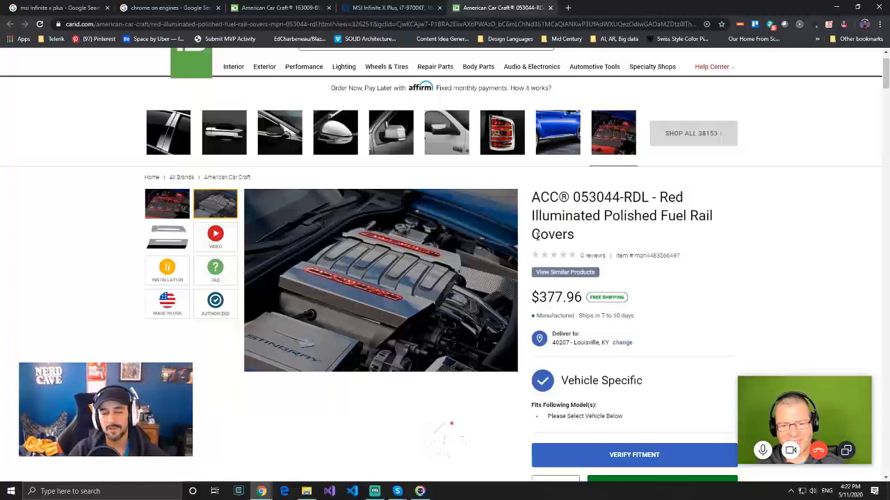
pyautogui.moveTo(561, 312)
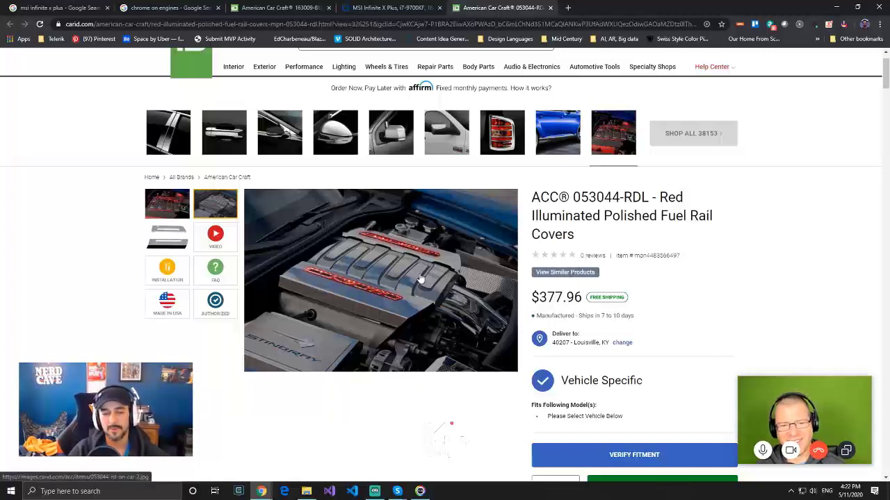
pyautogui.click(392, 8)
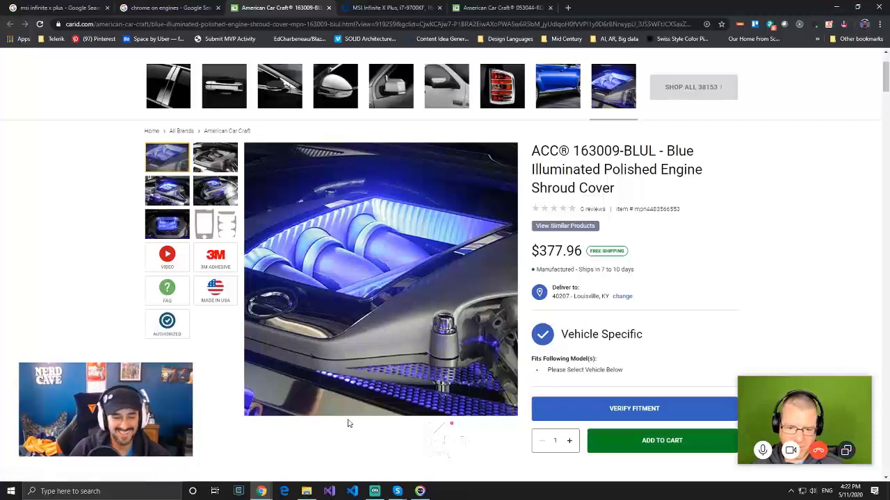
pyautogui.click(167, 253)
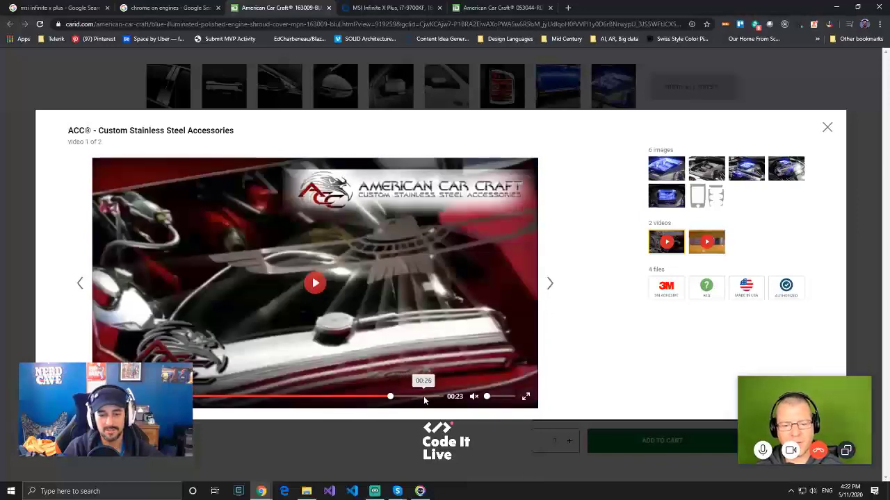
pyautogui.click(435, 397)
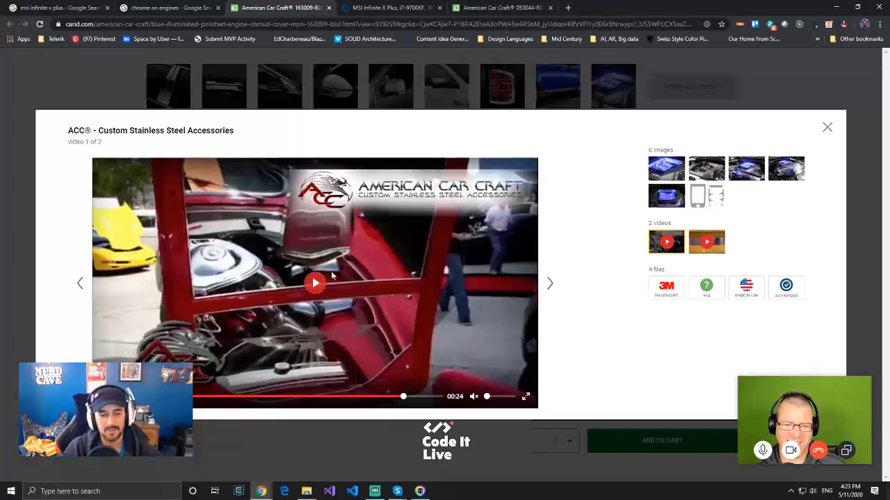
pyautogui.moveTo(331, 284)
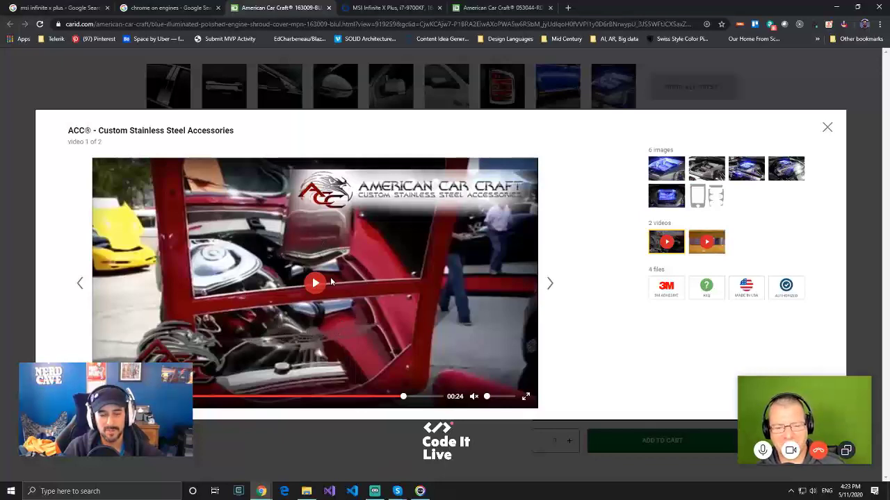
pyautogui.moveTo(323, 303)
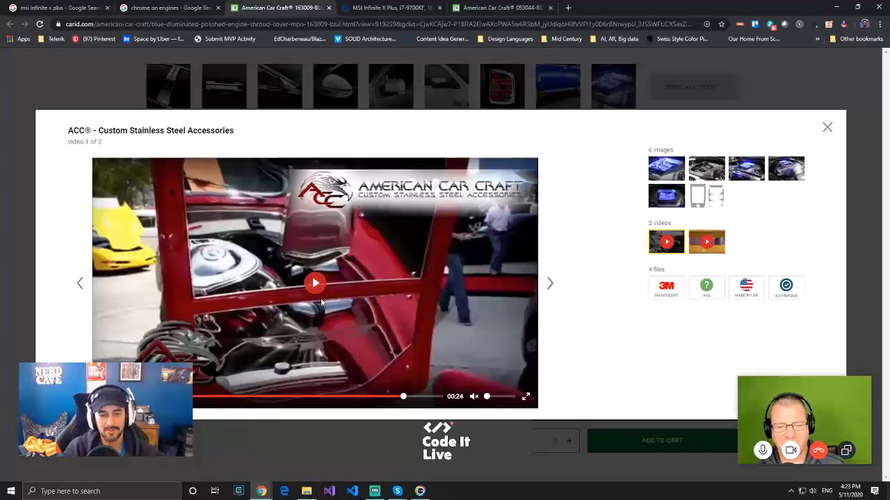
pyautogui.moveTo(309, 359)
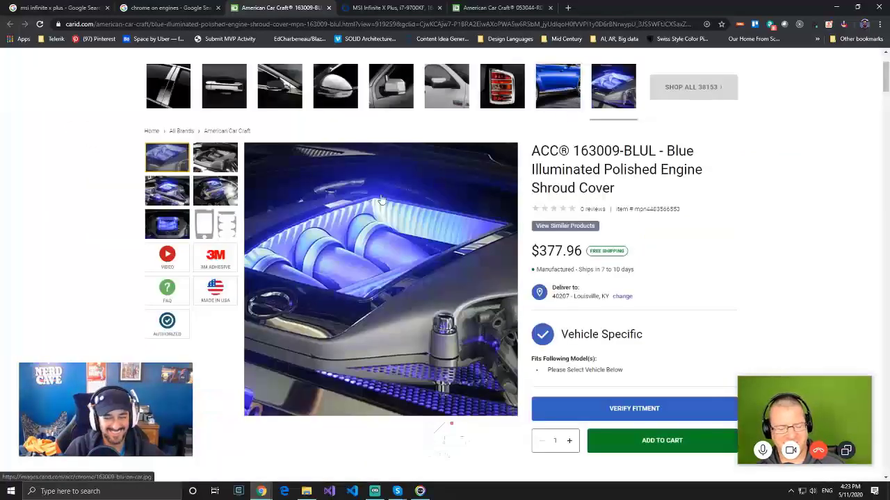
# Flip through the fuel rail, Infinite X Plus images and blue shroud cover tabs
pyautogui.click(514, 8)
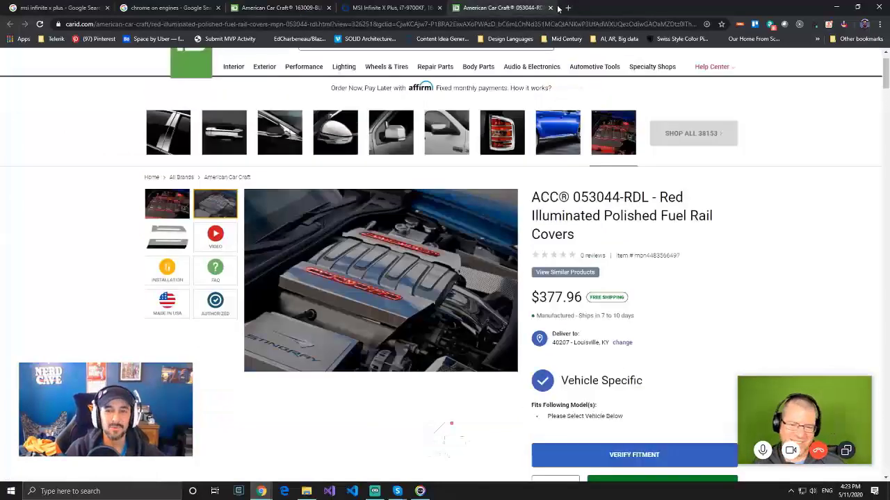
pyautogui.click(395, 8)
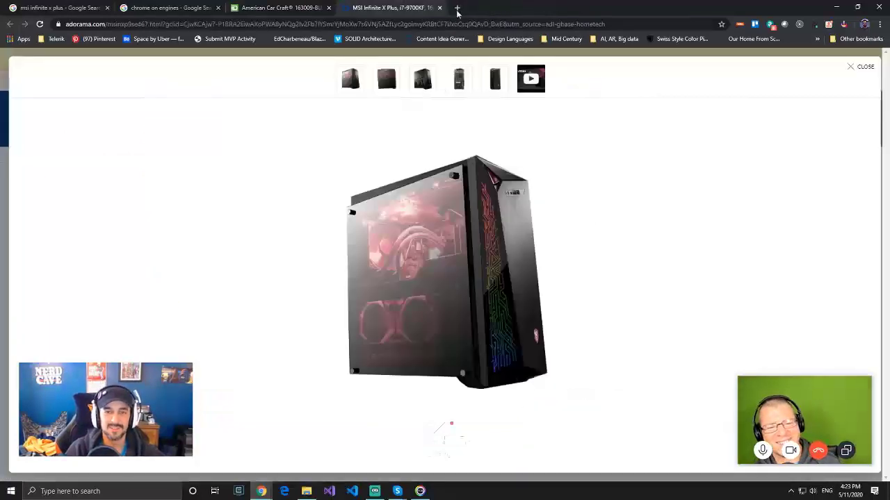
pyautogui.click(285, 8)
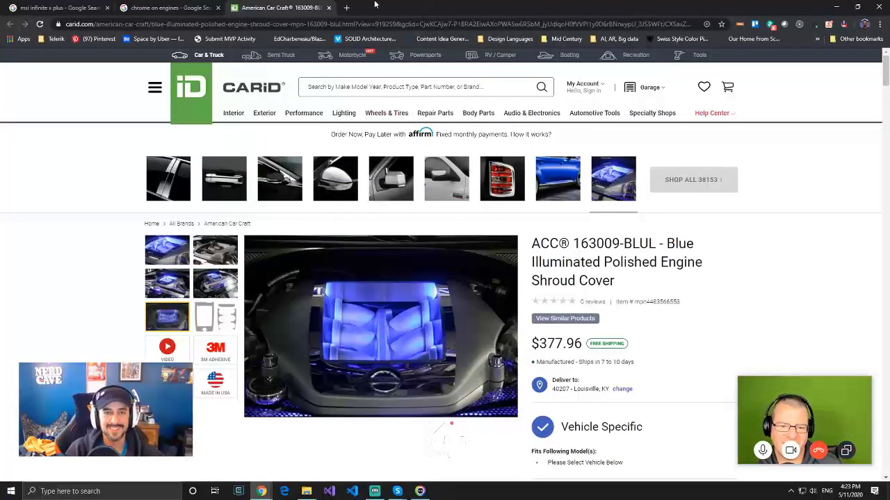
pyautogui.moveTo(412, 411)
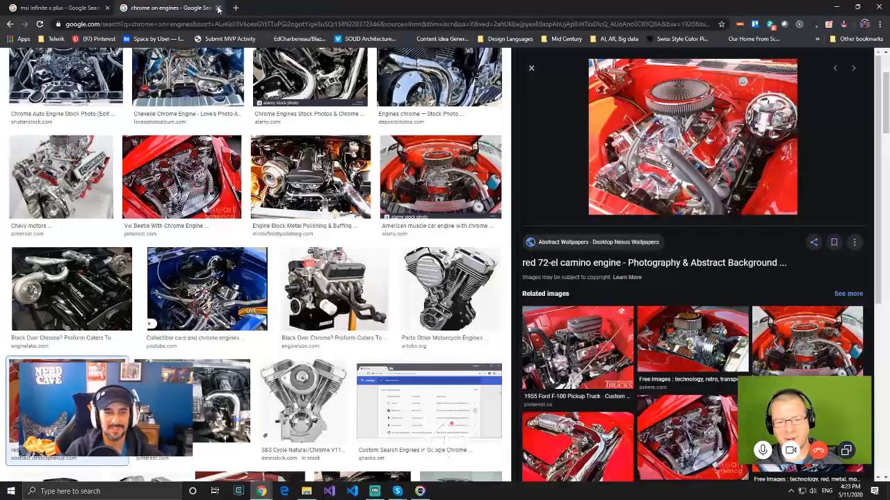
# Minimize Chrome and Mystic Light to reveal the moon wallpaper desktop
pyautogui.click(55, 8)
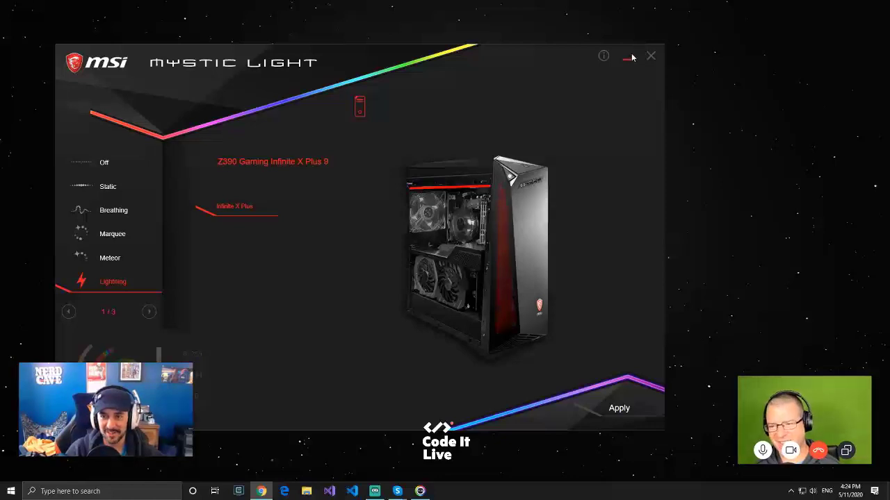
pyautogui.click(629, 58)
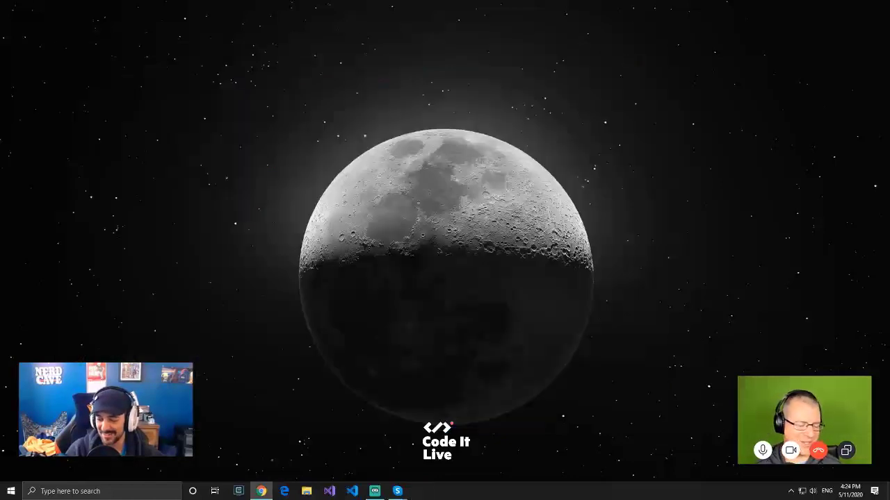